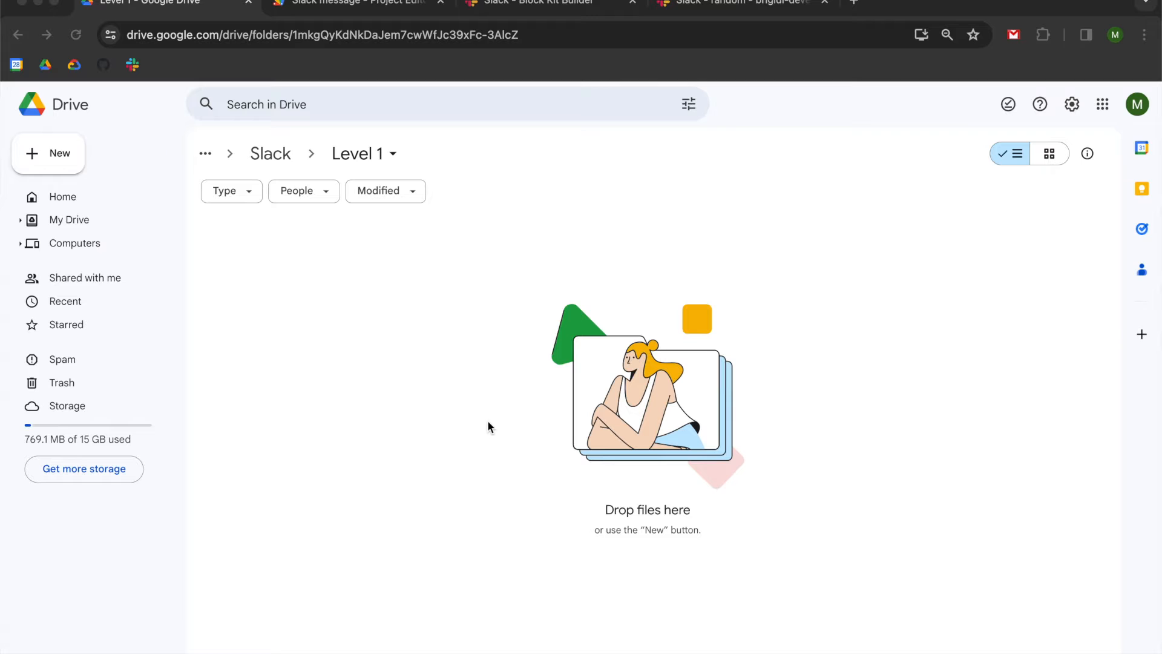
mouse_move(404, 431)
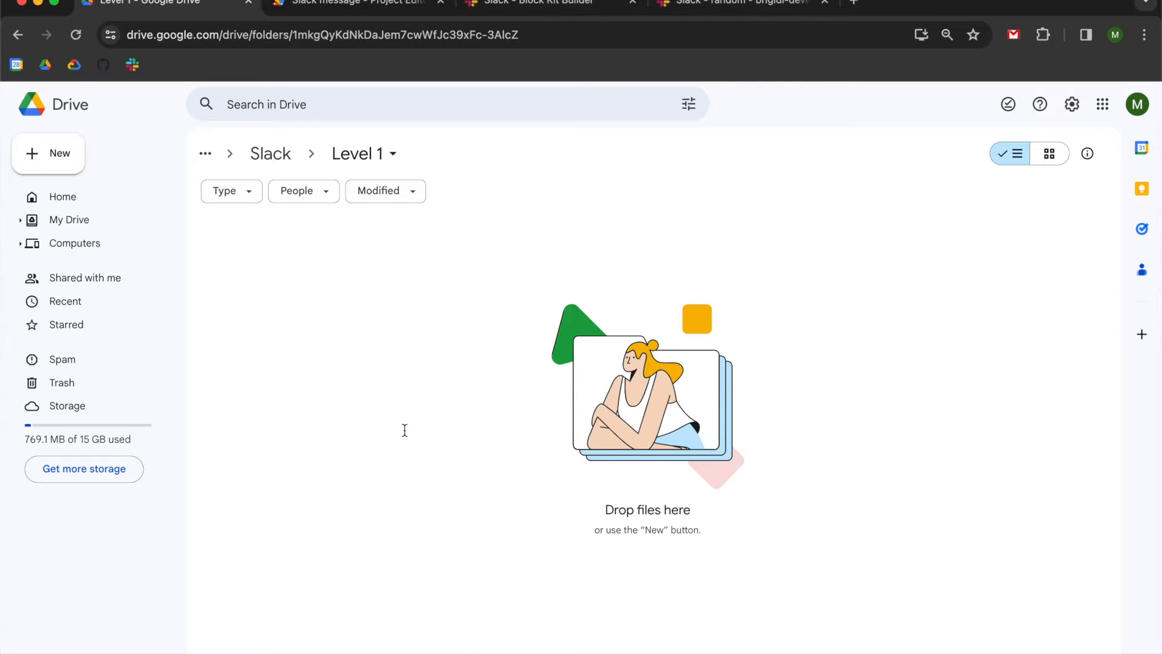
- Review the slack_blocks.gs payload in the finished Slack message project against the Block Kit Builder preview
left_click(349, 2)
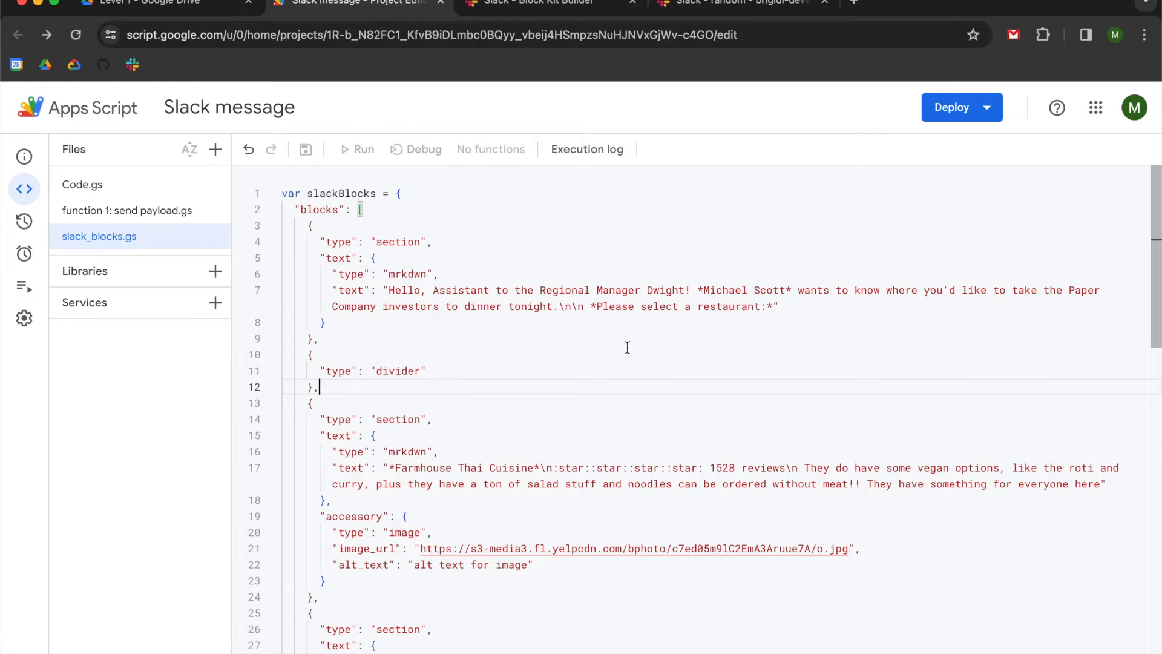
scroll("up", 3)
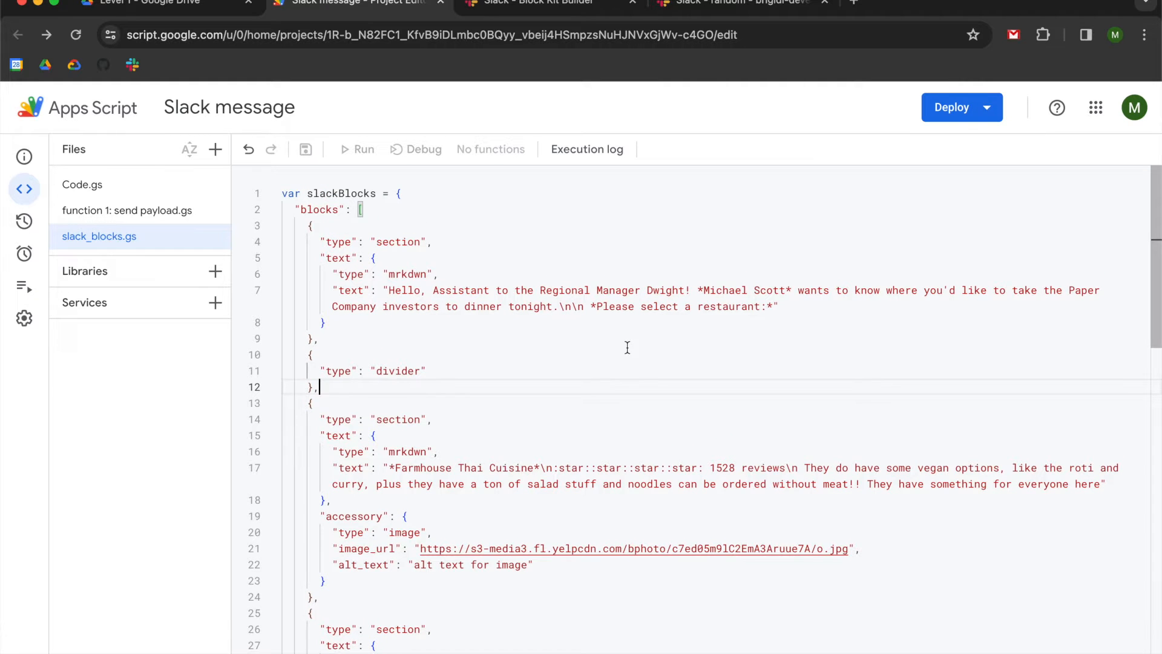
scroll("down", 3)
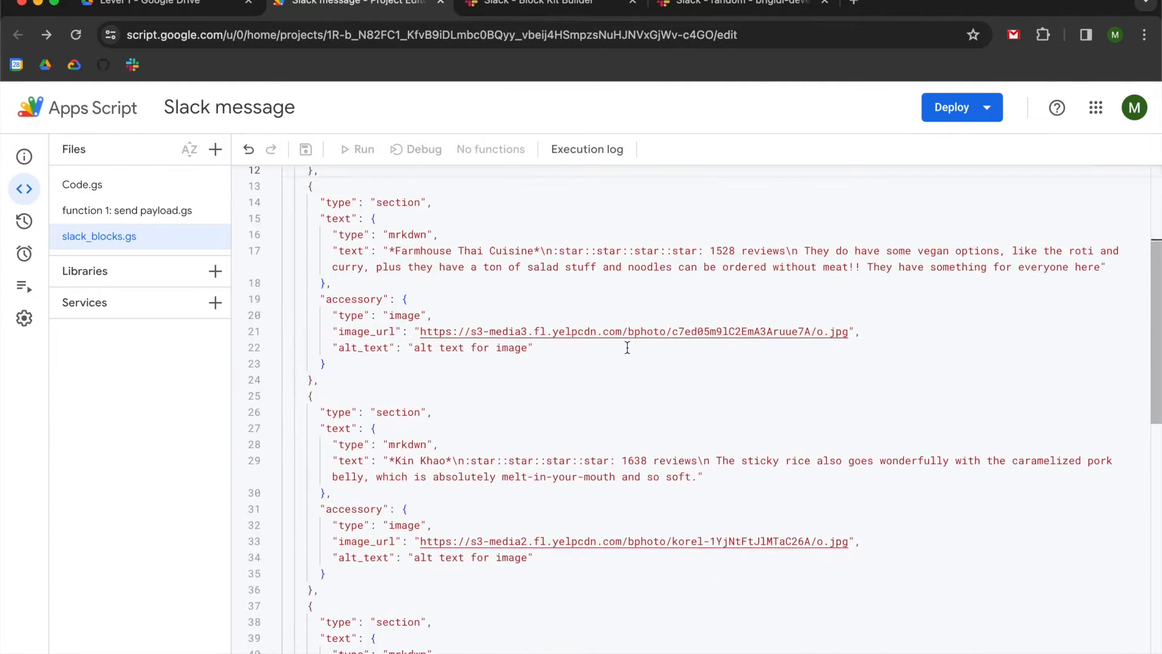
left_click(530, 2)
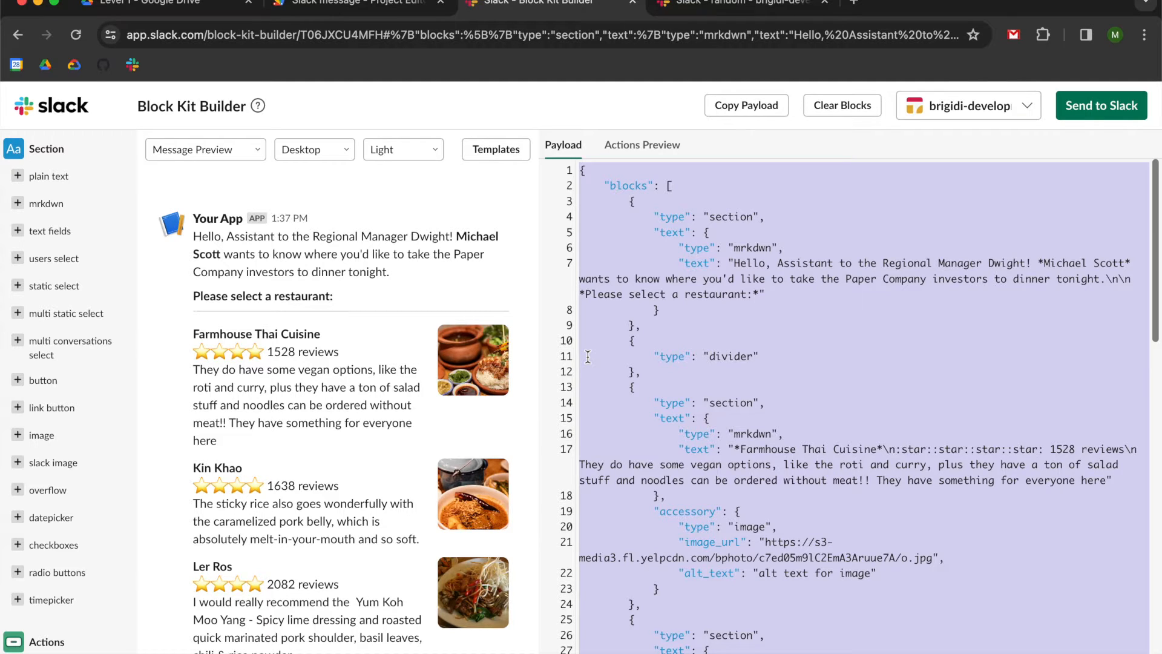
- Review the function 1: send payload.gs webhook function, then return to the Block Kit Builder preview
left_click(348, 5)
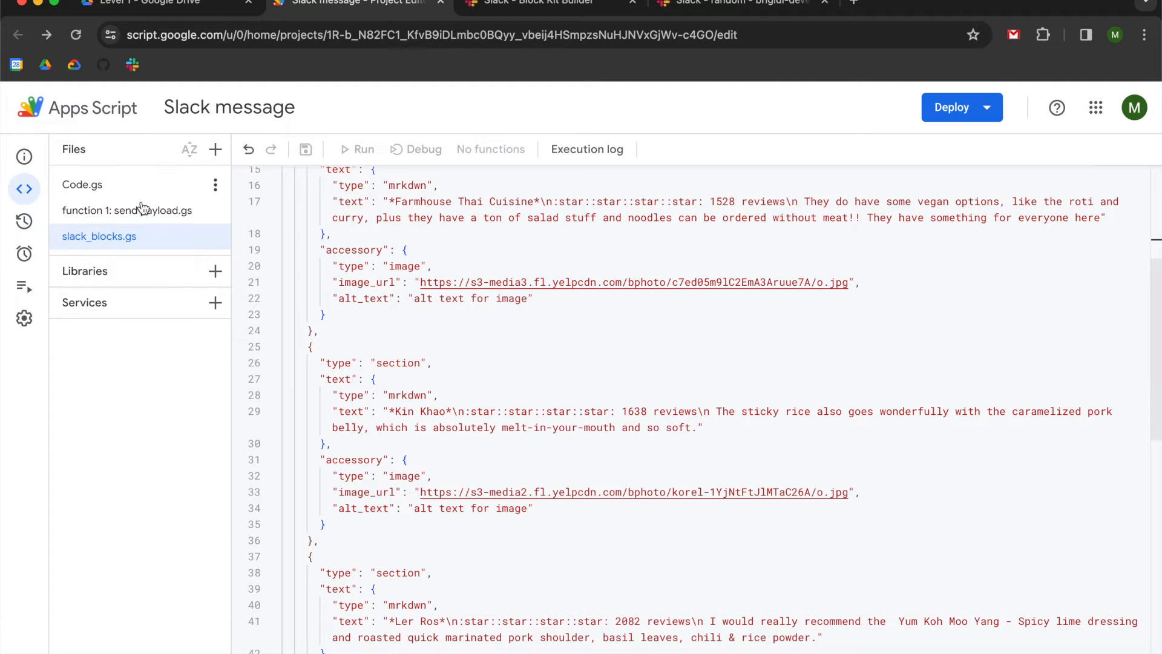
left_click(127, 209)
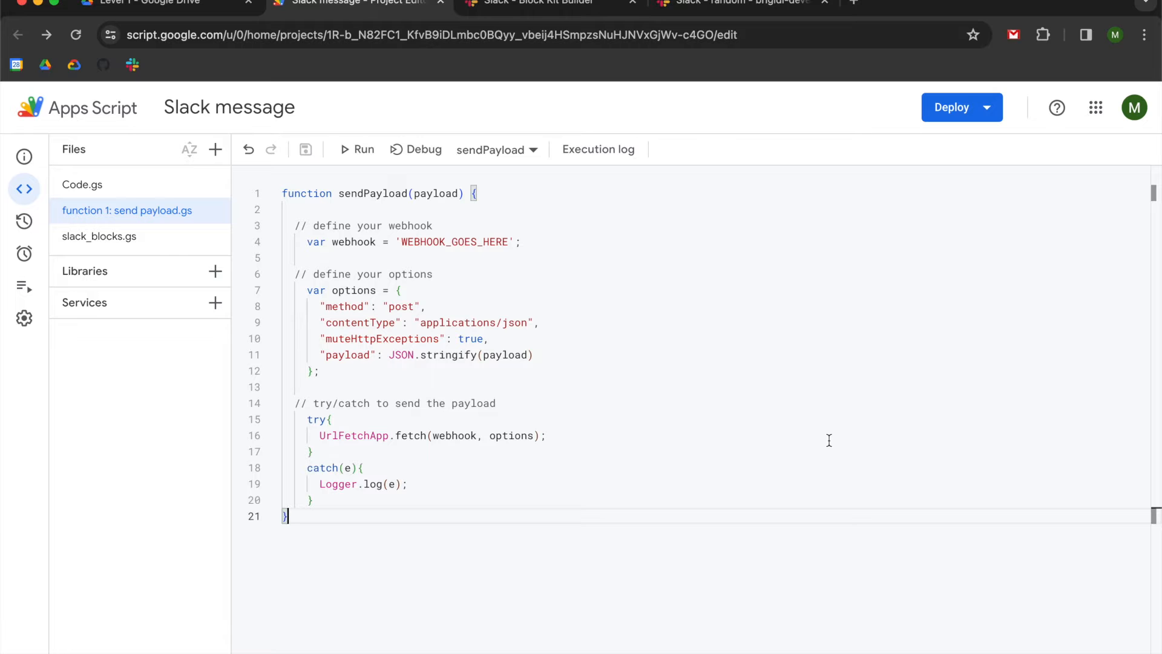
mouse_move(638, 207)
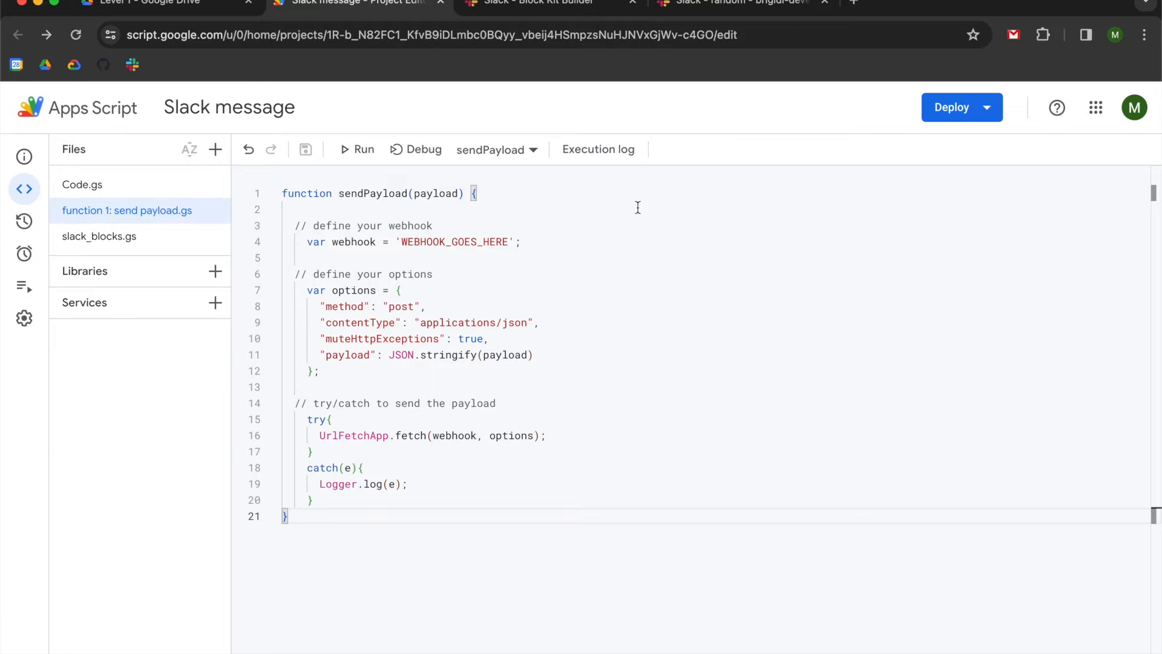
left_click(530, 2)
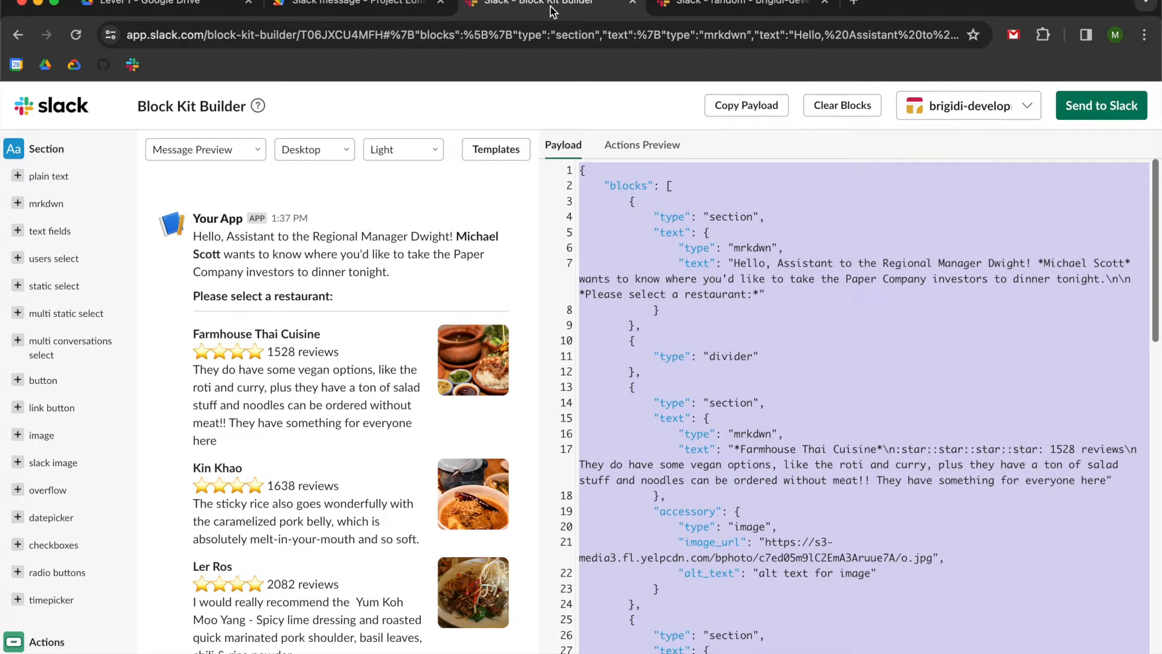
- Check Slack's #random channel, then return to the empty Level 1 folder in Google Drive
left_click(733, 4)
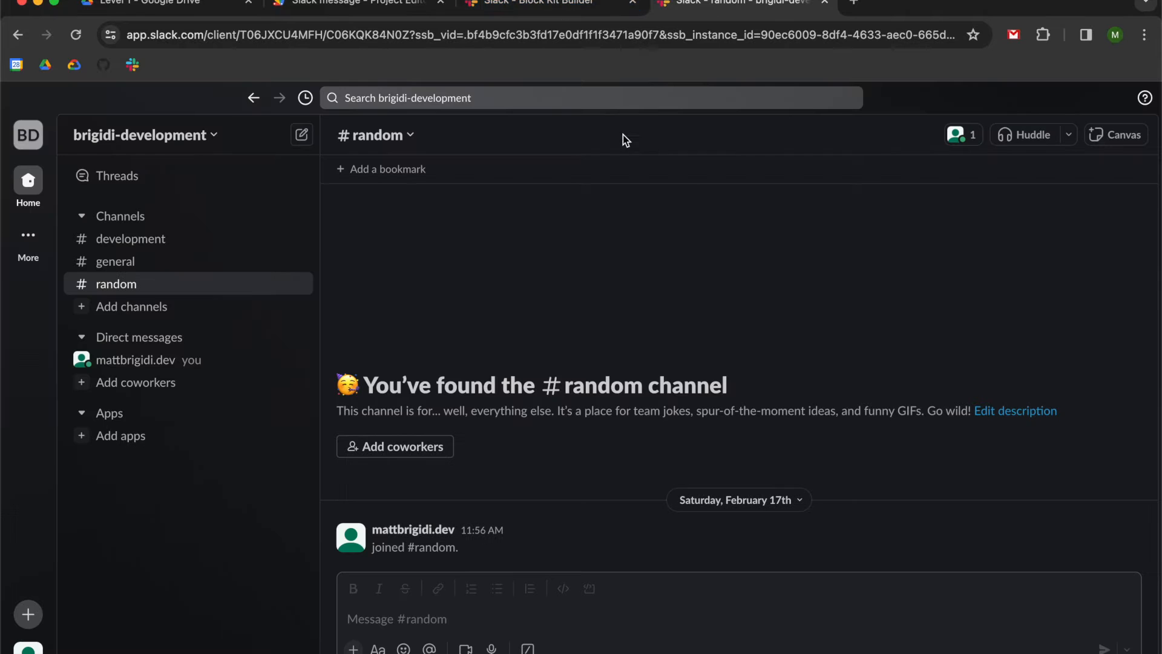
mouse_move(647, 381)
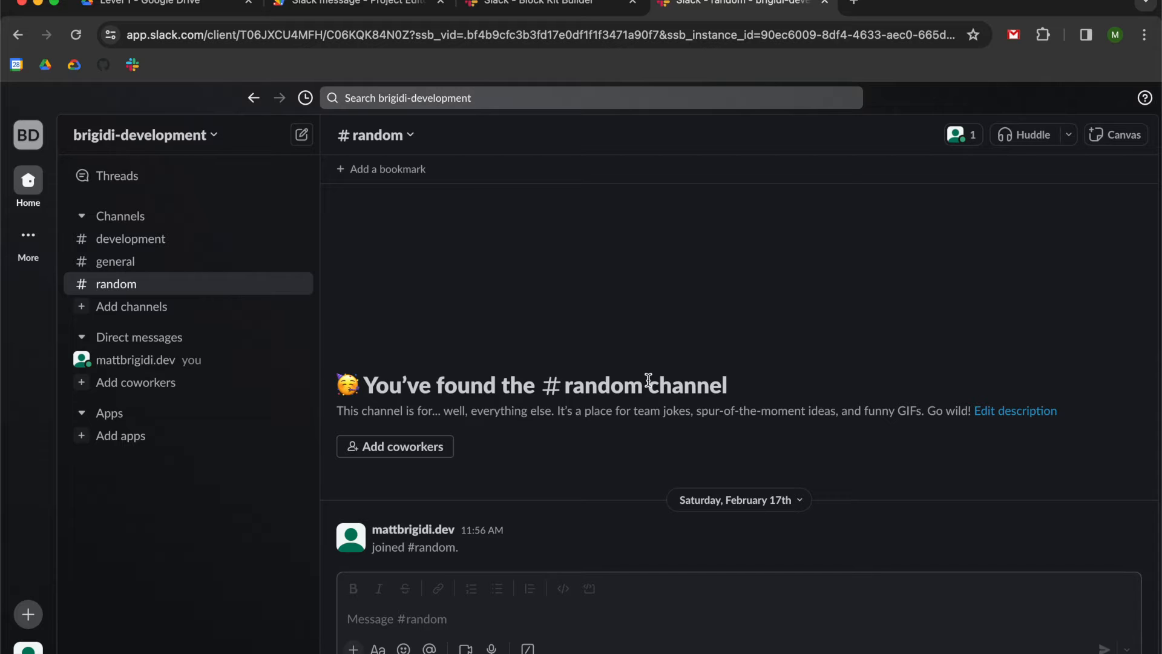
left_click(137, 2)
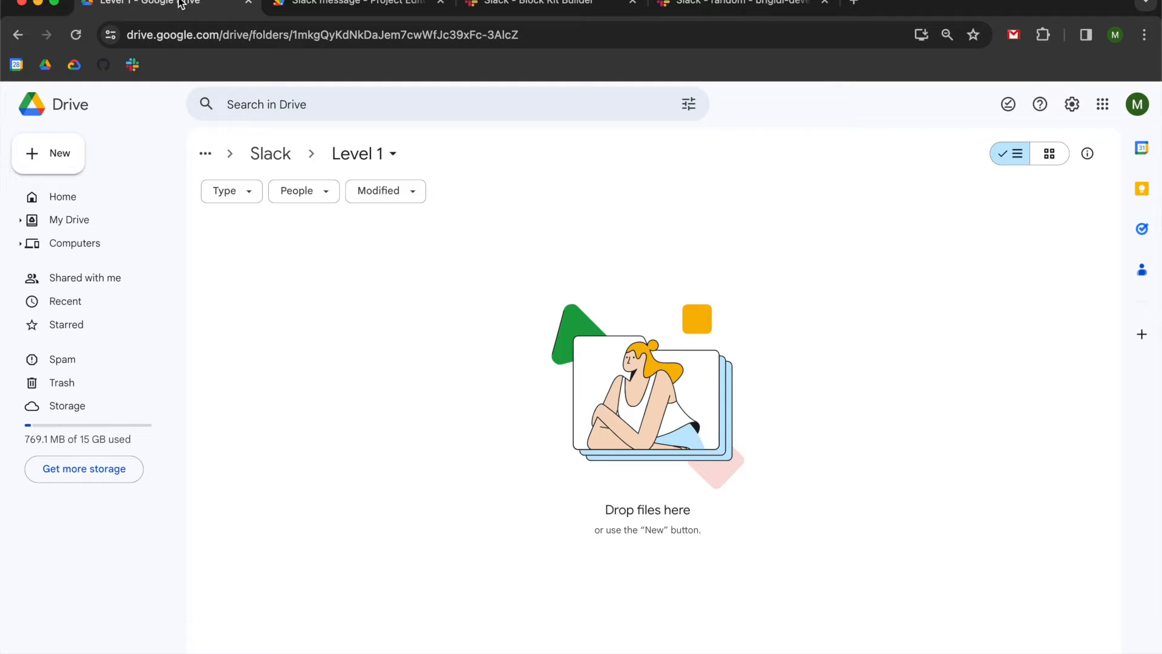
mouse_move(85, 210)
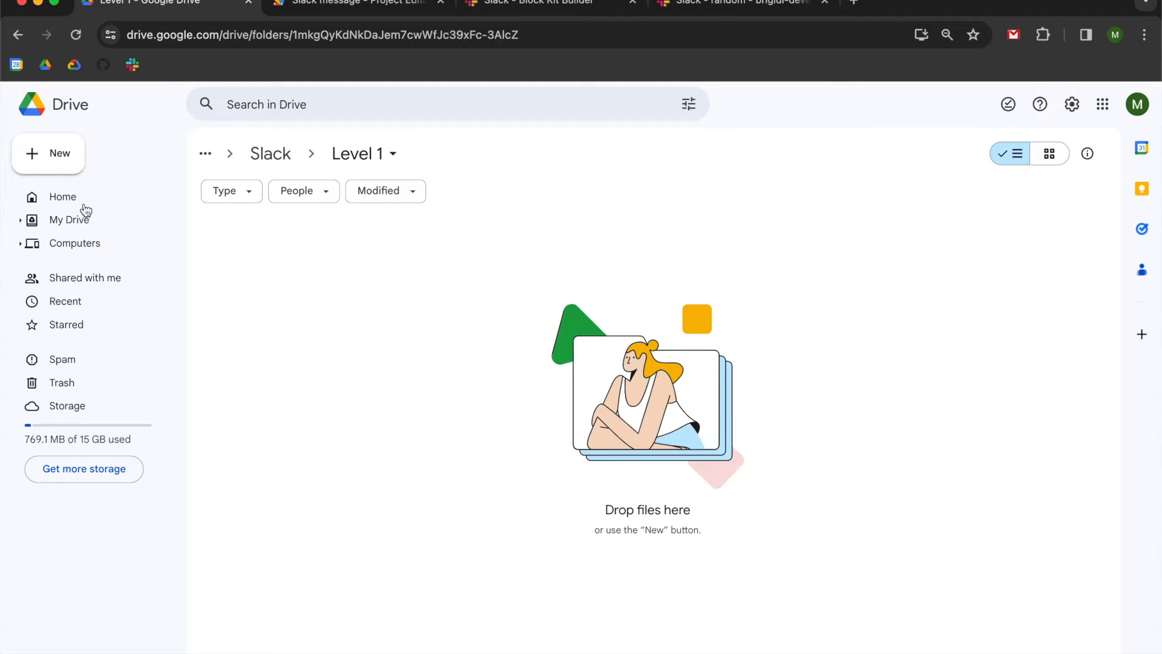
mouse_move(48, 154)
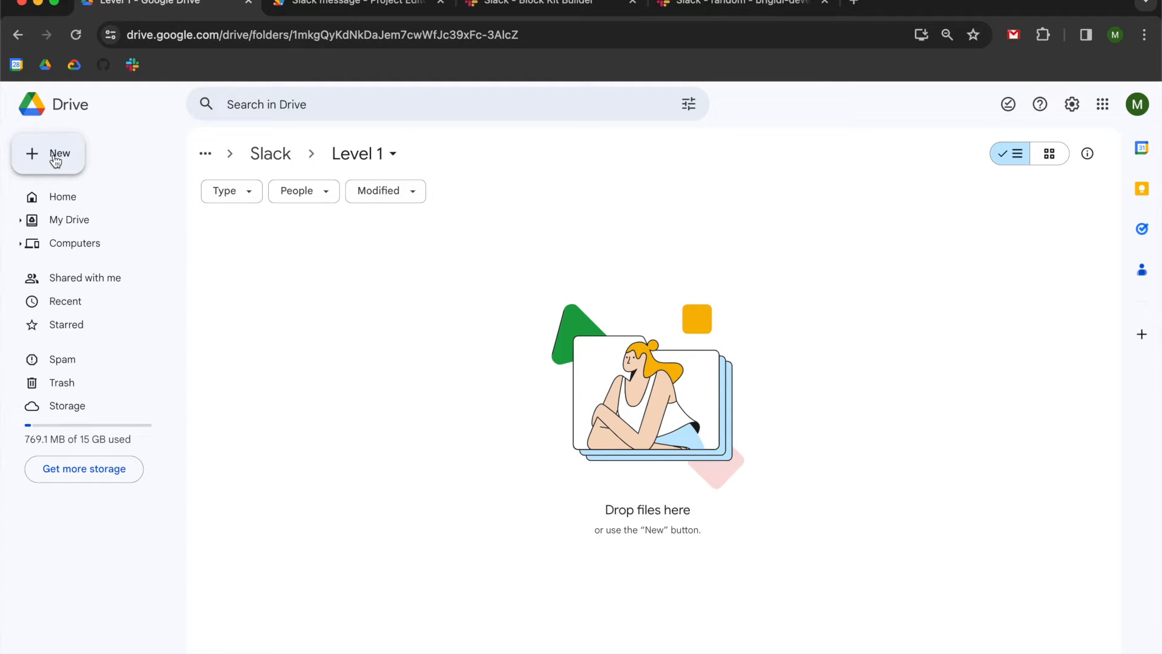
- Create a new Google Apps Script project inside the Level 1 folder, confirming the collaborators warning
left_click(48, 154)
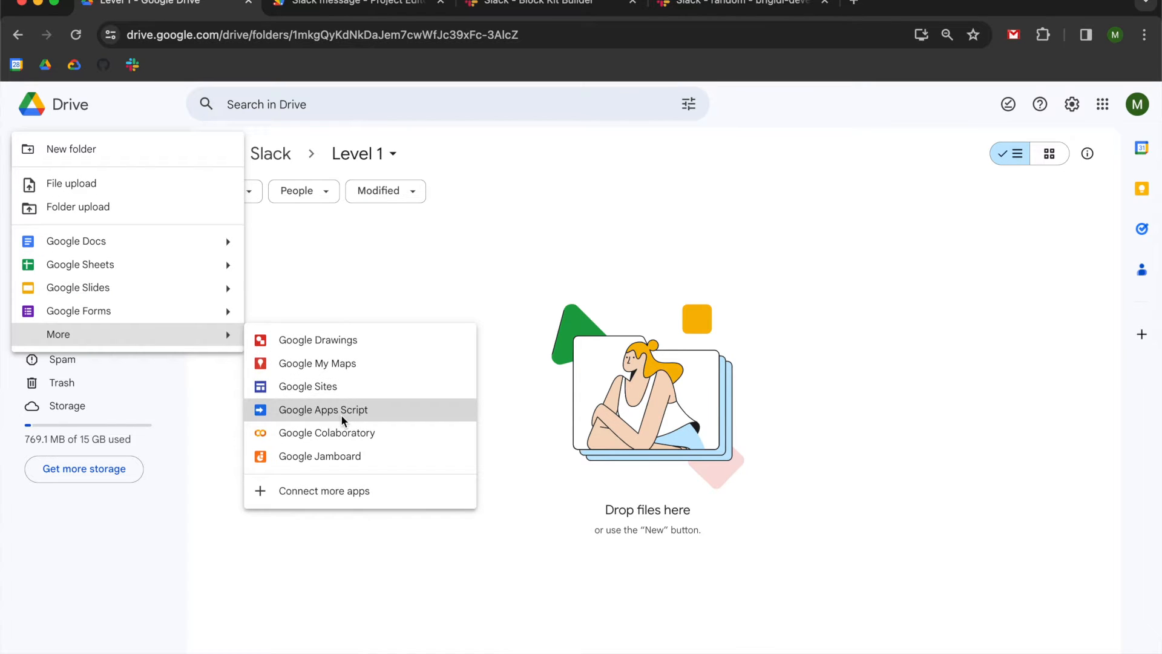
left_click(322, 409)
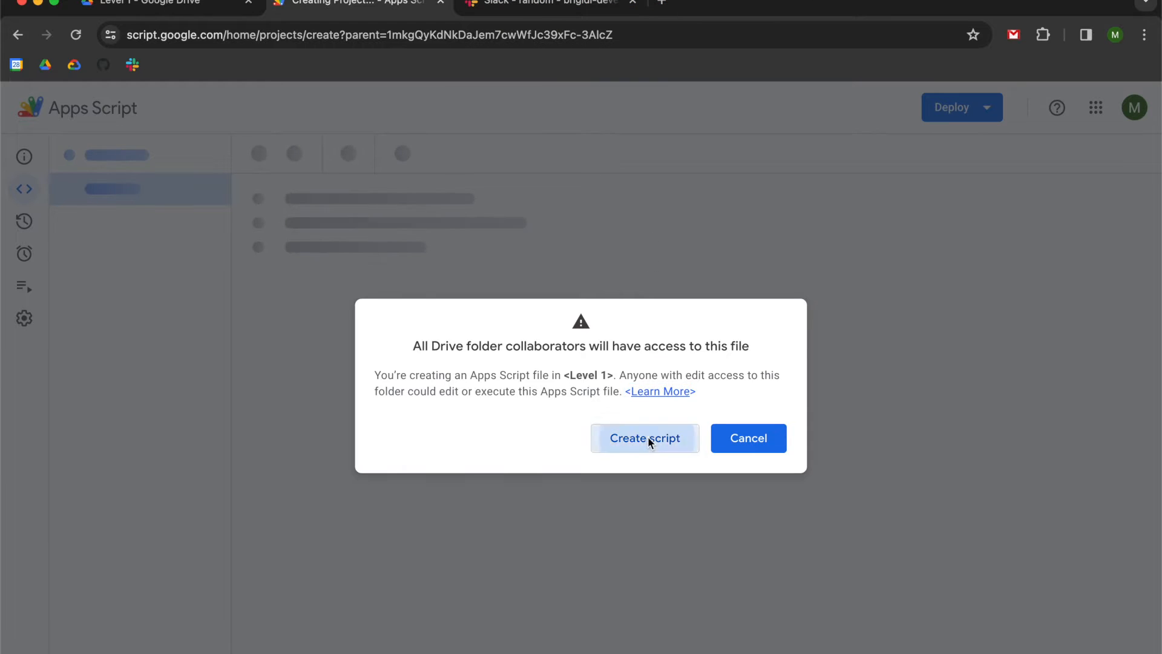
left_click(644, 438)
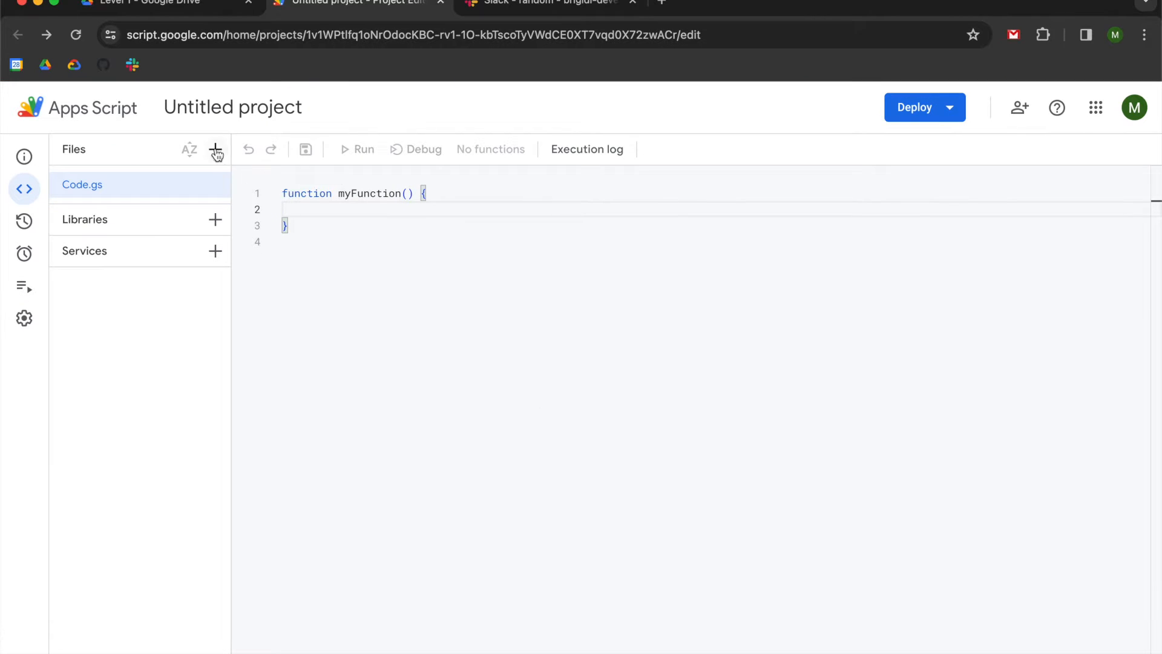
- Add a new script file named 'function 1: sendPayload' to the project
left_click(215, 149)
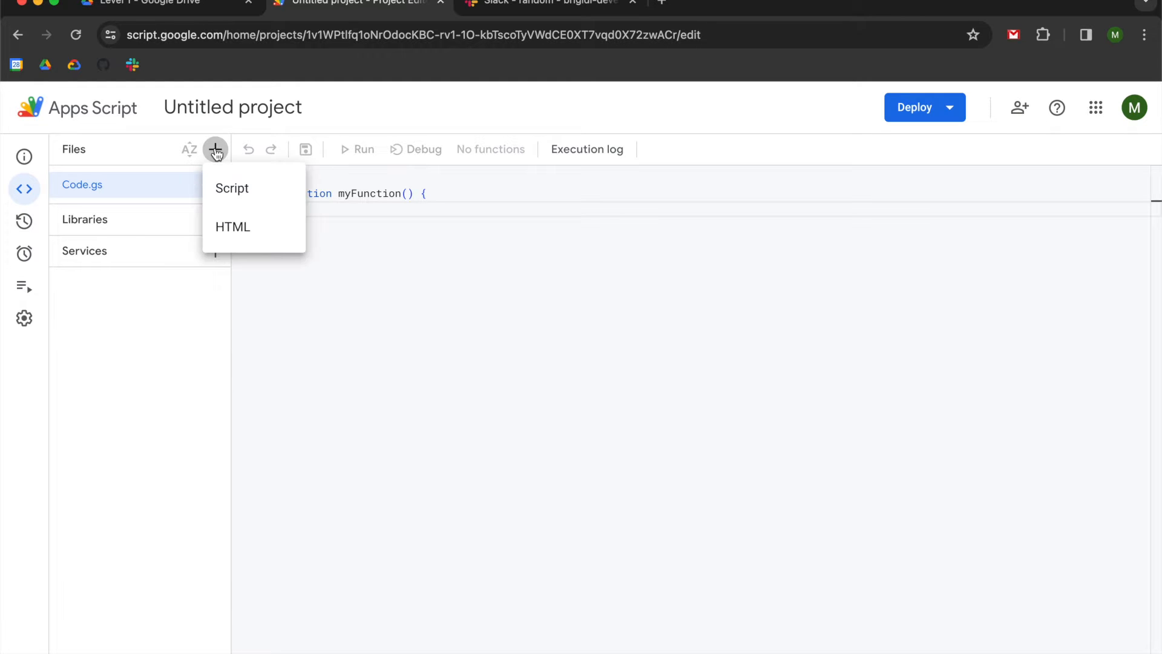
left_click(231, 187)
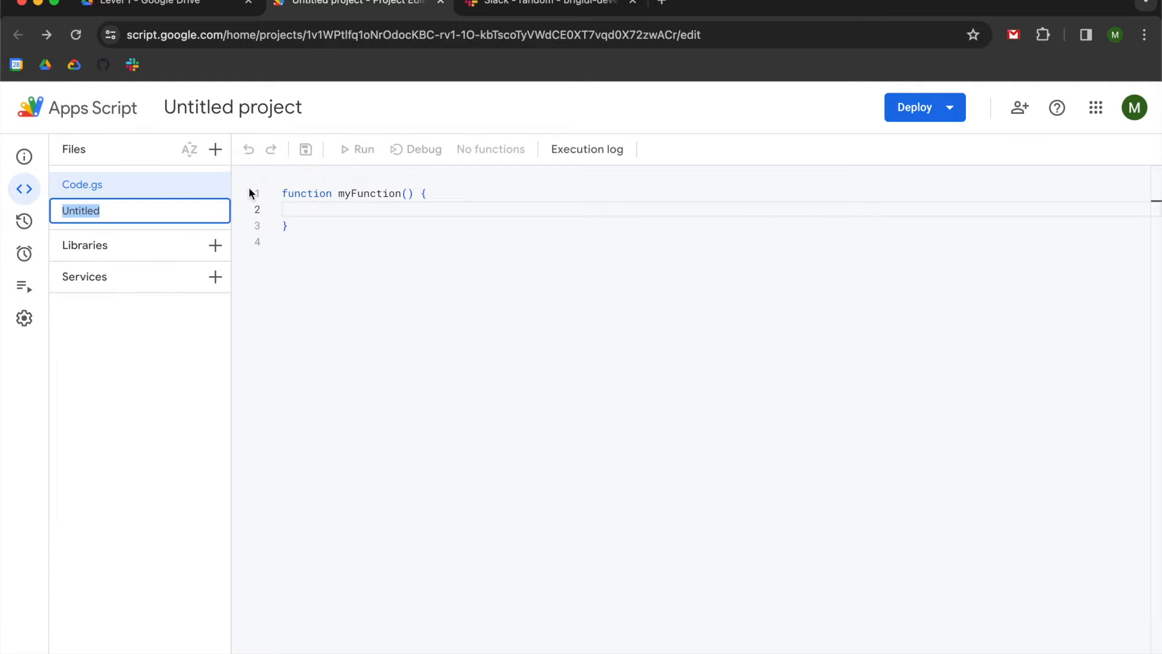
type("function")
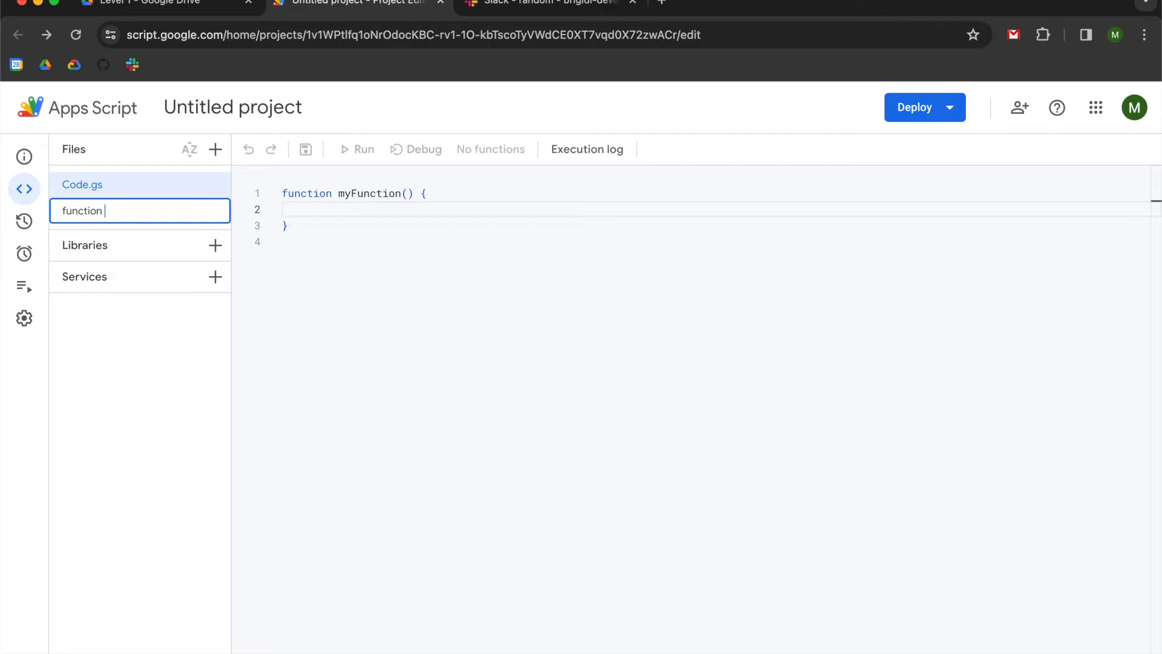
type("1: send")
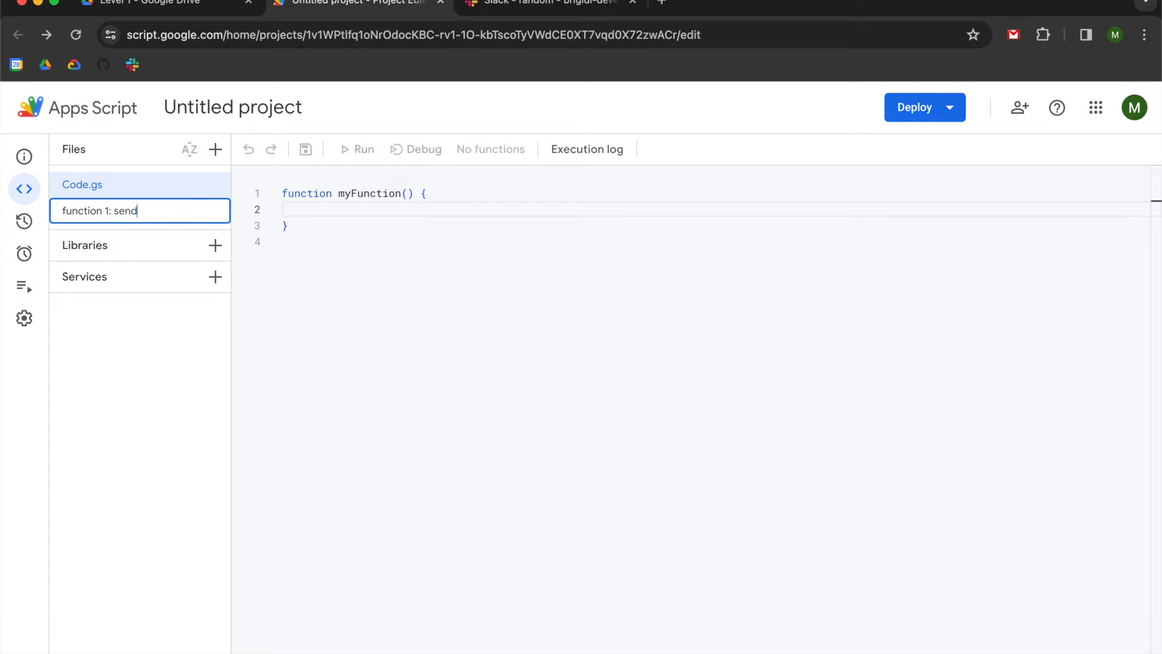
type("Payload.gs")
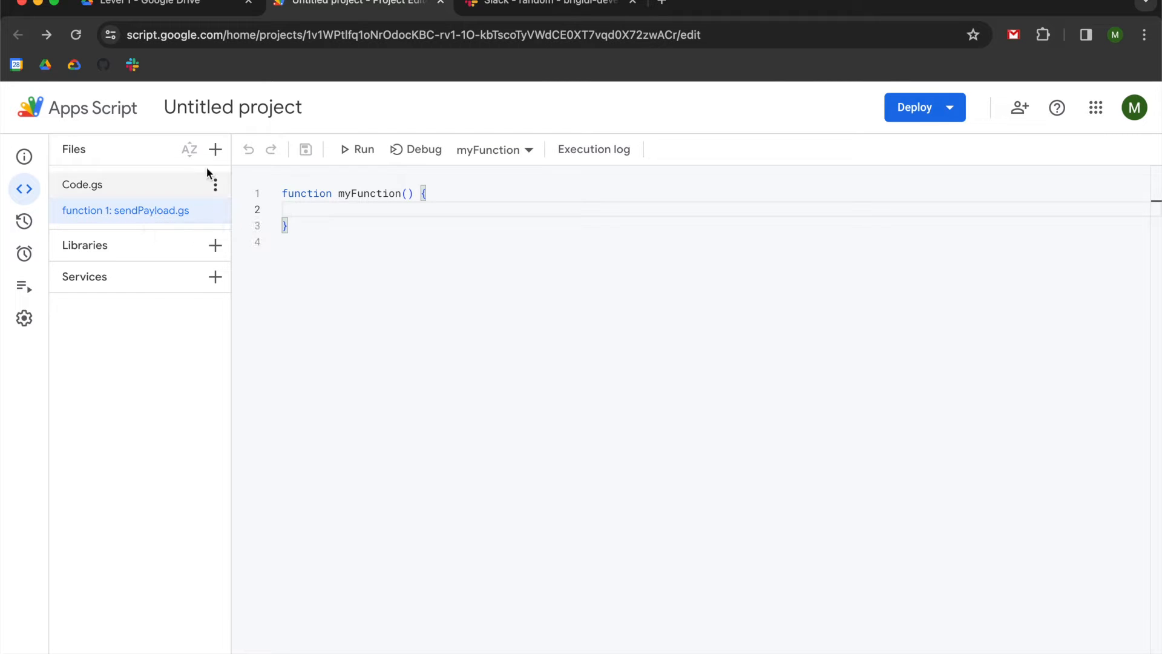
- Rename the untitled project to 'Slack message'
left_click(232, 106)
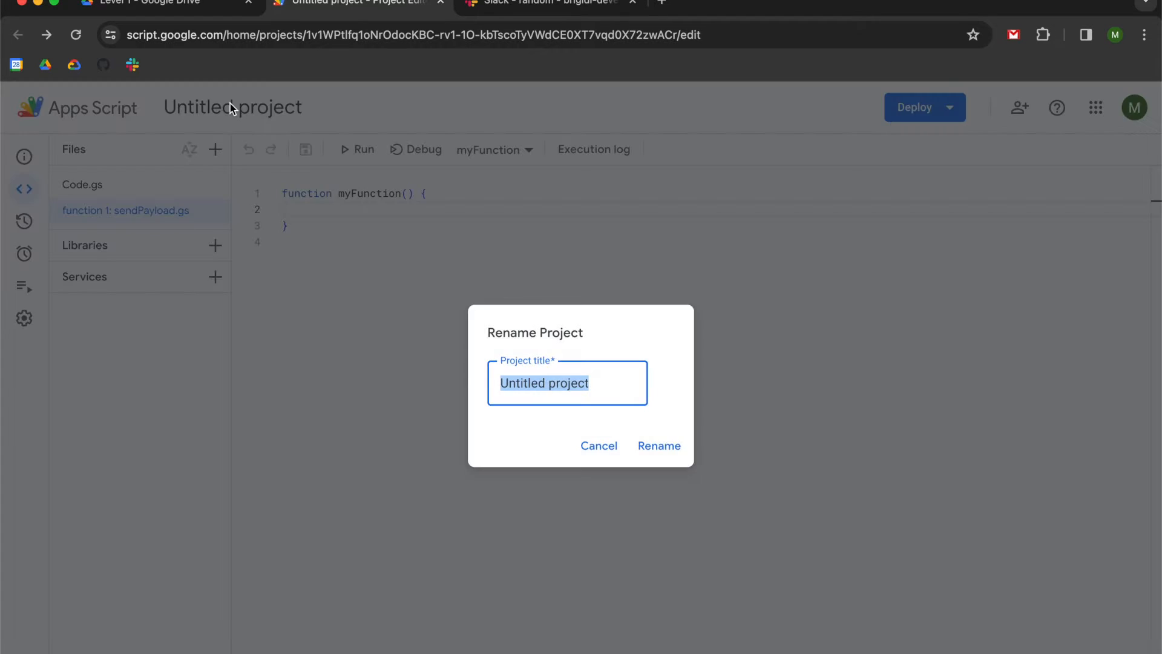
type("Slack message")
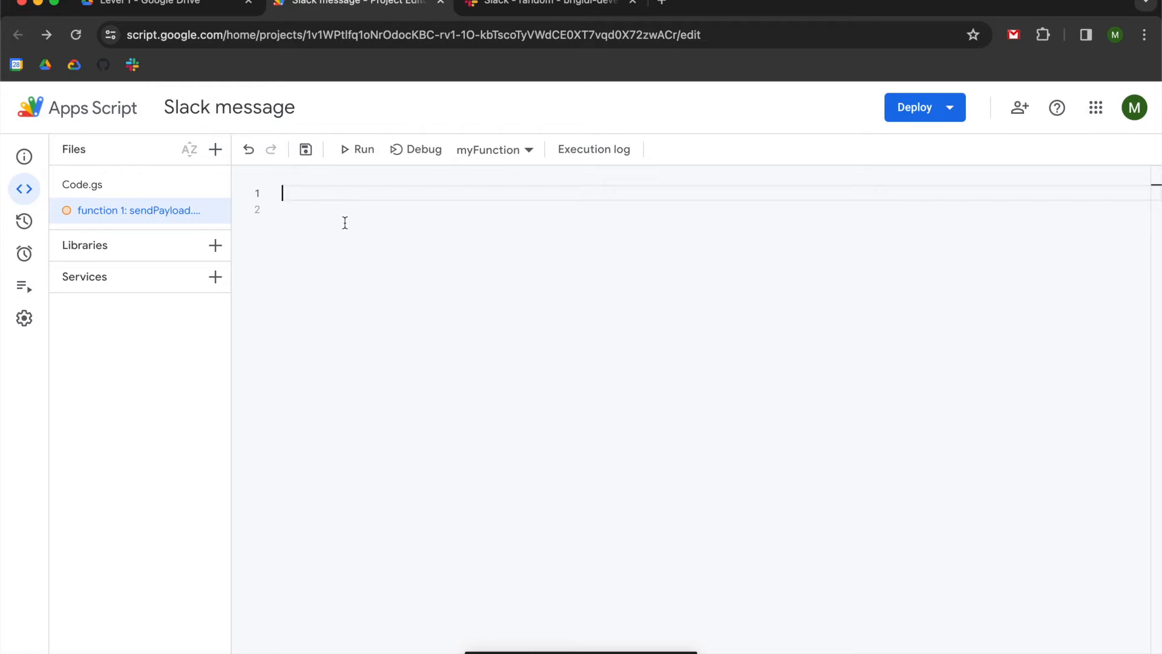
- Declare function sendPayload(payload) with a commented empty webhook variable webhook = ''
type("function")
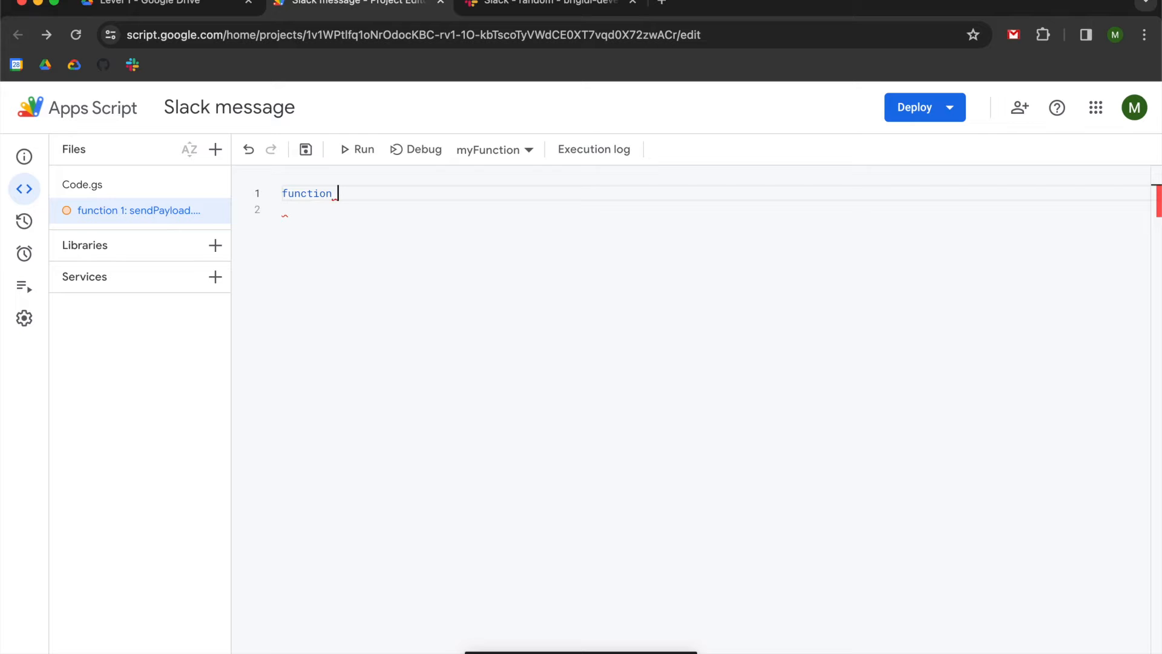
type("sendPay")
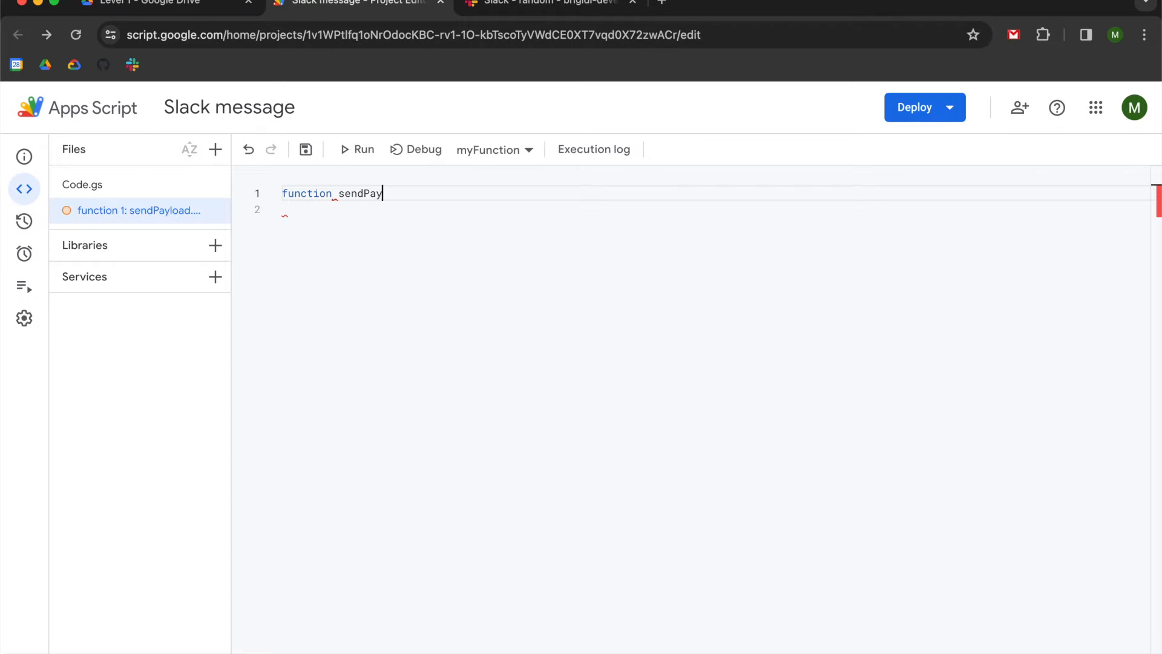
type("load()")
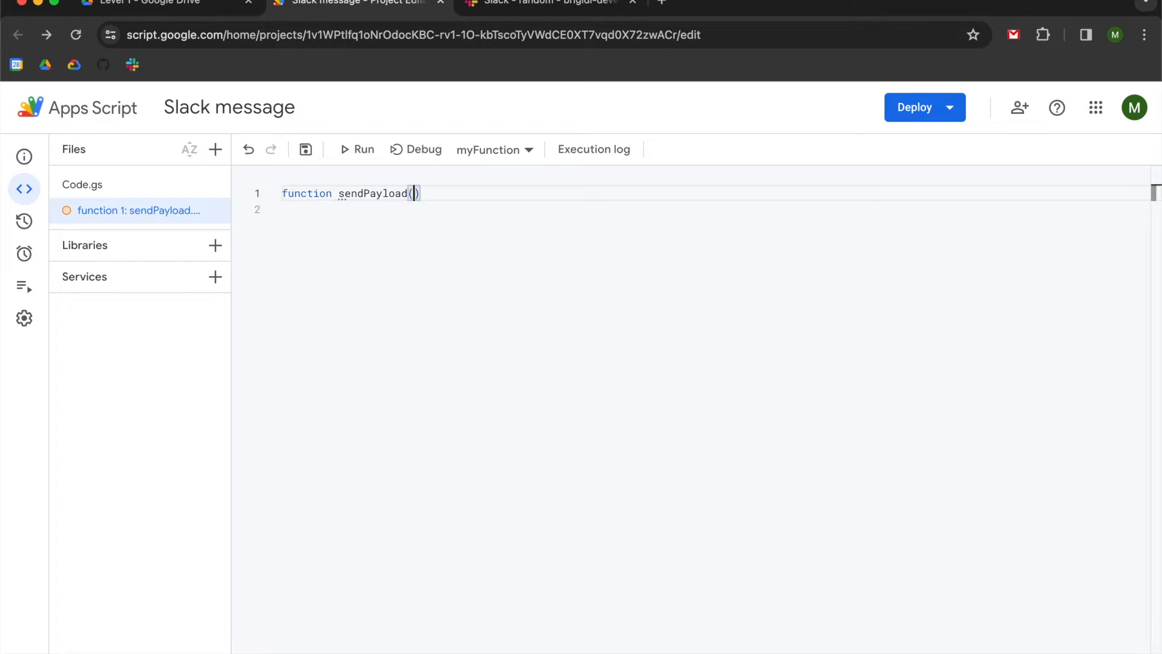
type("payload")
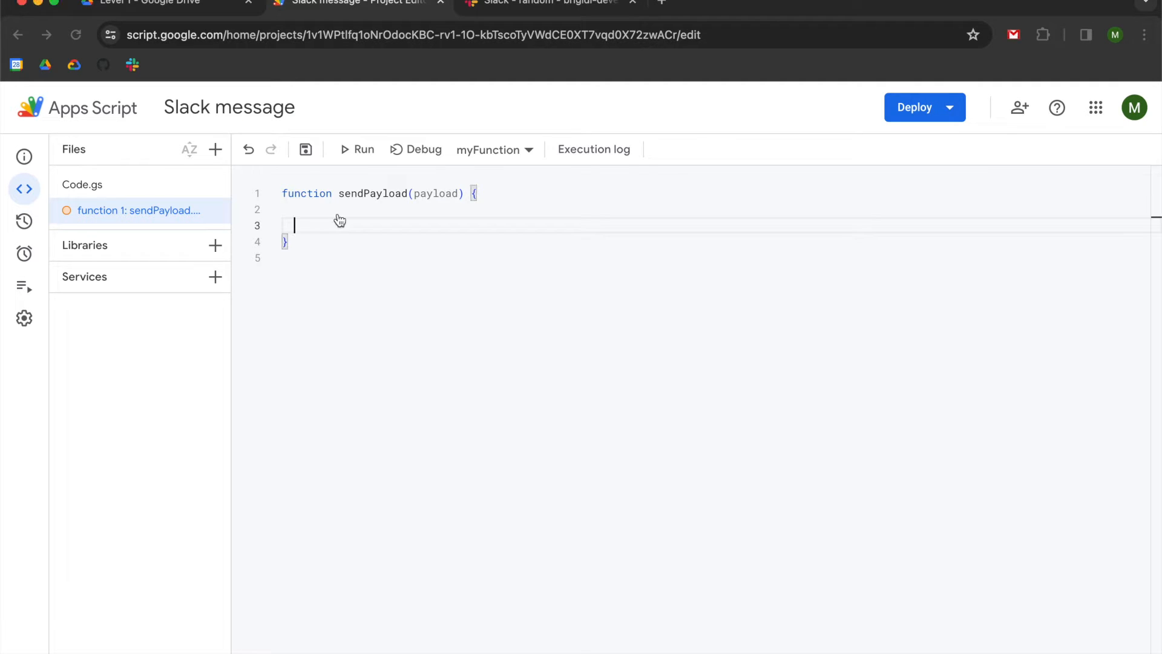
type("// define")
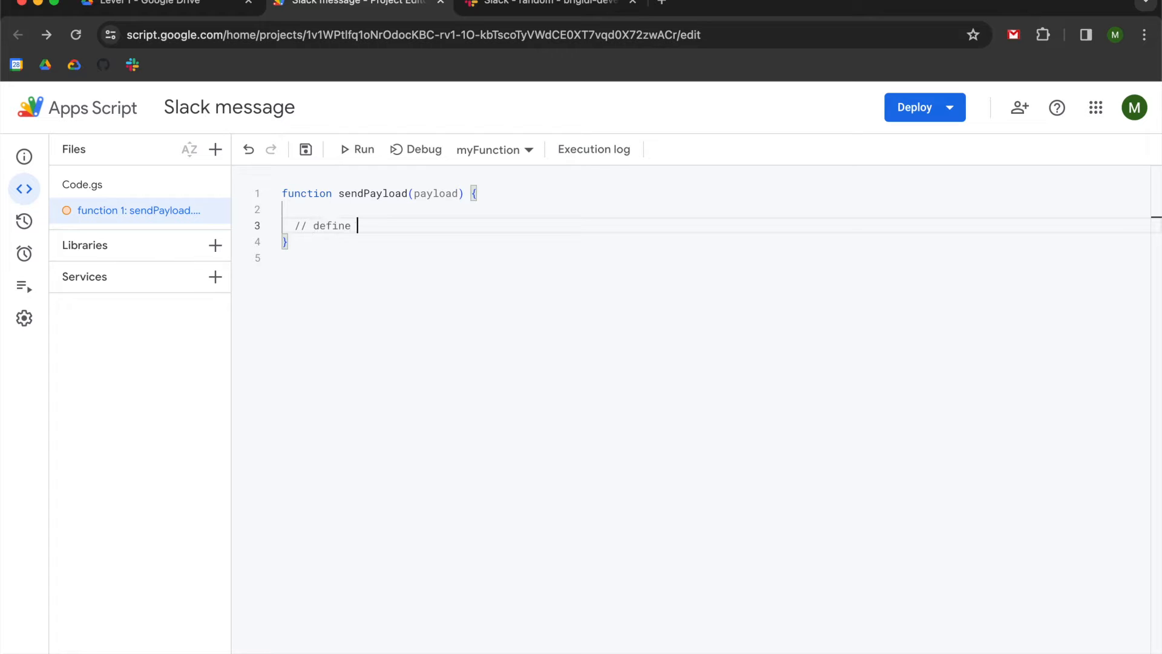
type("your webhook")
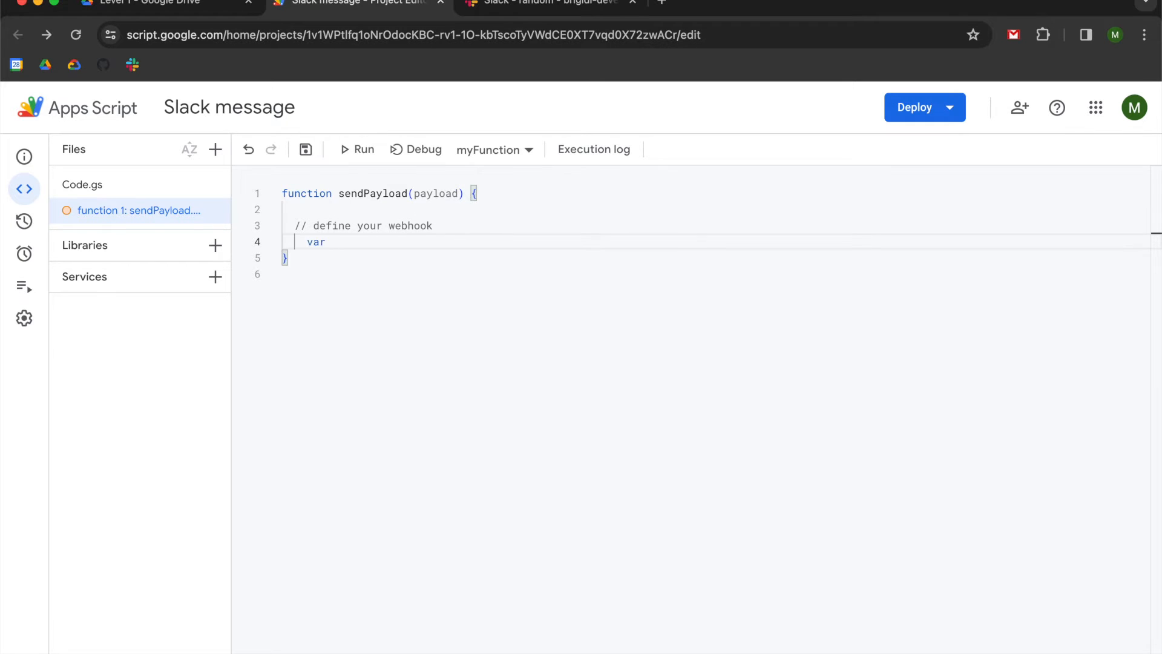
type("webhook")
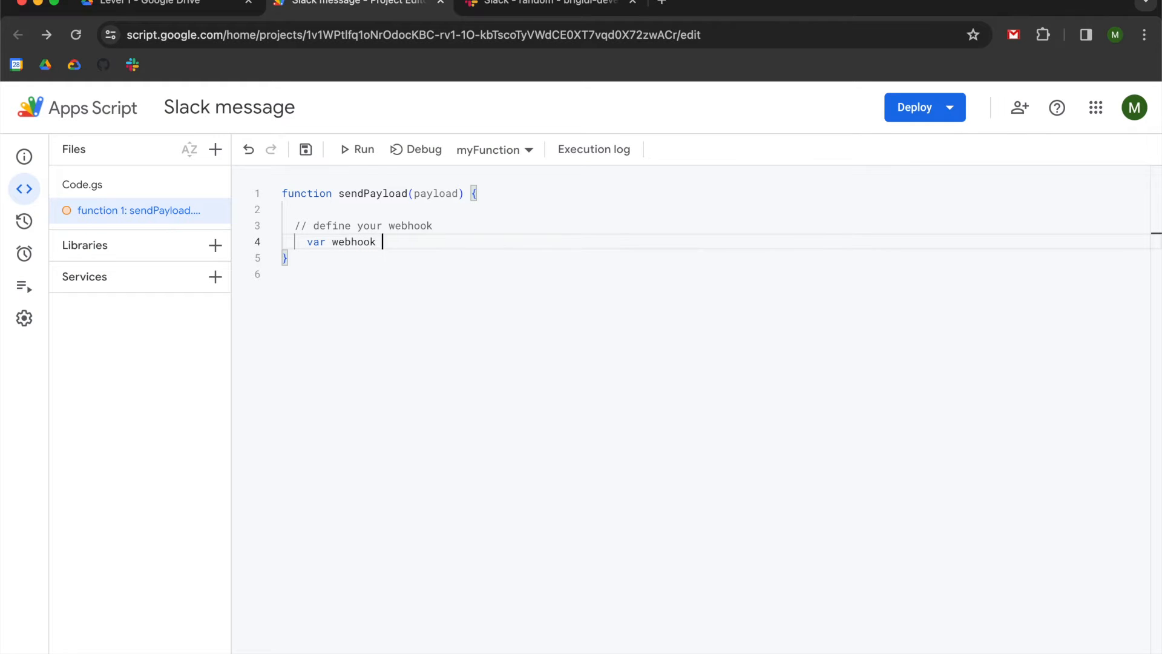
type("= '';")
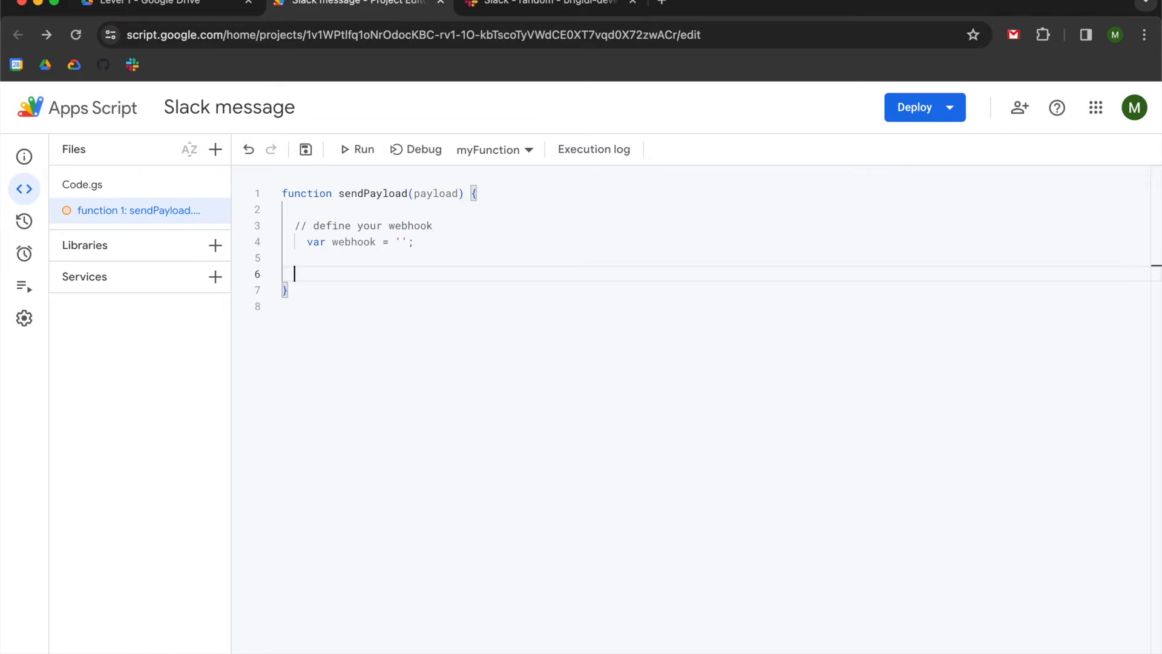
- Start the commented options object with "method": "post"
type("//")
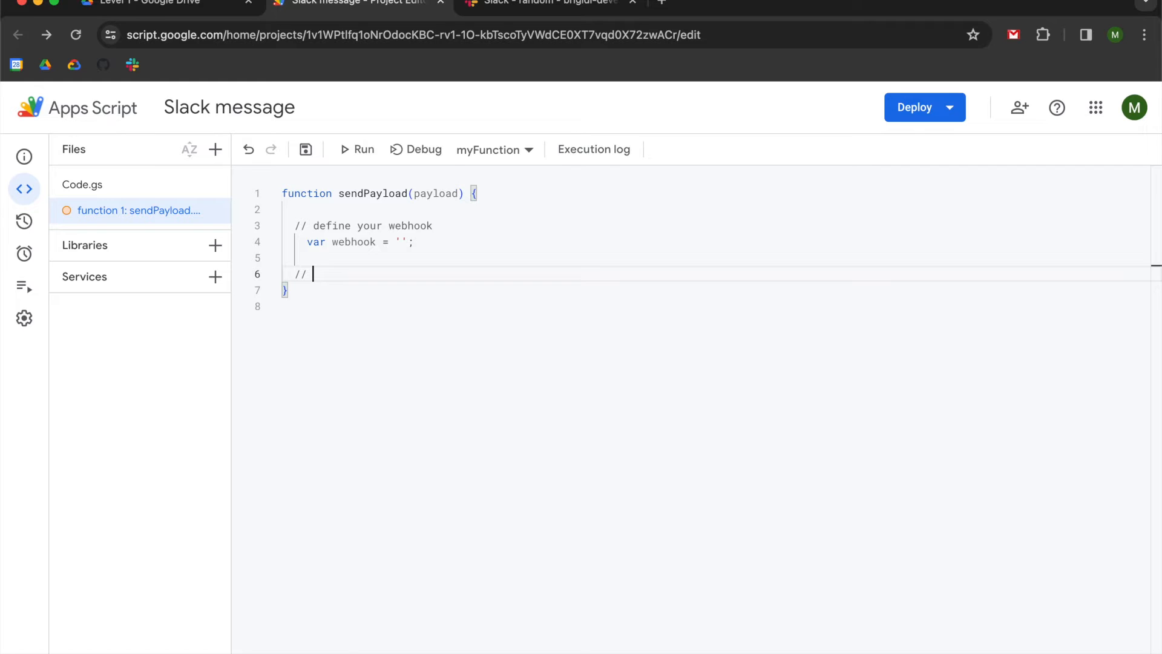
type("de")
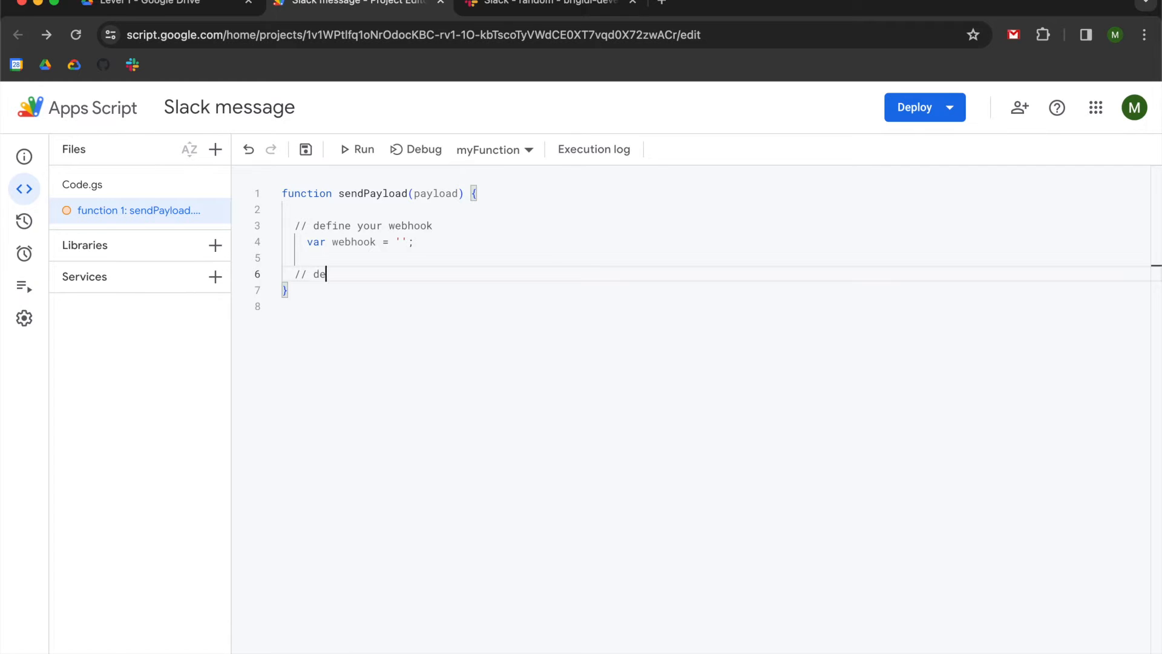
type("fine your")
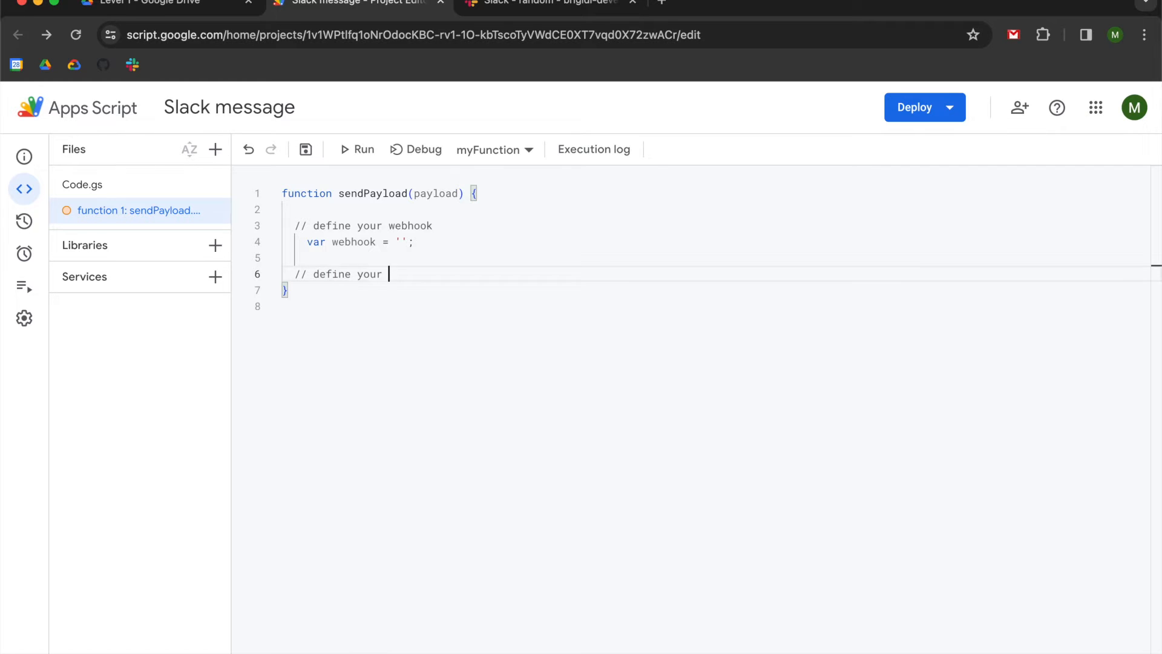
type("options")
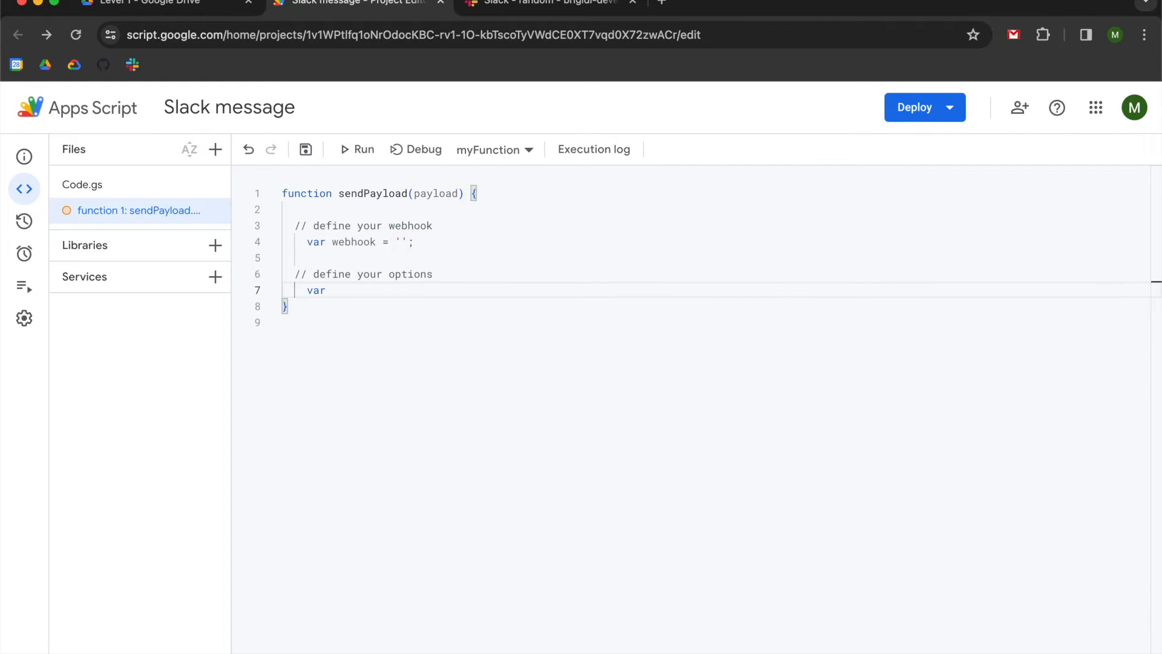
type("options = {")
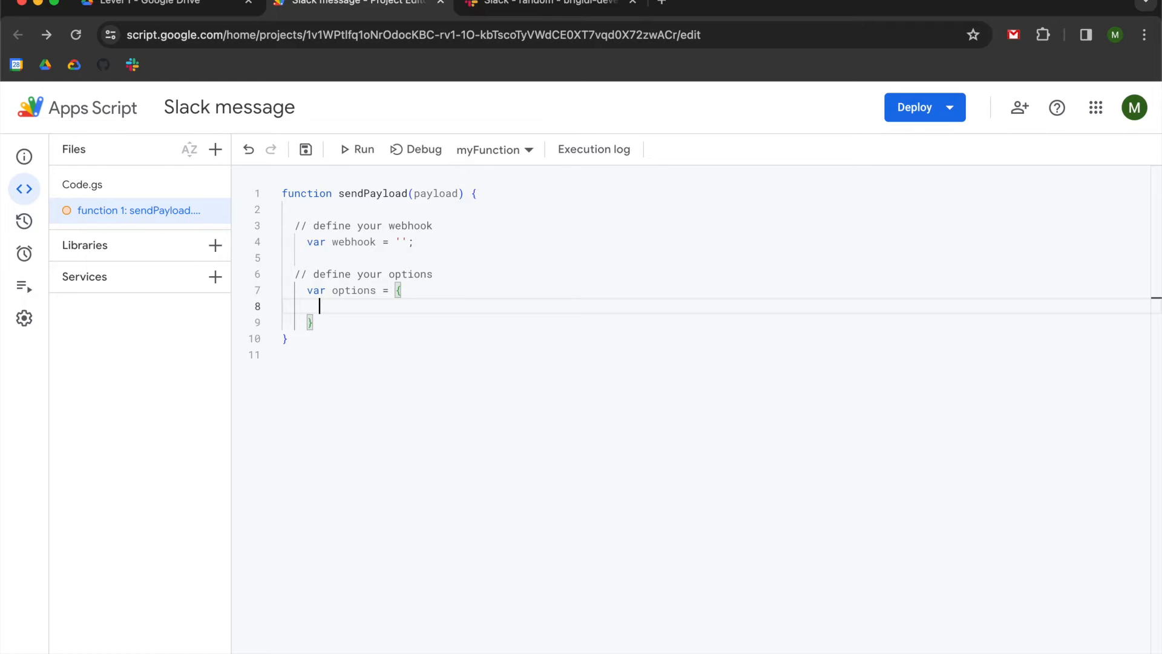
type("\"\"")
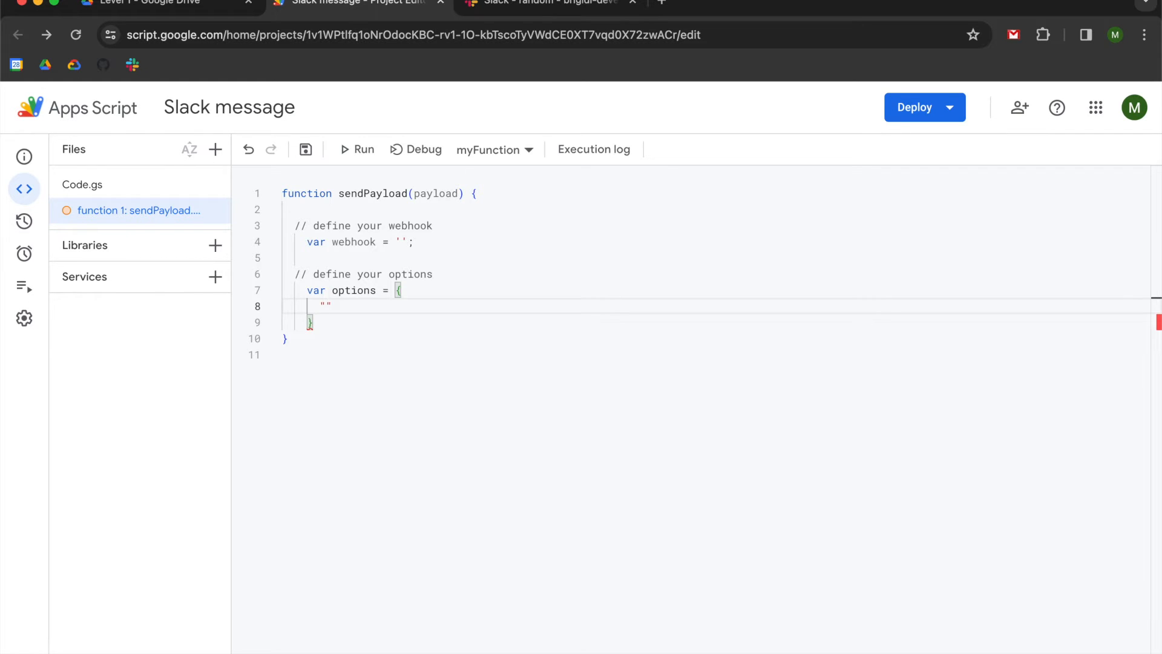
type("method")
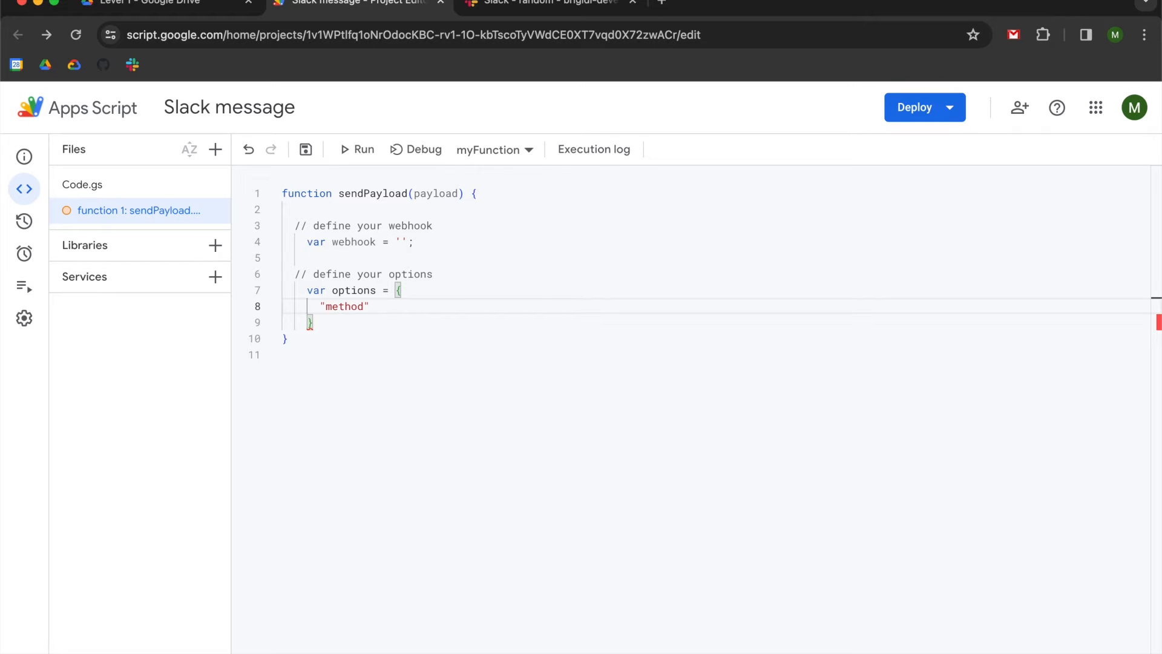
type(":")
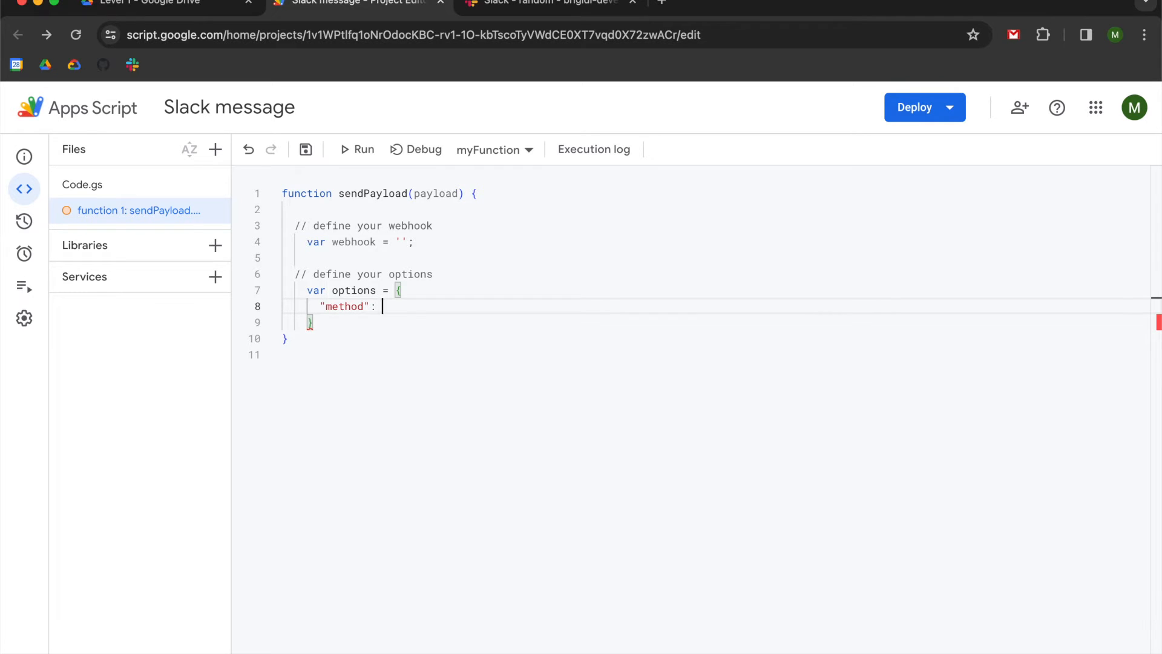
type("\"")
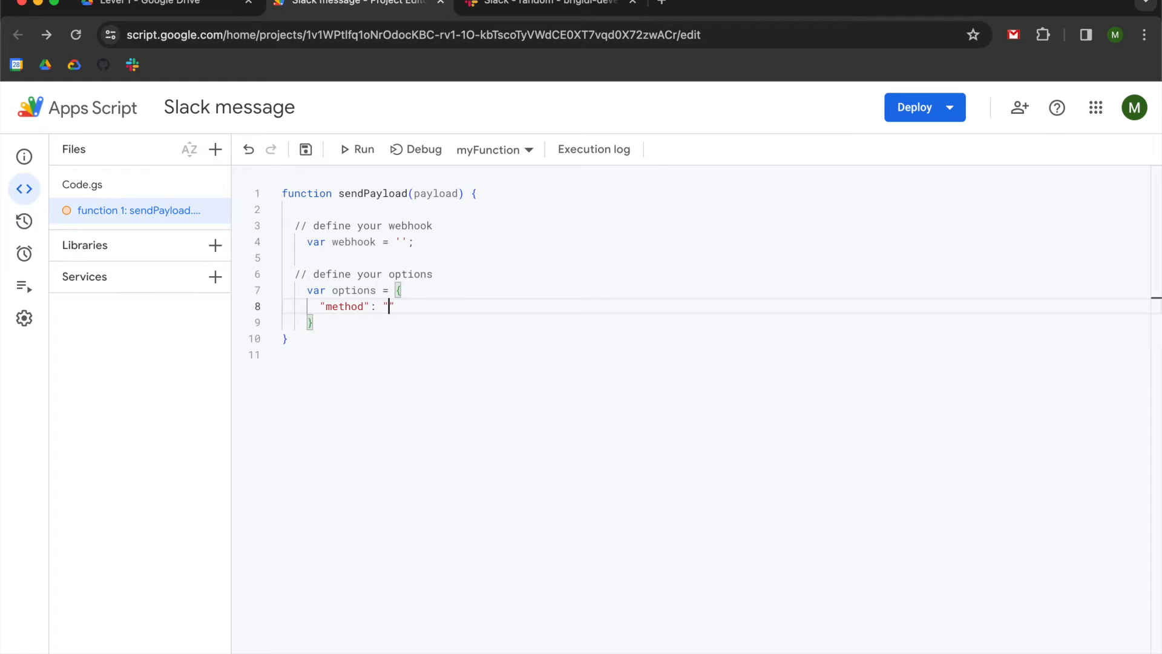
type("post")
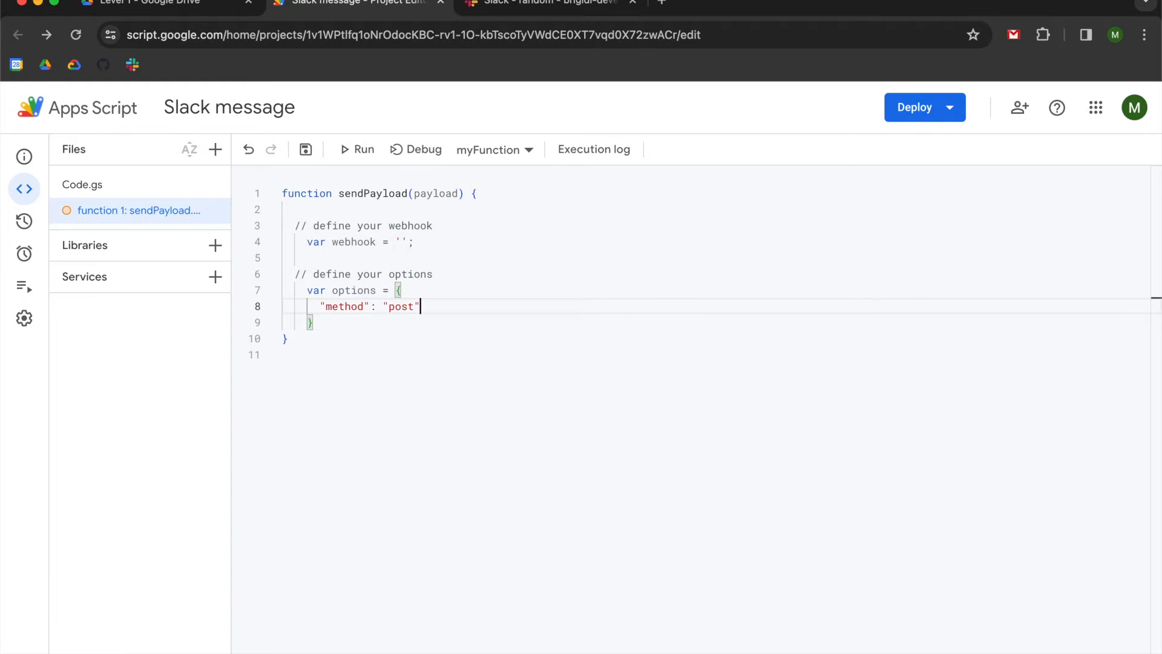
type(",")
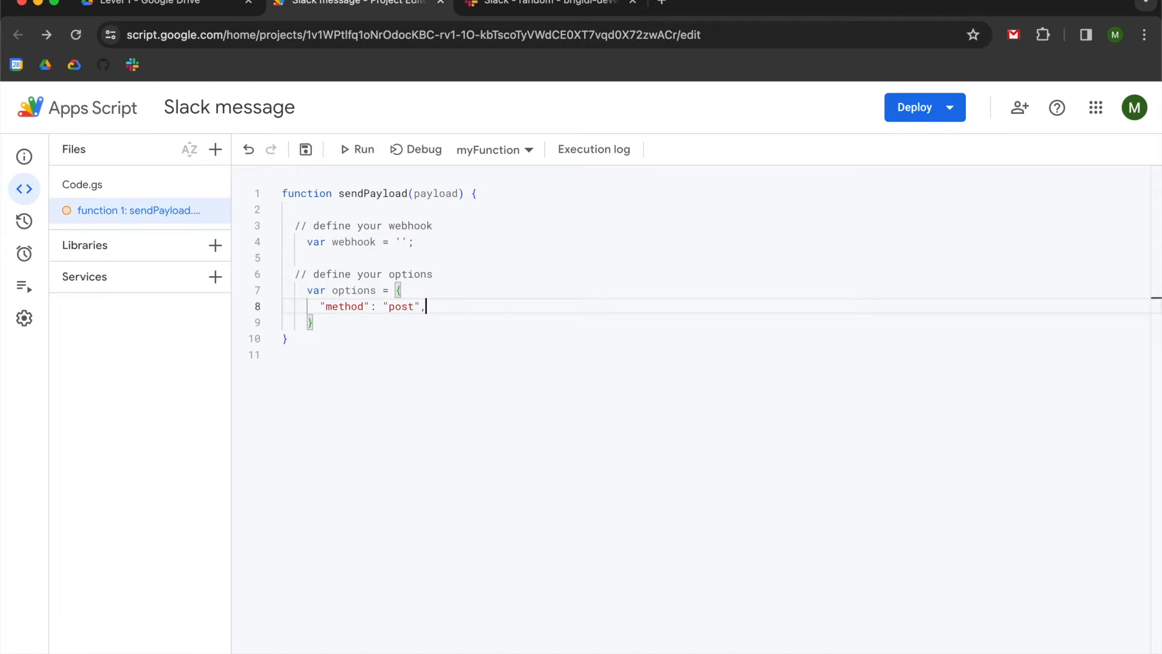
key("Return")
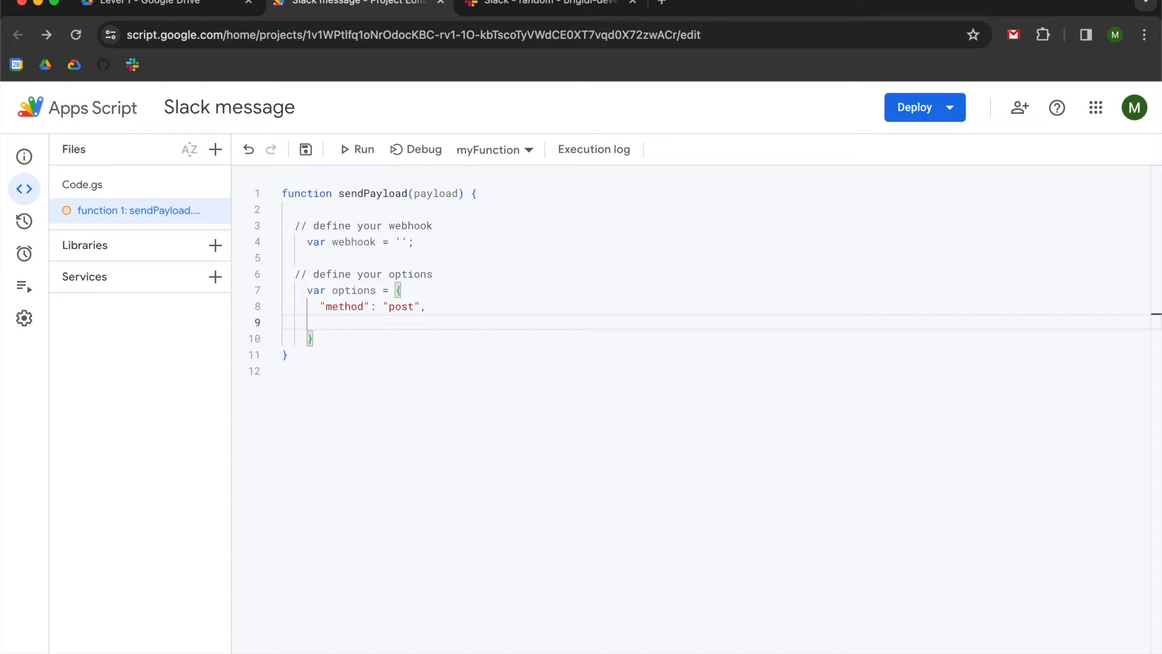
- Add "contentType": "application/json" to the options object
type("\"\"")
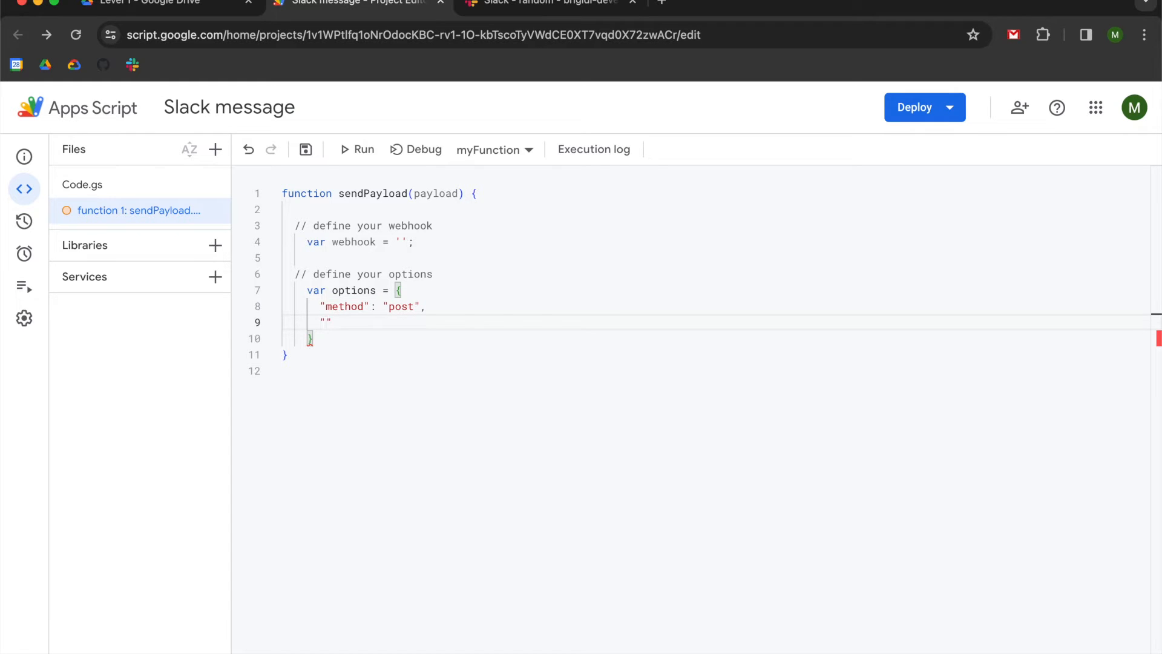
type("contentT")
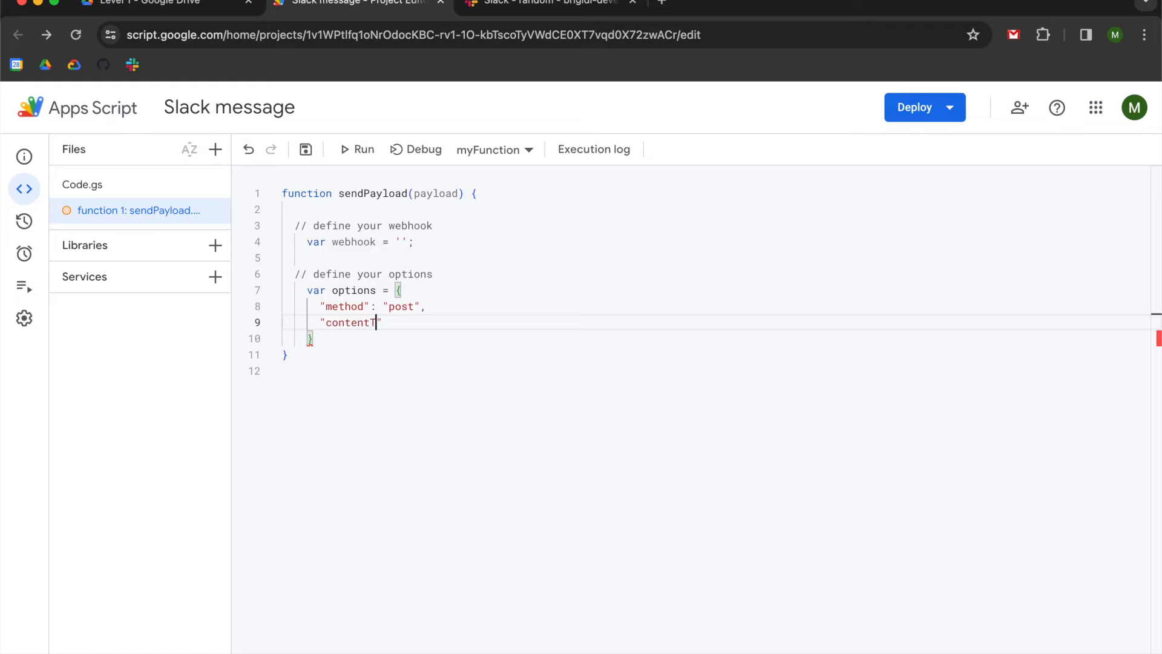
type("y")
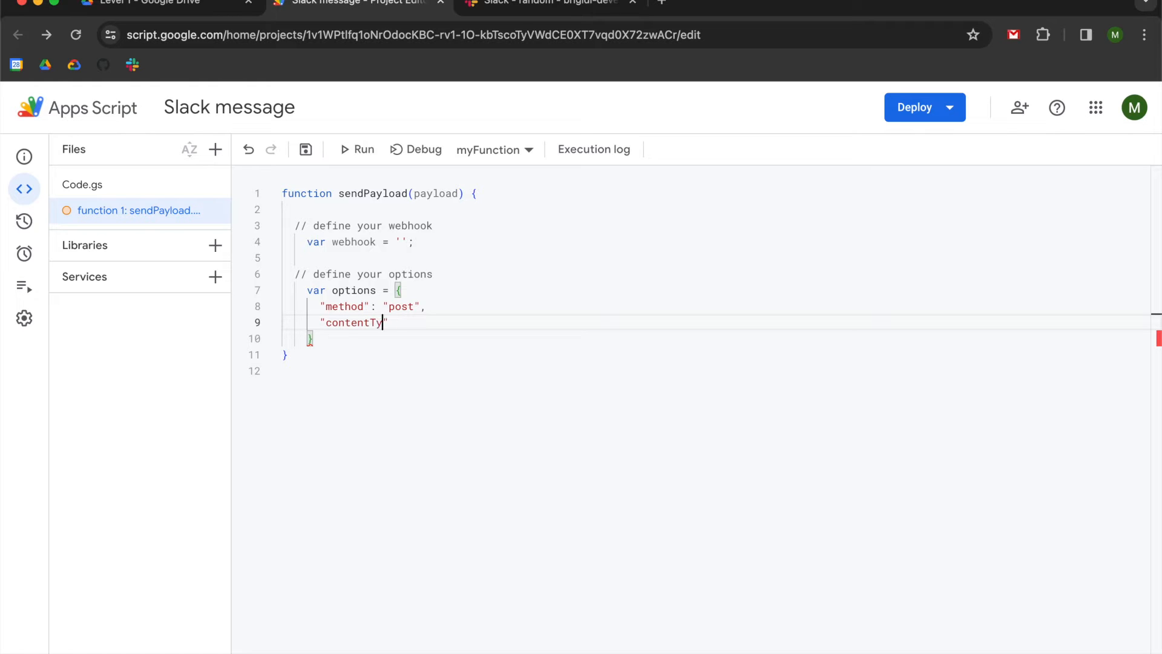
type("pe\"")
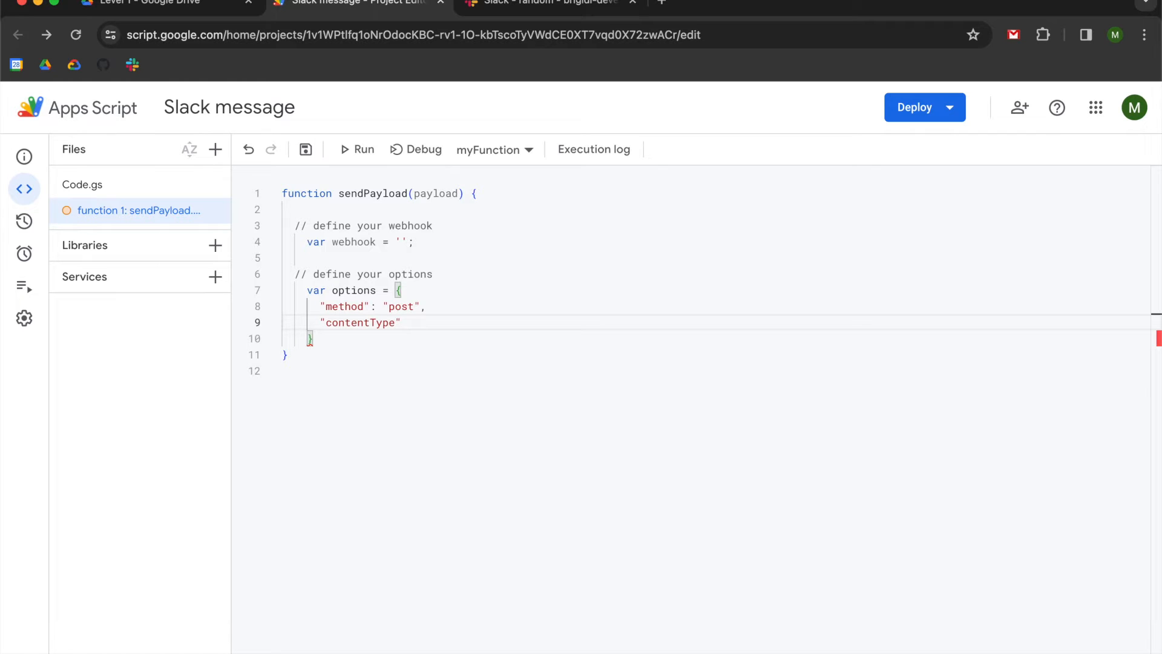
type(":")
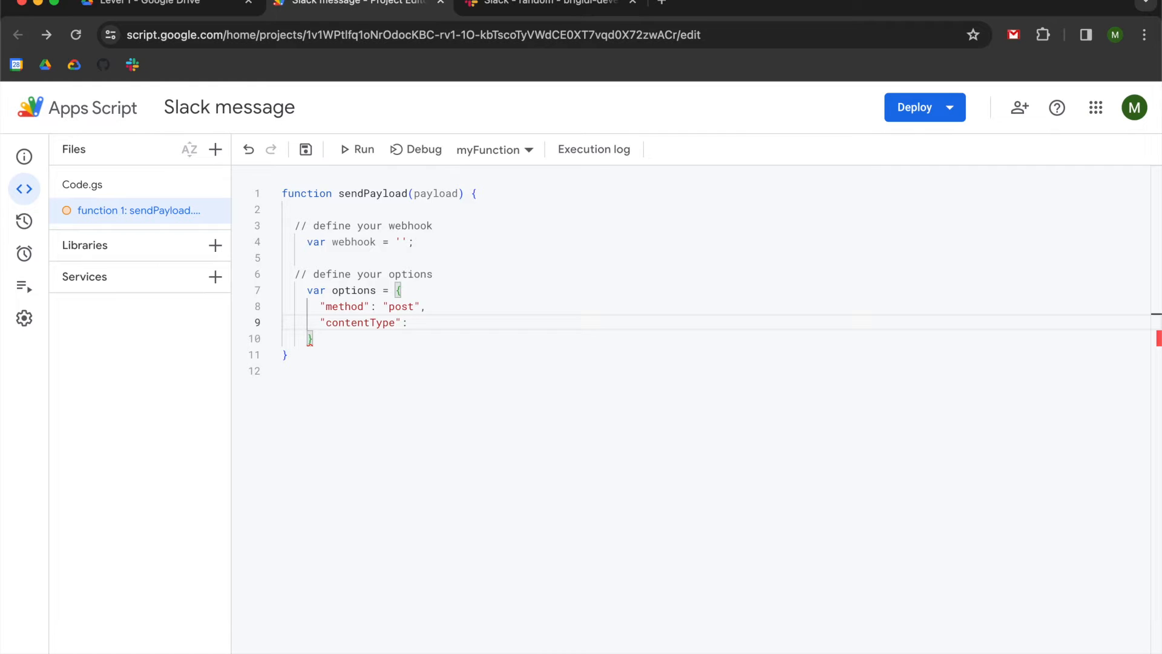
type("\"\"")
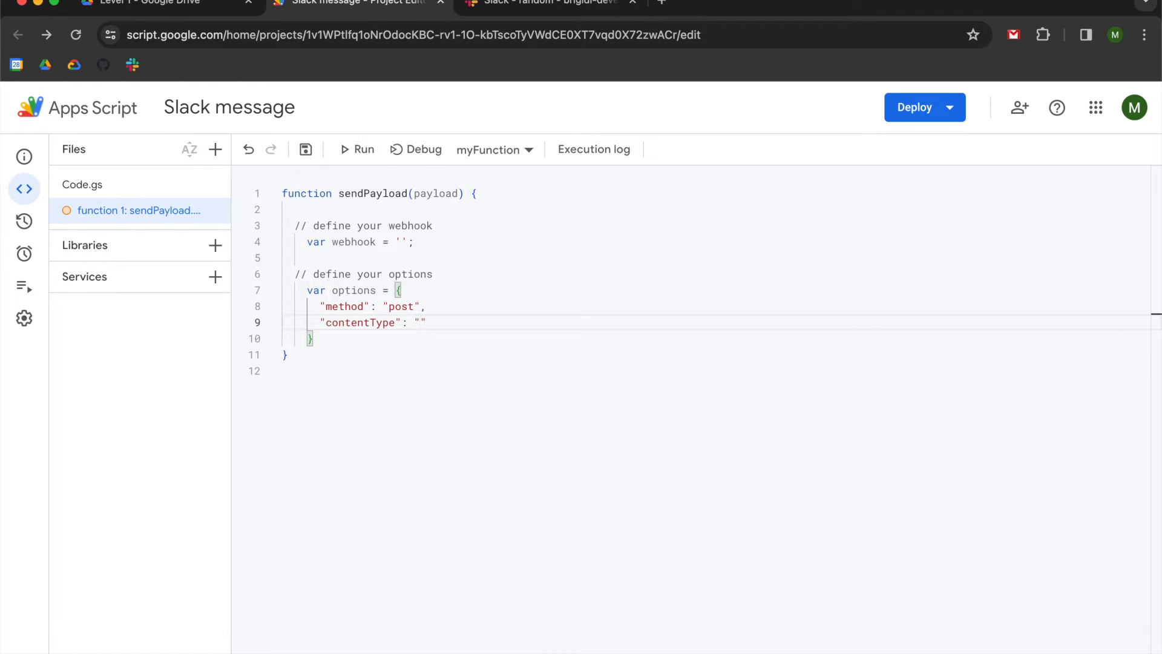
type("ap")
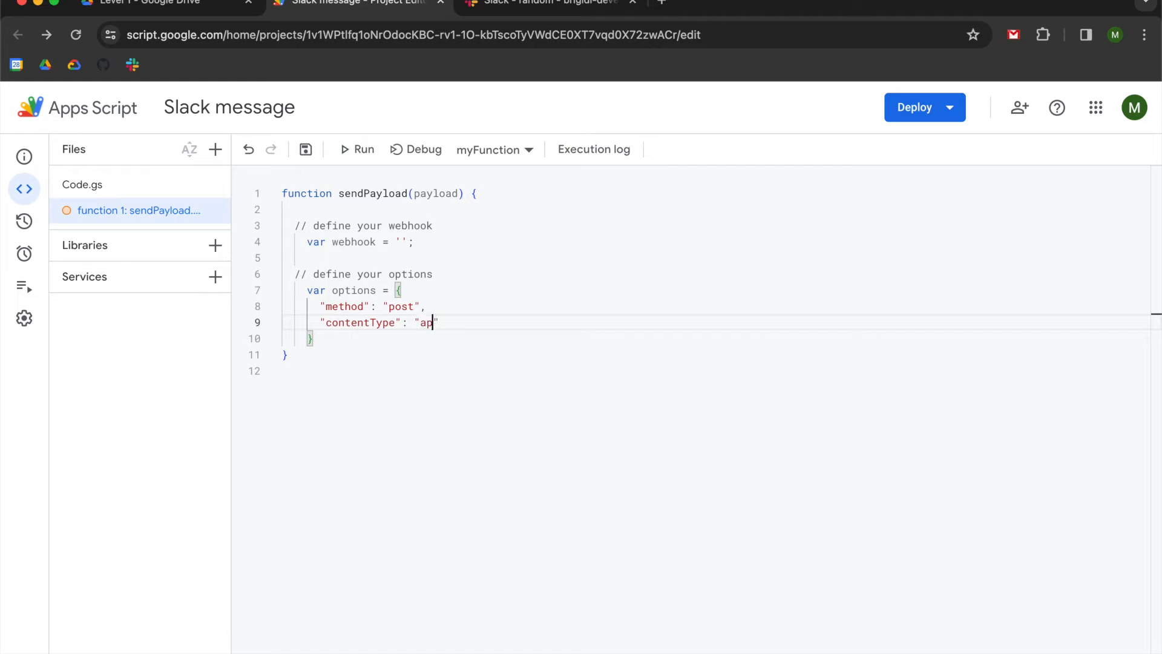
type("plication")
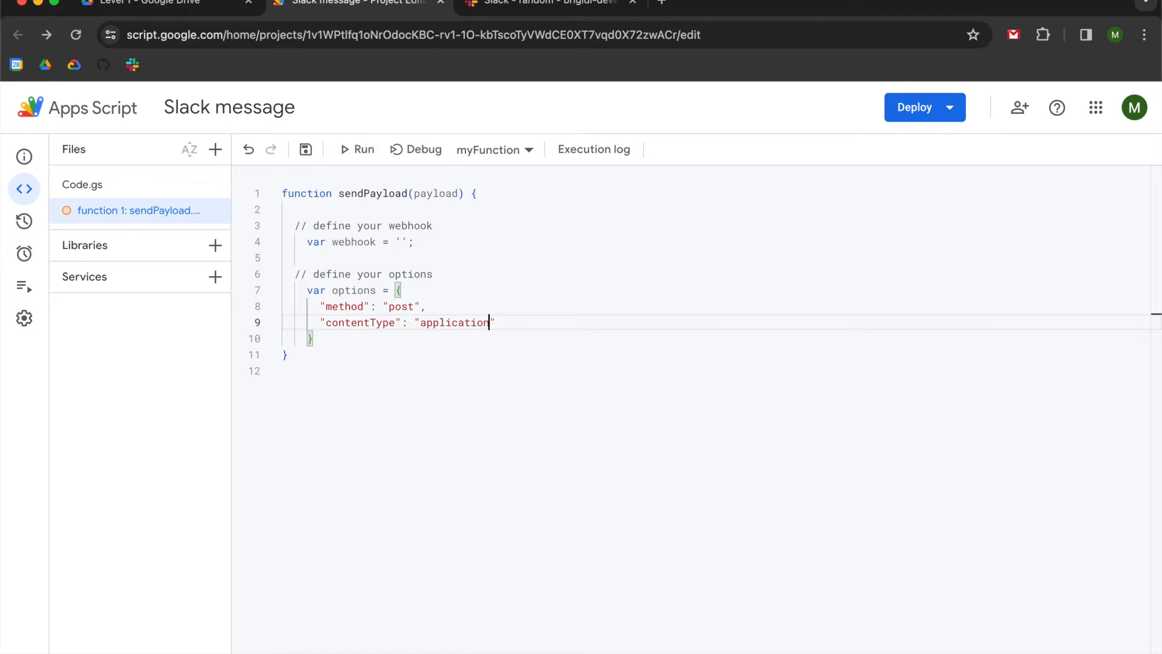
type("s/json\"")
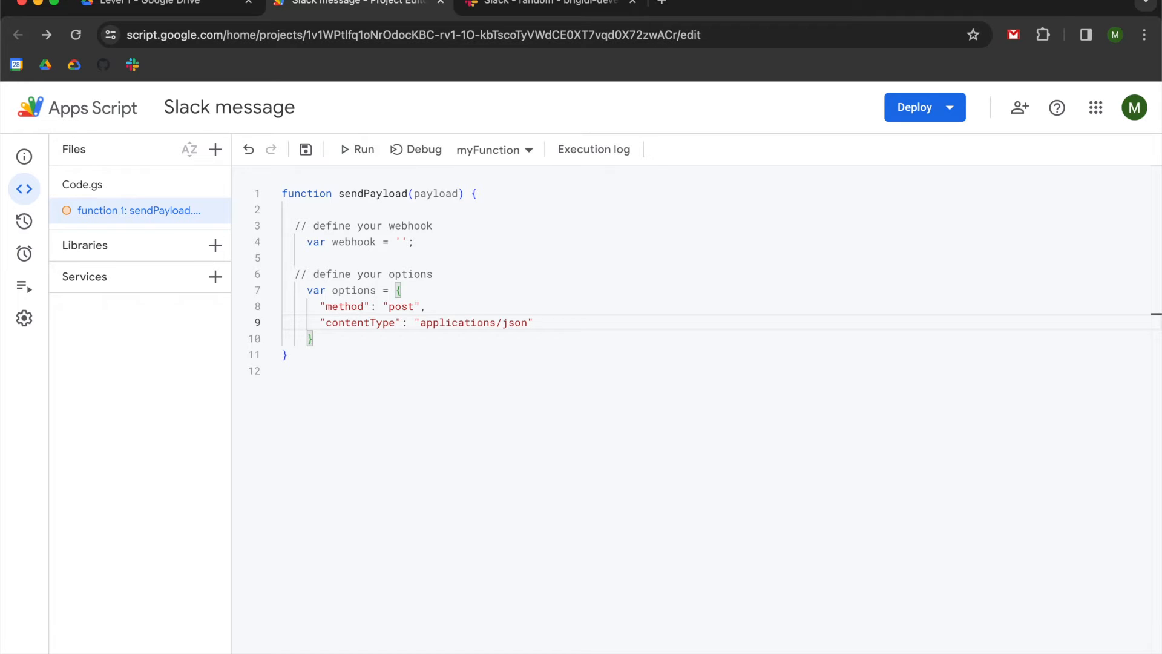
type(",")
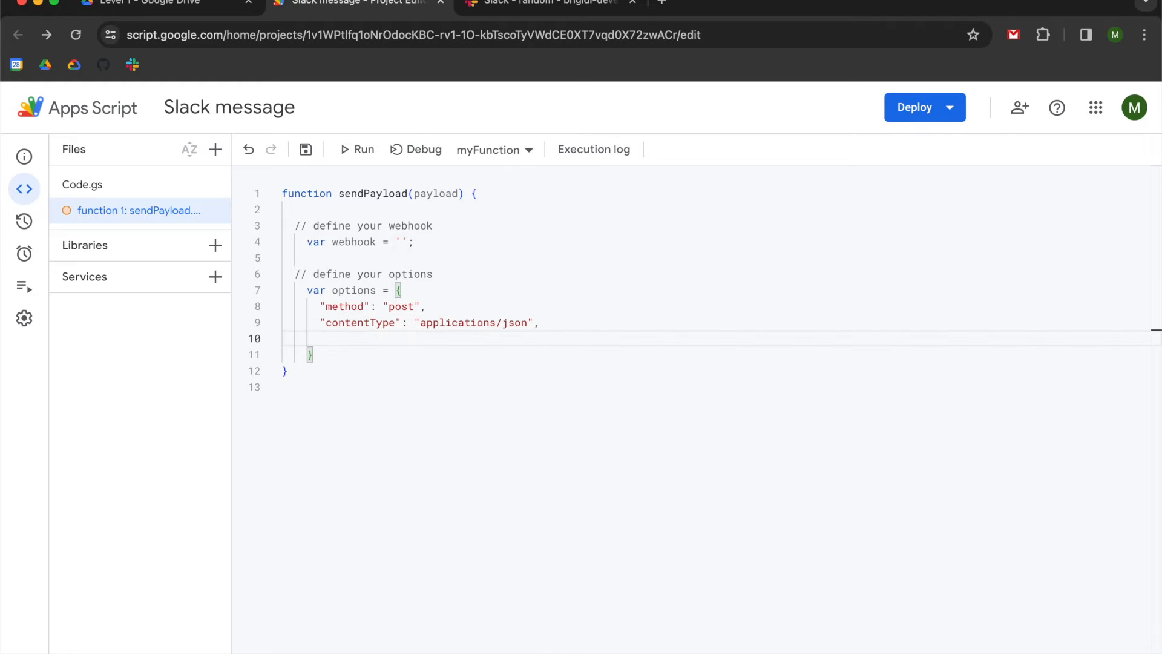
- Add "muteHttpExceptions": true to the options object
type("\"\"")
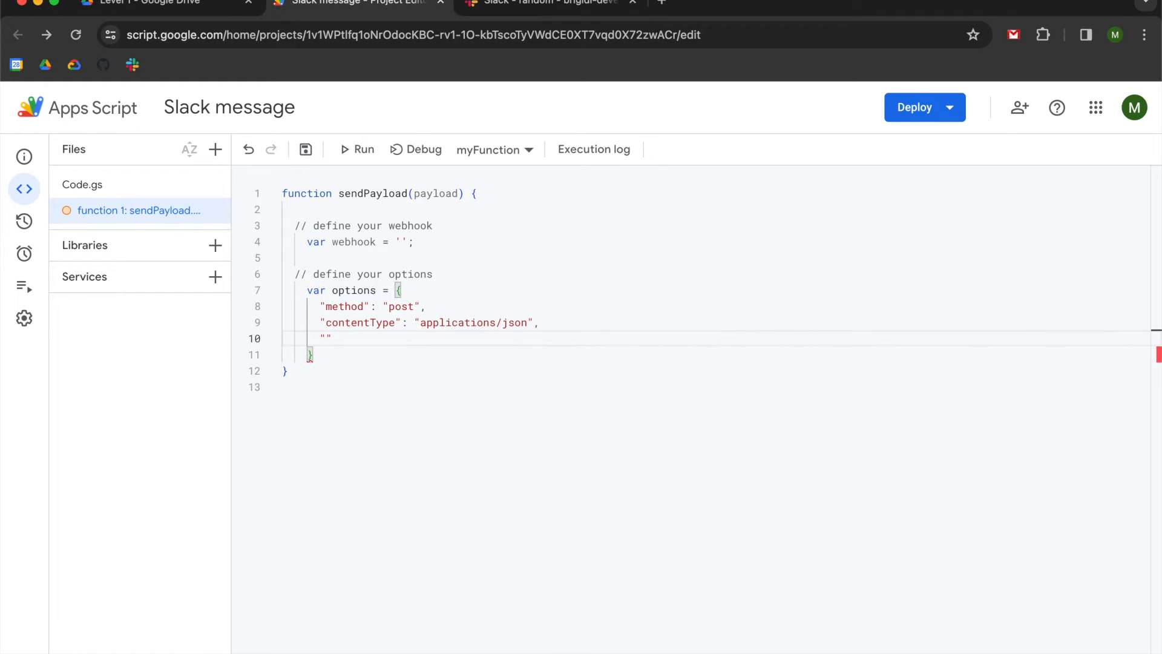
type("muteH")
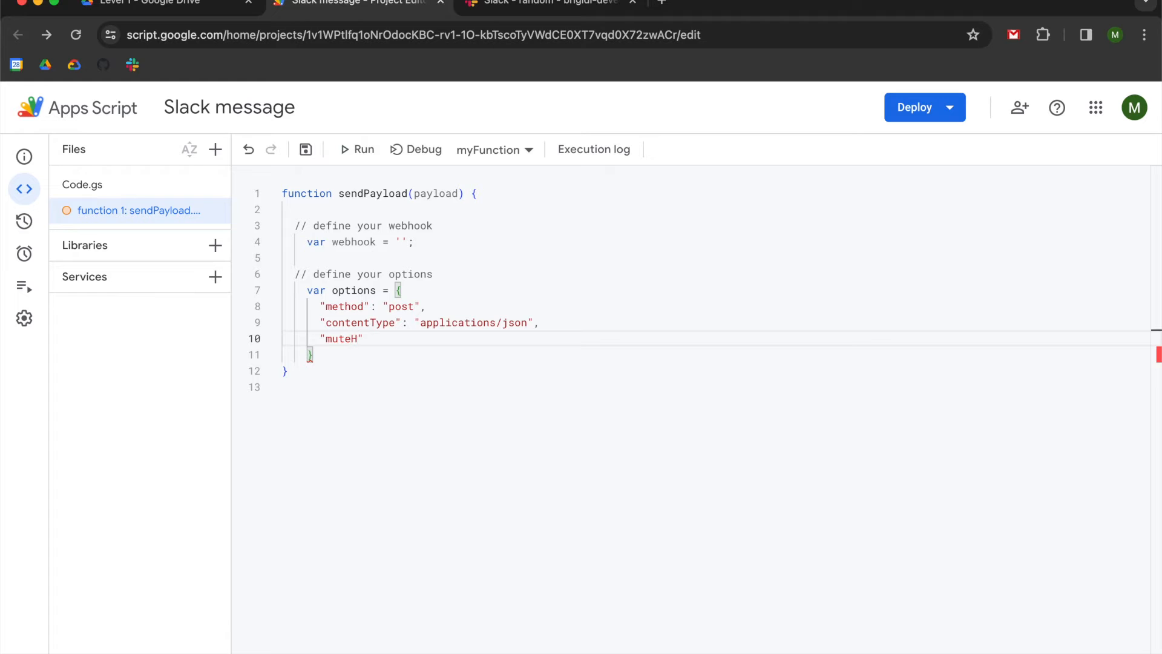
type("ttpE")
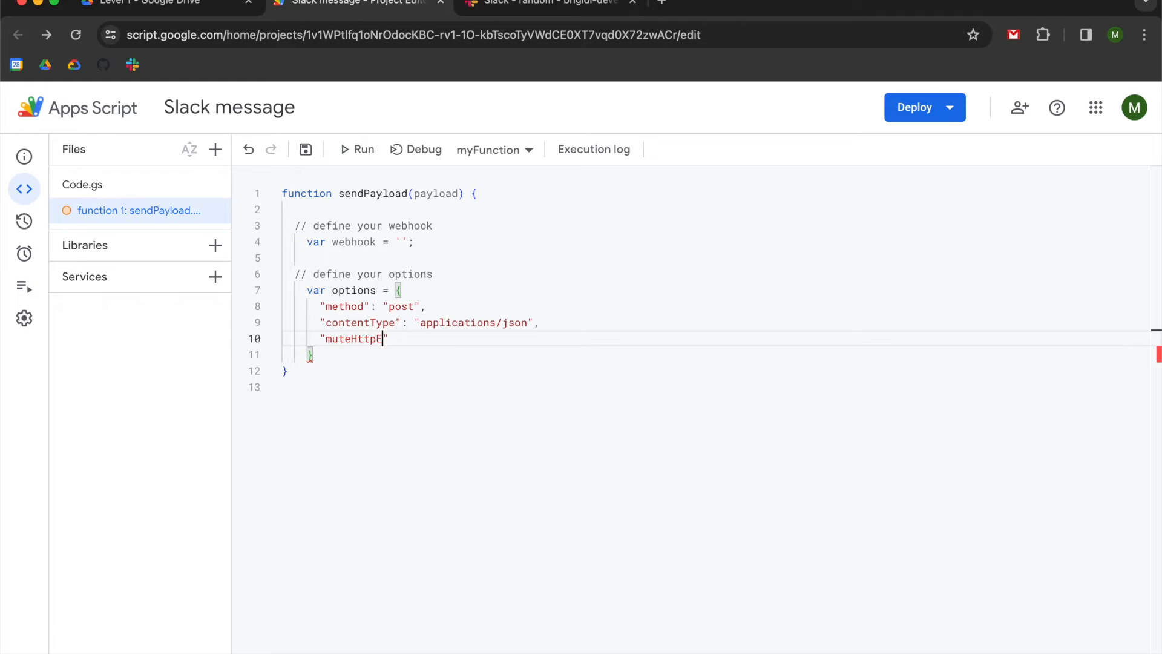
type("xceptions")
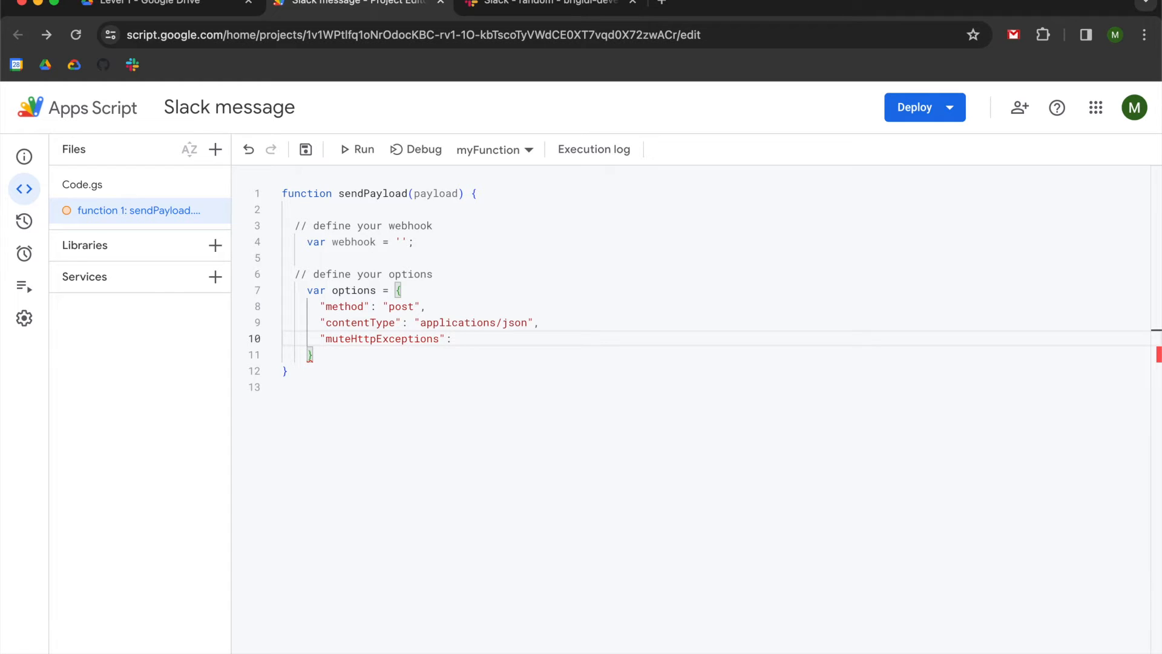
type("true")
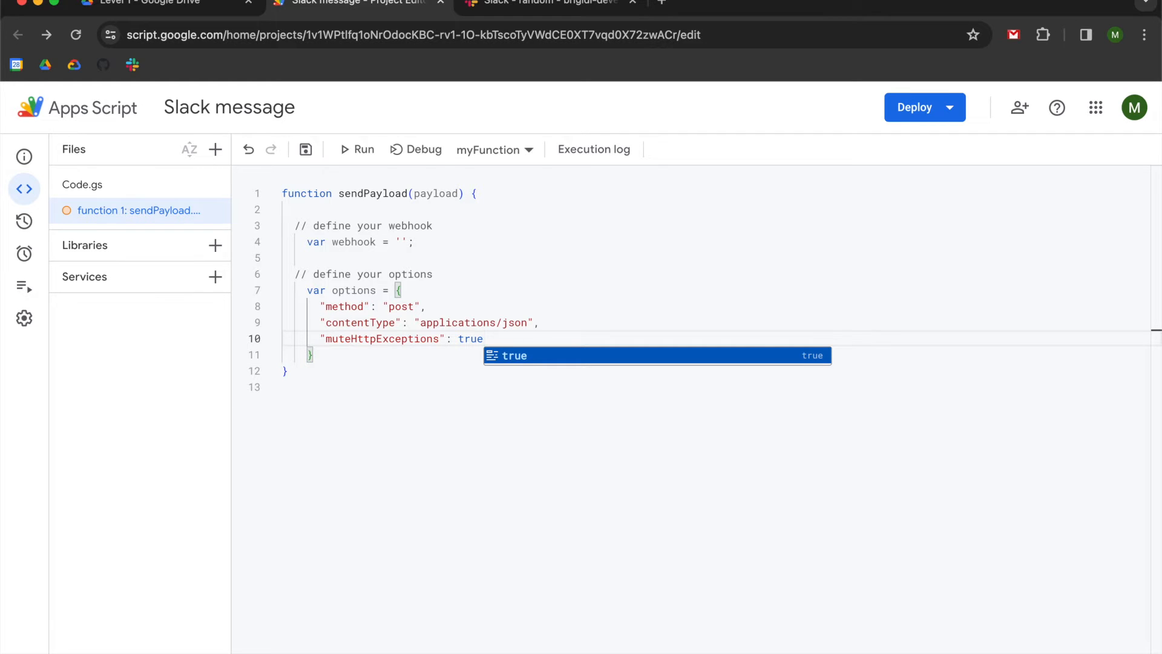
key("Enter")
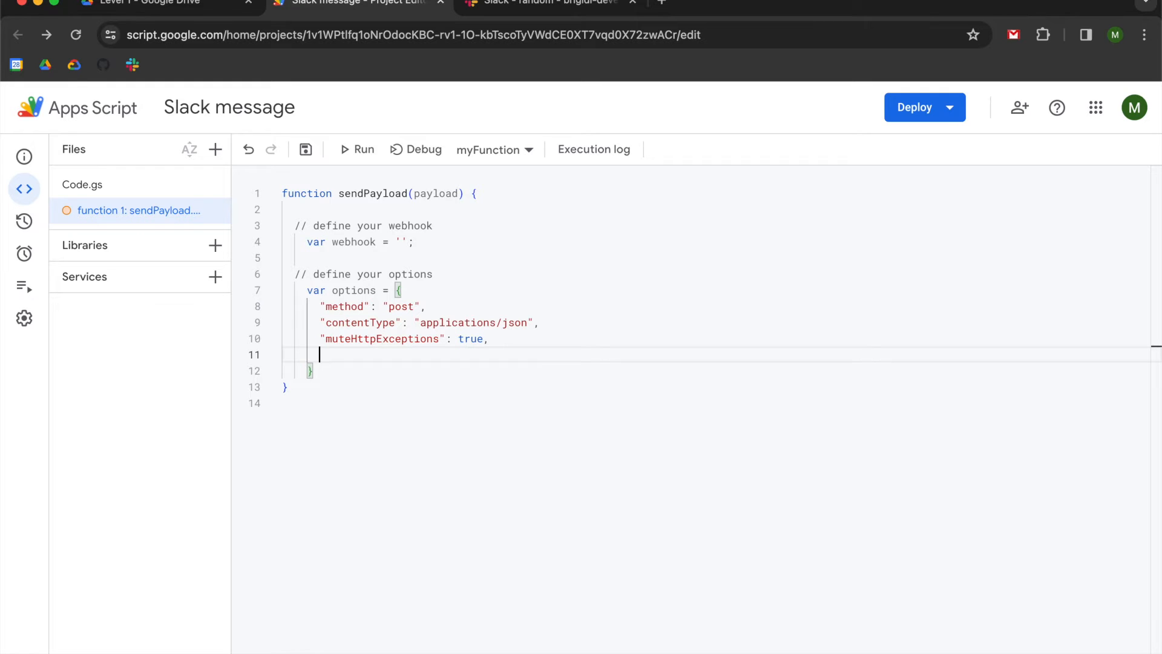
- Add "payload": JSON.stringify(payload) to the options and close the object with a semicolon
type("\"\"")
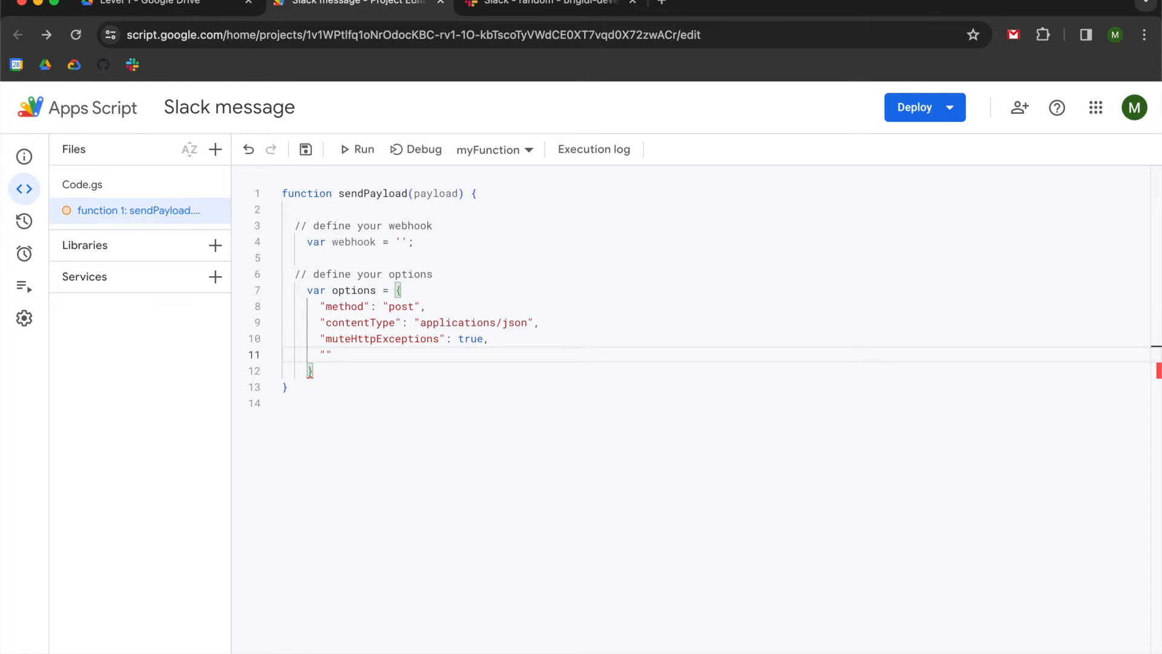
type("payload")
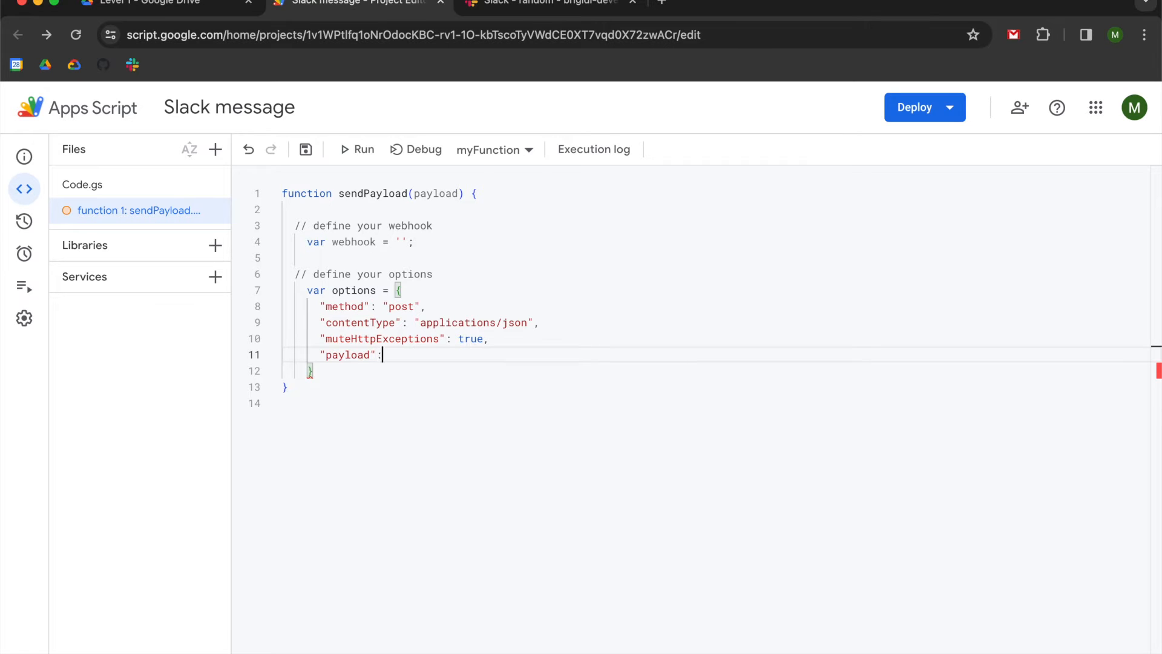
type("JSON")
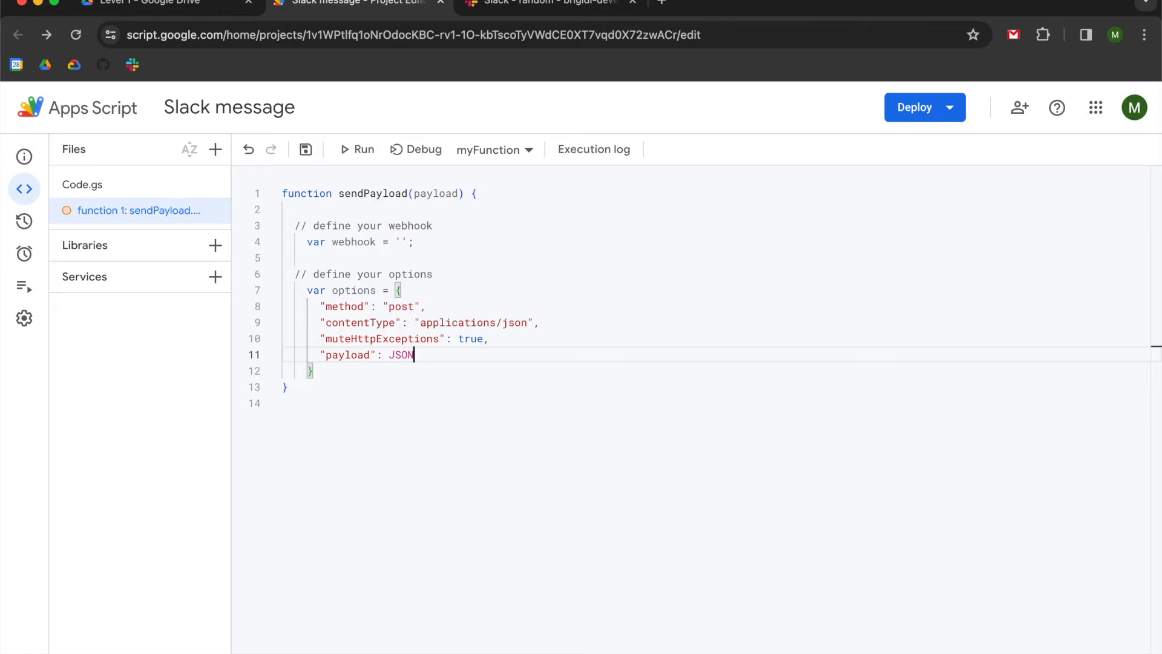
type(".stringify")
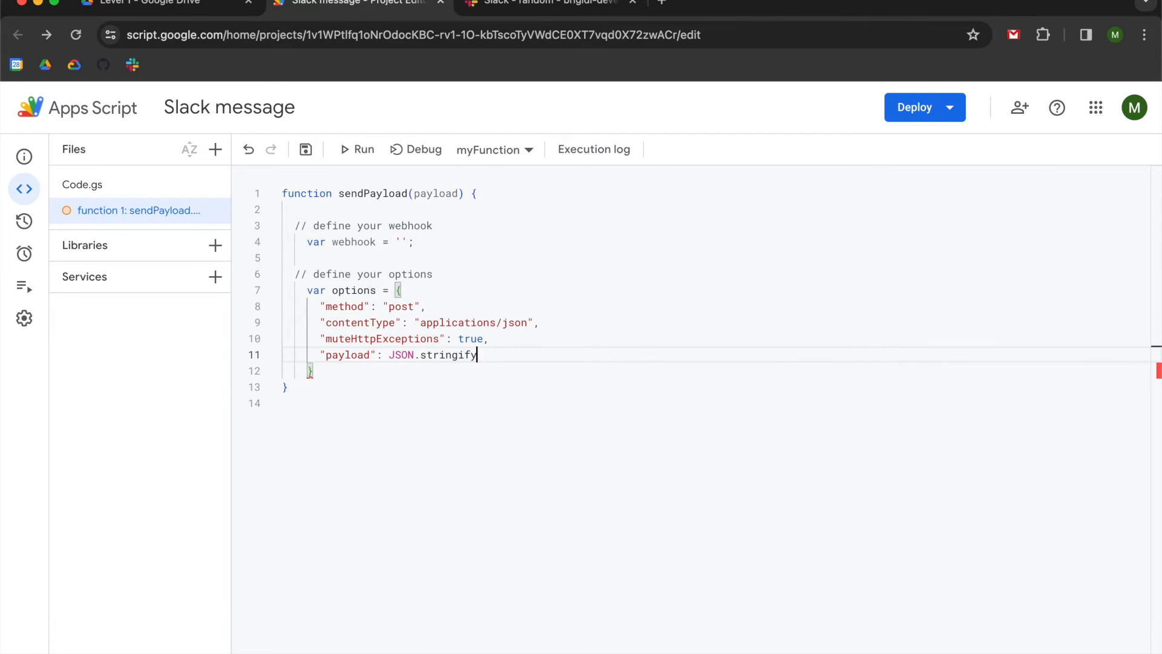
type("()")
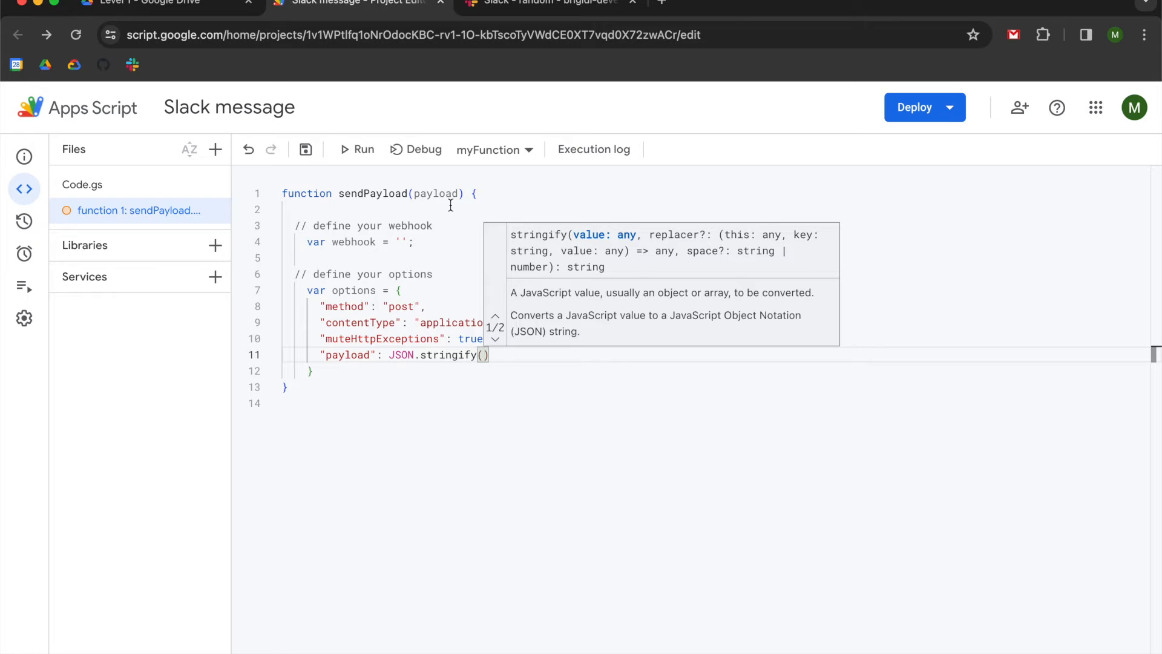
type("payload")
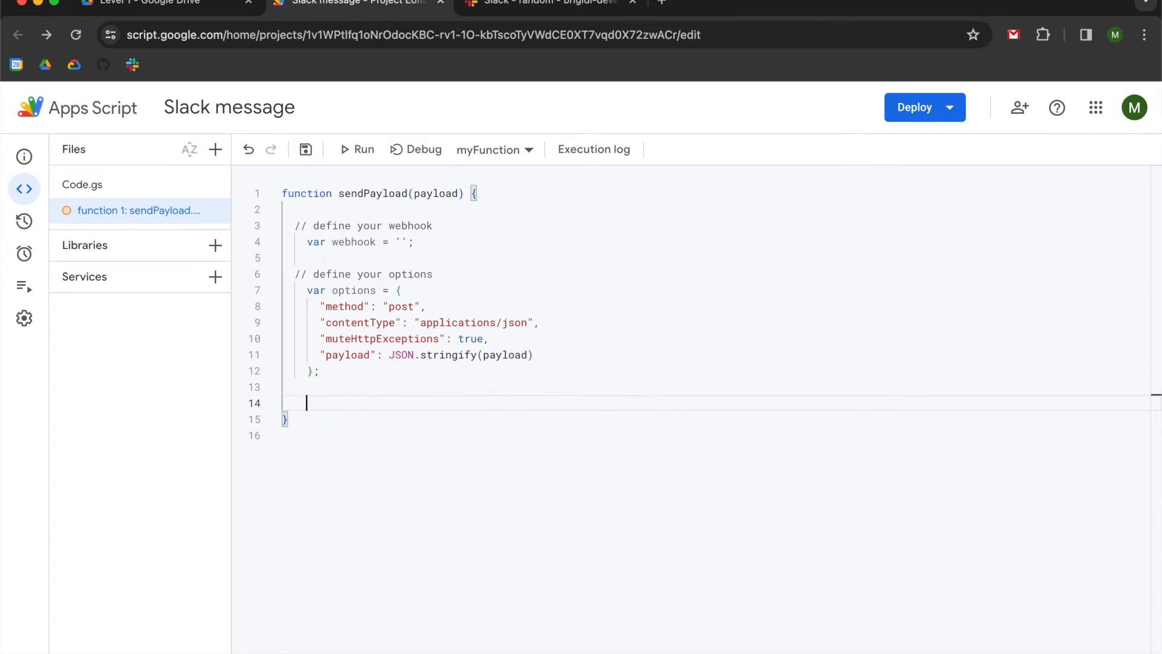
- Write a commented try block calling UrlFetchApp.fetch(webhook, options) to send the payload
type("// tr")
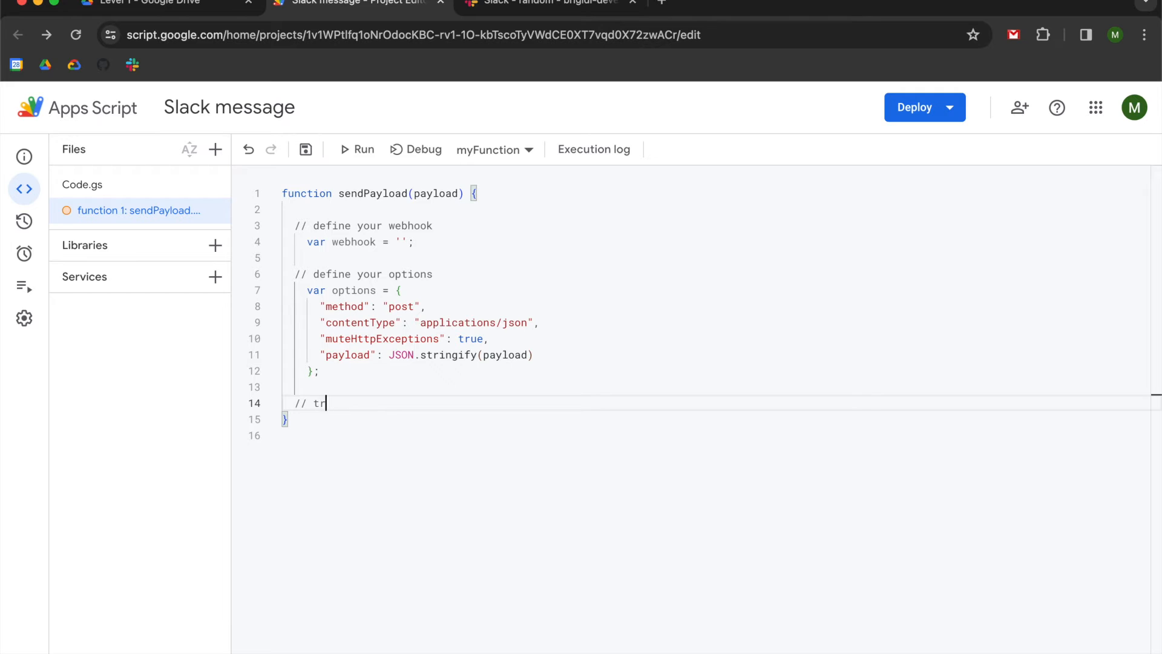
type("y/catch")
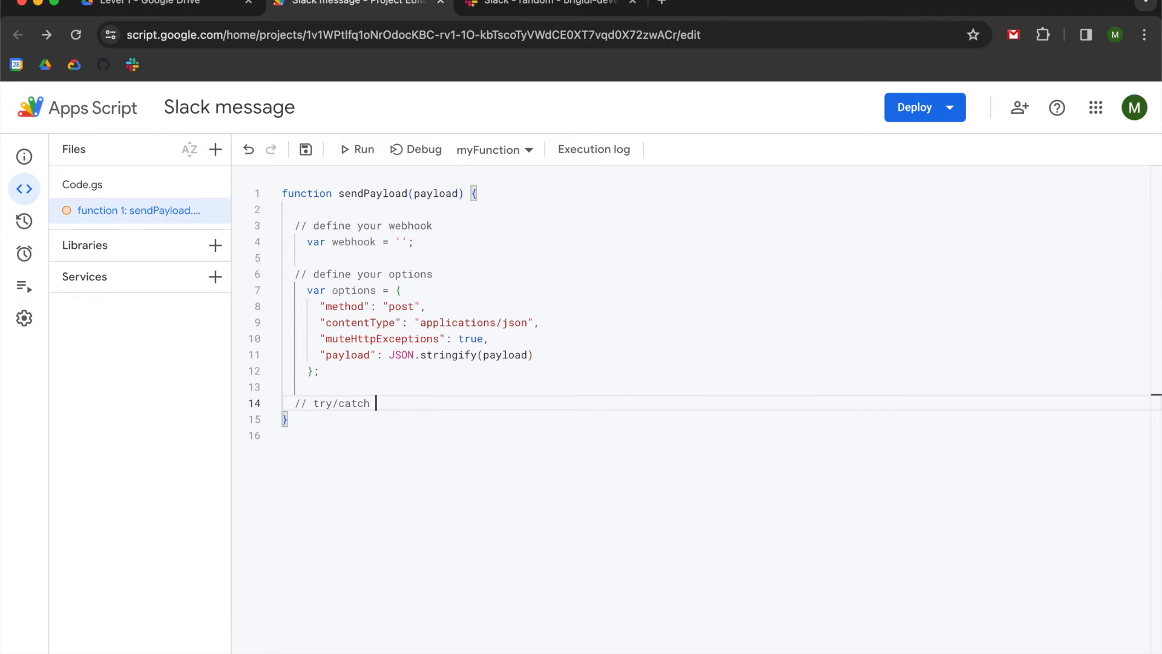
type("t")
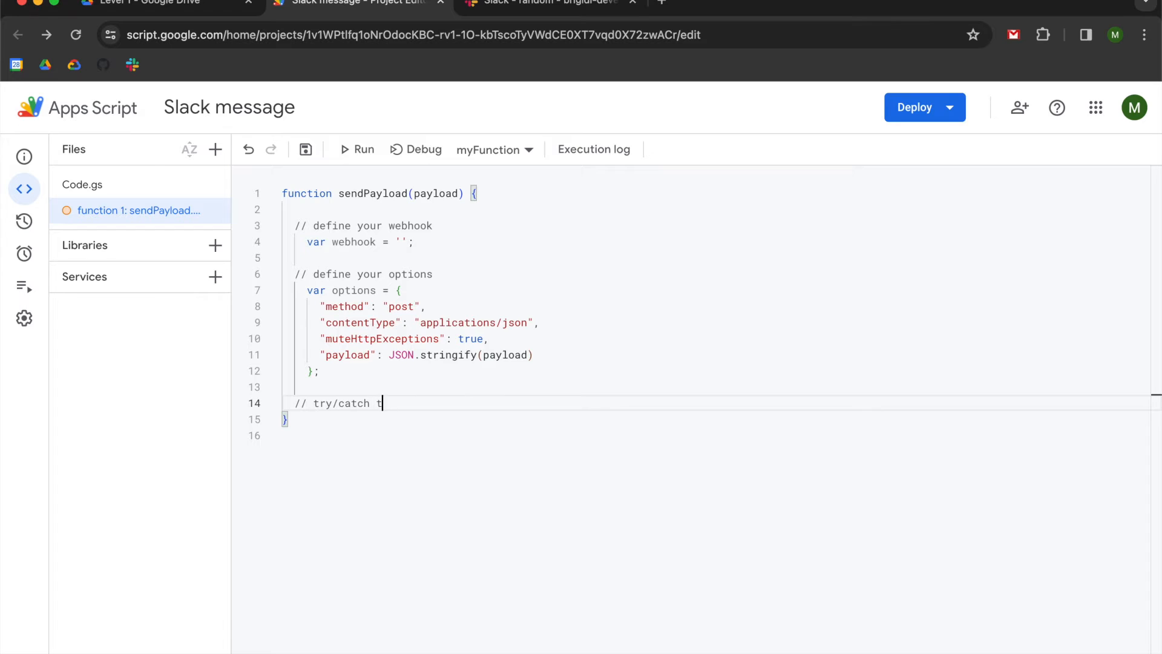
type("o send the payload")
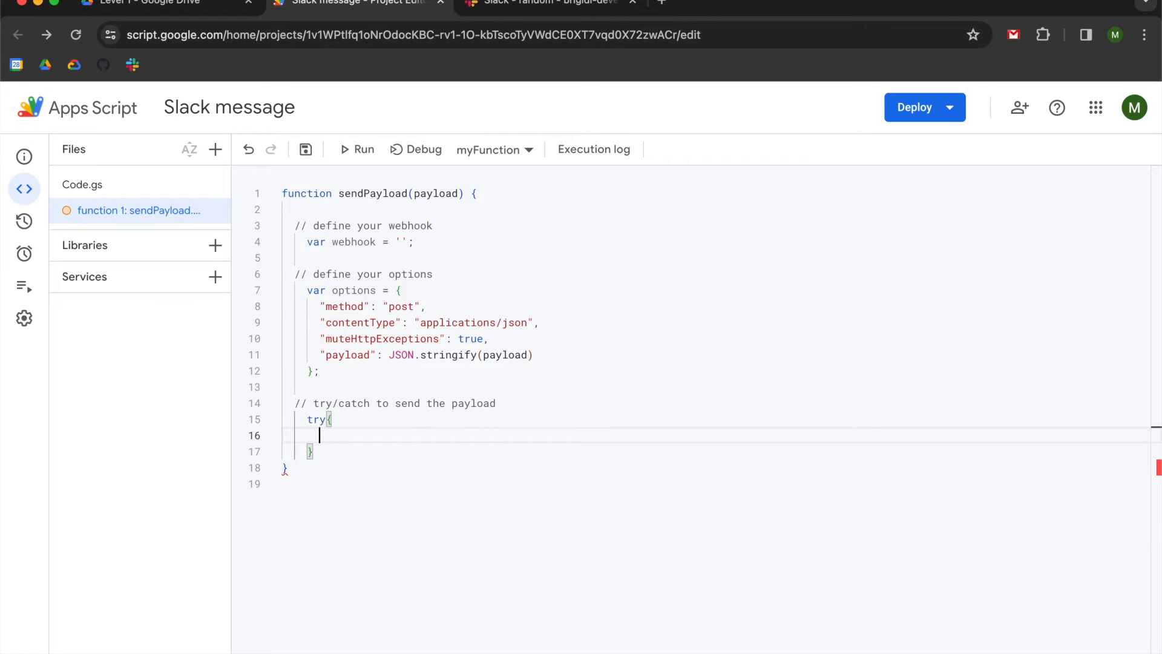
type("UrlFetchApp")
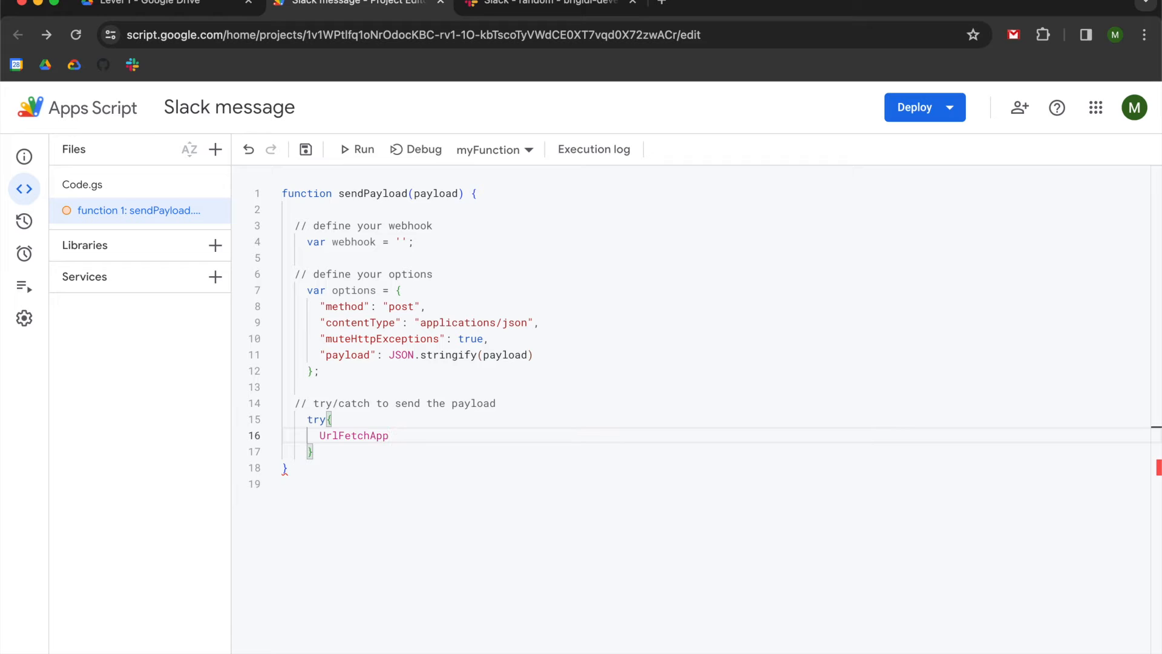
type(".fetch")
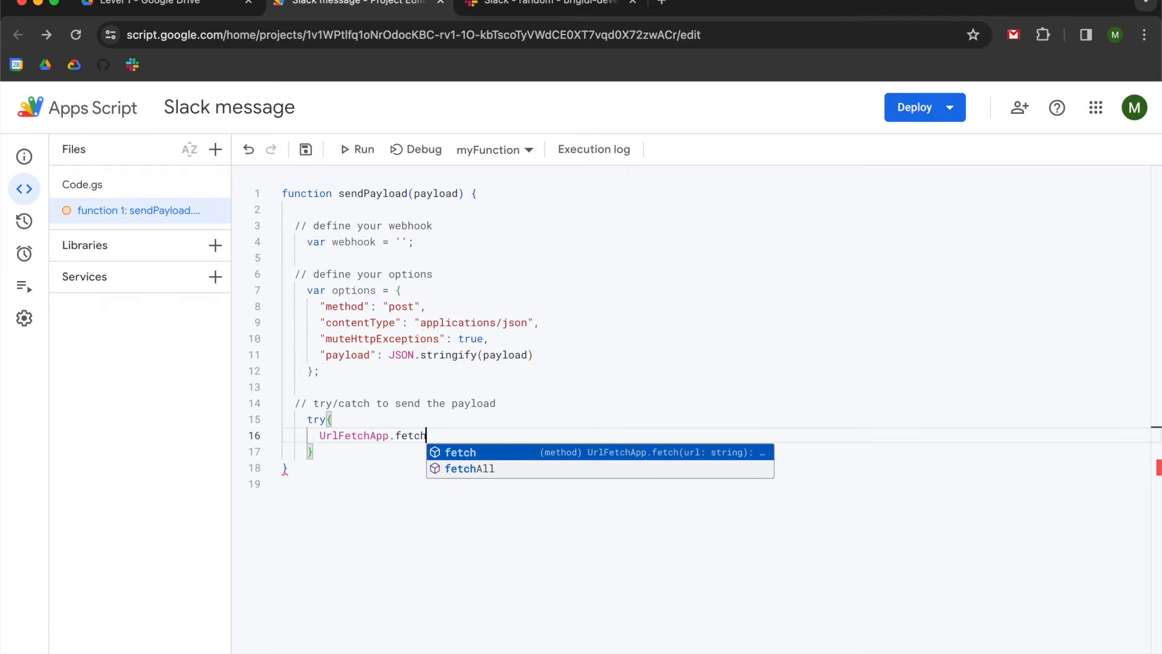
left_click(460, 452)
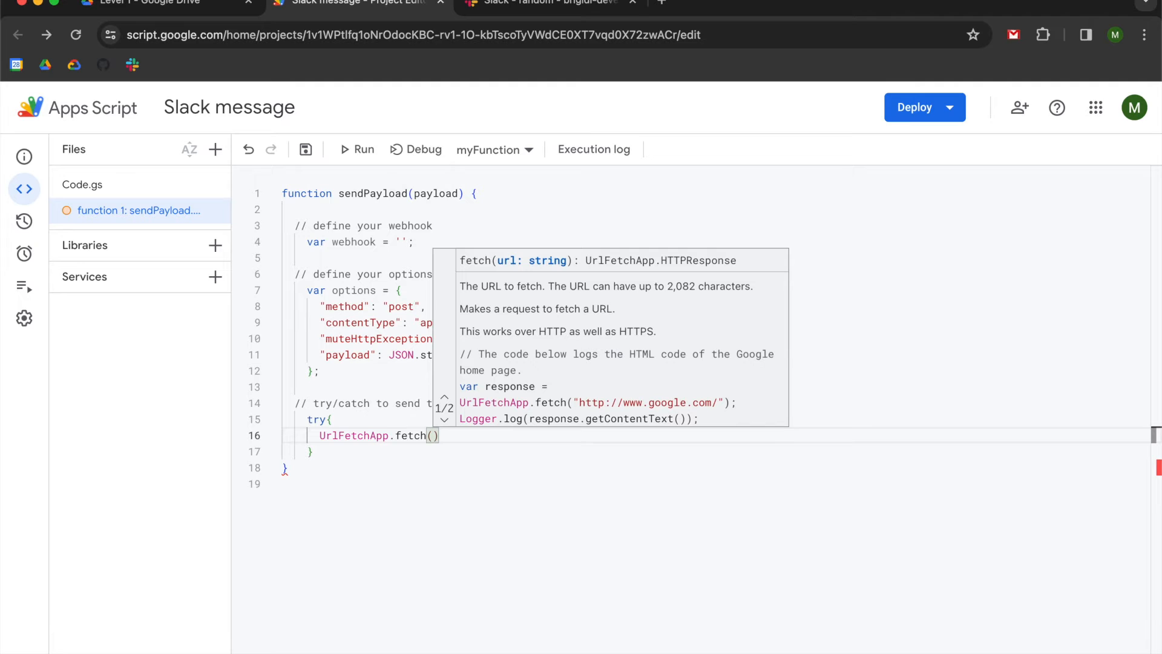
type("webhook,")
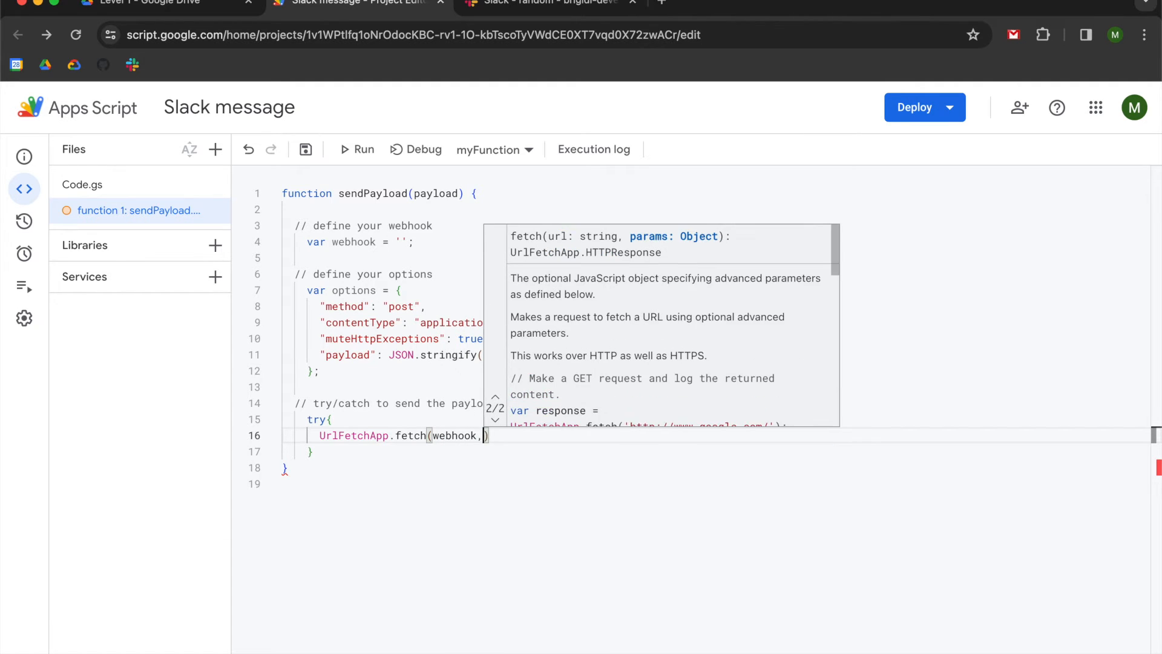
type("options")
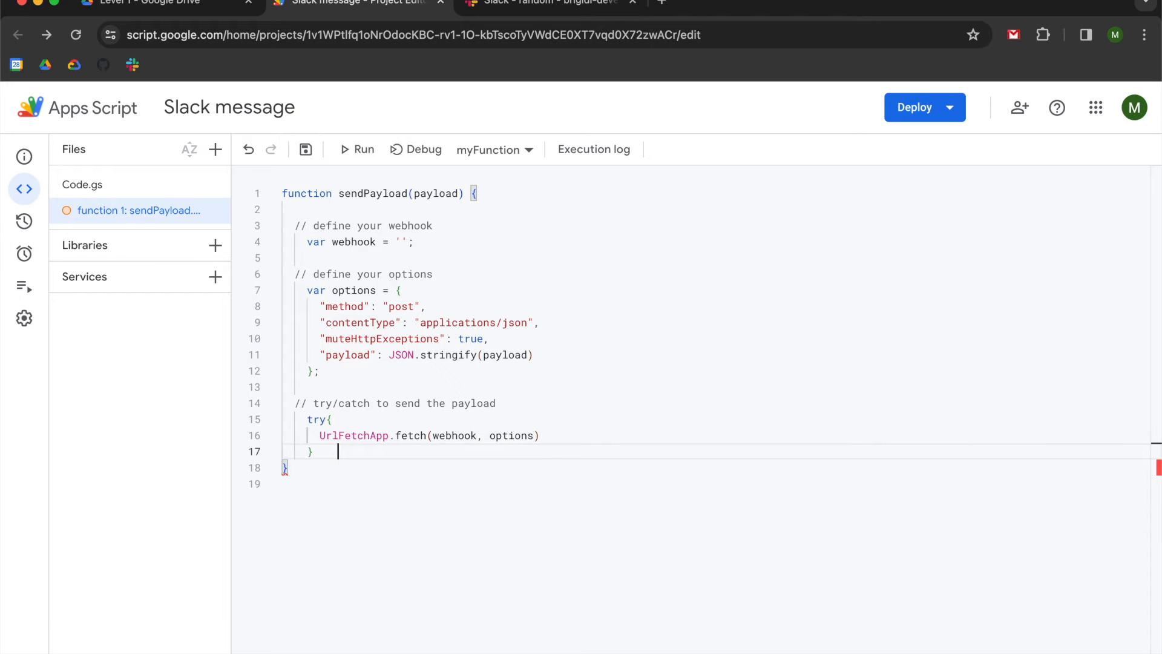
- Add a catch(e) block with Logger.log(e) and save the script
type("catch(")
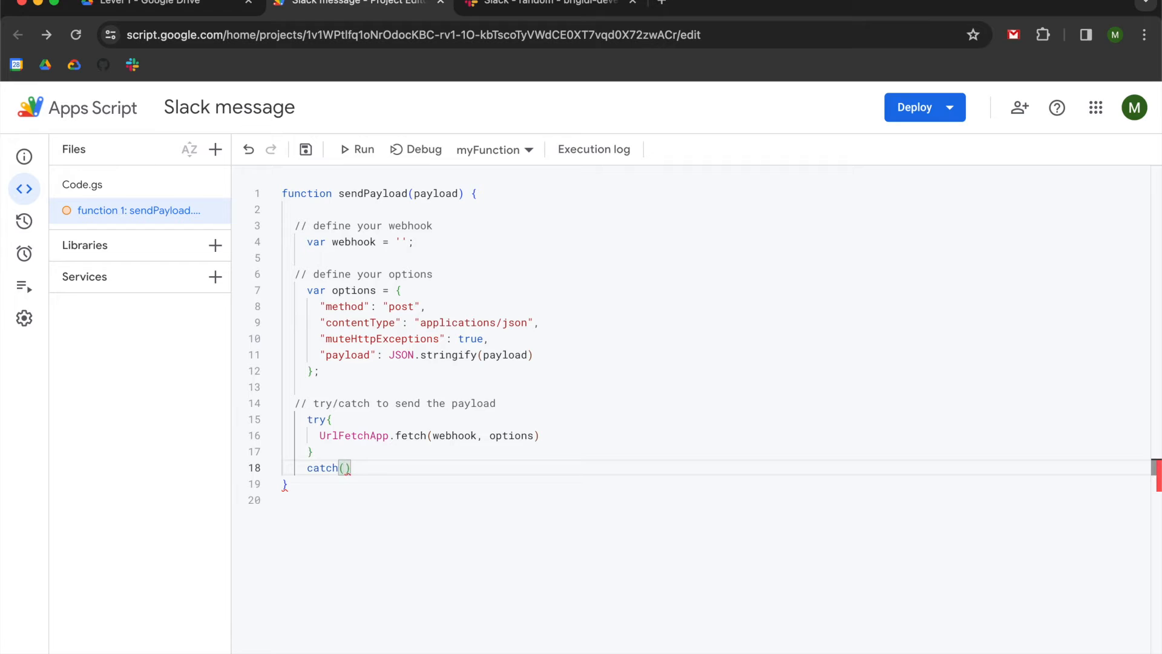
type("e")
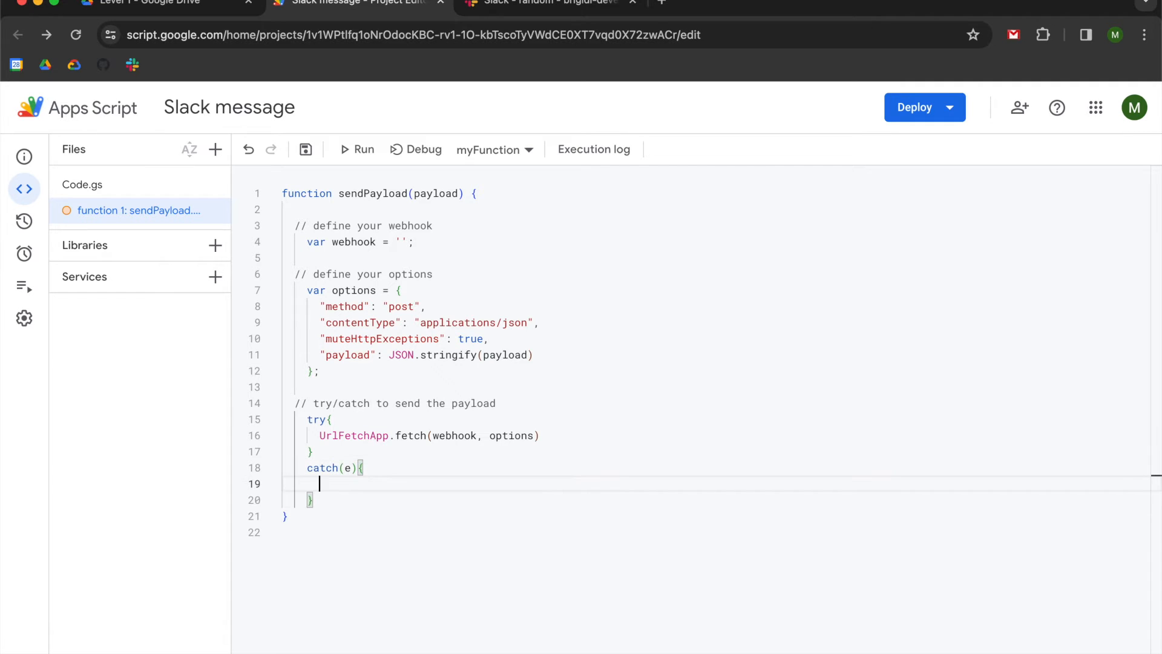
type("Logger")
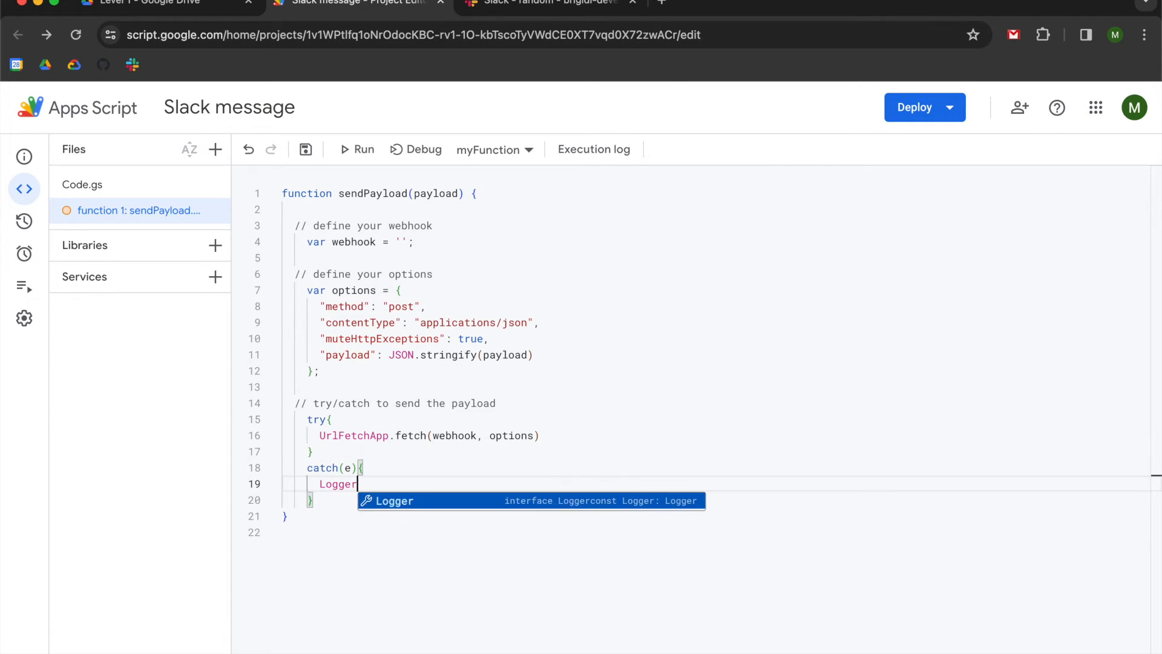
type(".log(e)")
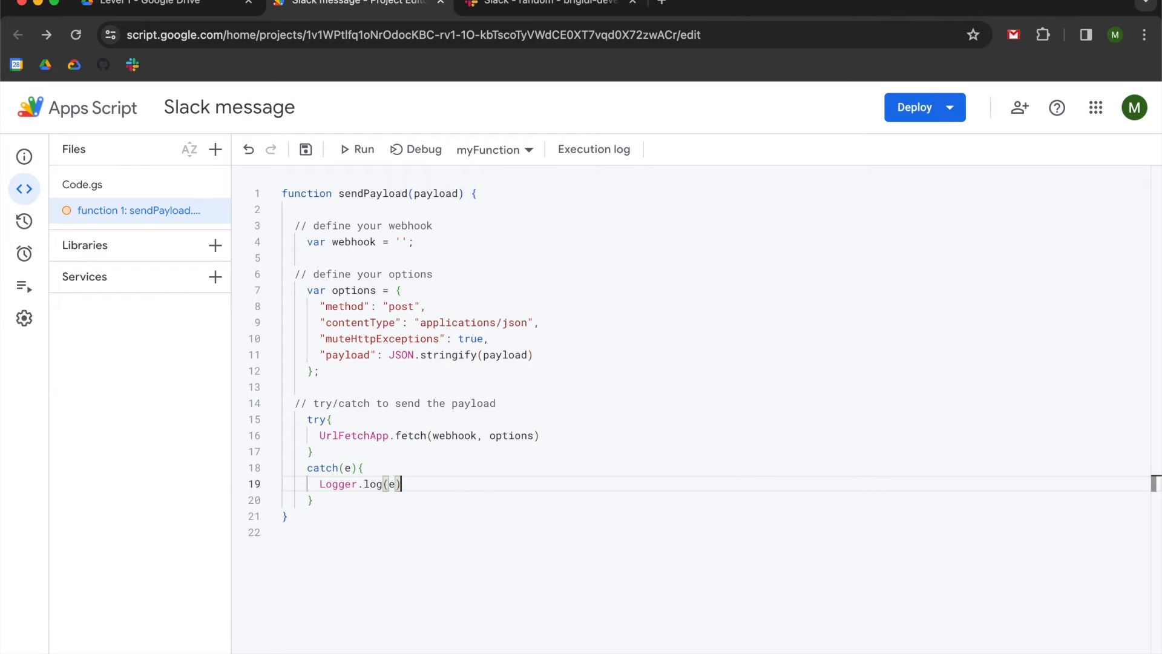
type(";")
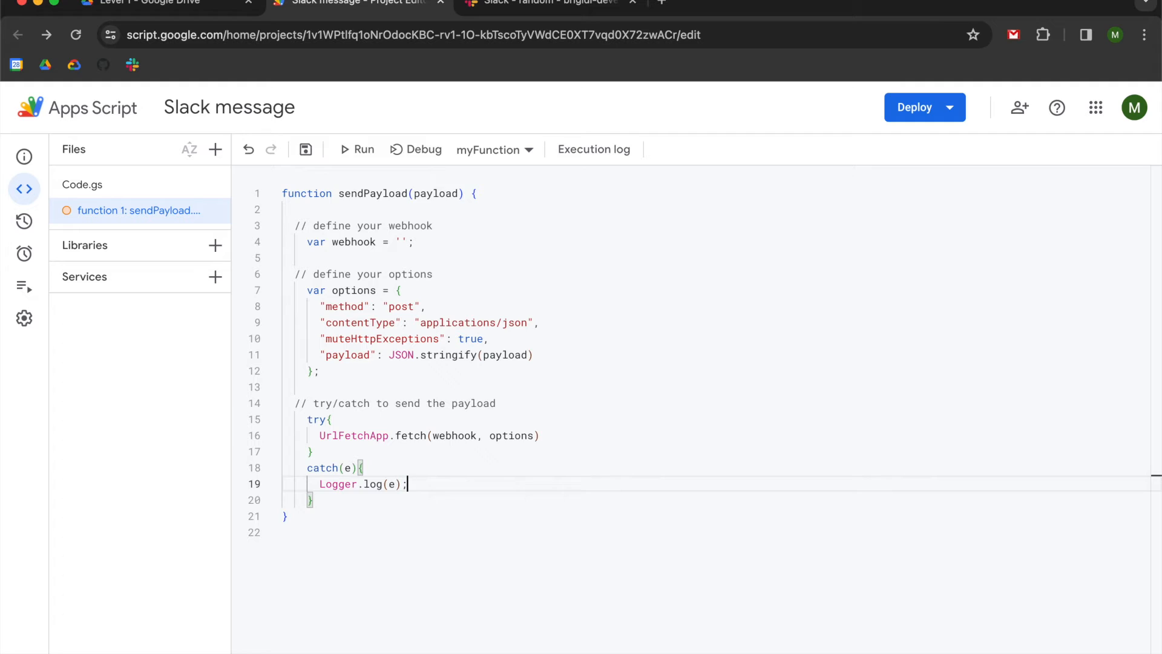
left_click(305, 149)
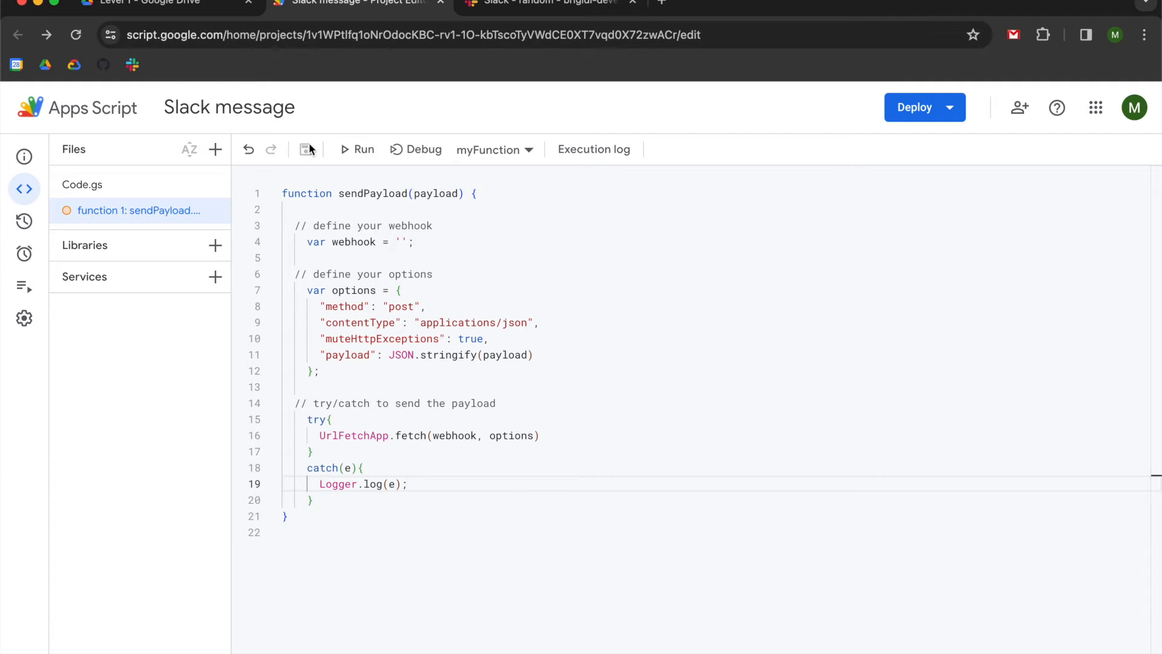
left_click(305, 149)
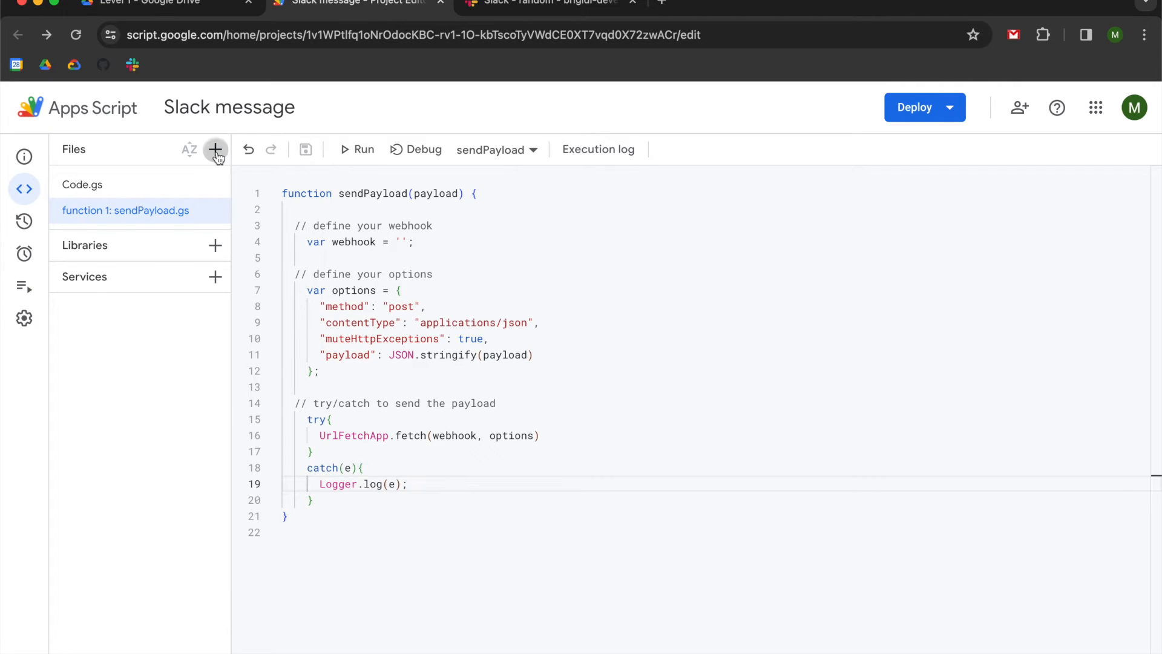
- Add a slack_blocks.gs file starting with var blocks, save it, and switch to the Slack workspace
left_click(216, 149)
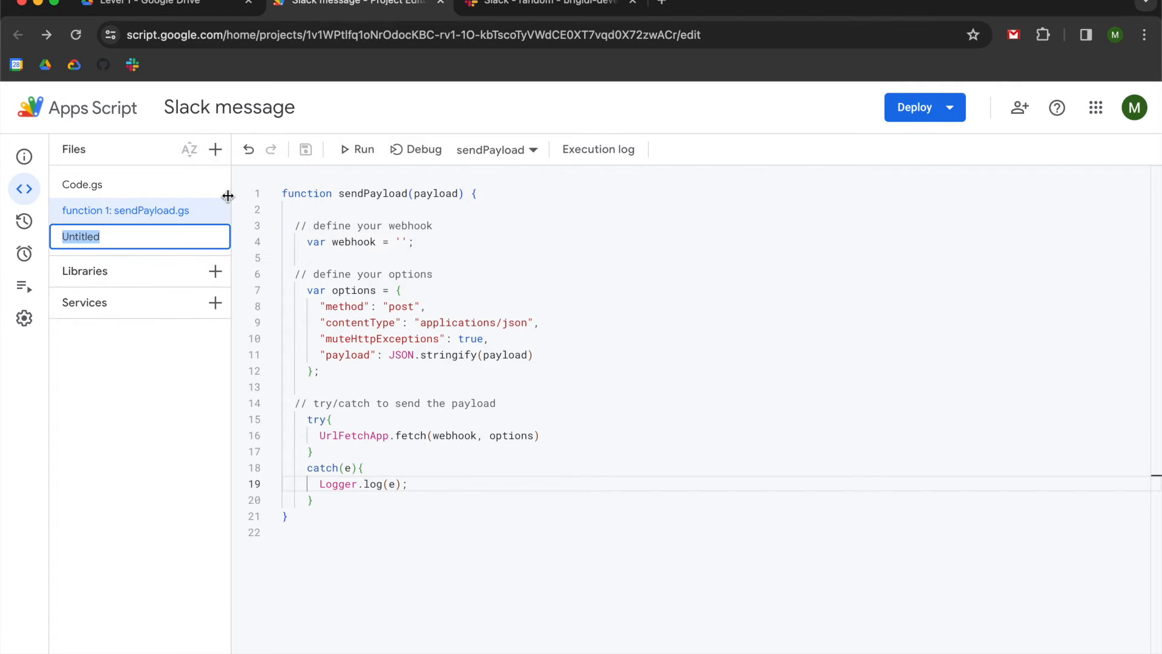
type("slack")
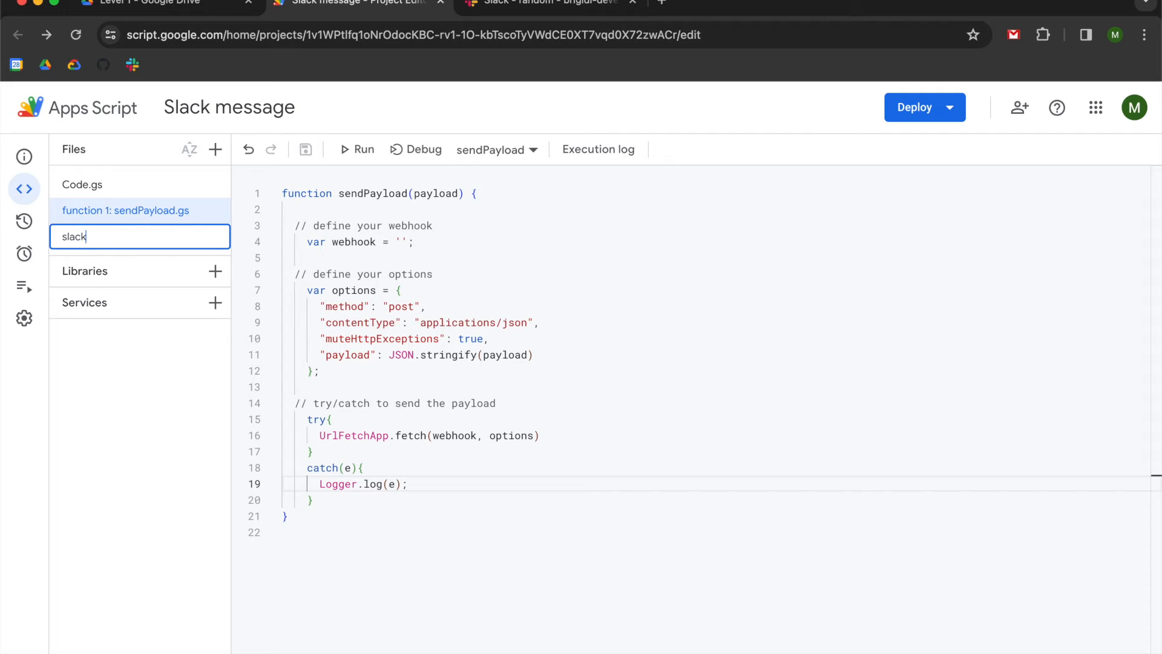
key("Enter")
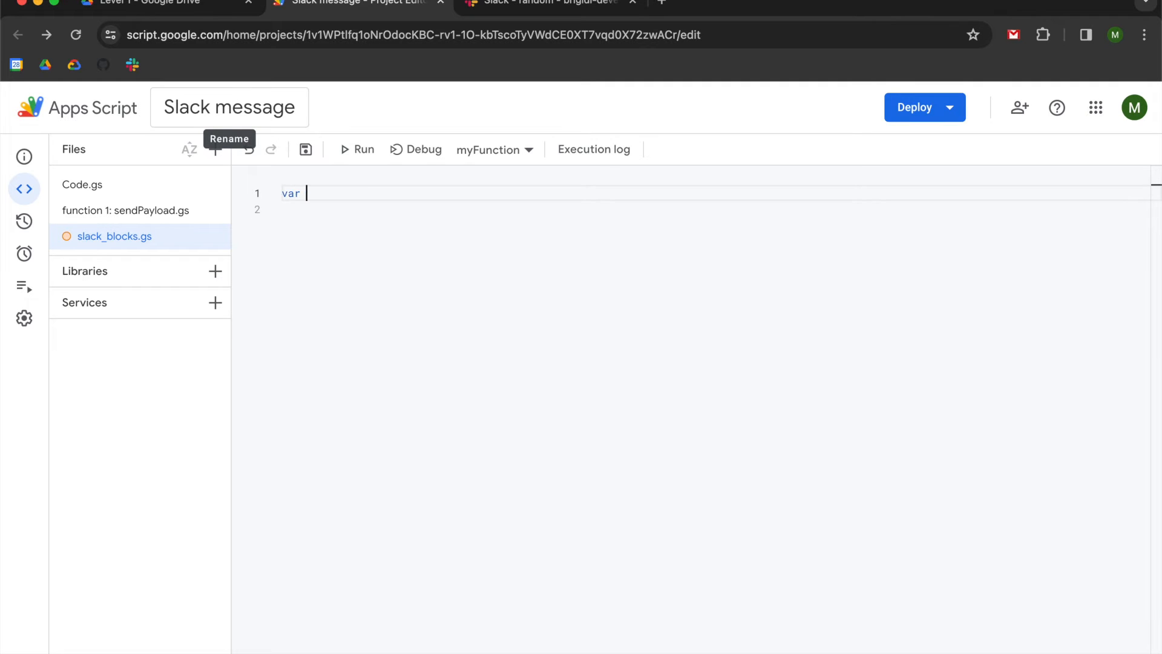
type("blocks")
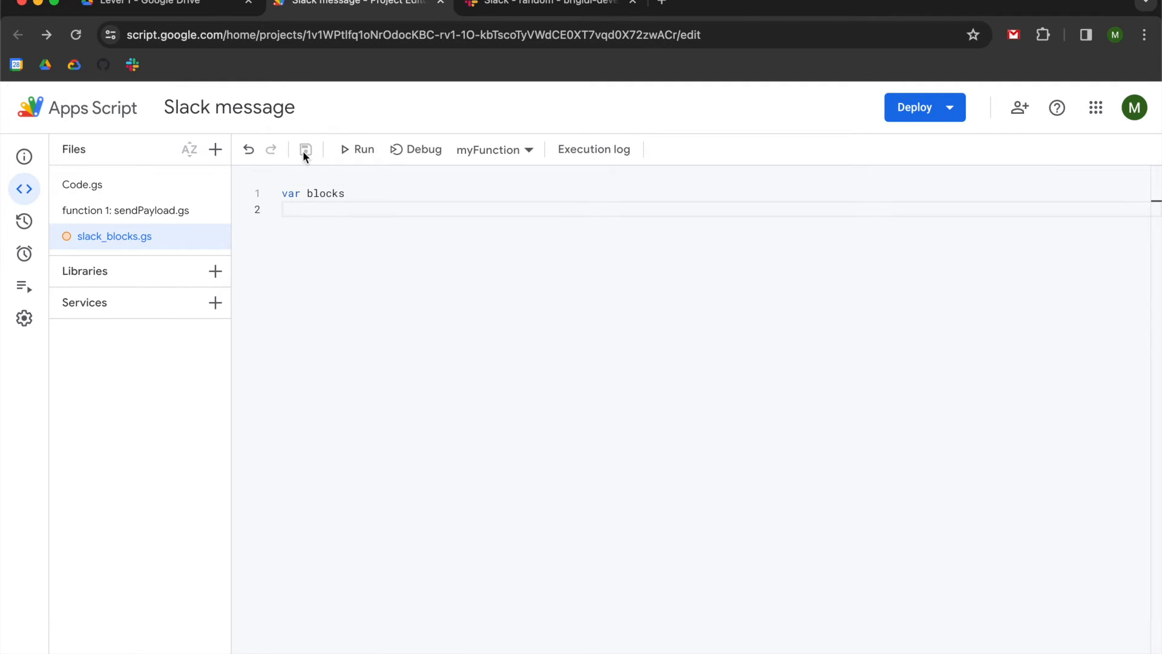
left_click(305, 149)
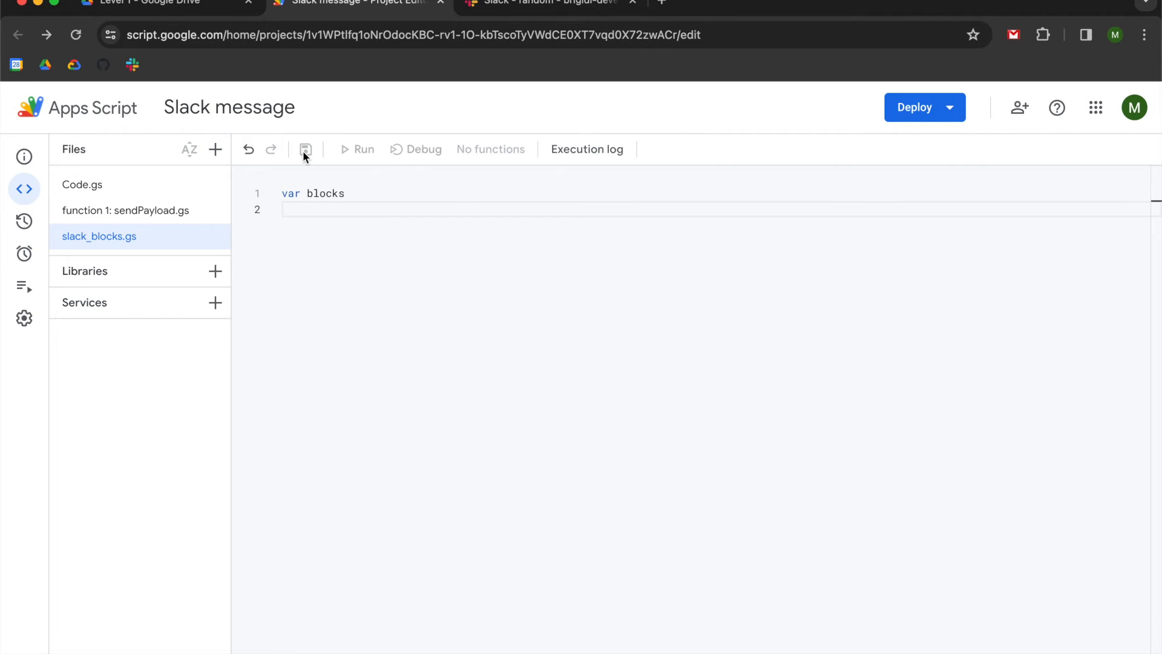
left_click(549, 3)
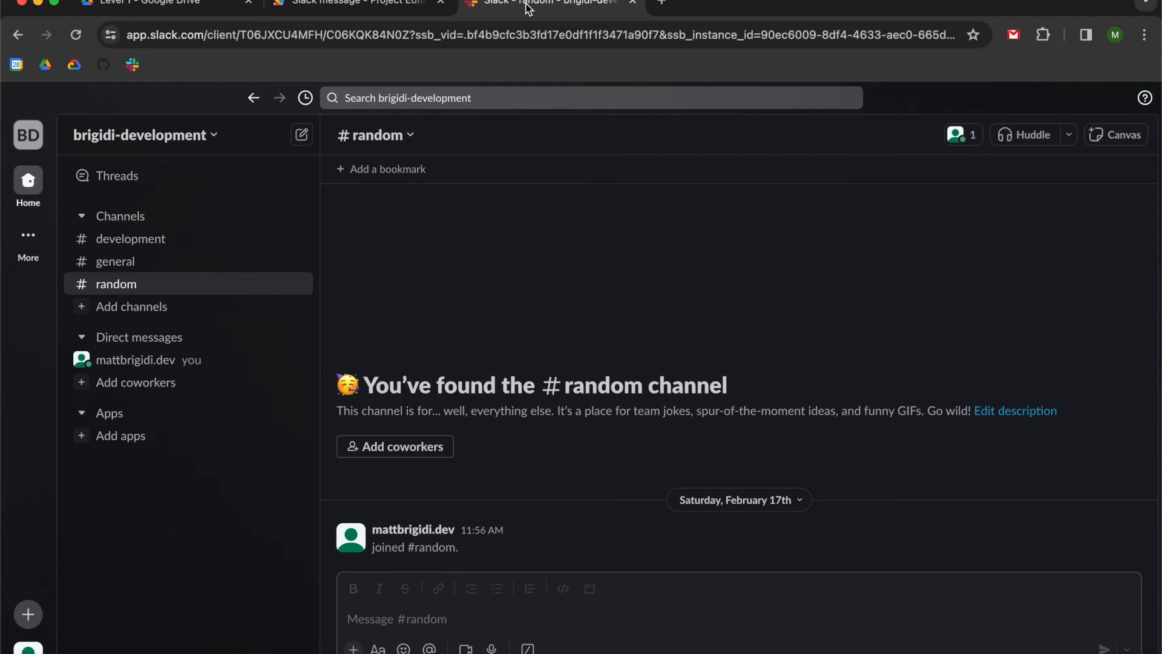
mouse_move(380, 199)
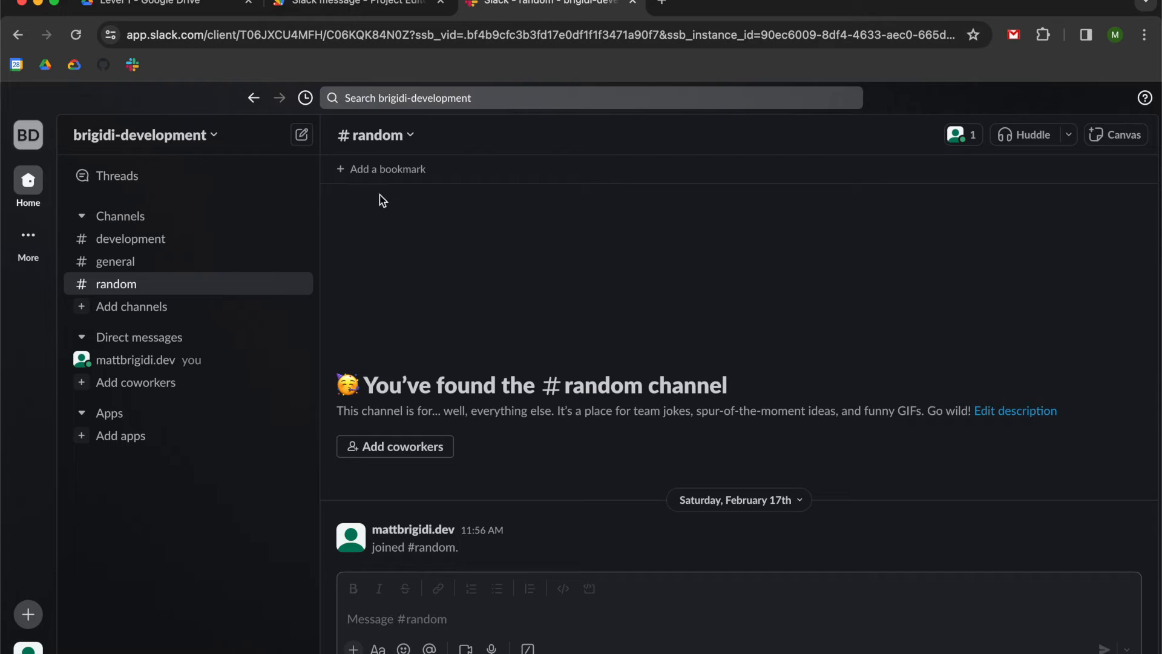
mouse_move(144, 306)
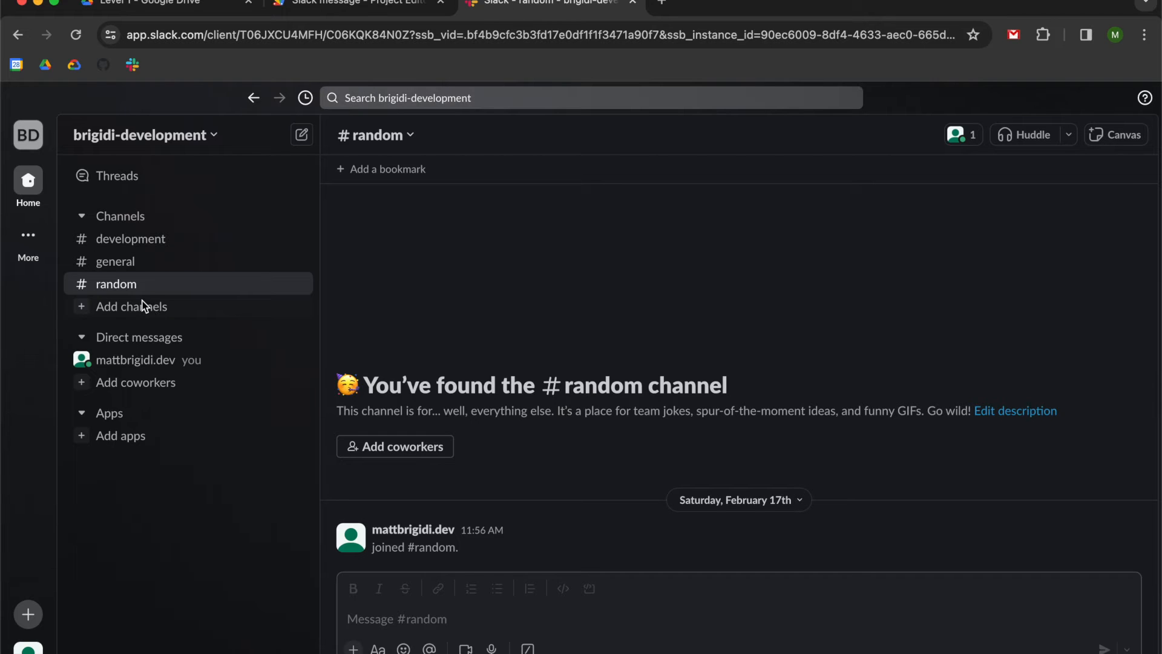
- Create a public Slack channel named level-1 and skip adding people to it
left_click(131, 306)
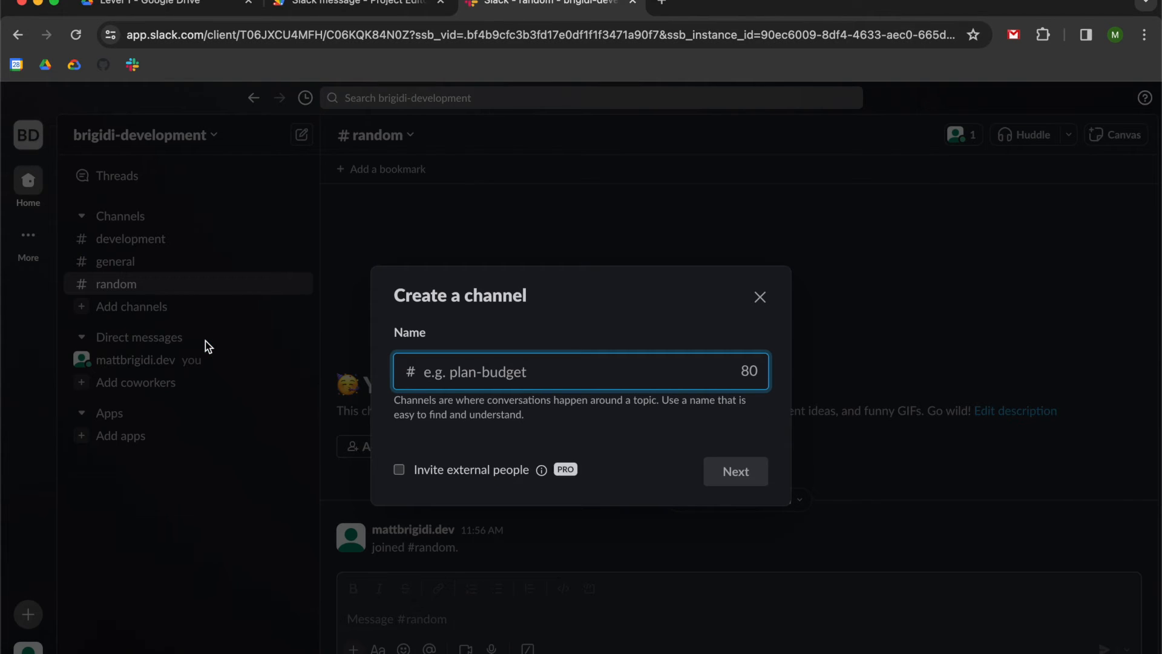
type("level")
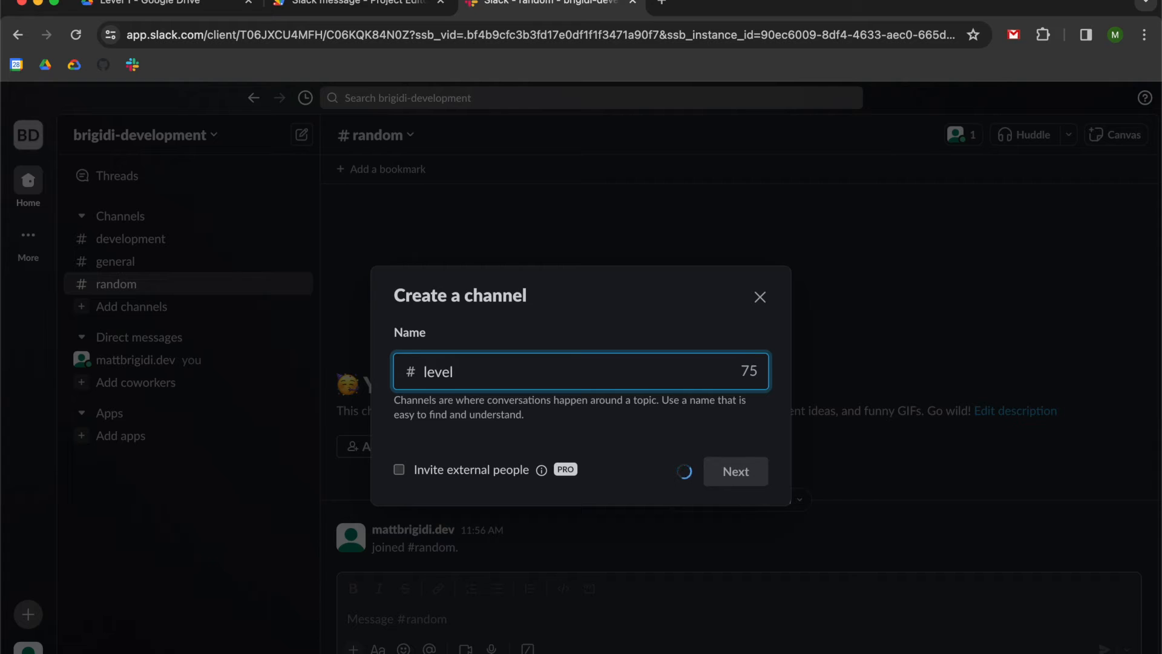
type("-1")
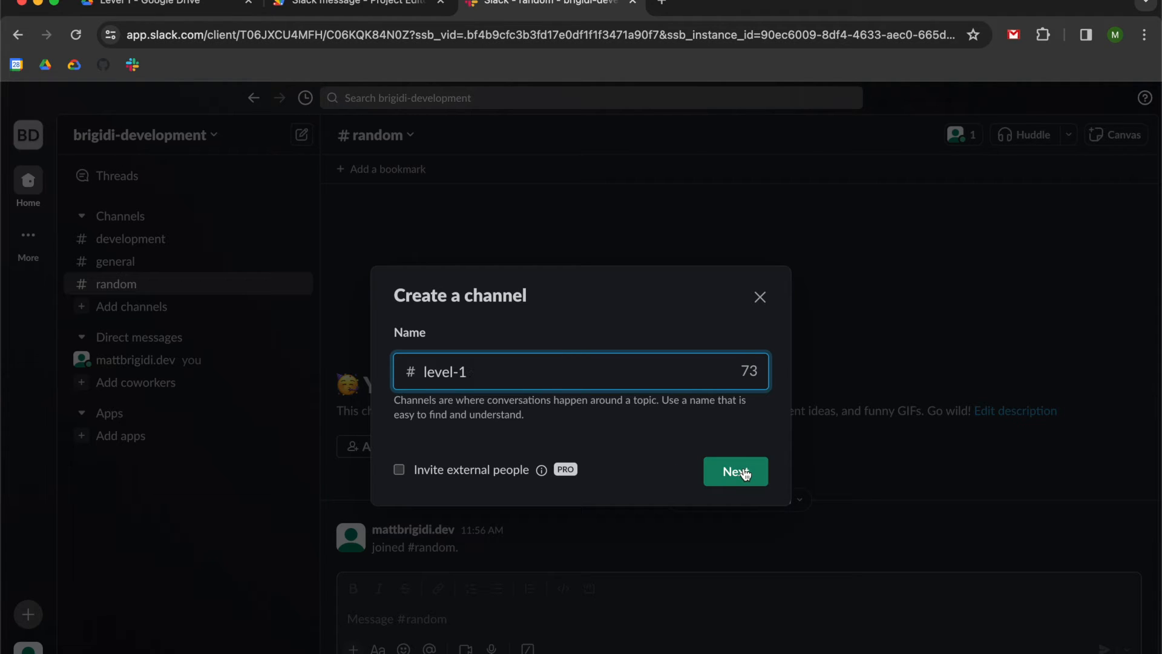
left_click(735, 471)
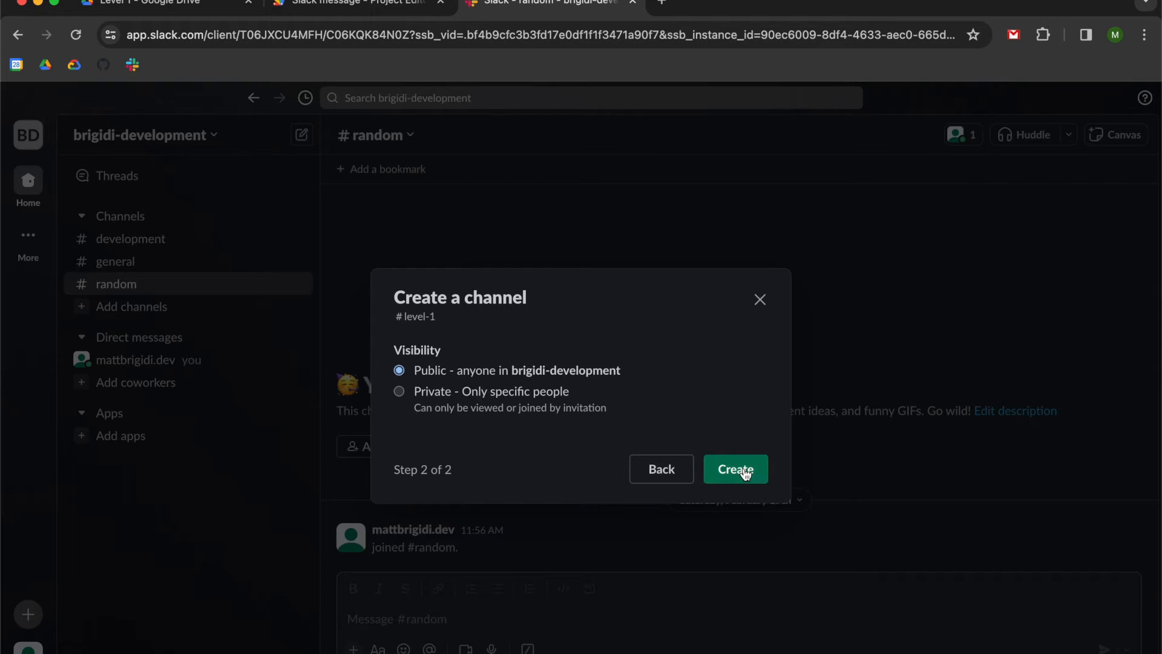
left_click(735, 468)
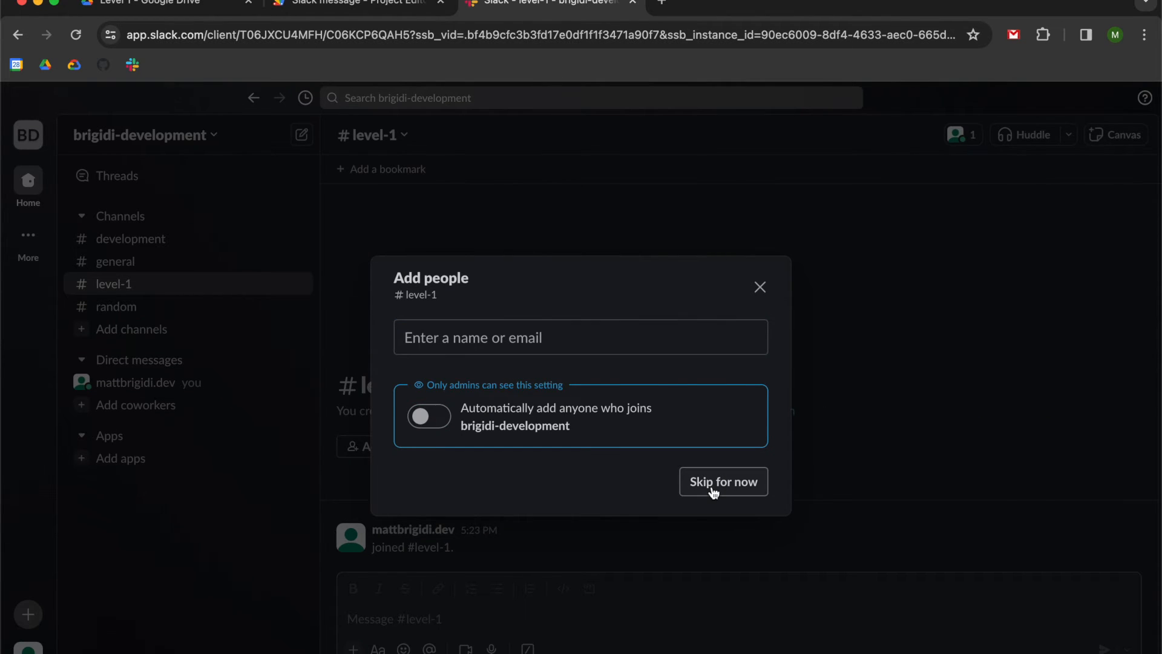
left_click(721, 481)
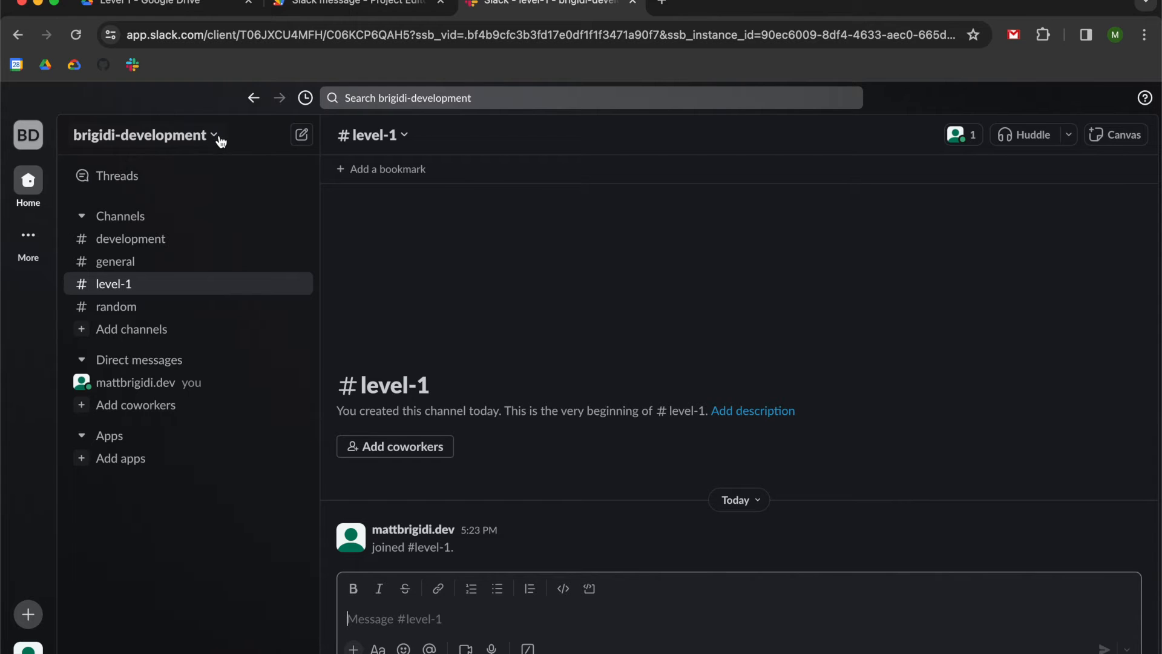
mouse_move(207, 144)
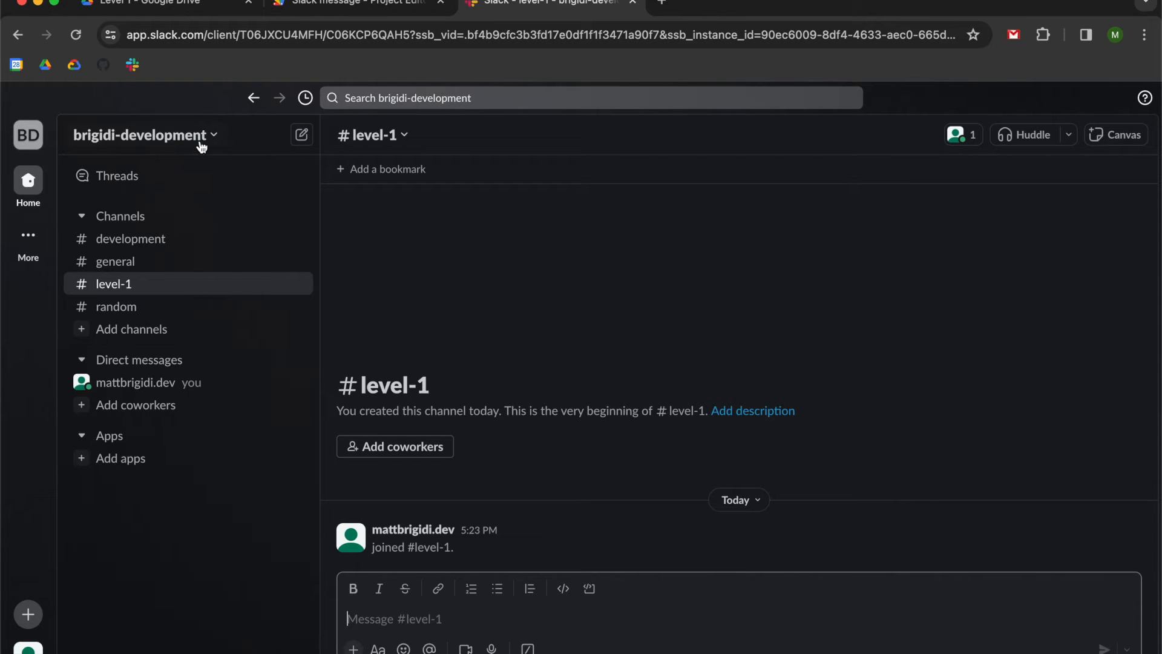
mouse_move(219, 140)
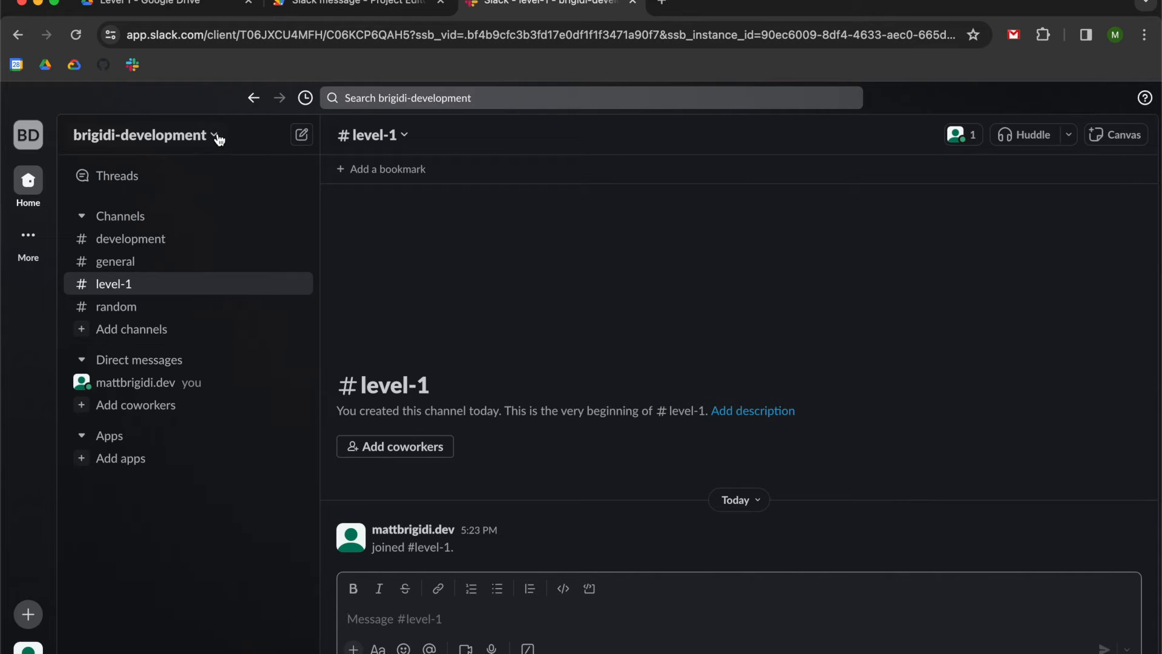
- Open the workspace menu's Tools & settings > Manage apps page for brigidi-development
left_click(140, 134)
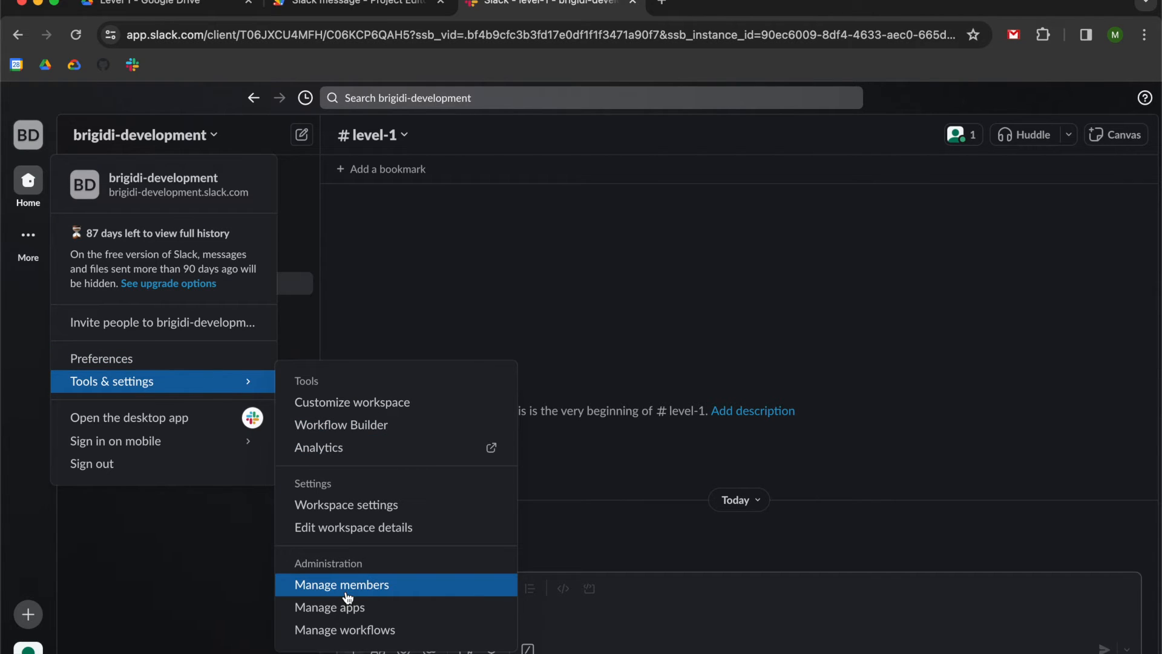
mouse_move(407, 612)
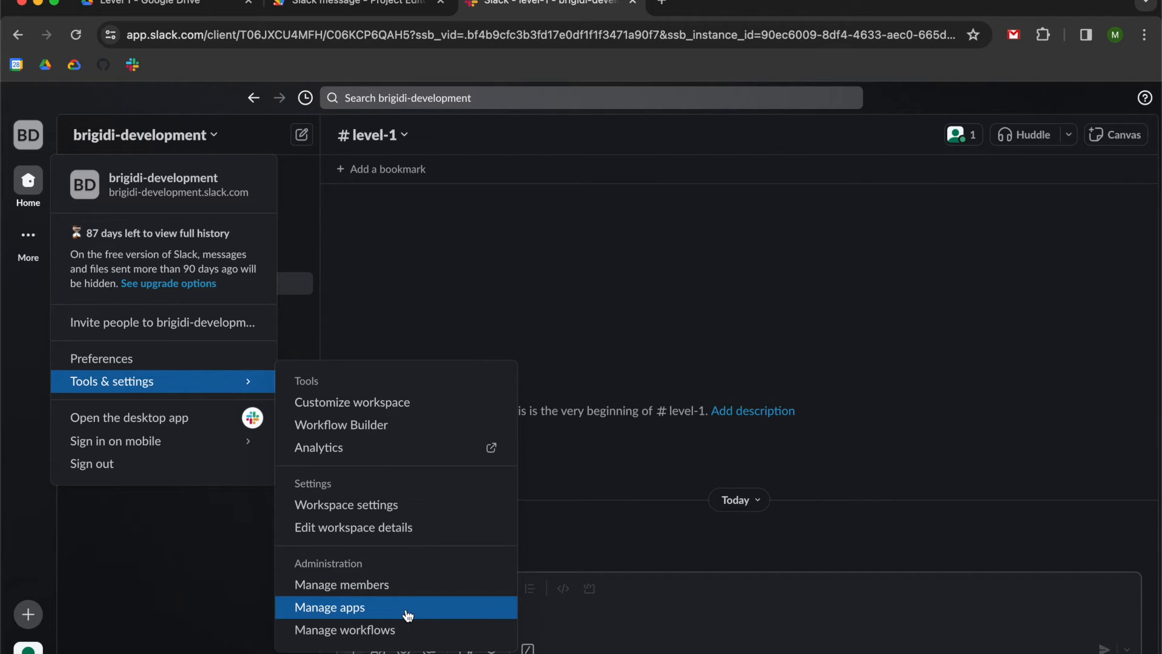
left_click(329, 606)
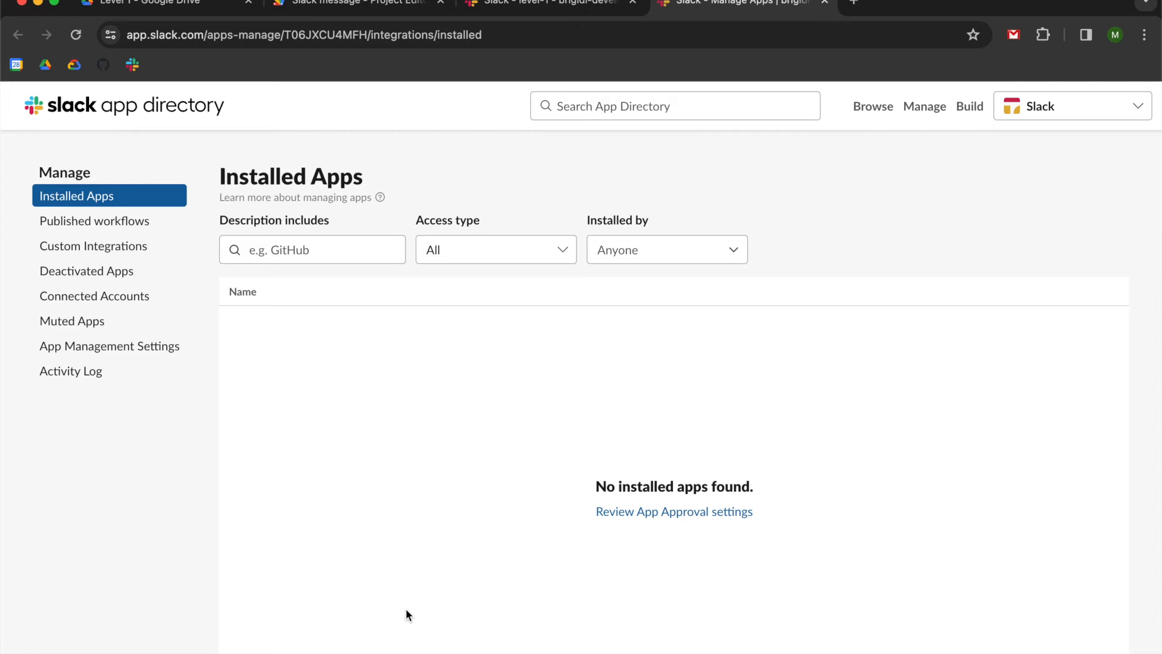
mouse_move(939, 126)
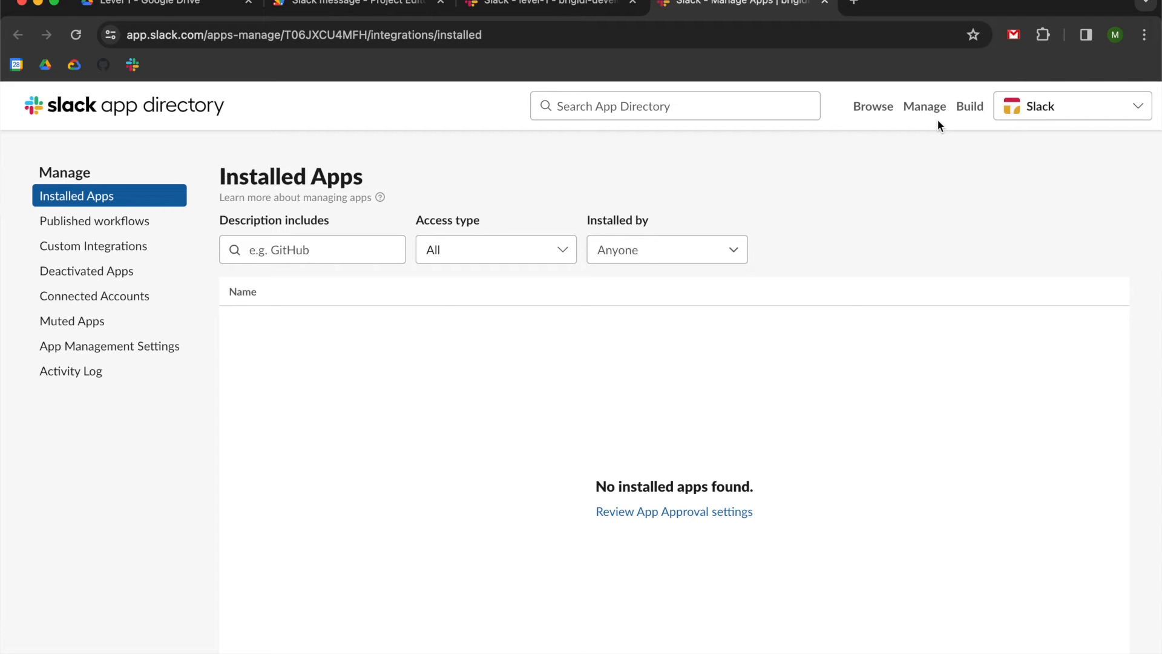
mouse_move(970, 106)
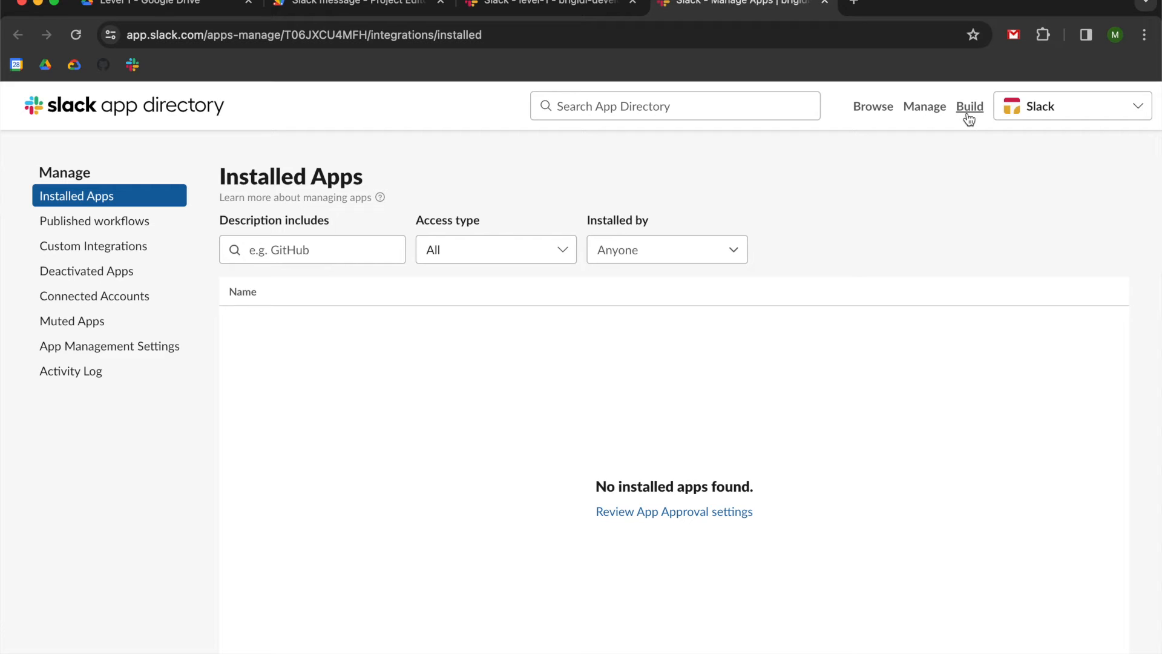
- Go to Your Apps on the Slack API build page and start creating a new app
left_click(969, 107)
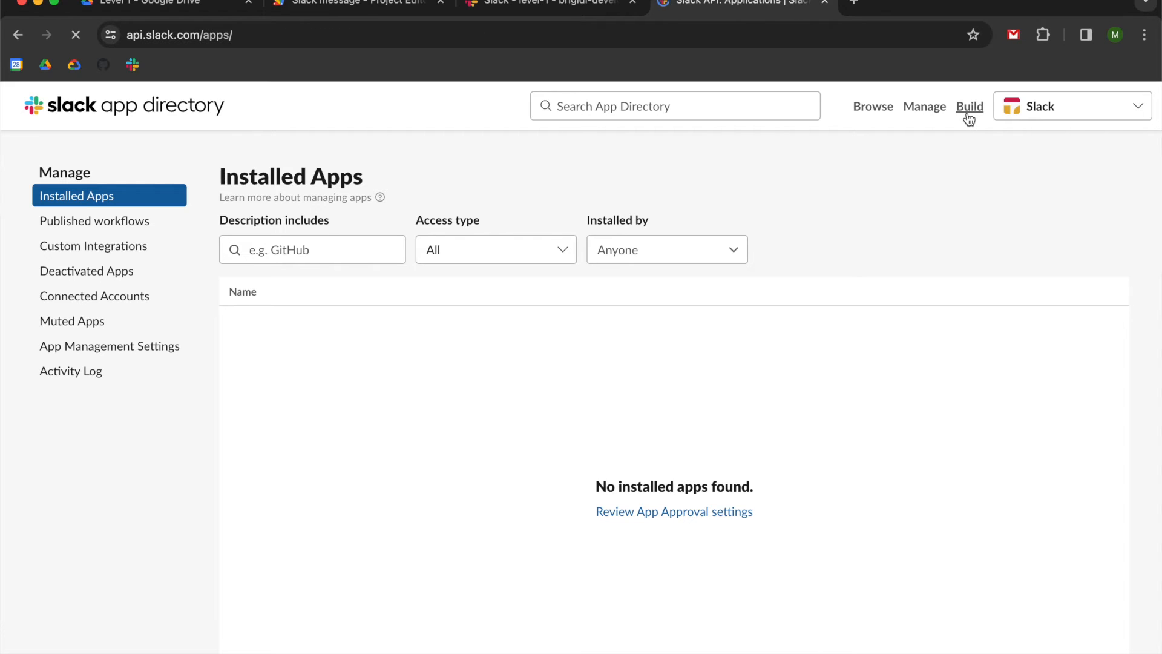
left_click(969, 107)
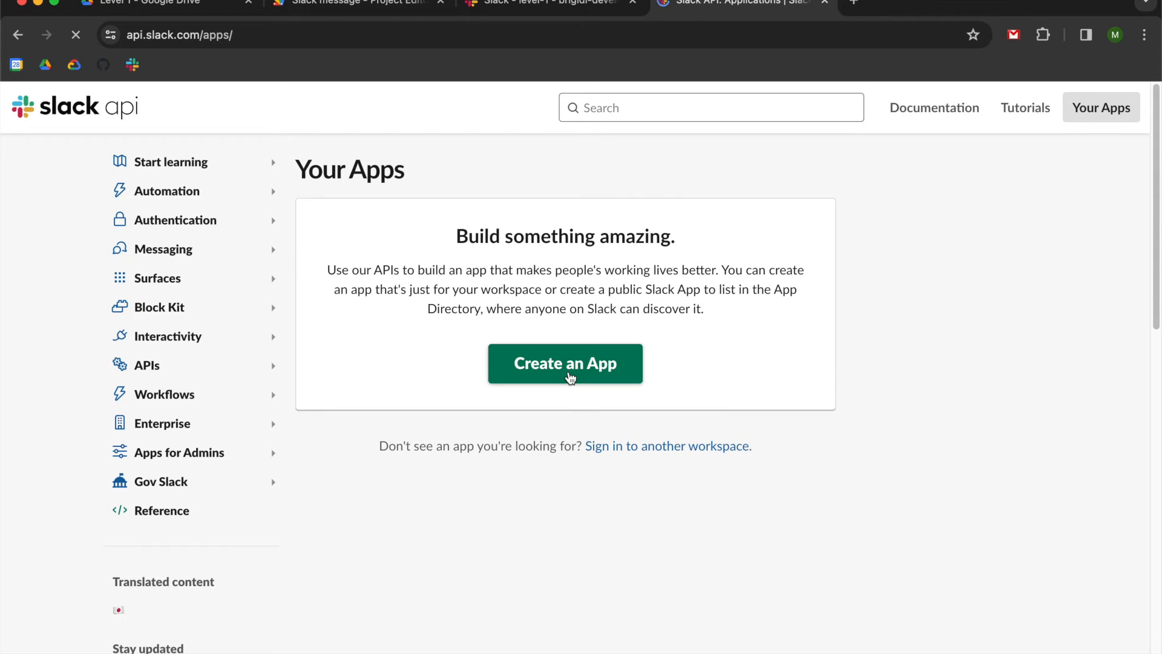
left_click(565, 365)
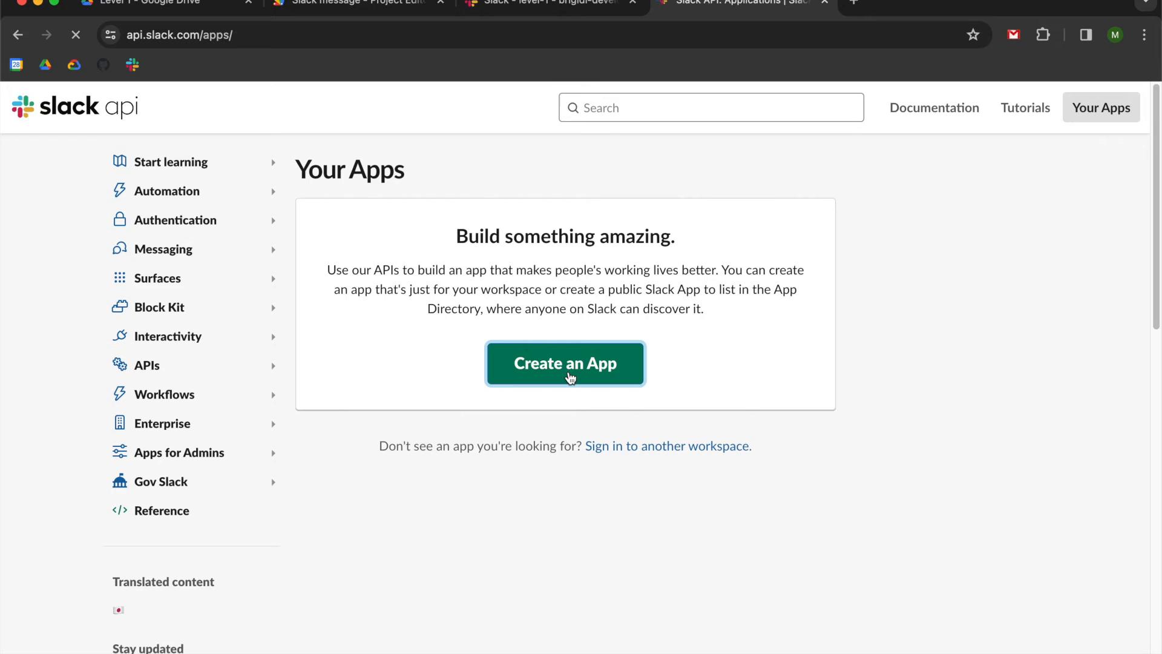
mouse_move(621, 464)
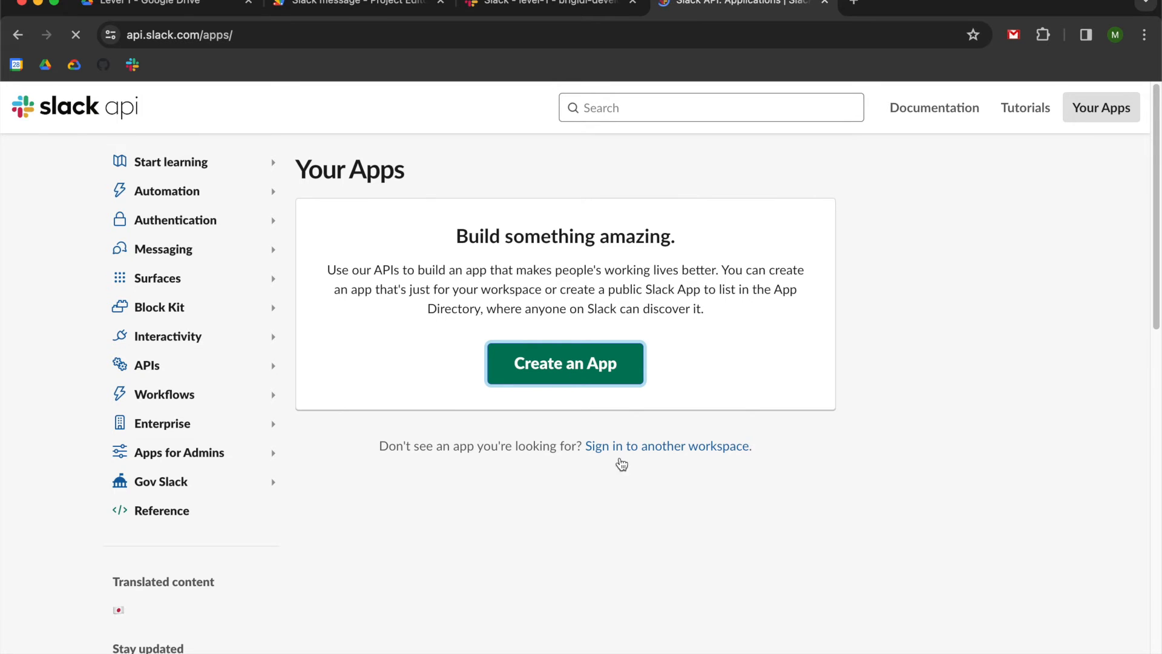
mouse_move(644, 471)
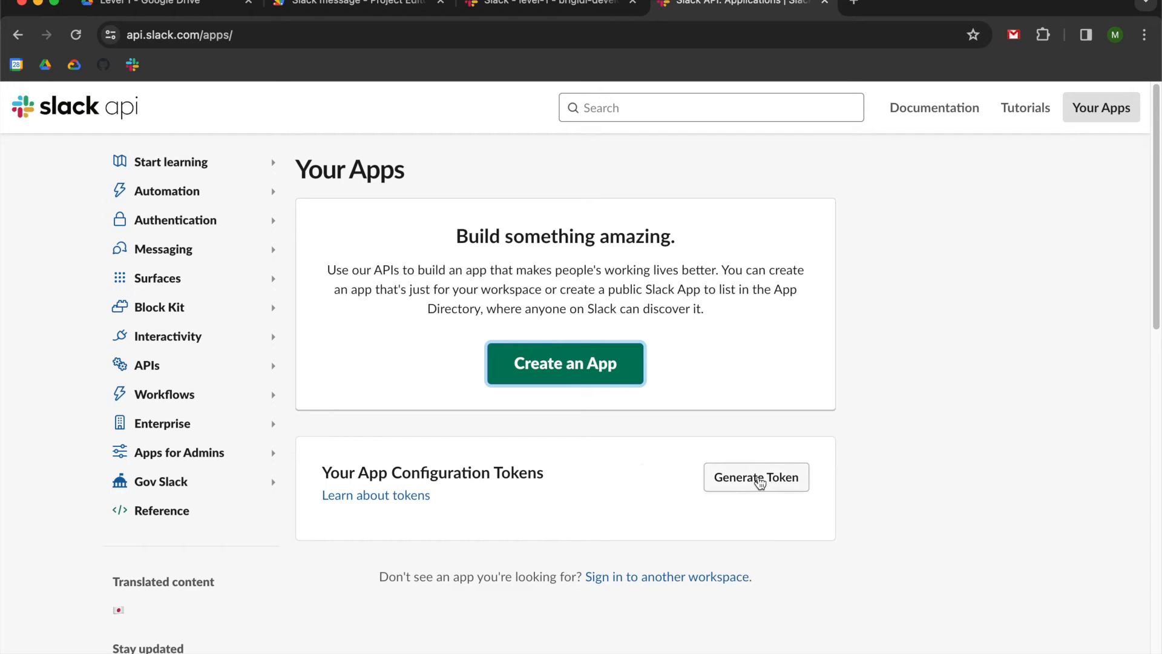
- Generate an app configuration token for the brigidi-development workspace
left_click(756, 476)
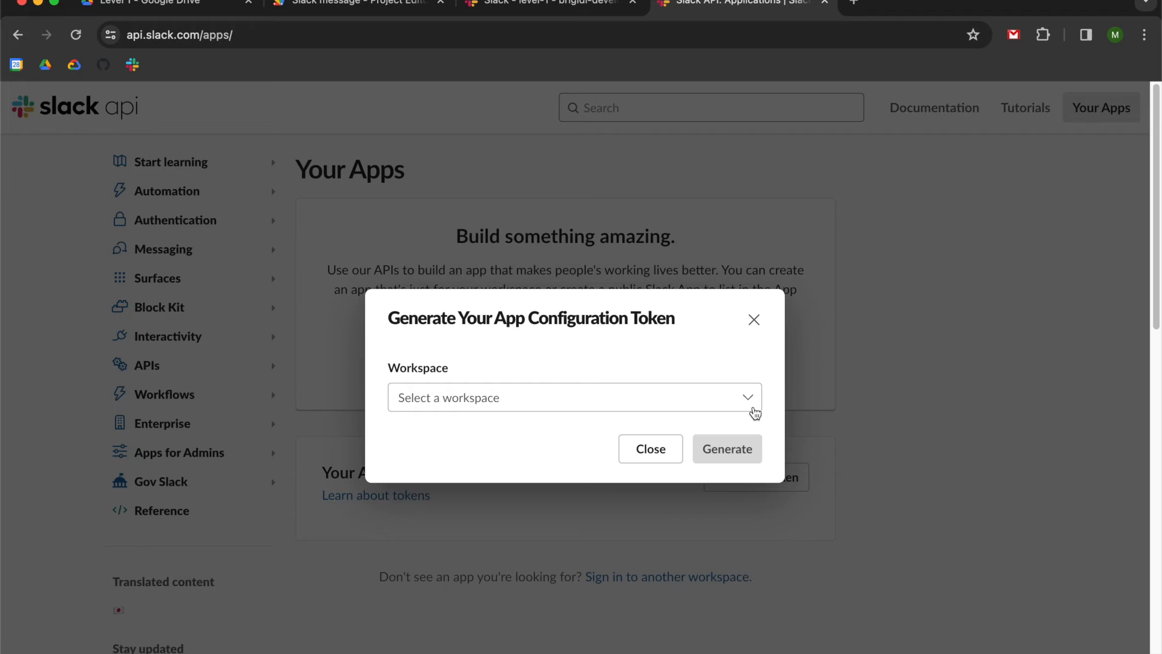
left_click(573, 397)
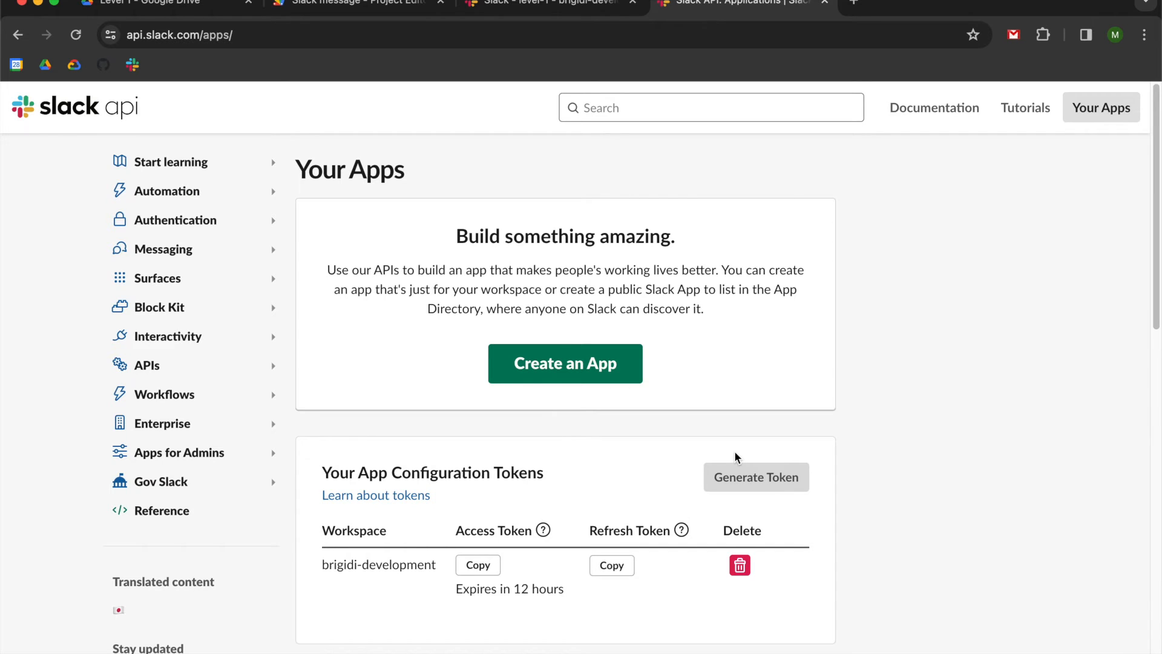
mouse_move(566, 363)
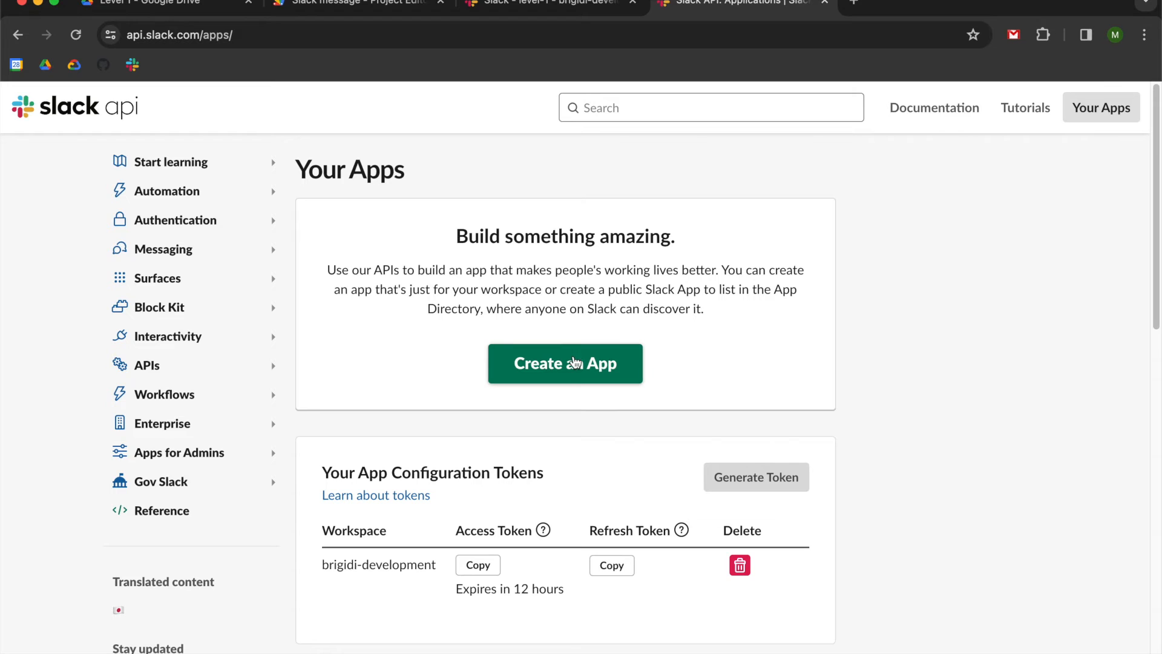
- Create a Slack app named Updates in the brigidi-development workspace
left_click(565, 363)
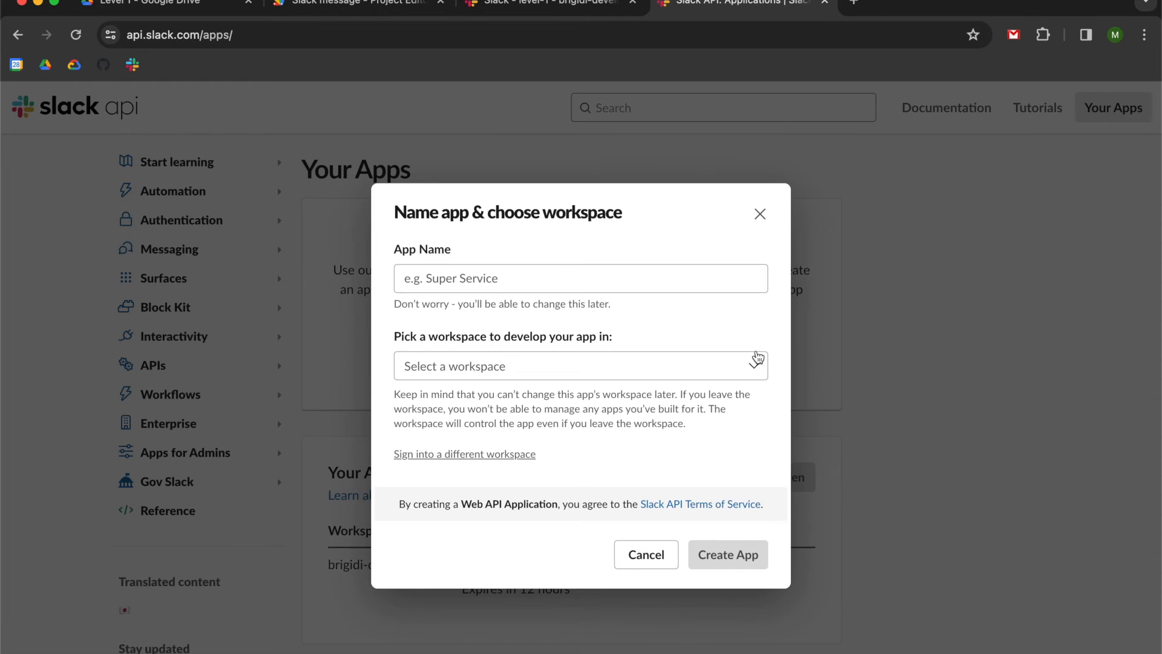
left_click(580, 278)
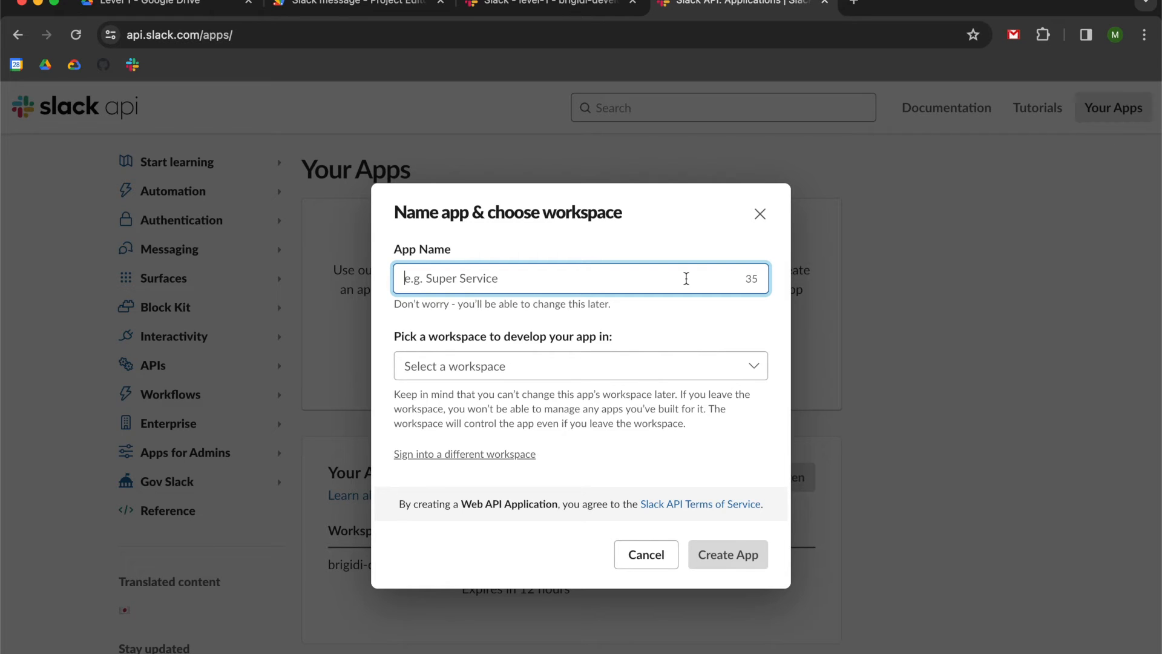
type("Updates")
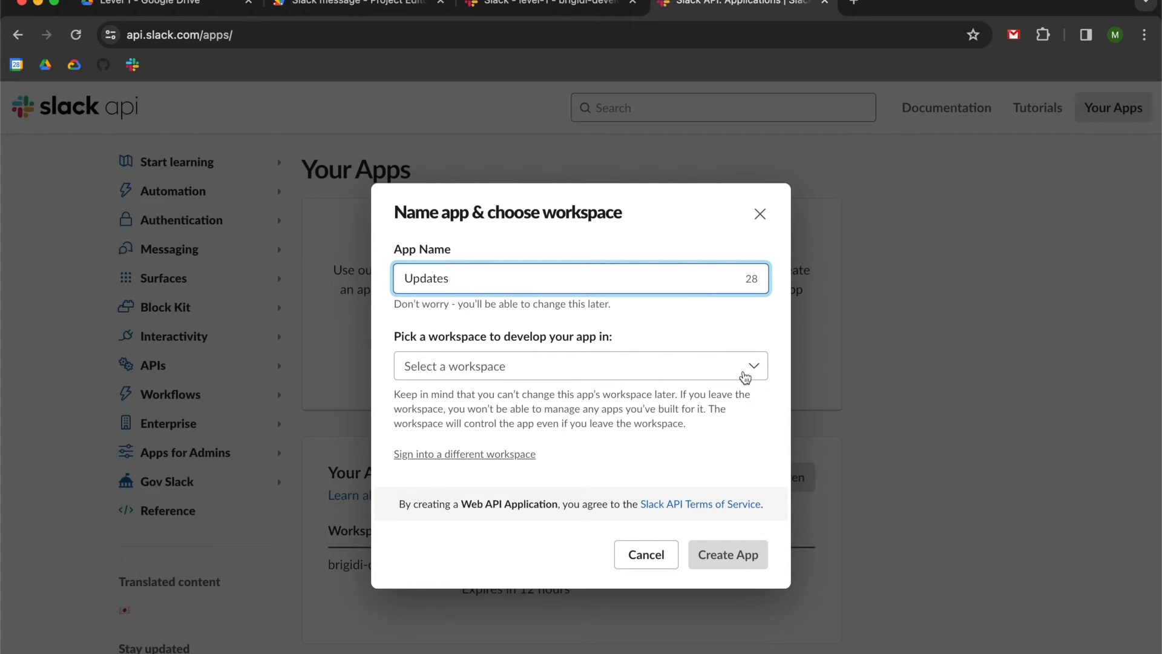
left_click(579, 365)
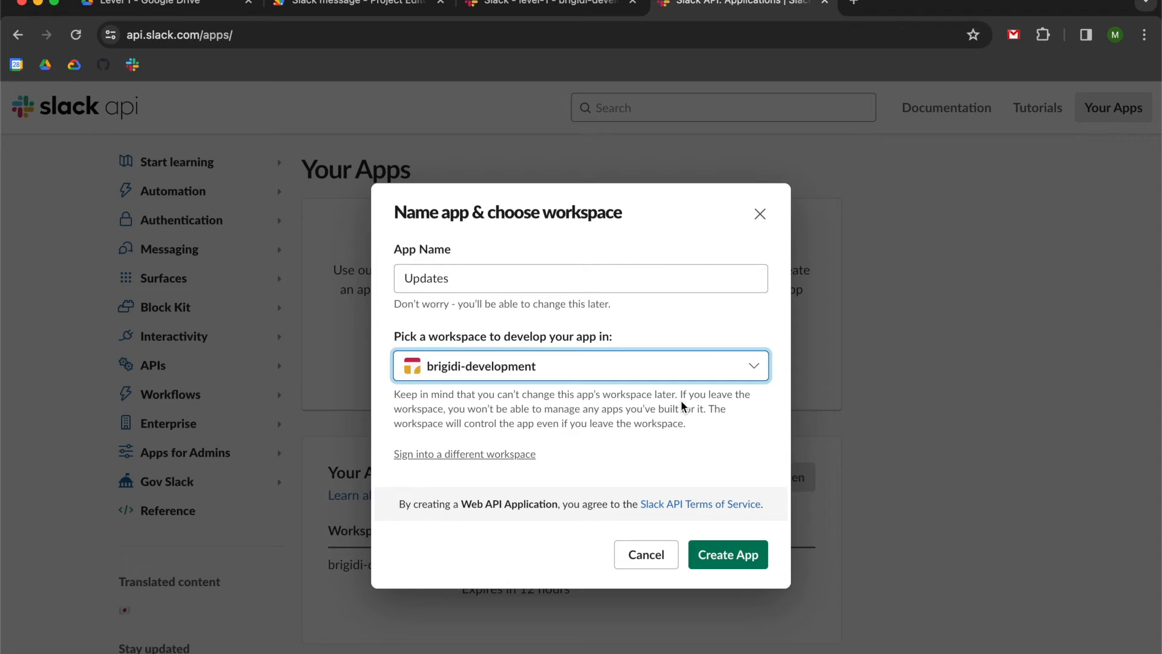
mouse_move(728, 554)
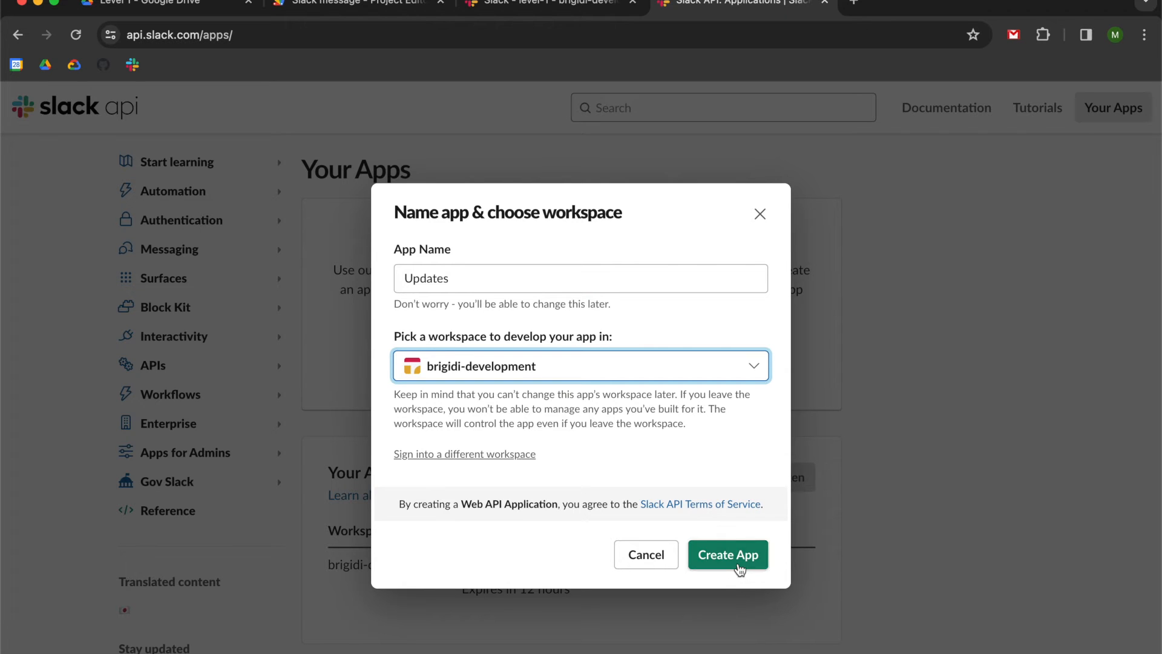
left_click(727, 555)
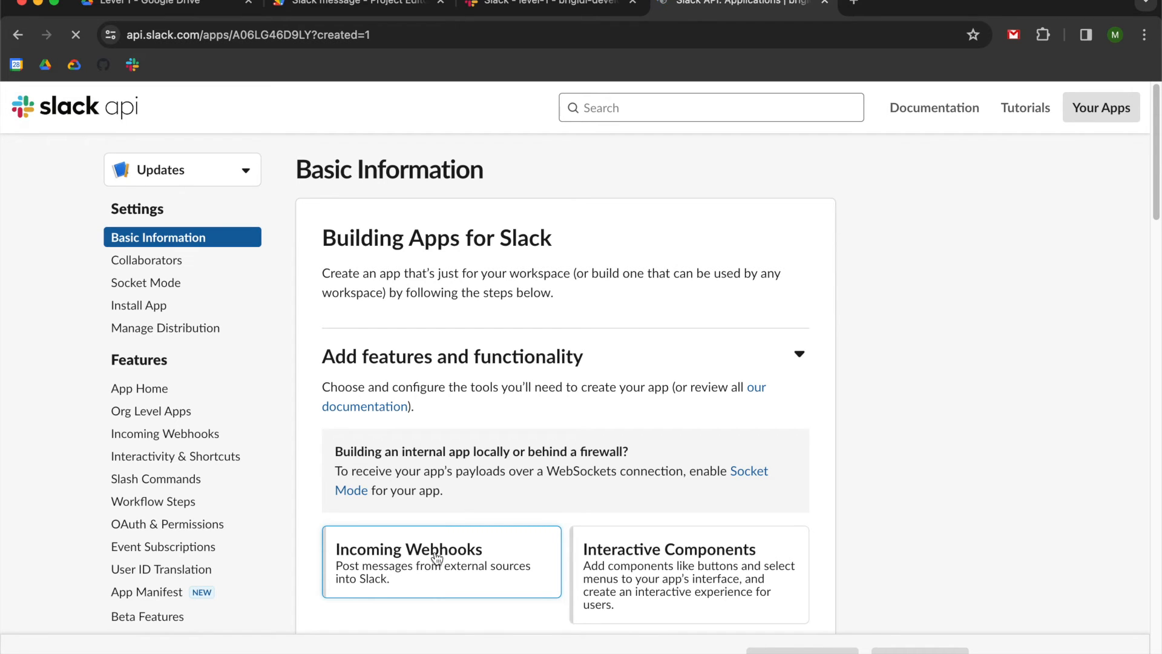
mouse_move(177, 438)
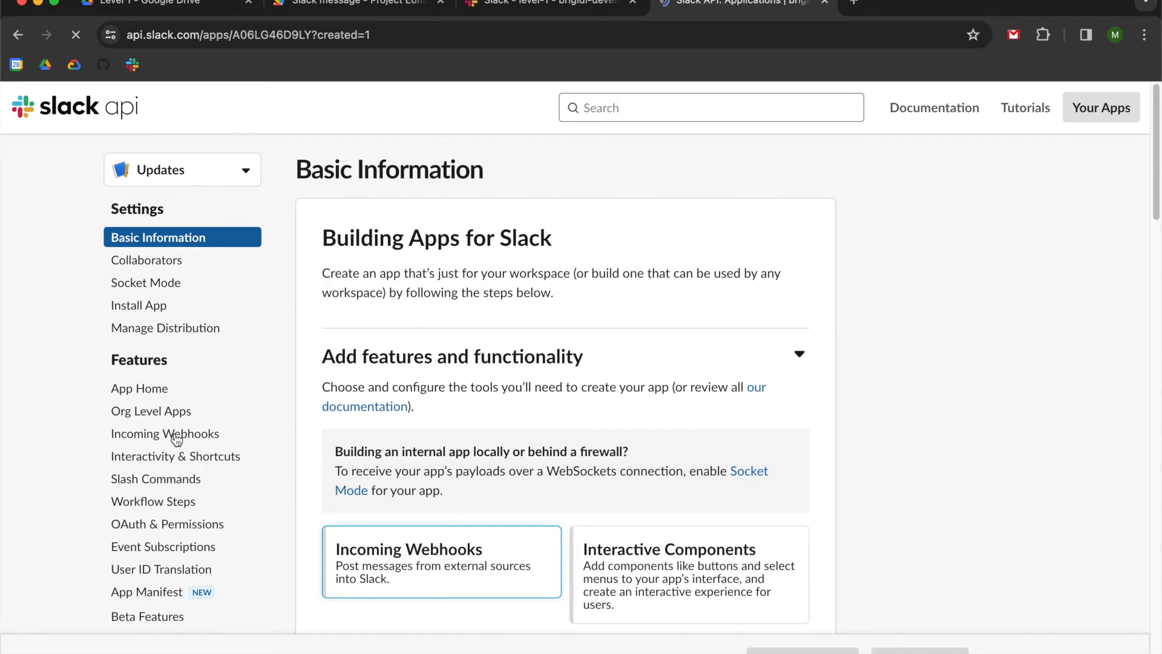
mouse_move(401, 577)
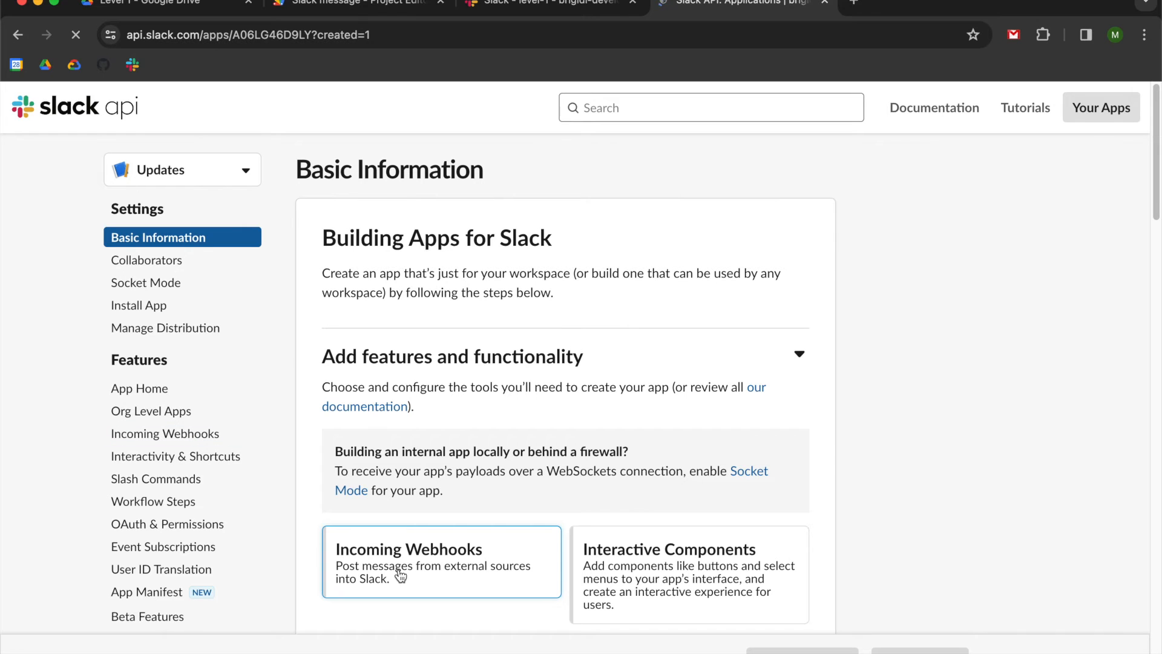
- Switch the Activate Incoming Webhooks toggle to On for the Updates app
left_click(408, 548)
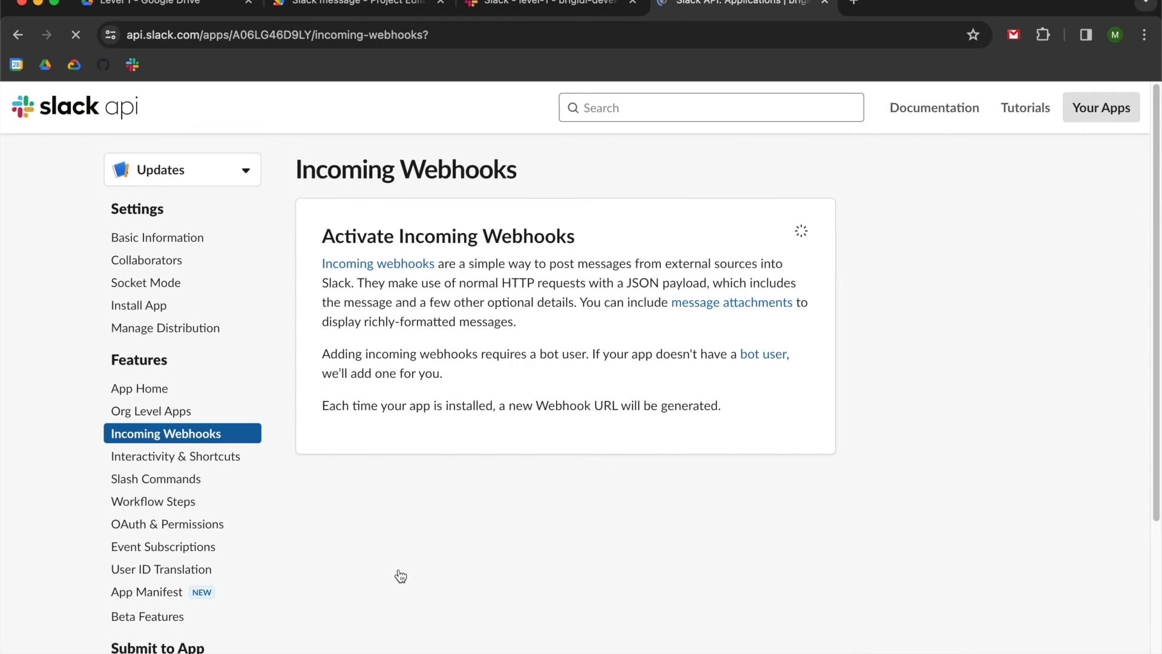
mouse_move(779, 265)
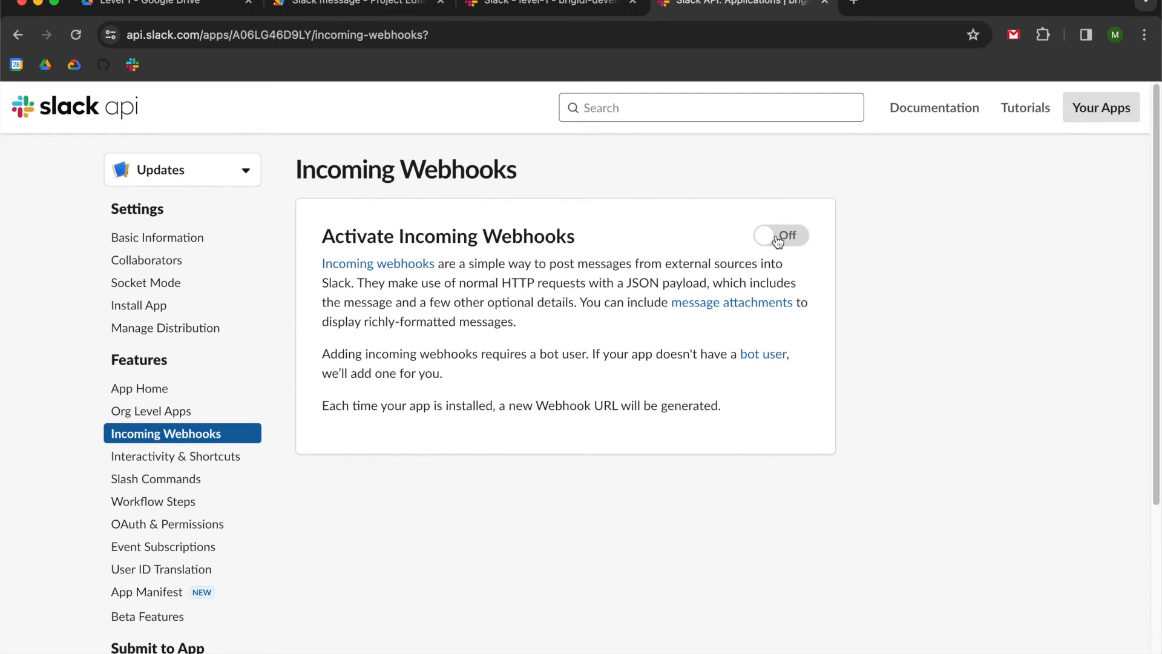
left_click(781, 235)
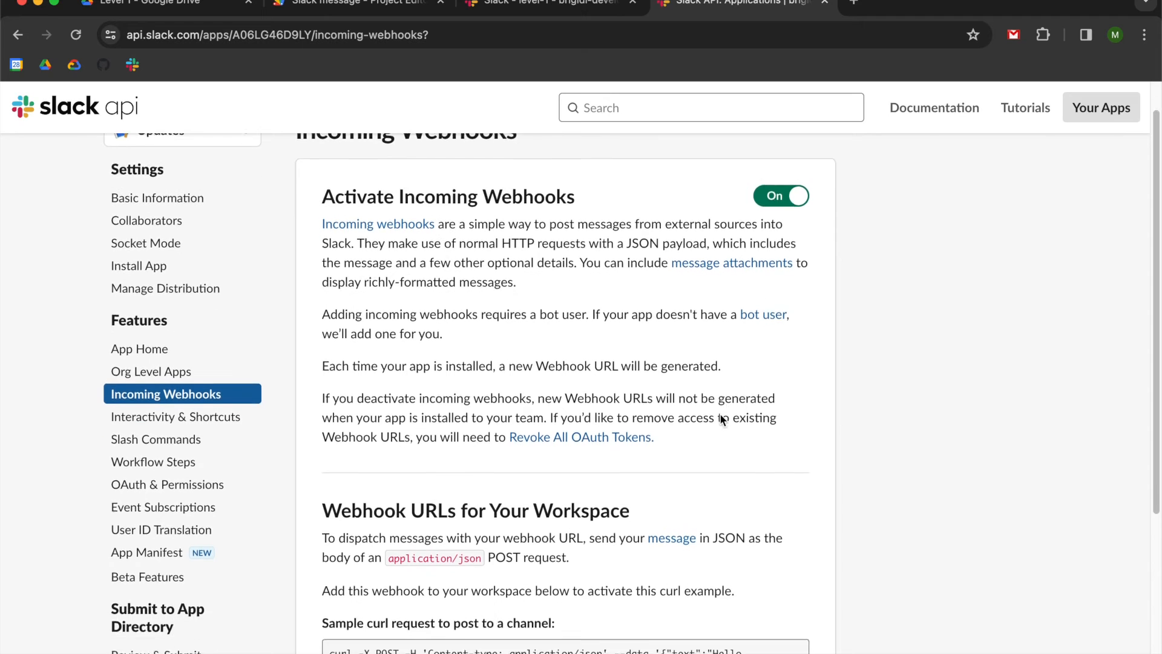
scroll("down", 3)
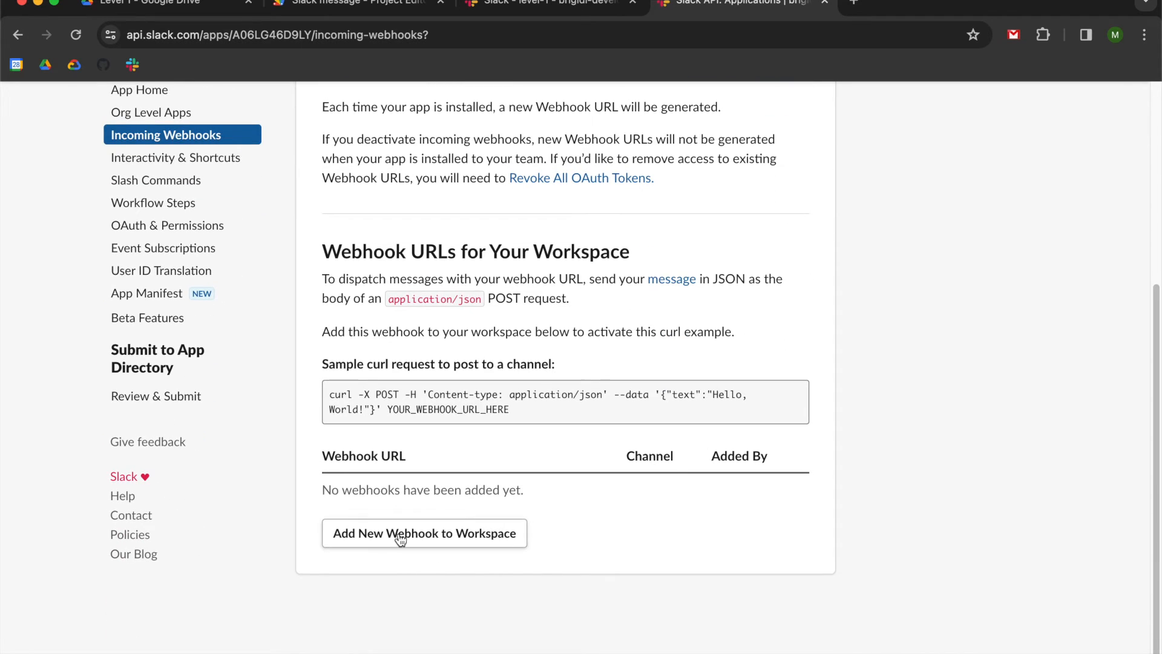
- Add a new webhook to the workspace and choose #level-1 as the posting channel
left_click(423, 532)
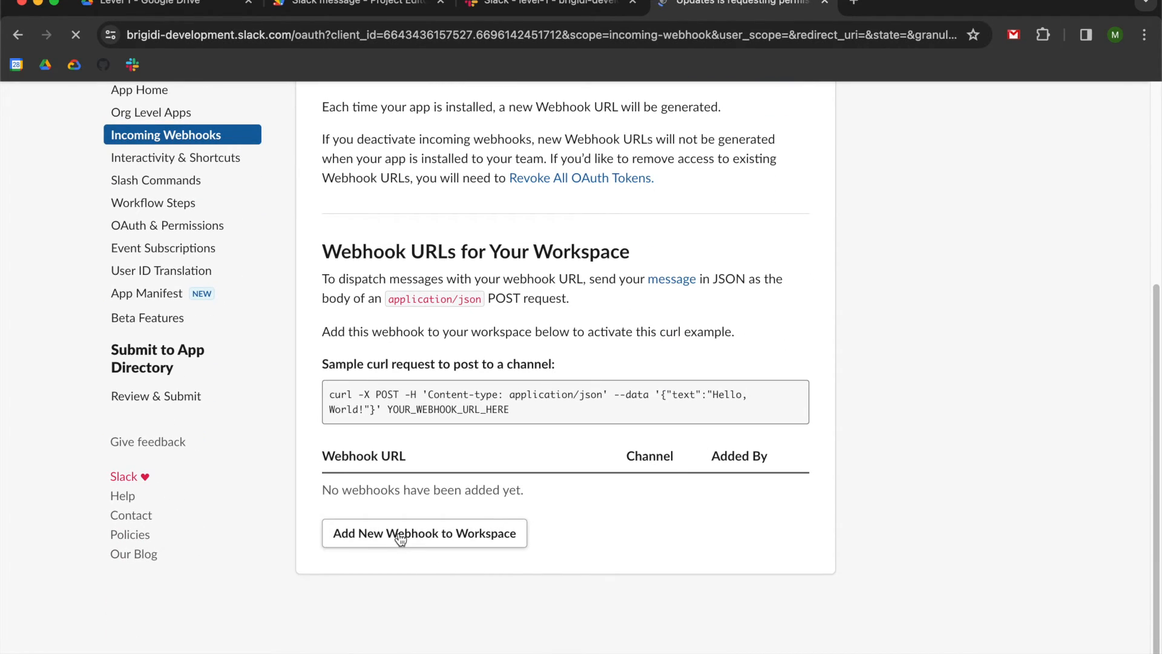
left_click(424, 532)
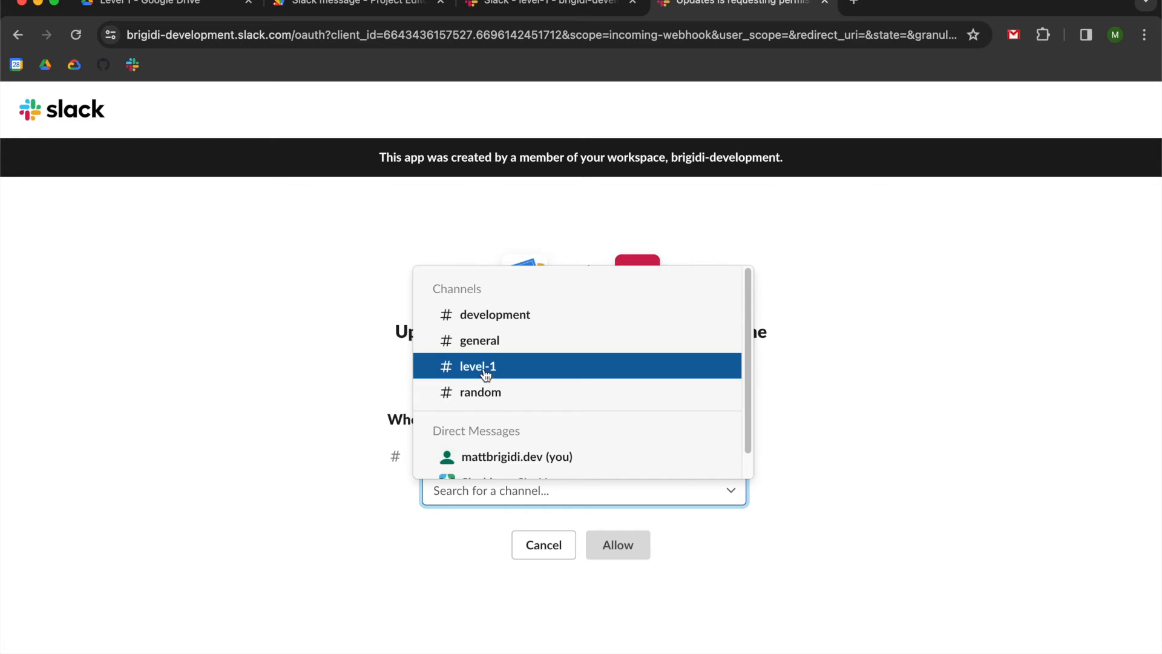
left_click(477, 366)
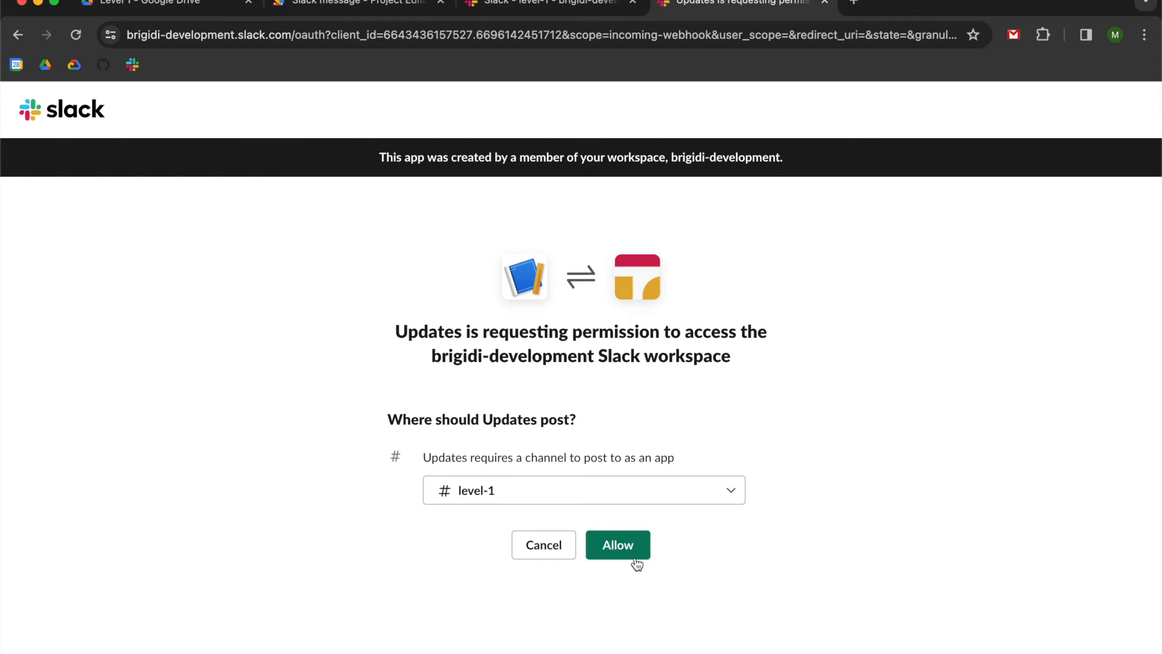
- Allow Updates to post to #level-1, generating its webhook URL
left_click(617, 545)
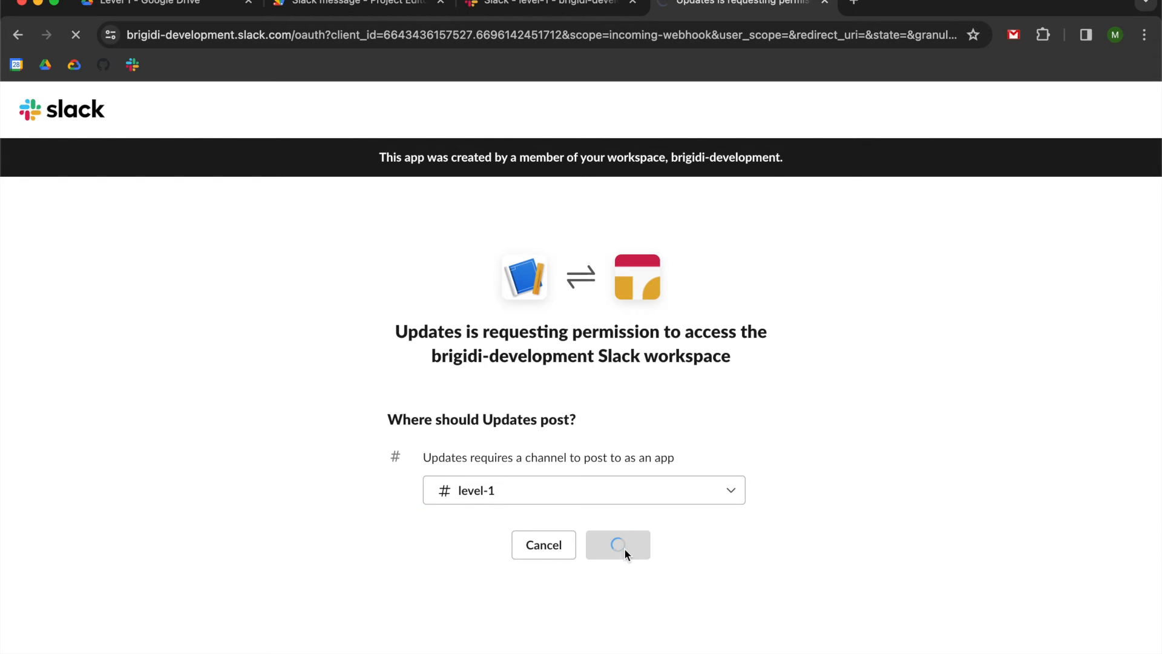
left_click(617, 543)
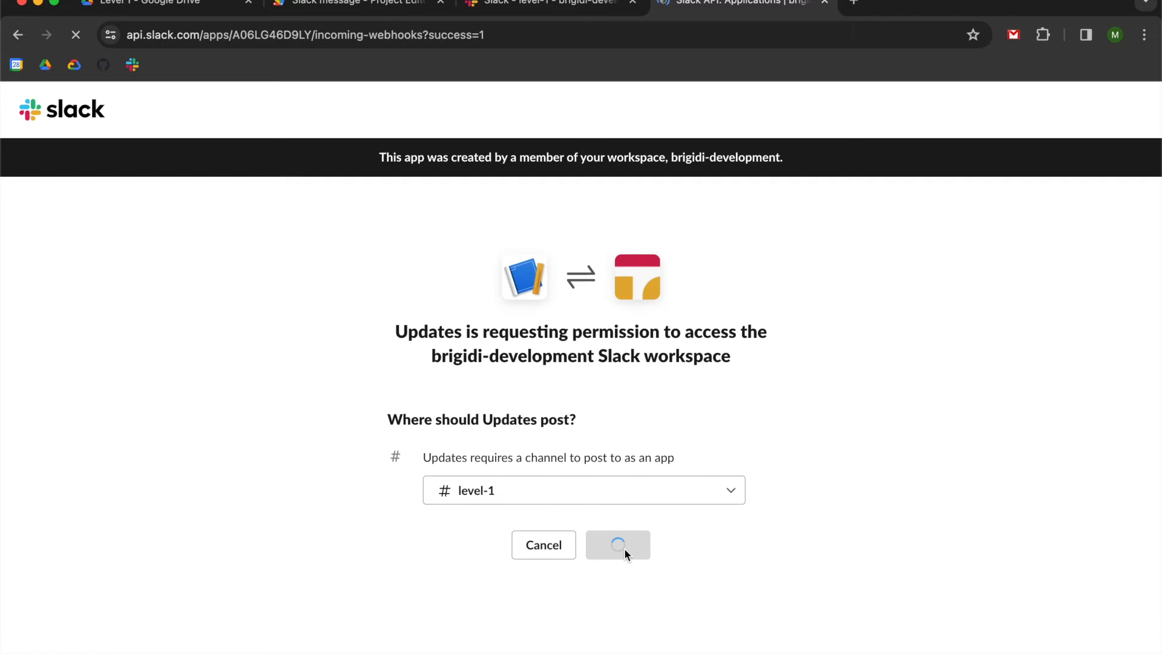
left_click(617, 543)
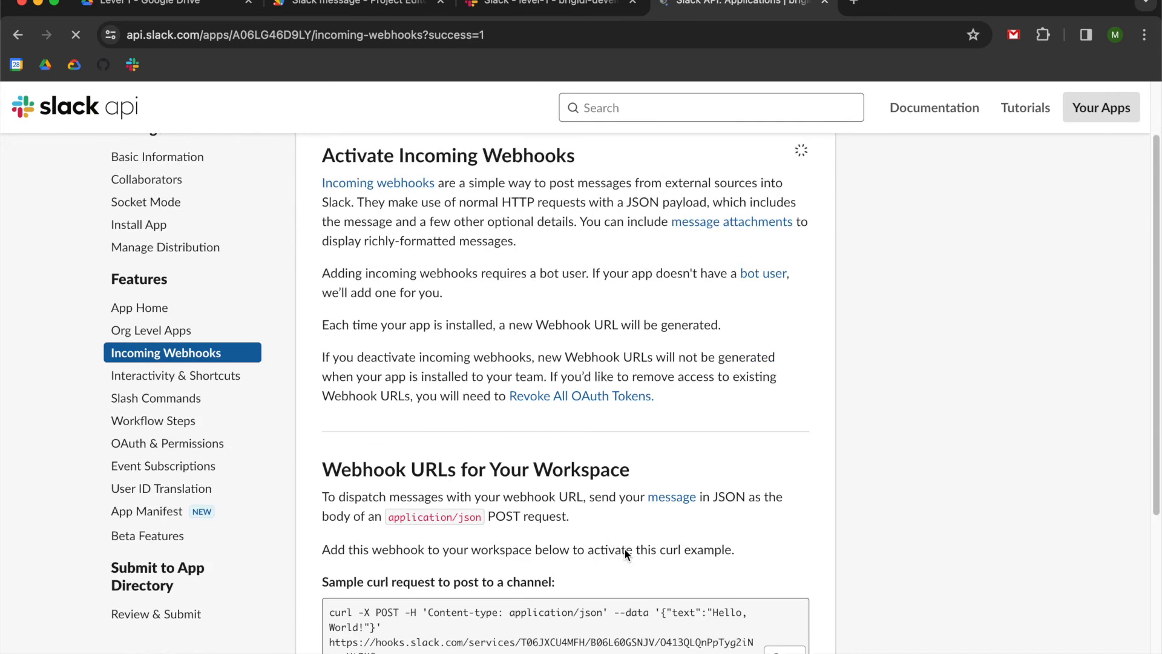
- Copy the #level-1 webhook URL and return to the Apps Script project
scroll("down", 3)
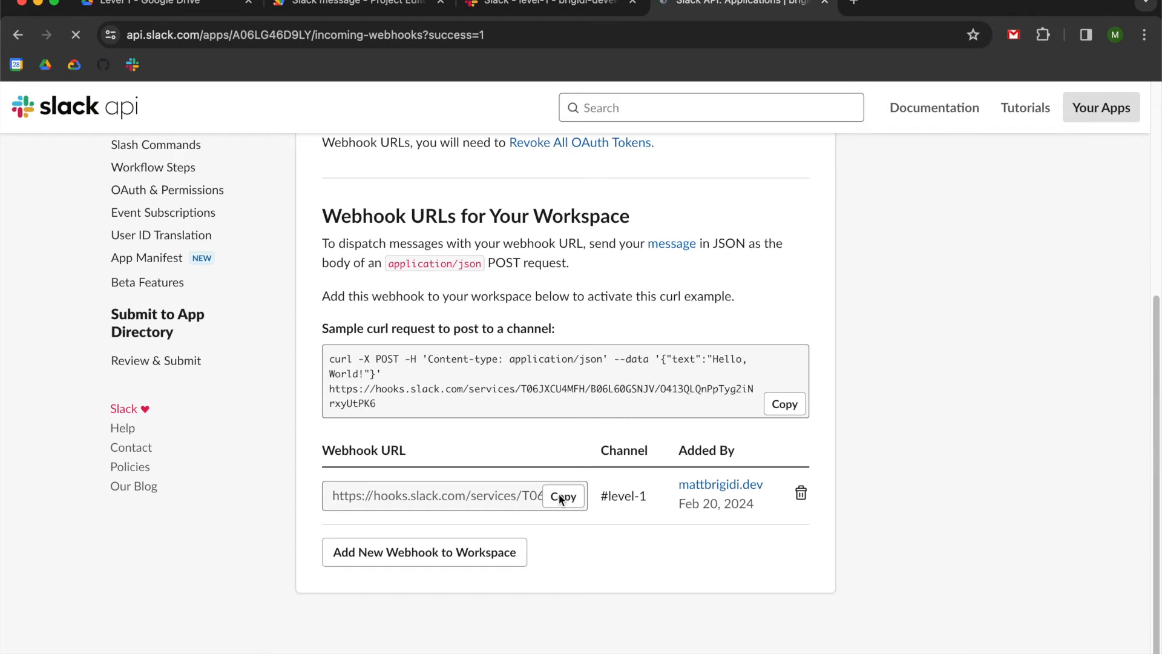
left_click(563, 496)
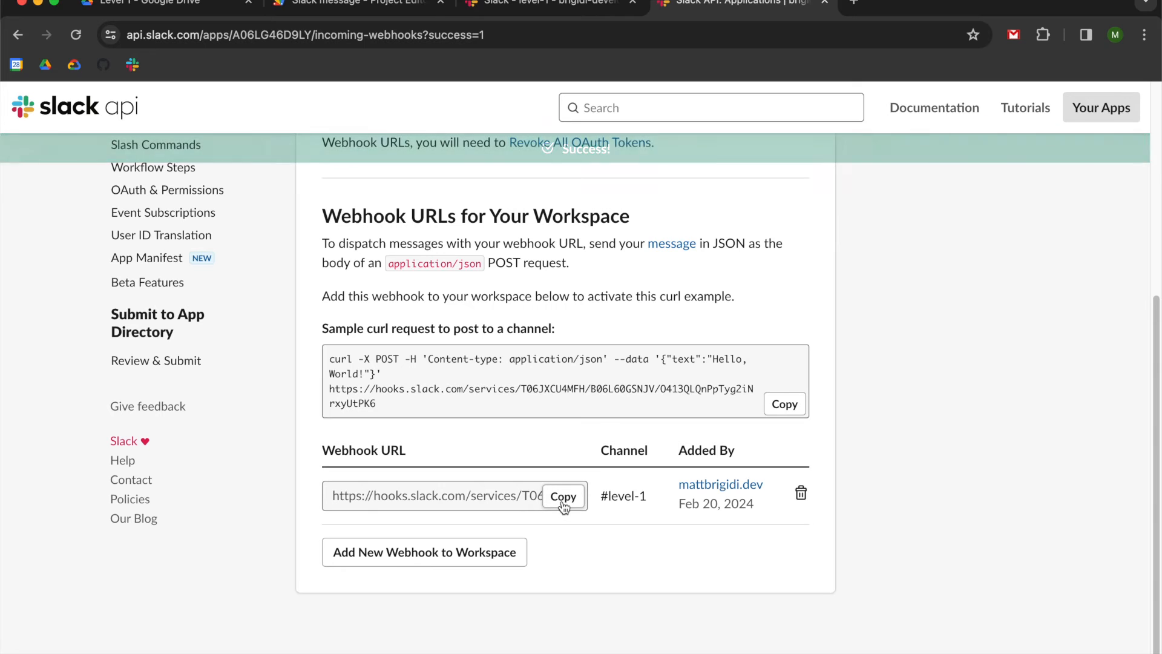
mouse_move(359, 4)
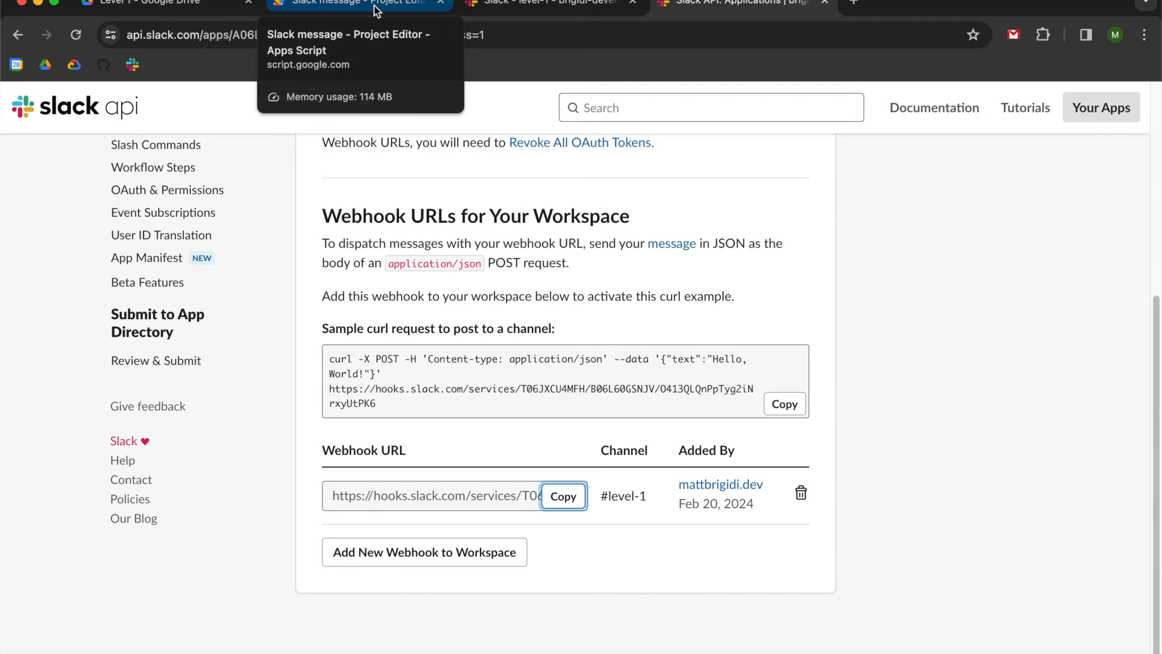
left_click(356, 3)
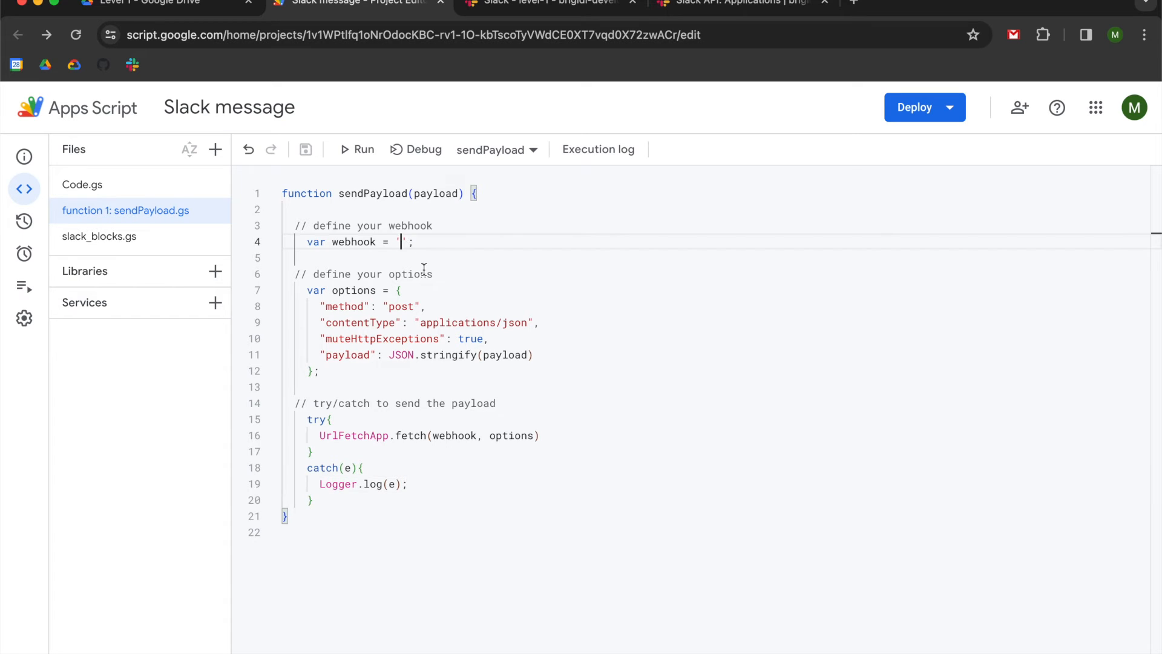
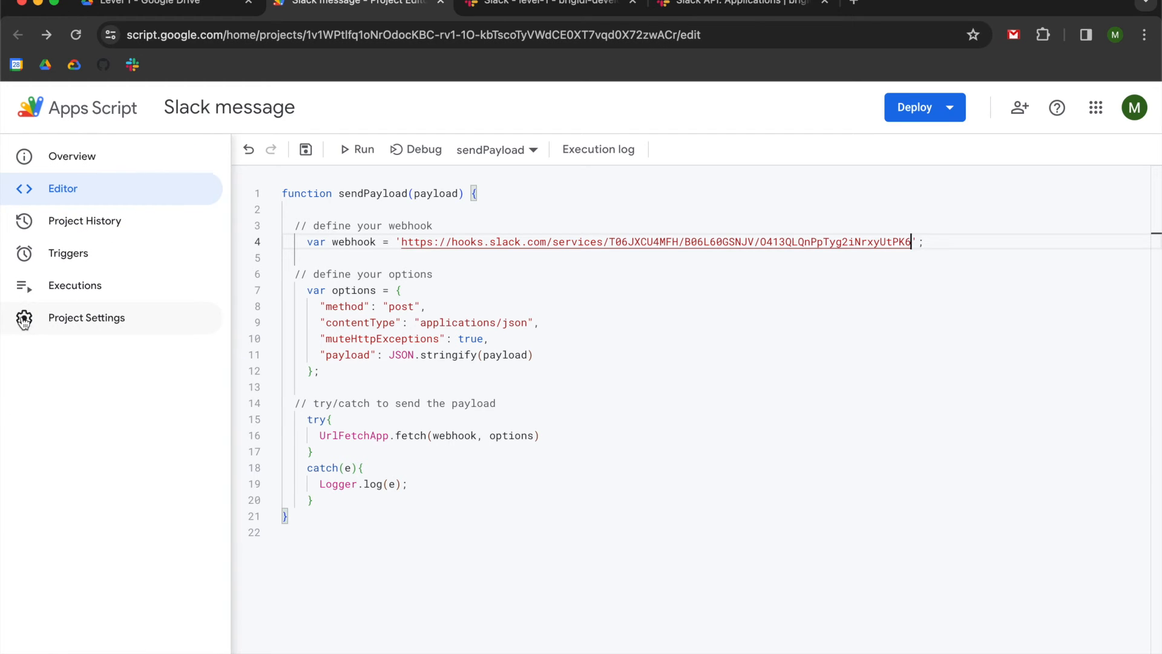
- Paste the hooks.slack.com URL into var webhook in sendPayload.gs, then go to Slack
left_click(23, 188)
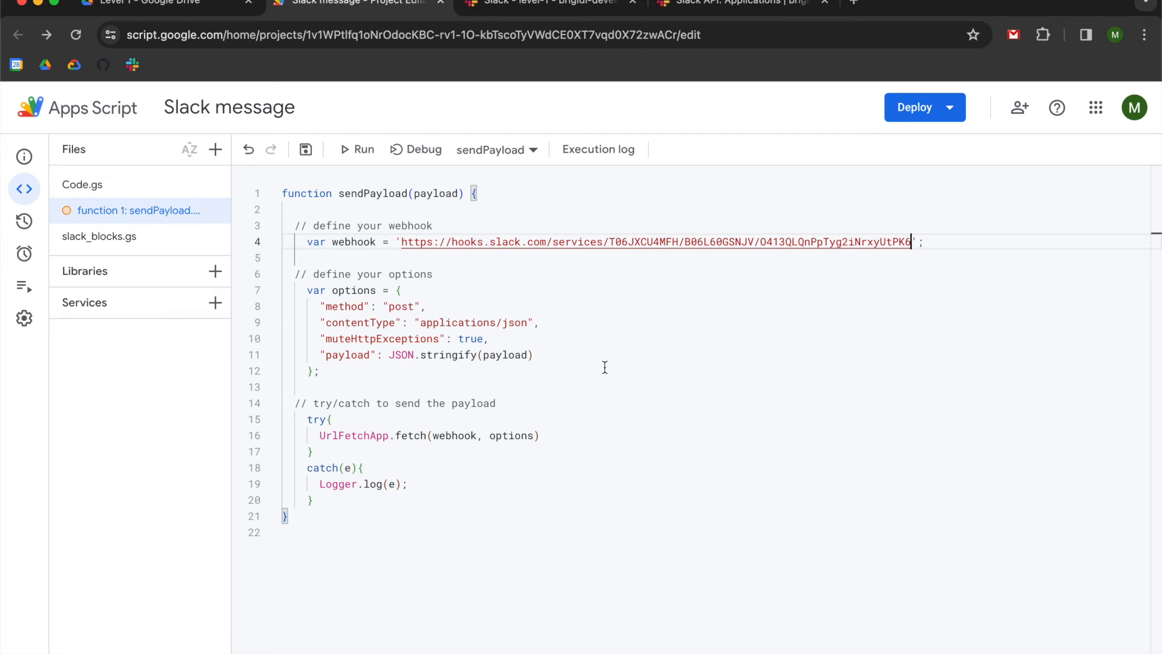
left_click(305, 149)
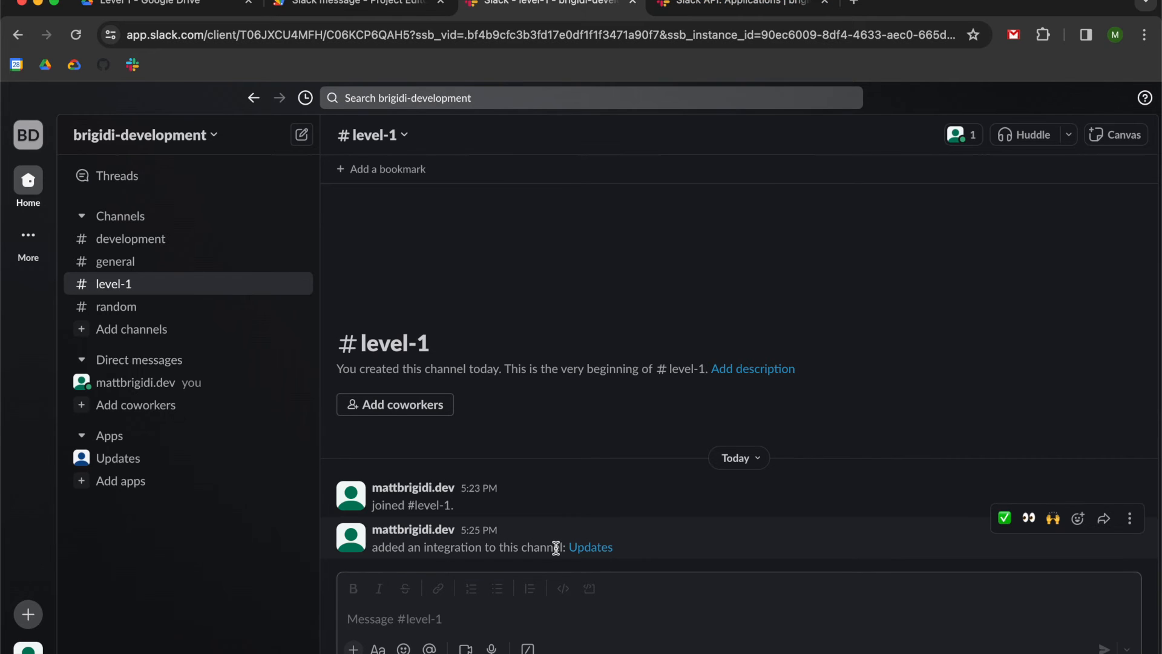
mouse_move(259, 496)
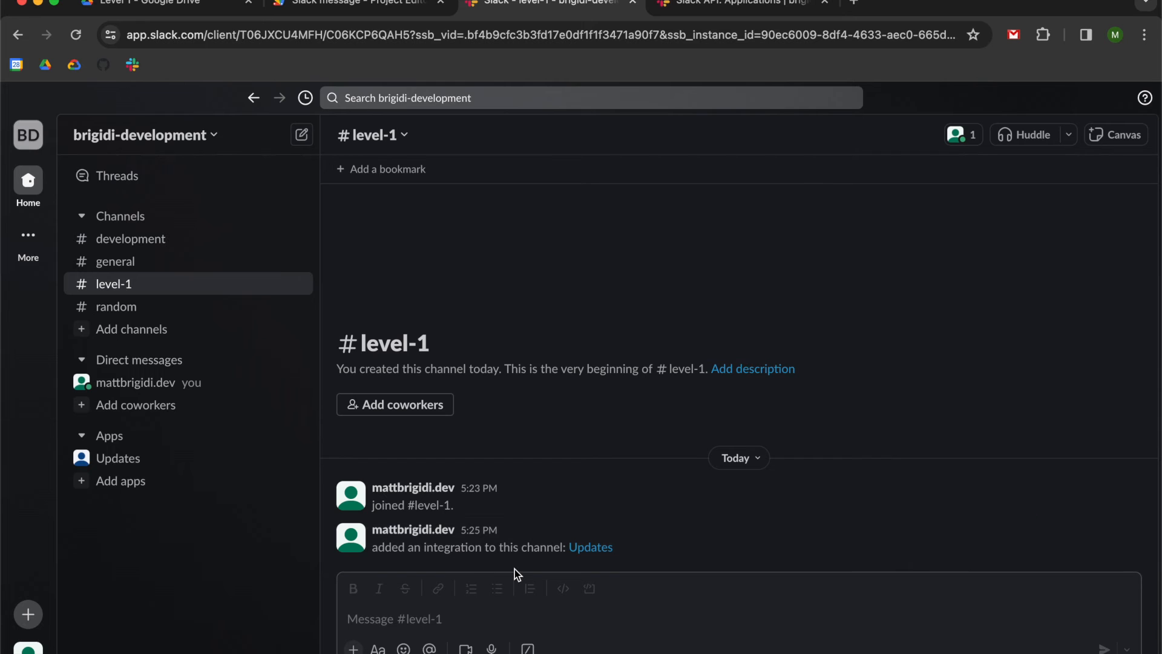
mouse_move(118, 457)
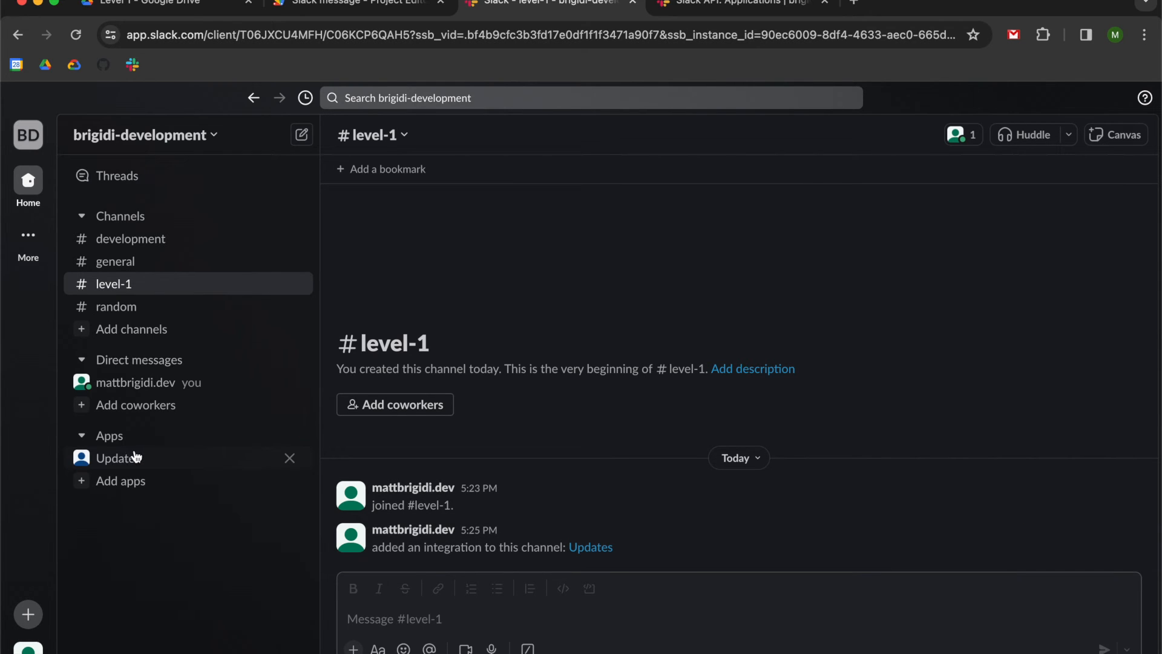
- Return from #level-1's integration message to the Slack API Incoming Webhooks page
left_click(734, 2)
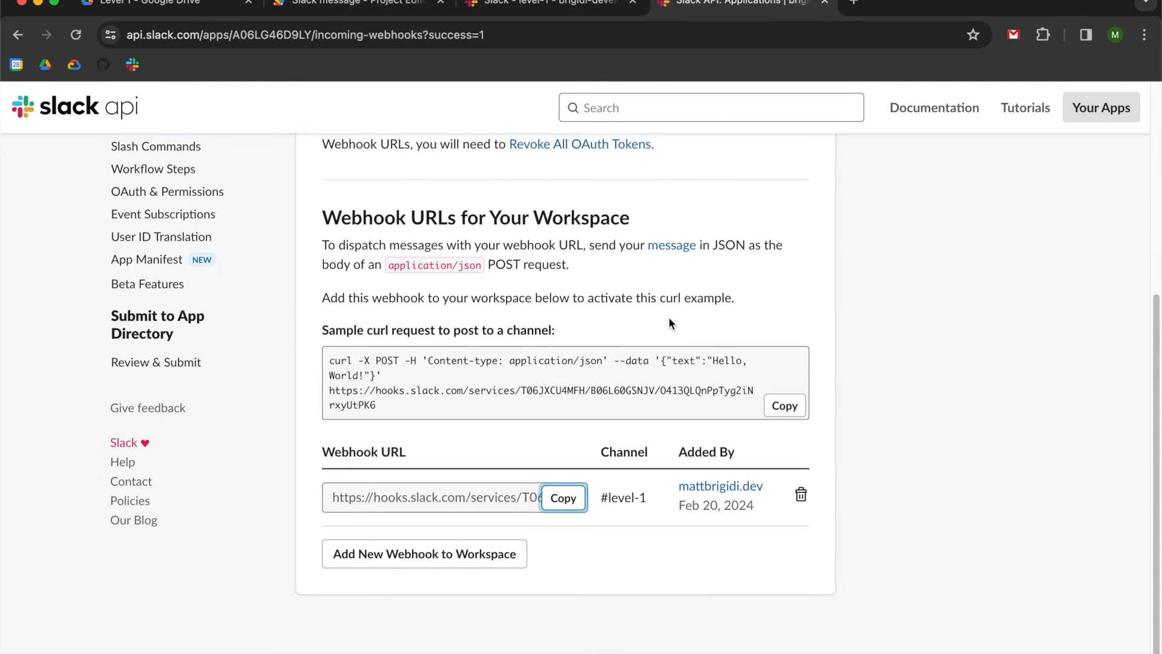
- Search the Slack API documentation for 'block kits'
scroll("up", 3)
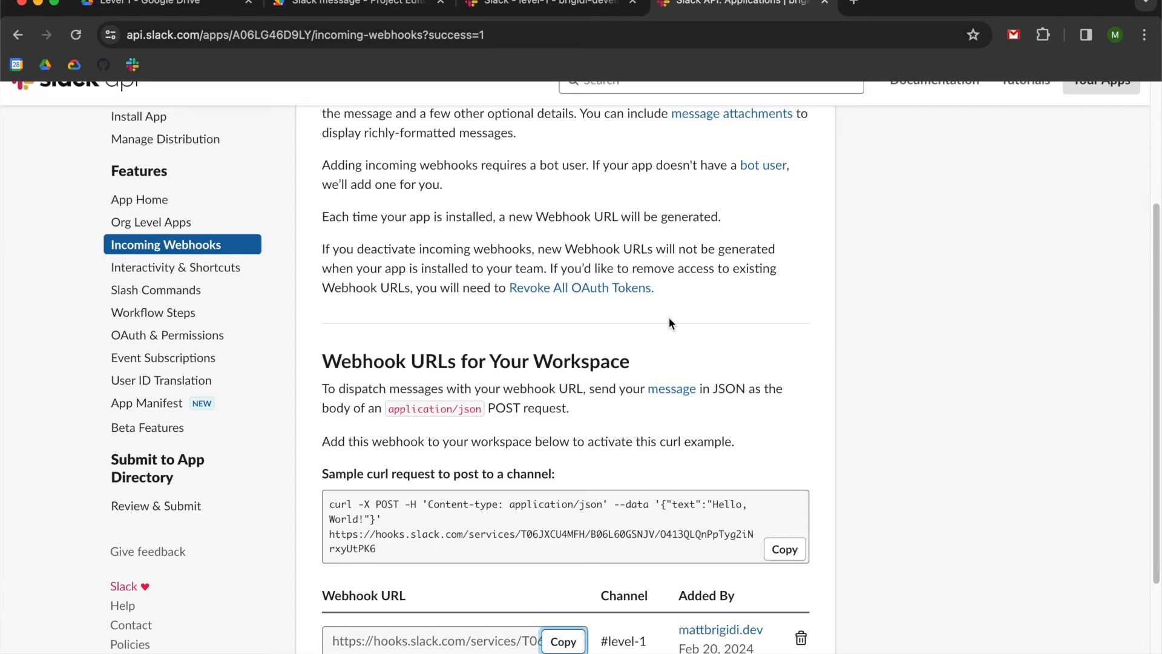
scroll("up", 3)
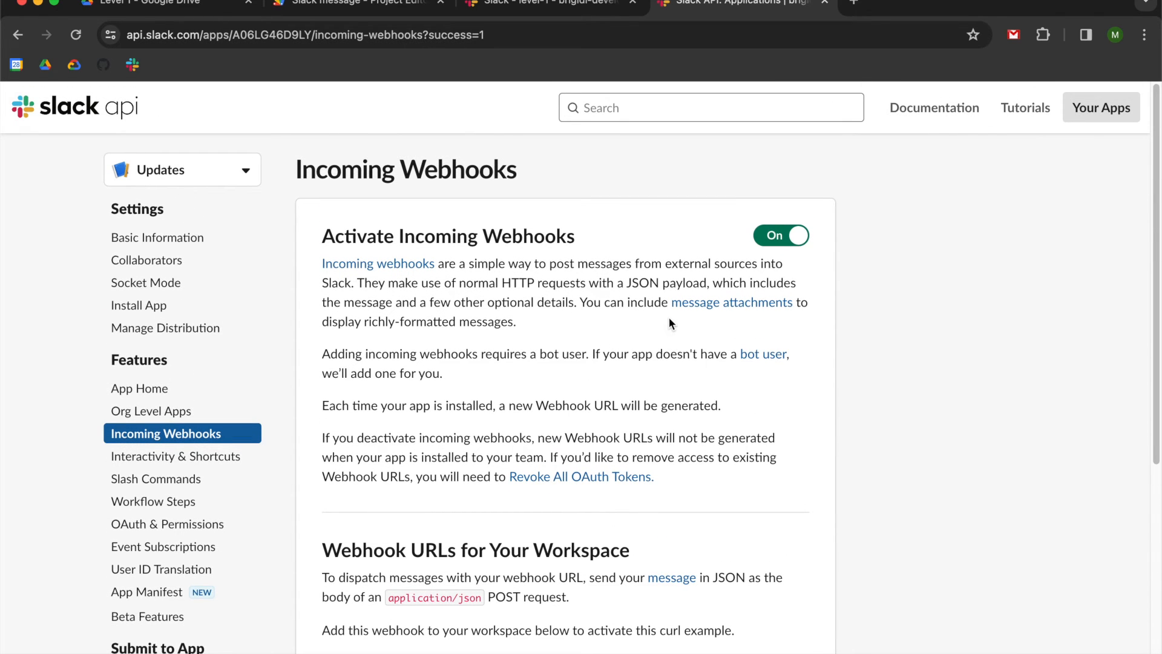
mouse_move(695, 349)
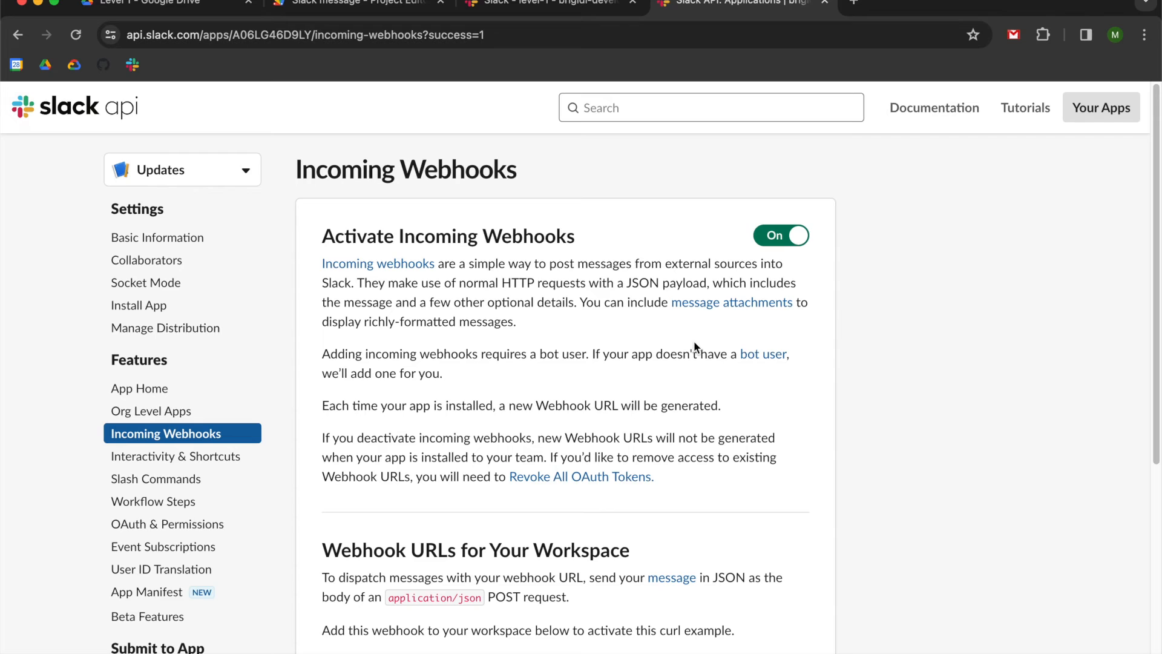
mouse_move(772, 322)
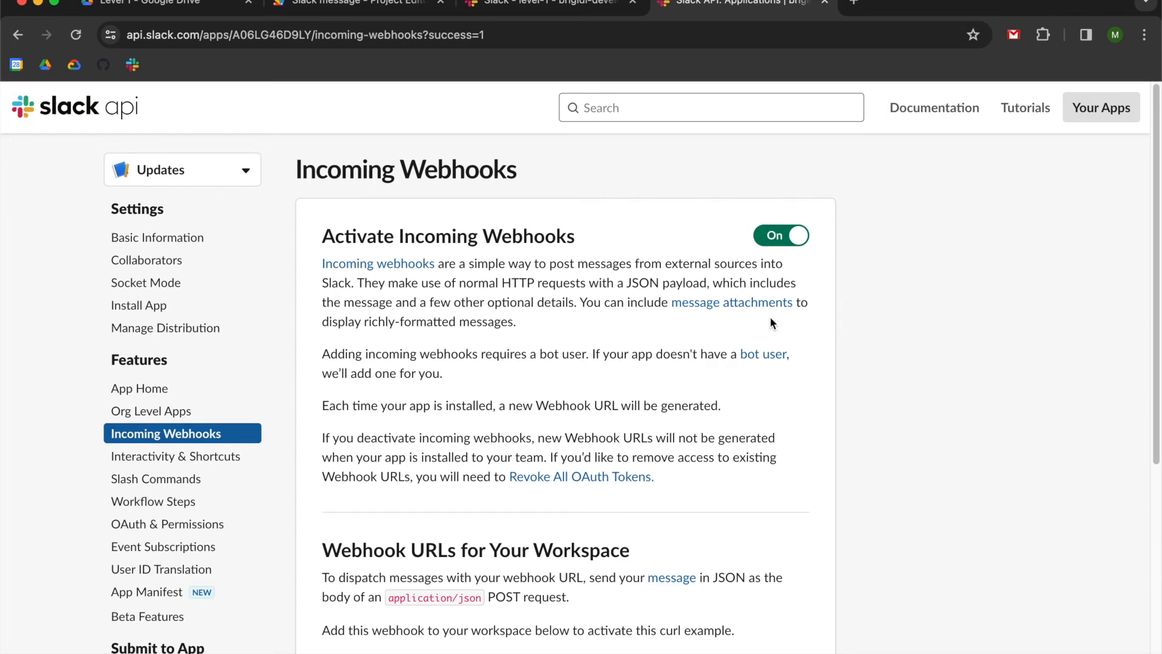
mouse_move(935, 108)
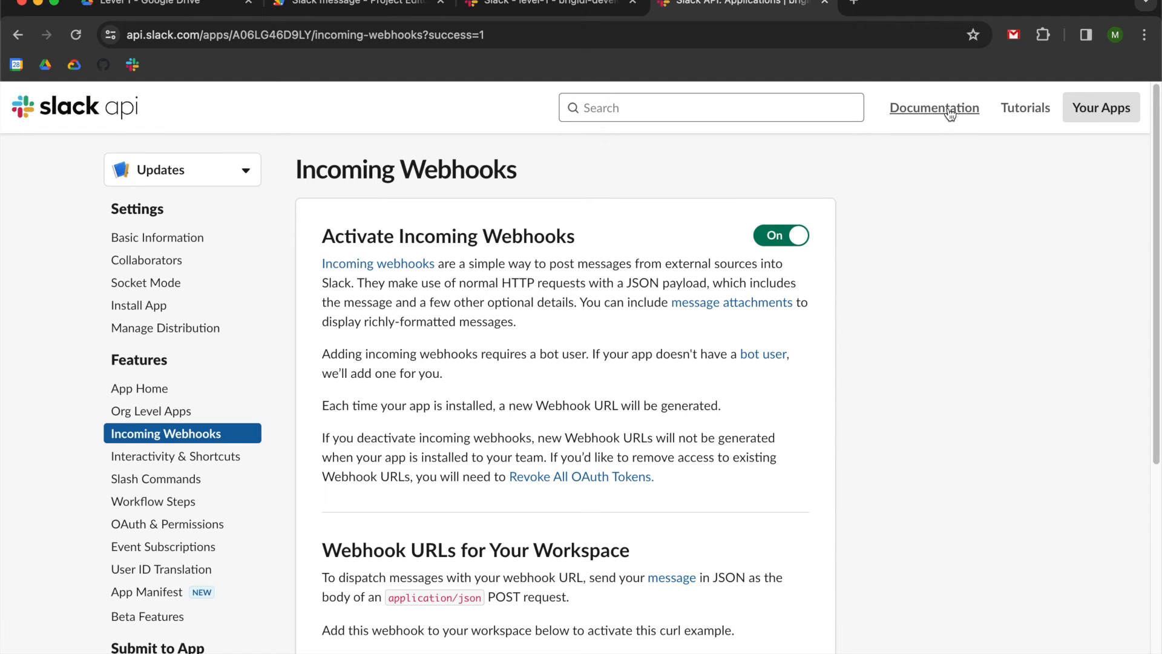
left_click(933, 108)
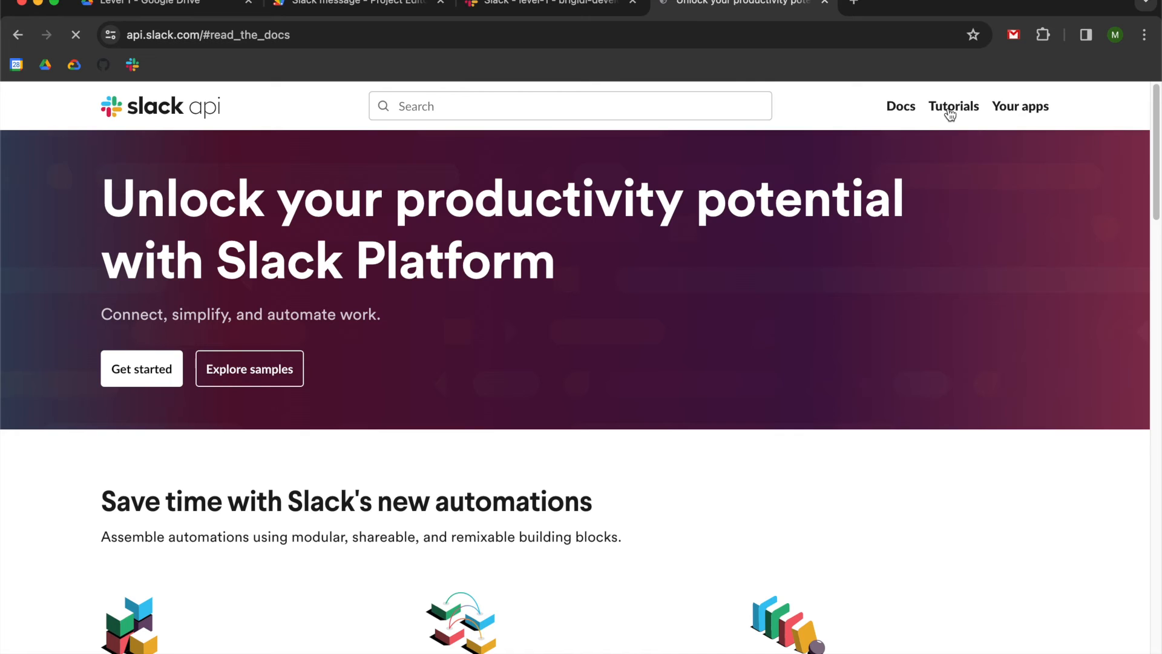
mouse_move(573, 112)
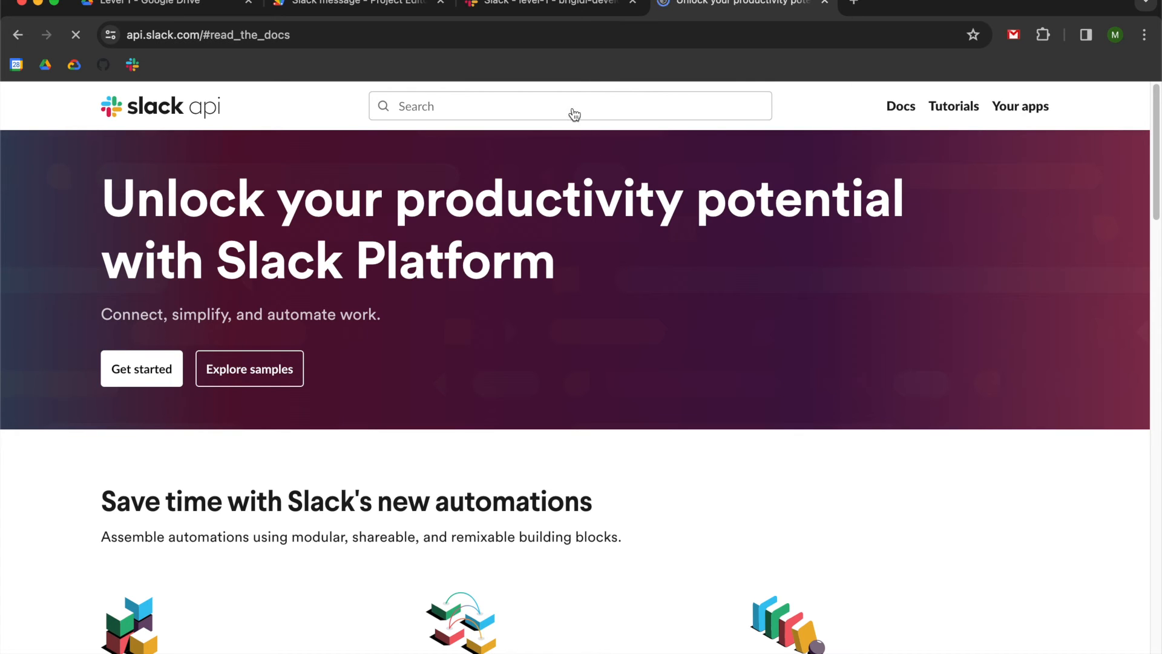
type("blod")
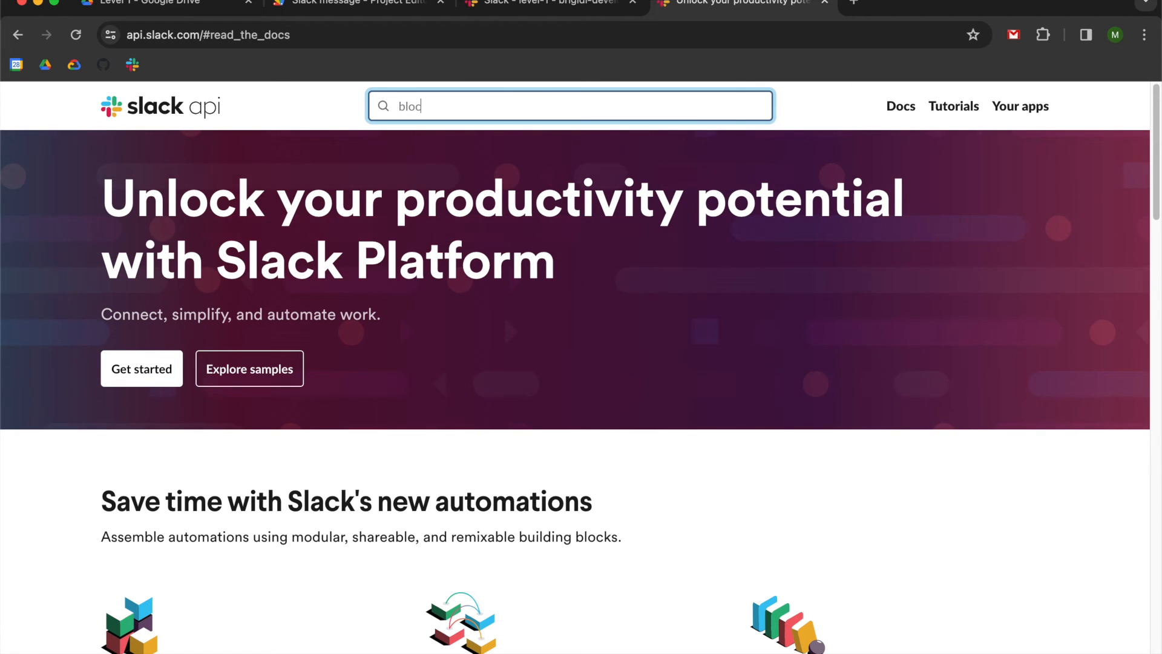
type("block kits")
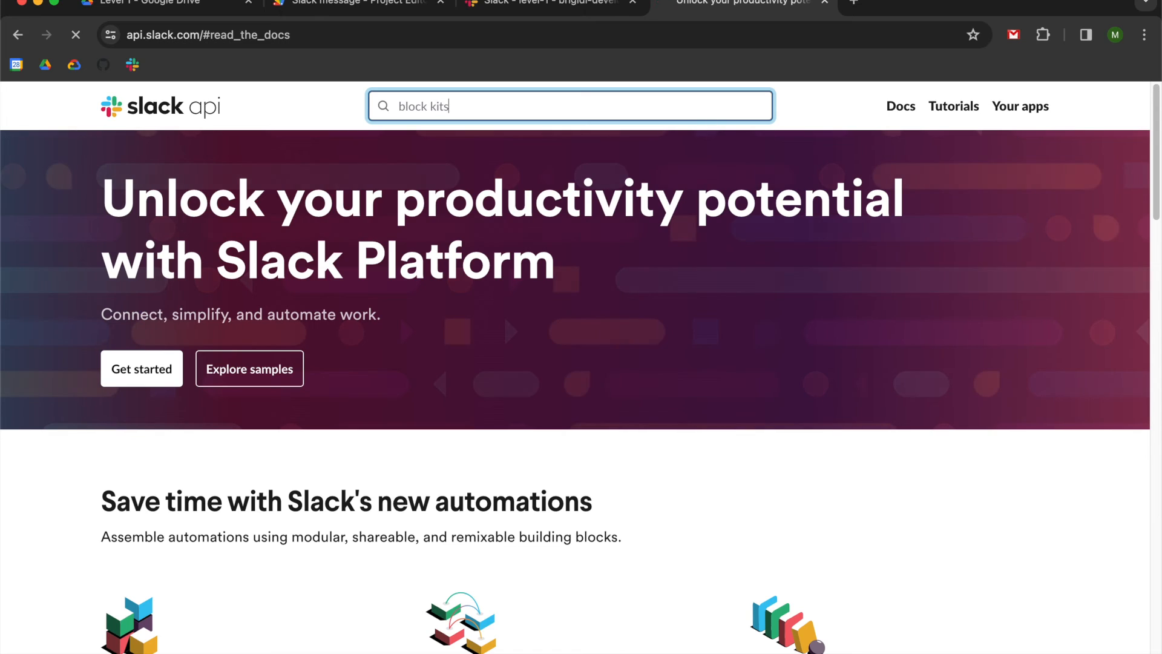
key("Return")
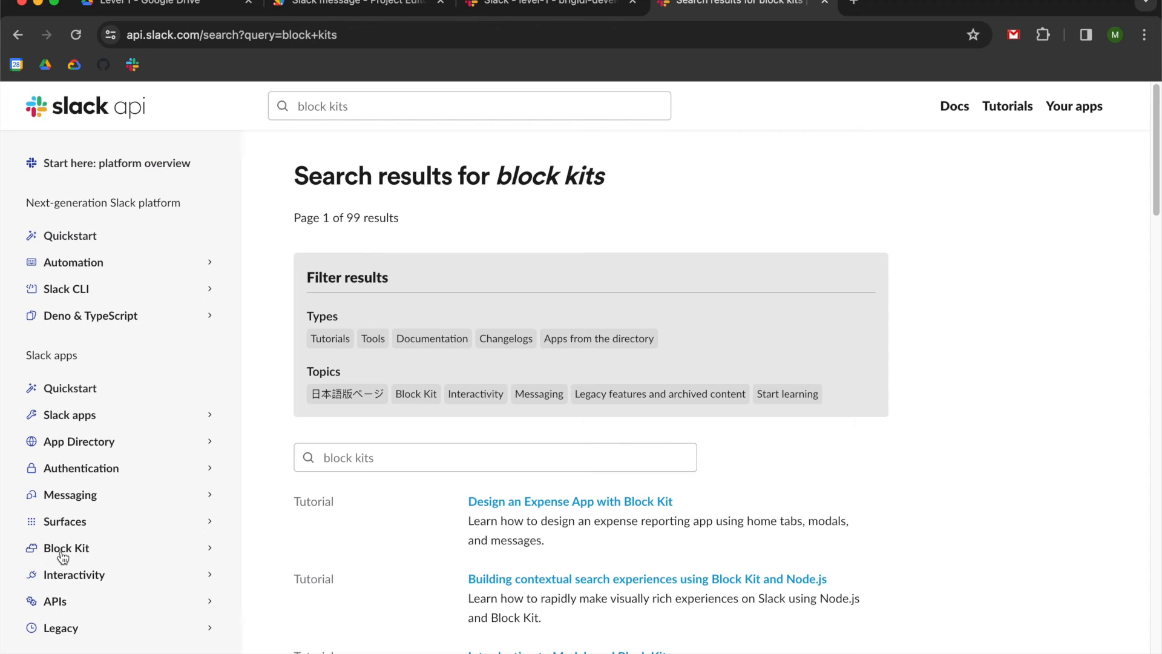
- Expand the Block Kit sidebar section and launch Block Kit Builder
left_click(65, 547)
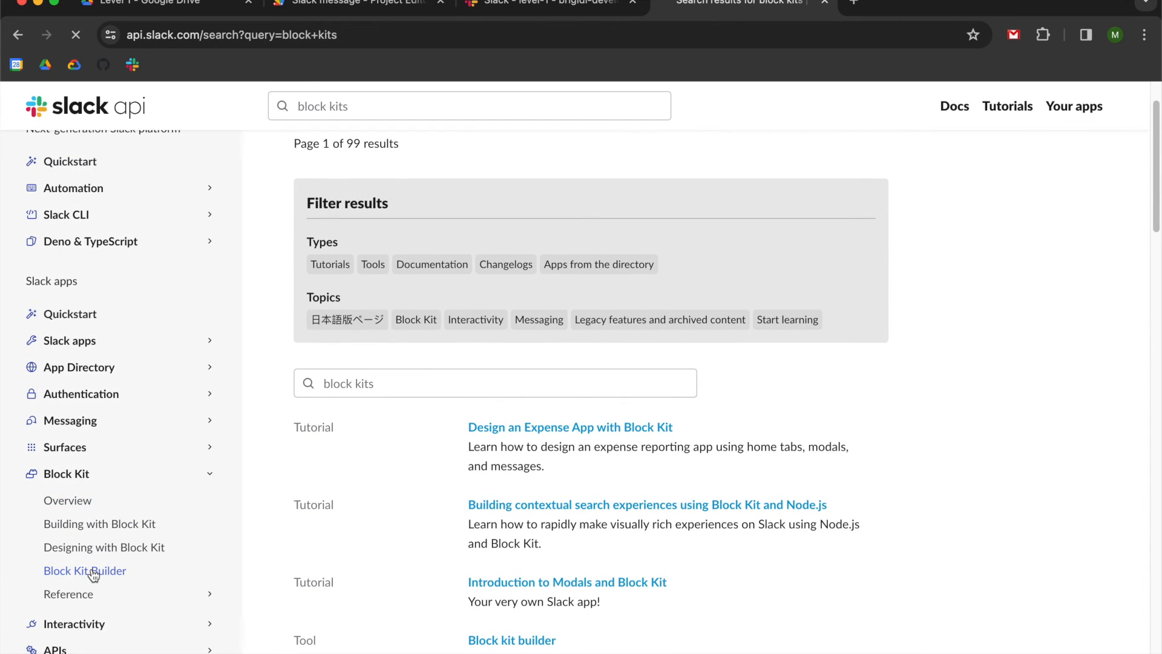
left_click(84, 570)
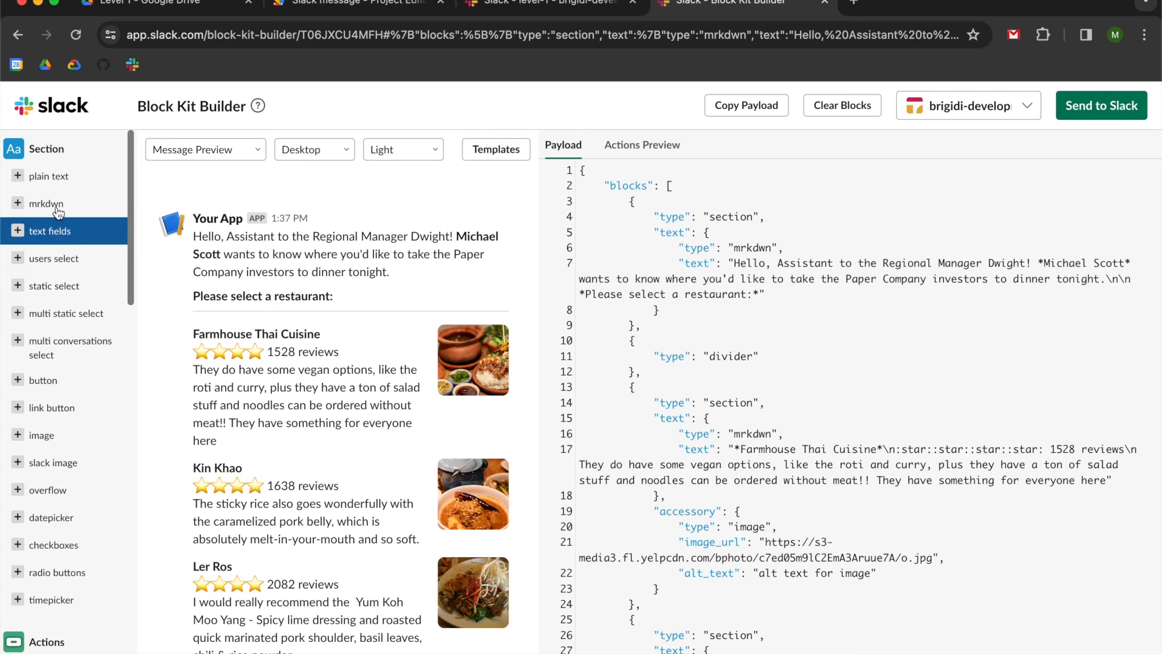
mouse_move(66, 312)
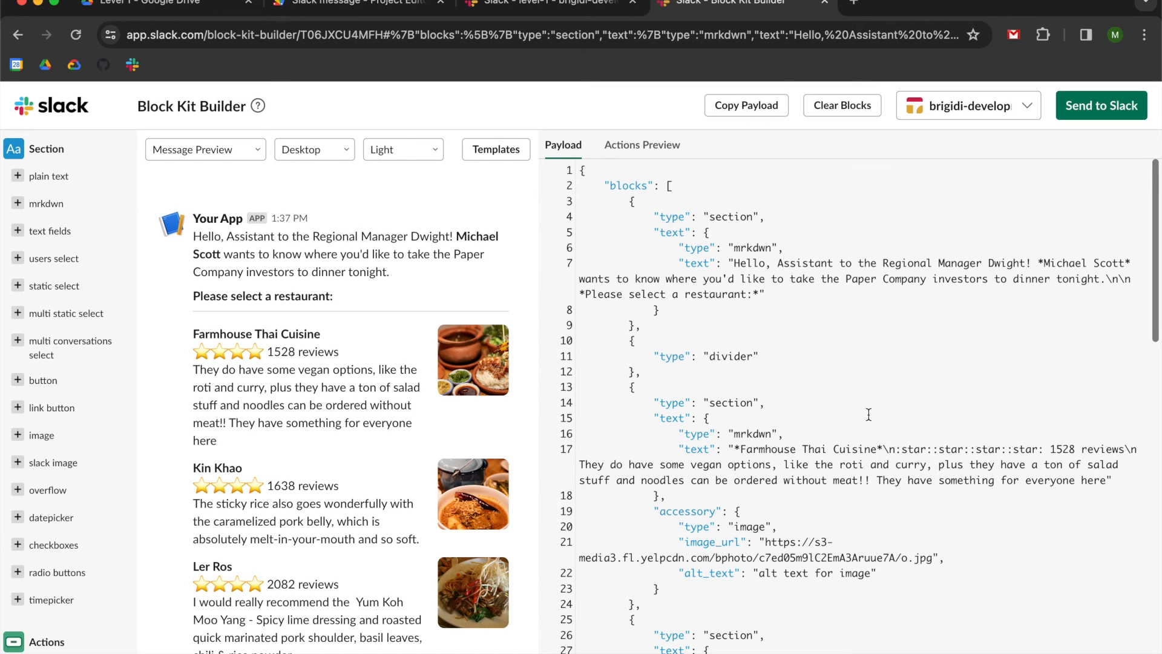
mouse_move(841, 111)
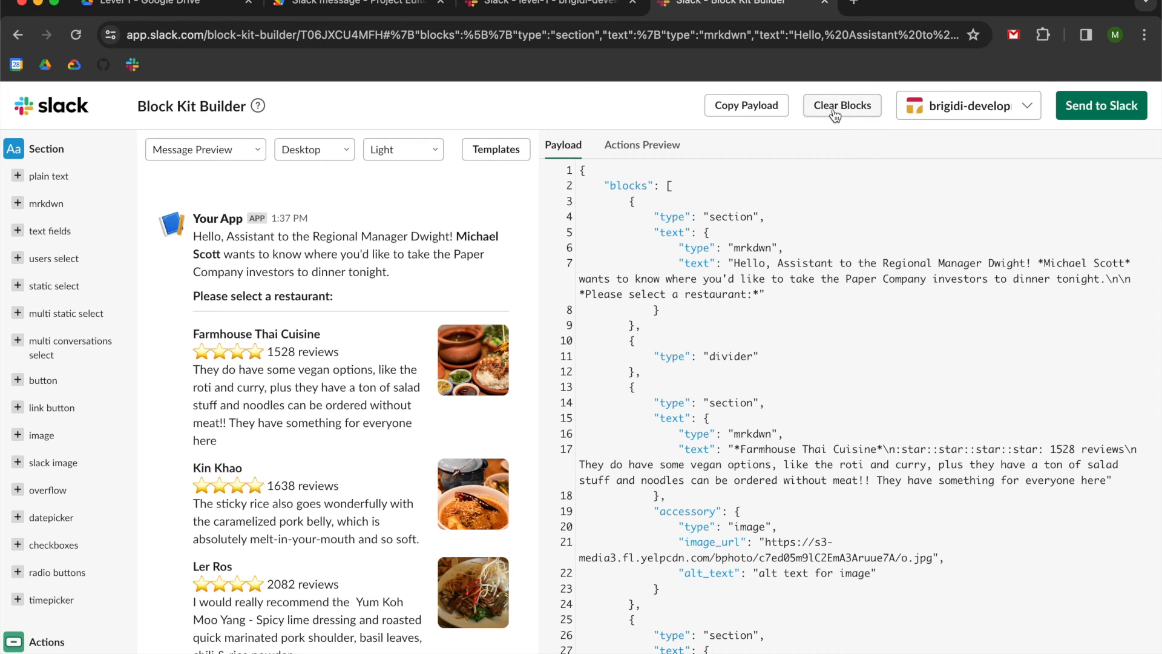
- Clear the sample blocks and add a header reading 'This is my Updates Slack Bot'
left_click(841, 105)
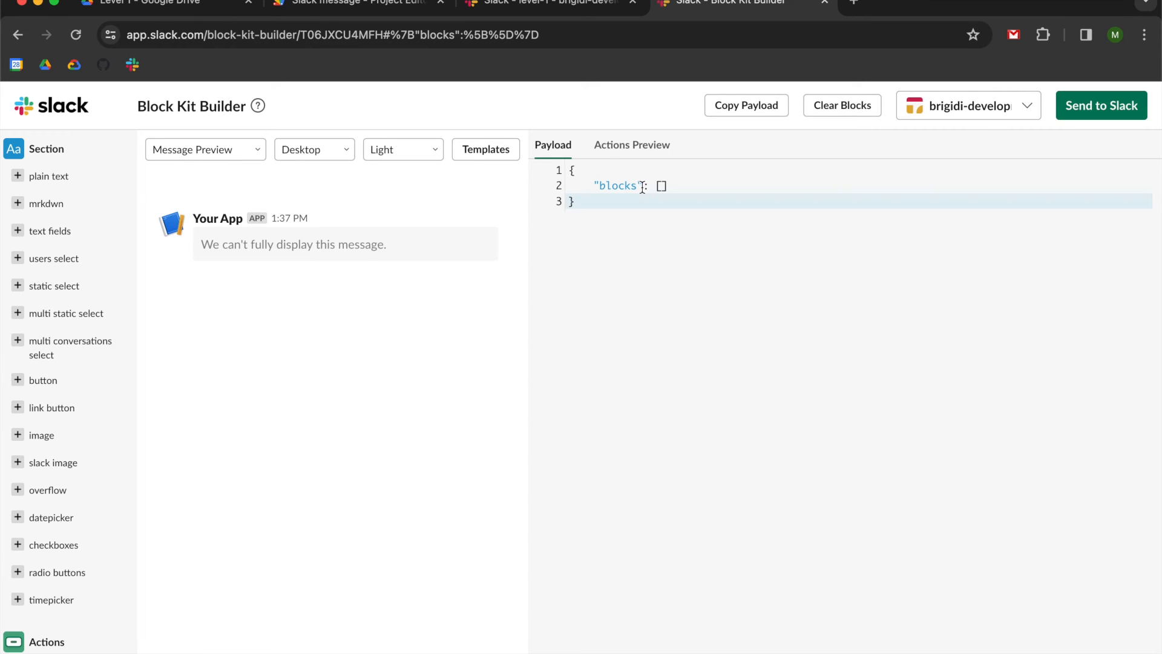
mouse_move(66, 348)
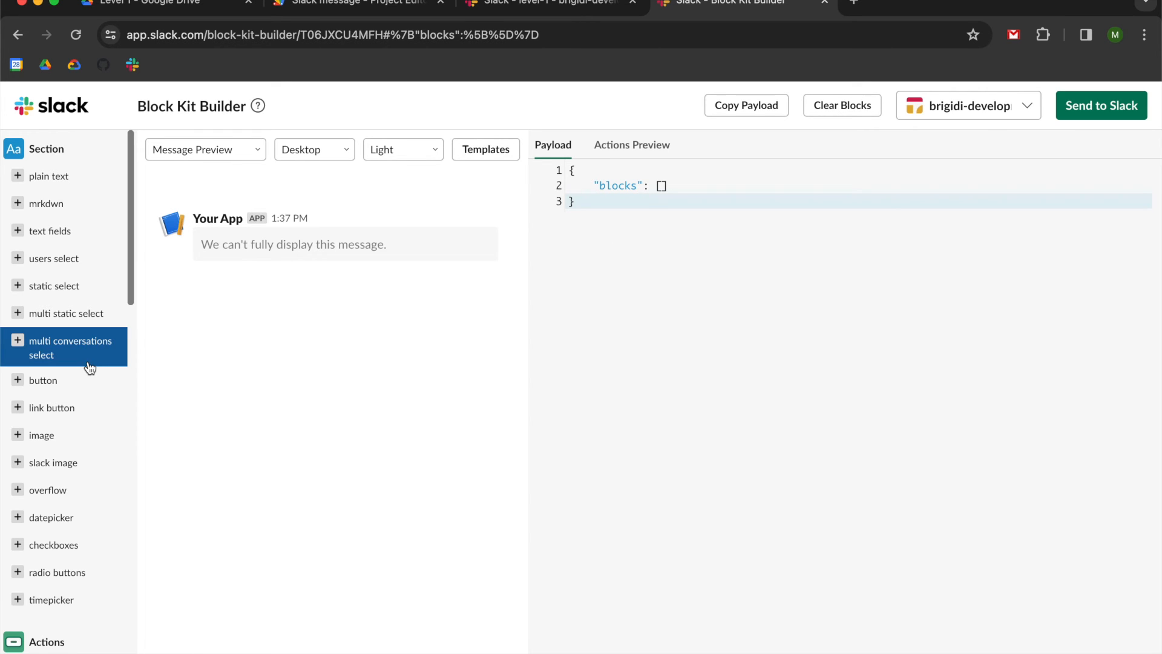
scroll("down", 3)
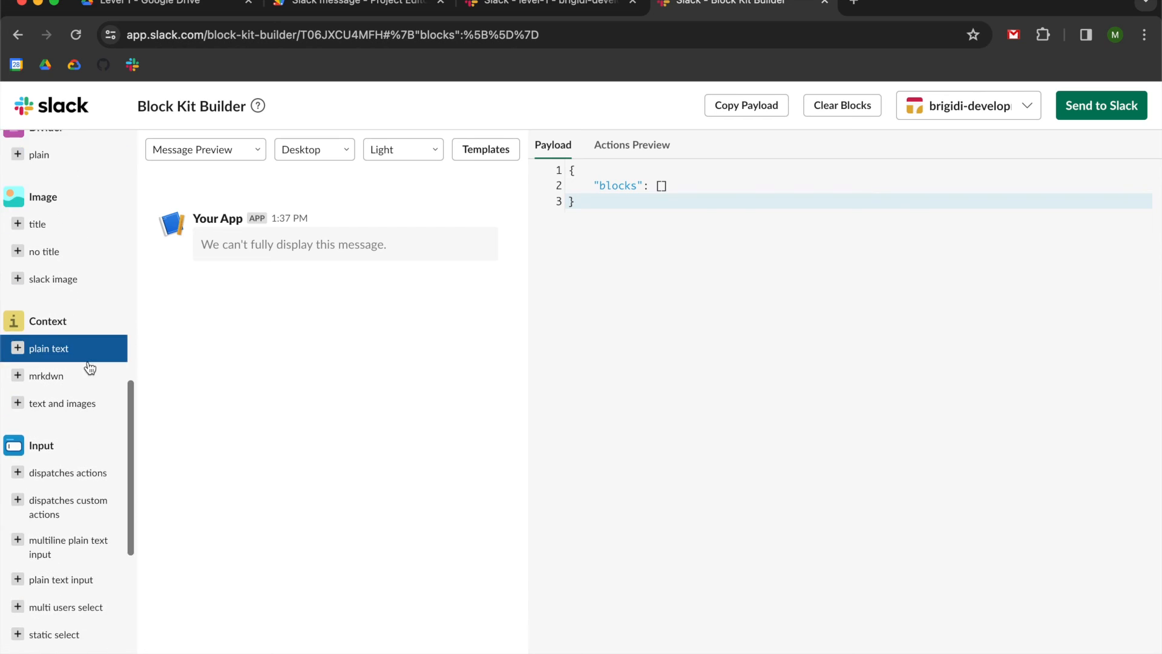
scroll("down", 3)
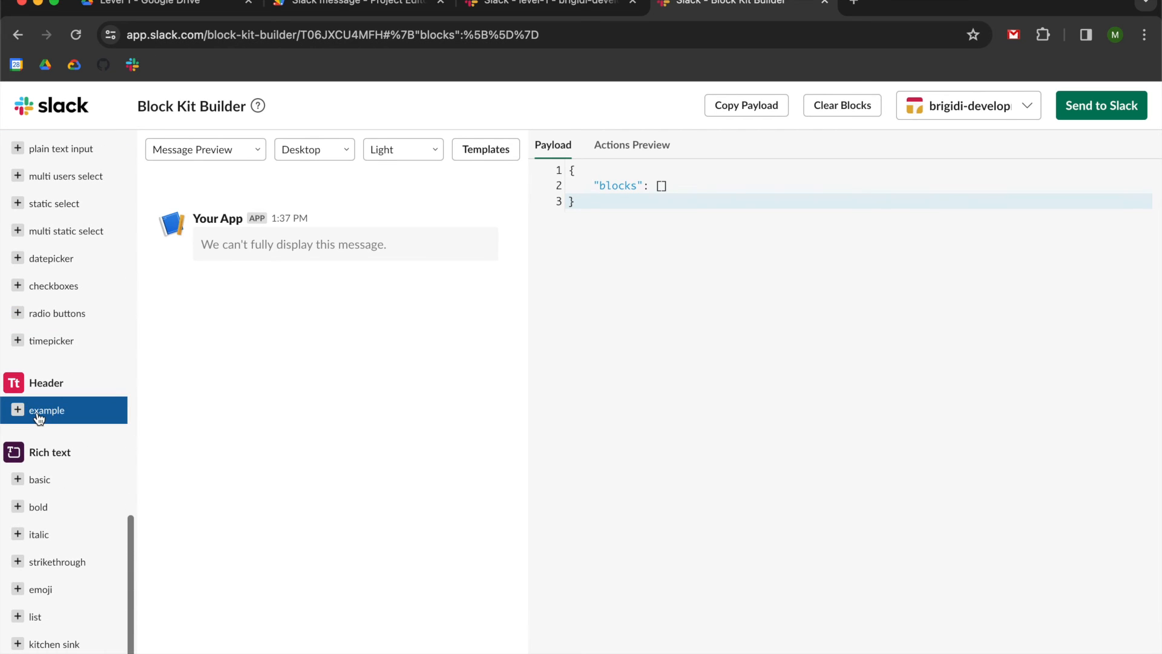
left_click(46, 410)
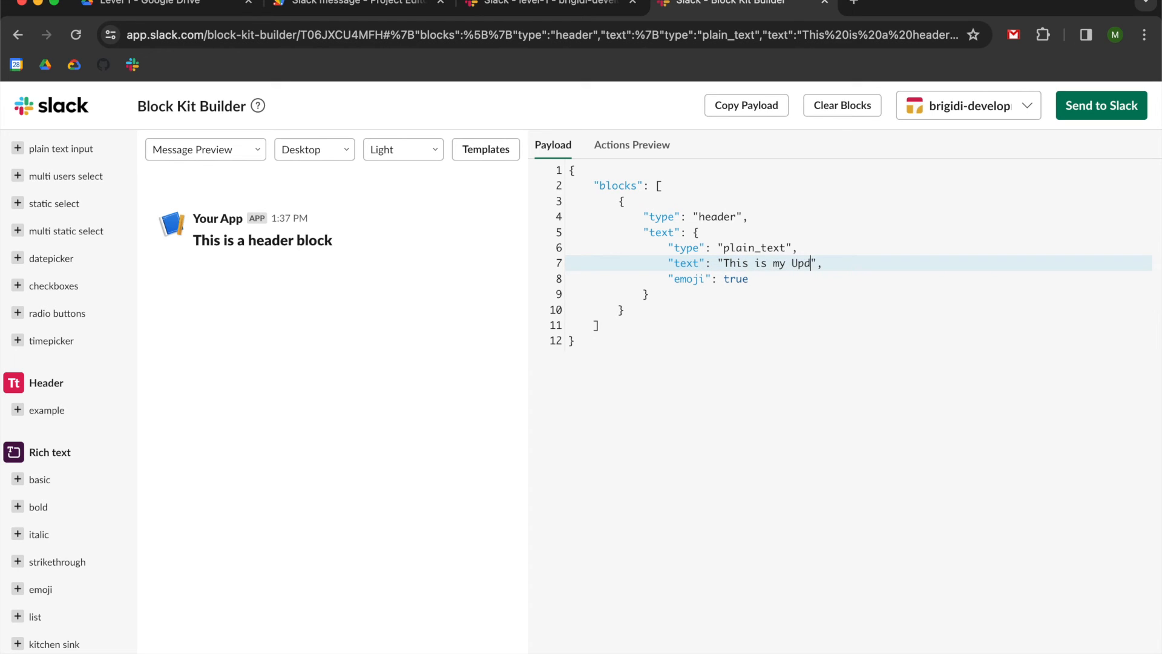
type("ates")
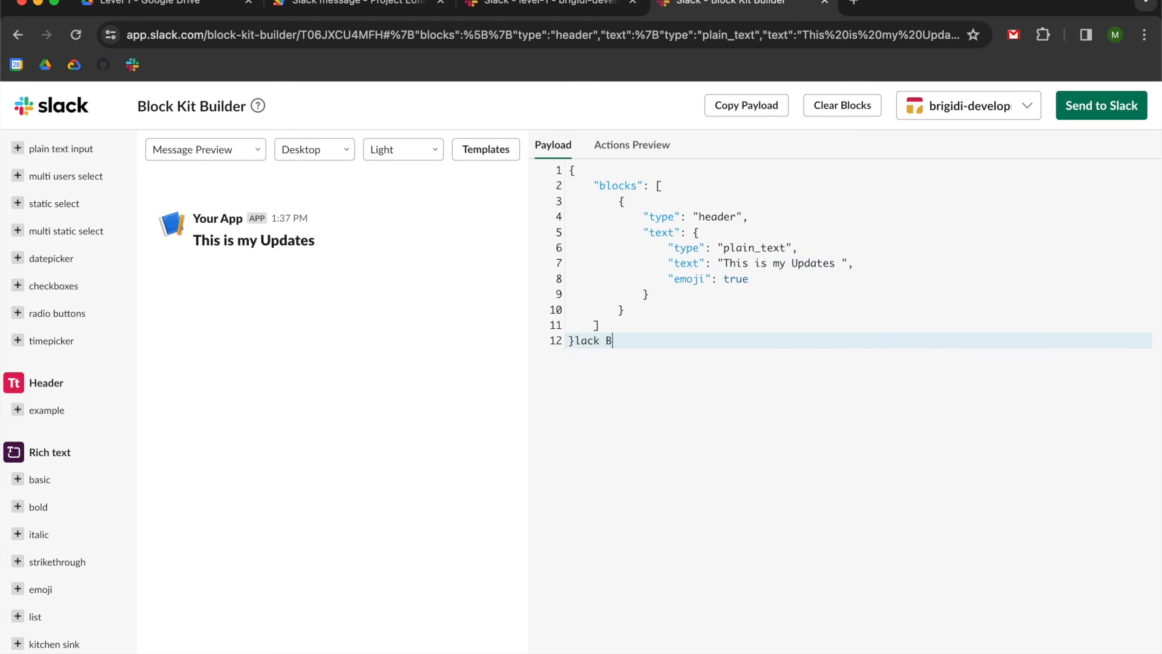
key("Backspace")
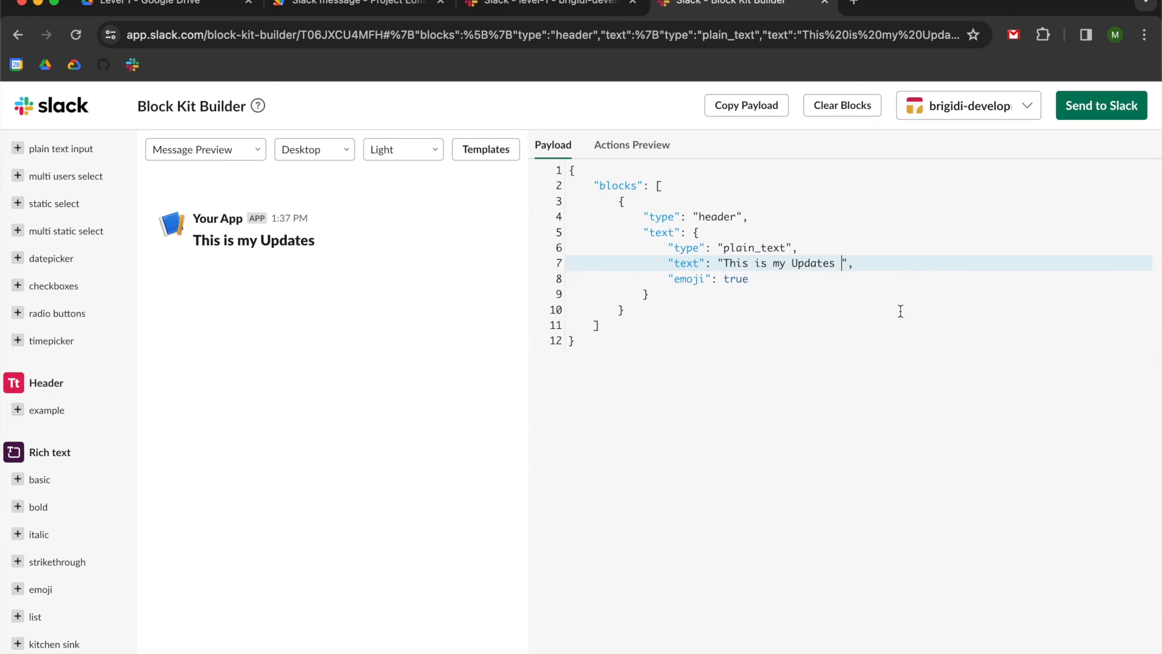
type("Slack Bot")
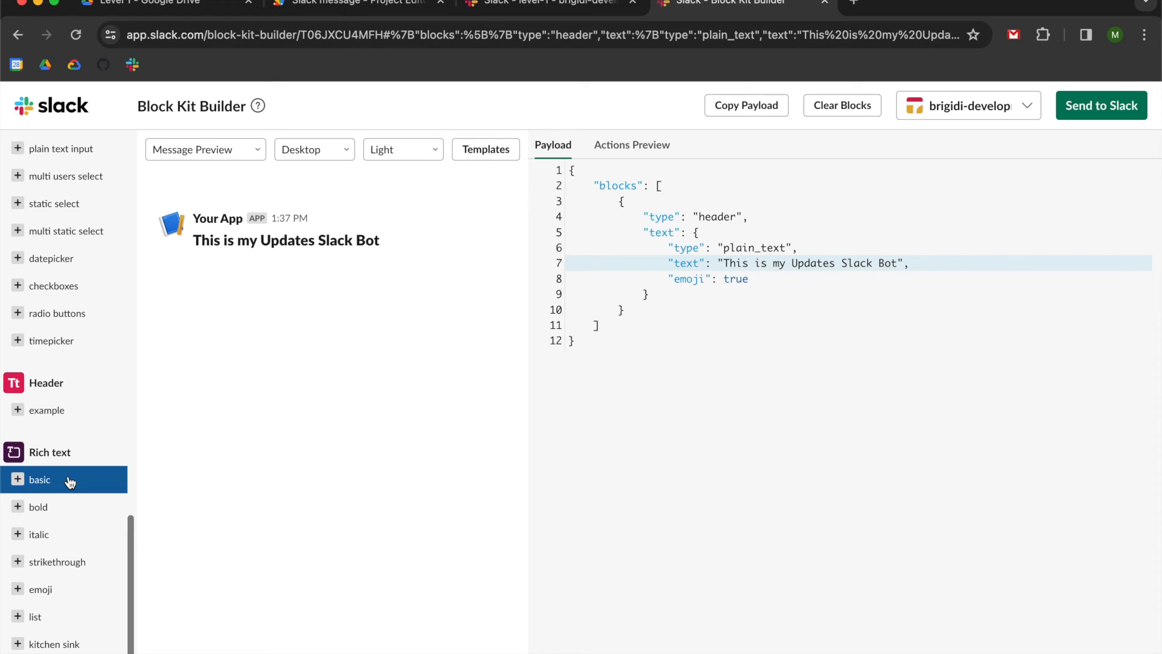
- Add a basic rich text block, divider, bullet list and taco image below the header
left_click(38, 479)
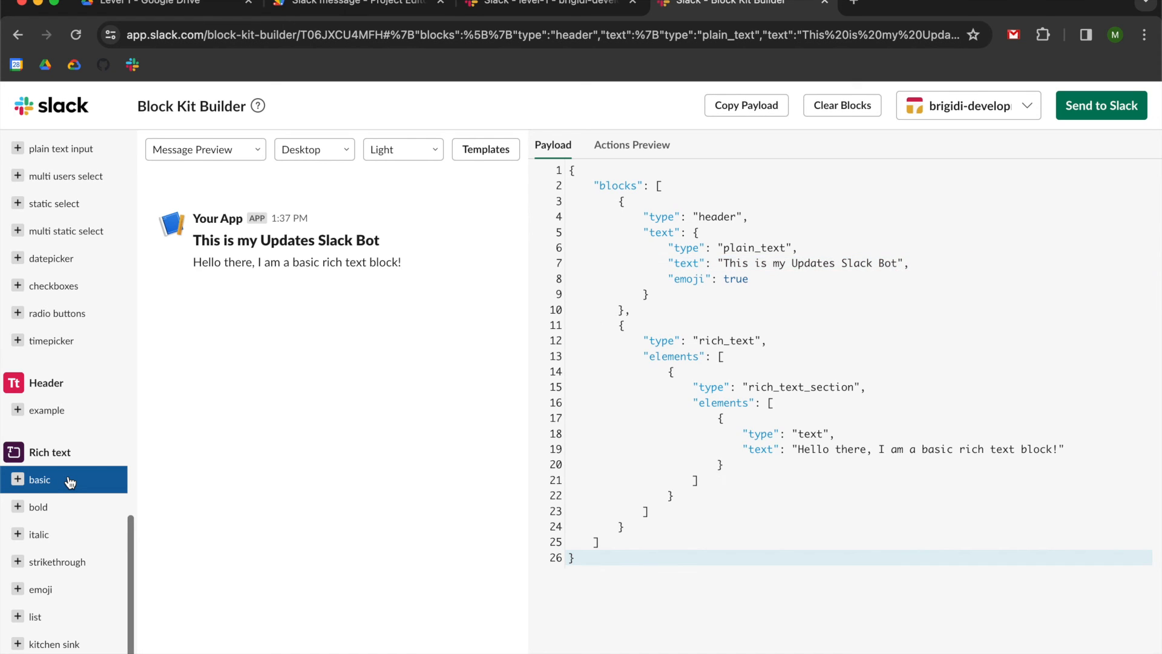
mouse_move(325, 283)
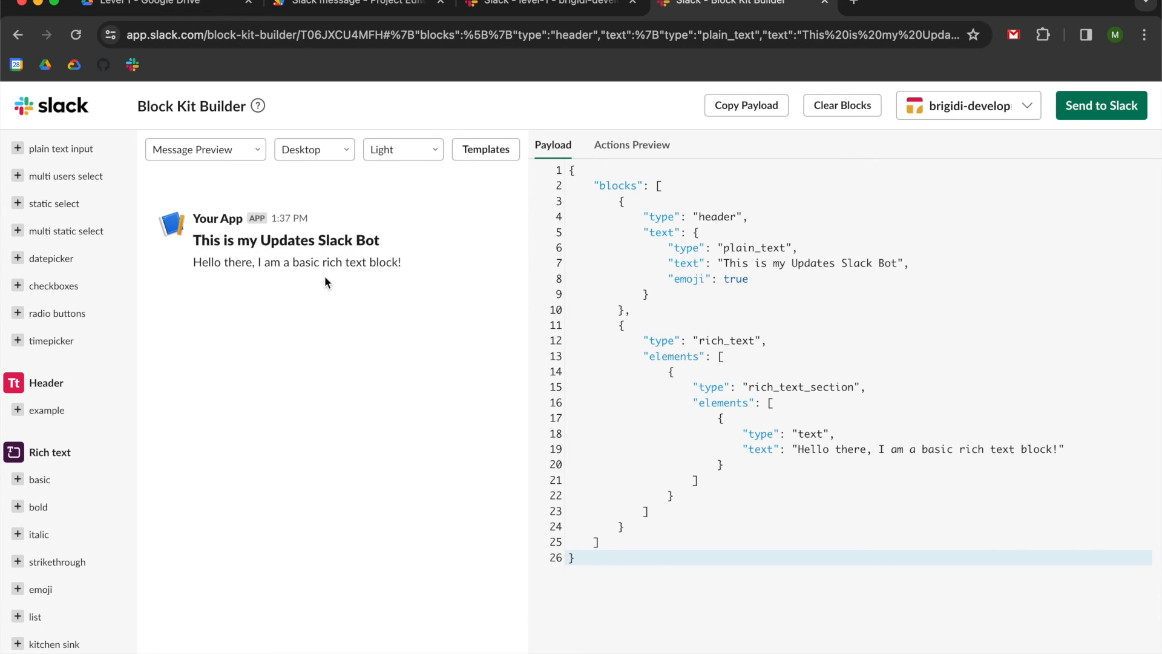
mouse_move(795, 450)
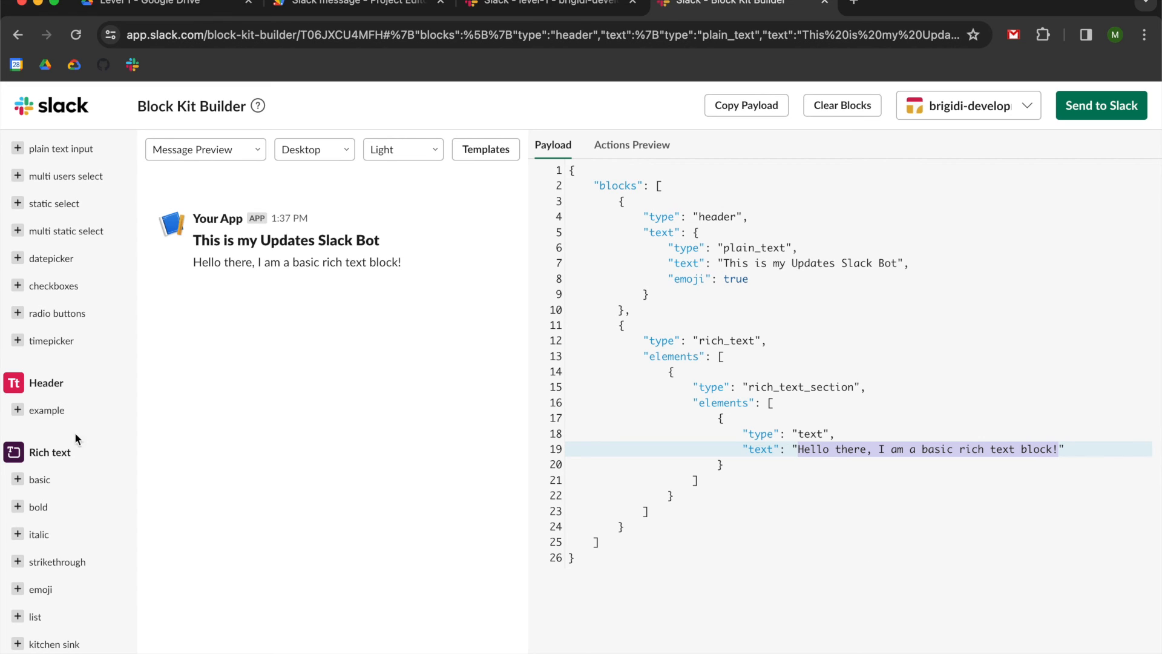
scroll("up", 3)
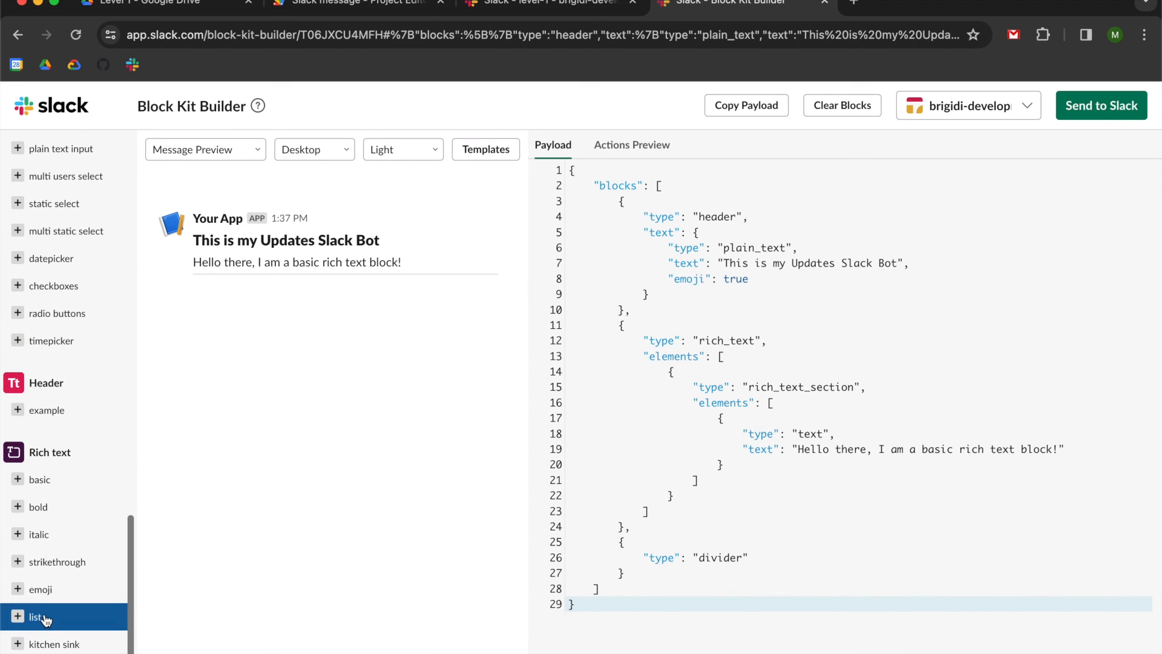
left_click(35, 616)
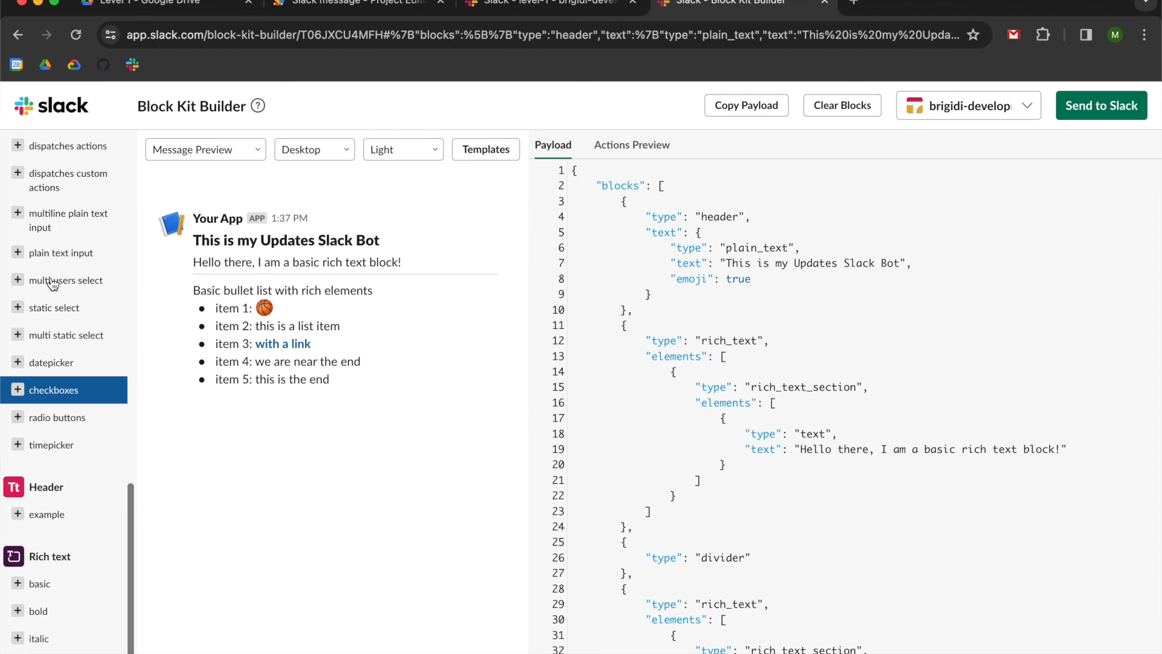
scroll("down", 3)
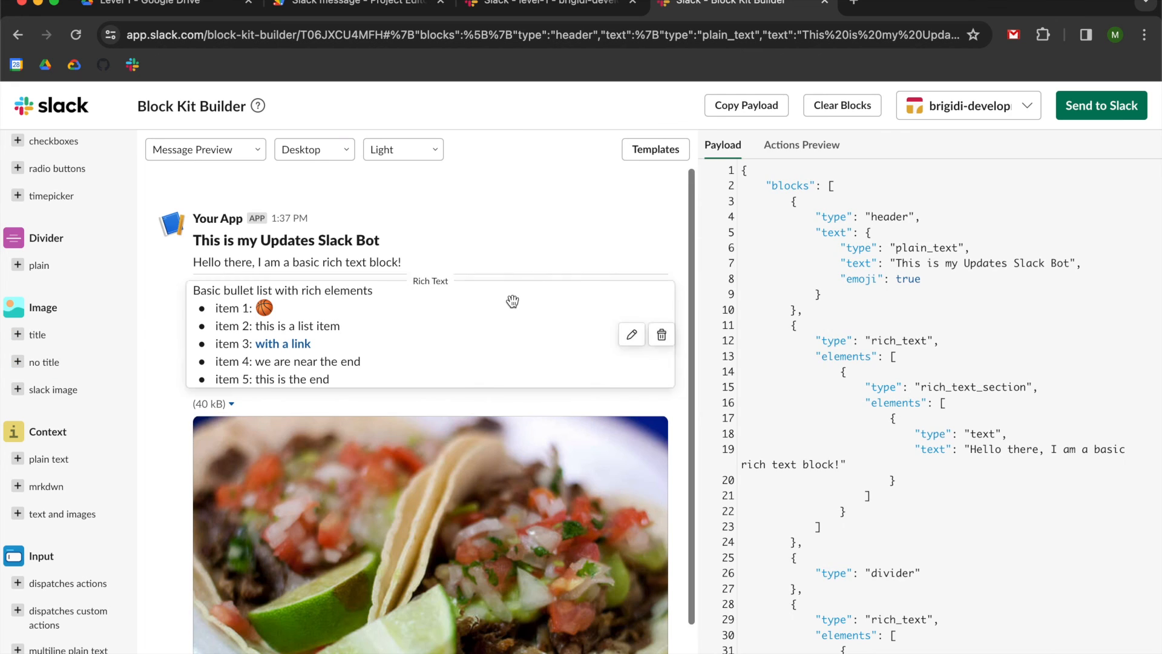
scroll("down", 3)
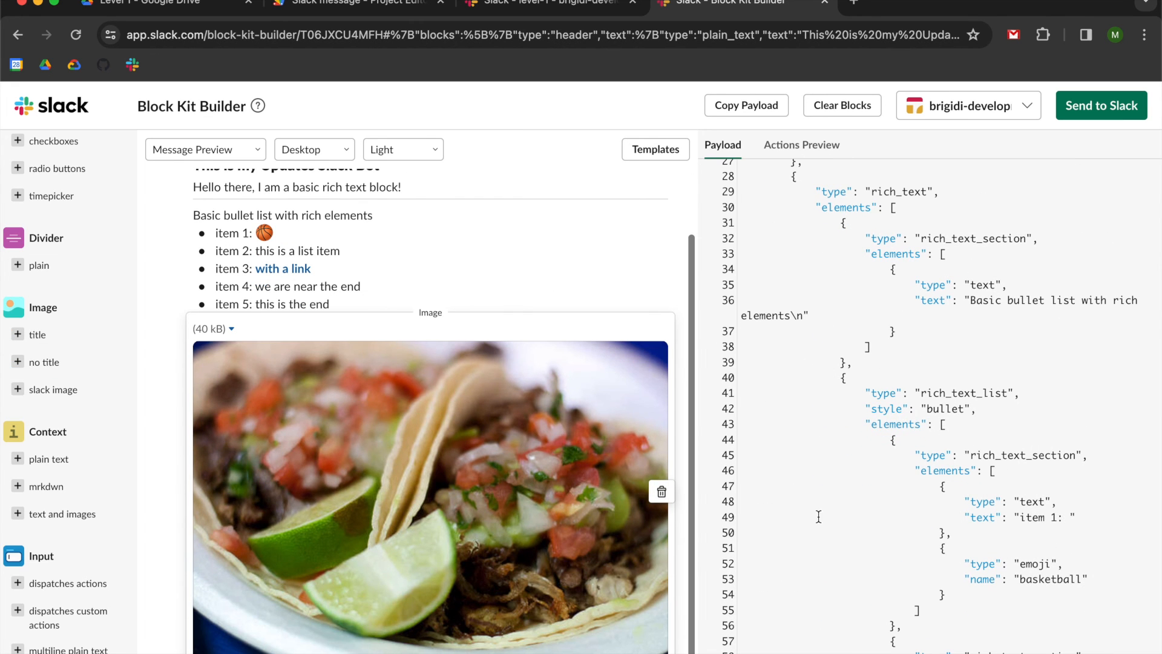
scroll("up", 3)
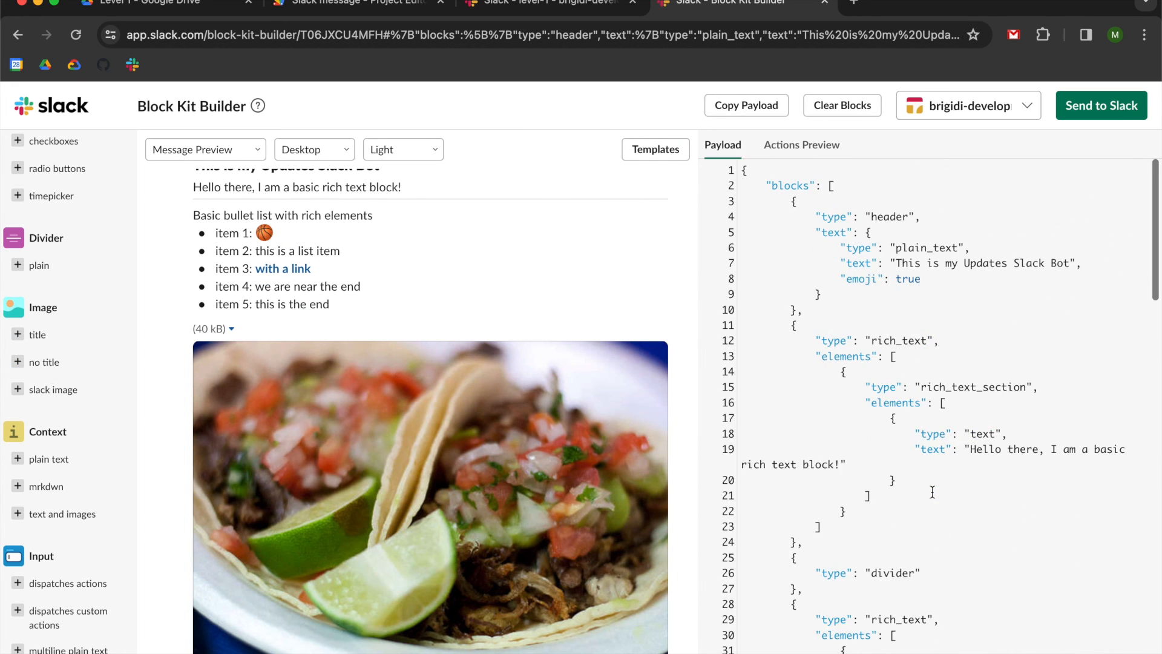
mouse_move(747, 104)
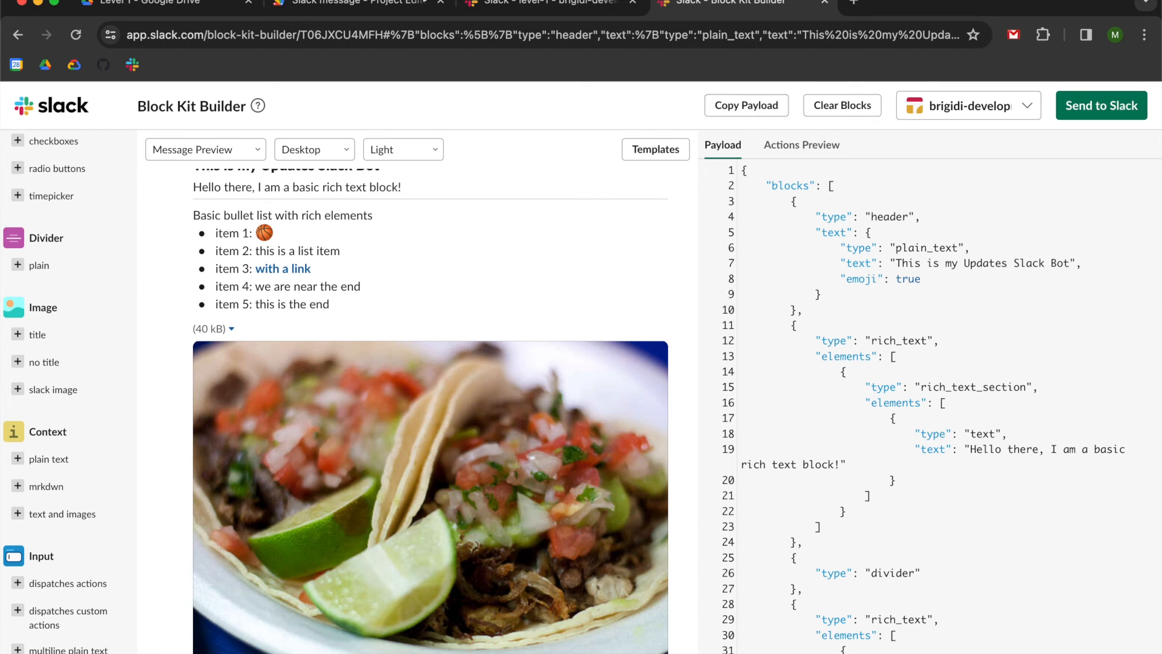
- Paste the Block Kit Builder JSON into slack_blocks.gs as var blocks = {...} and save
left_click(356, 3)
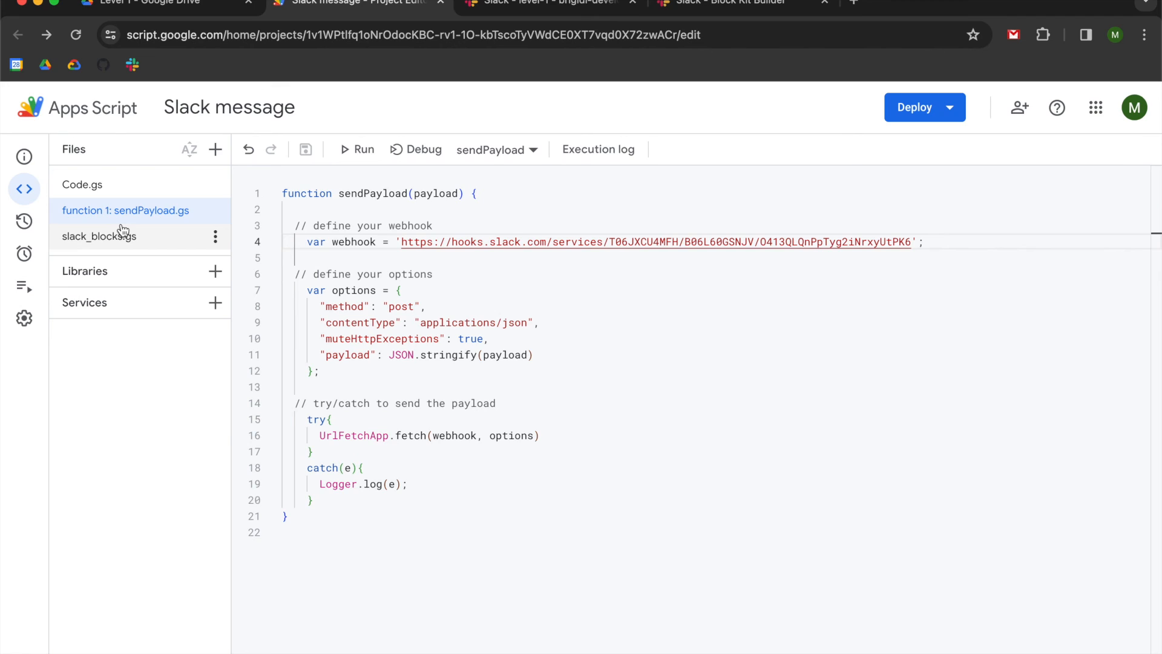
left_click(98, 236)
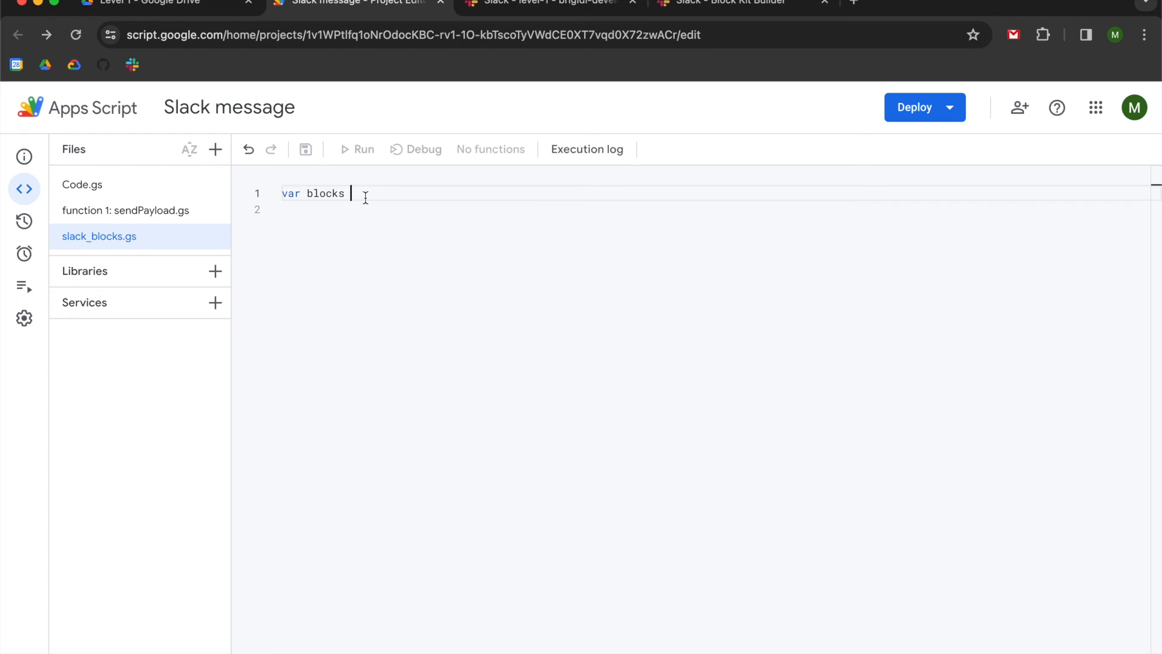
type("= {")
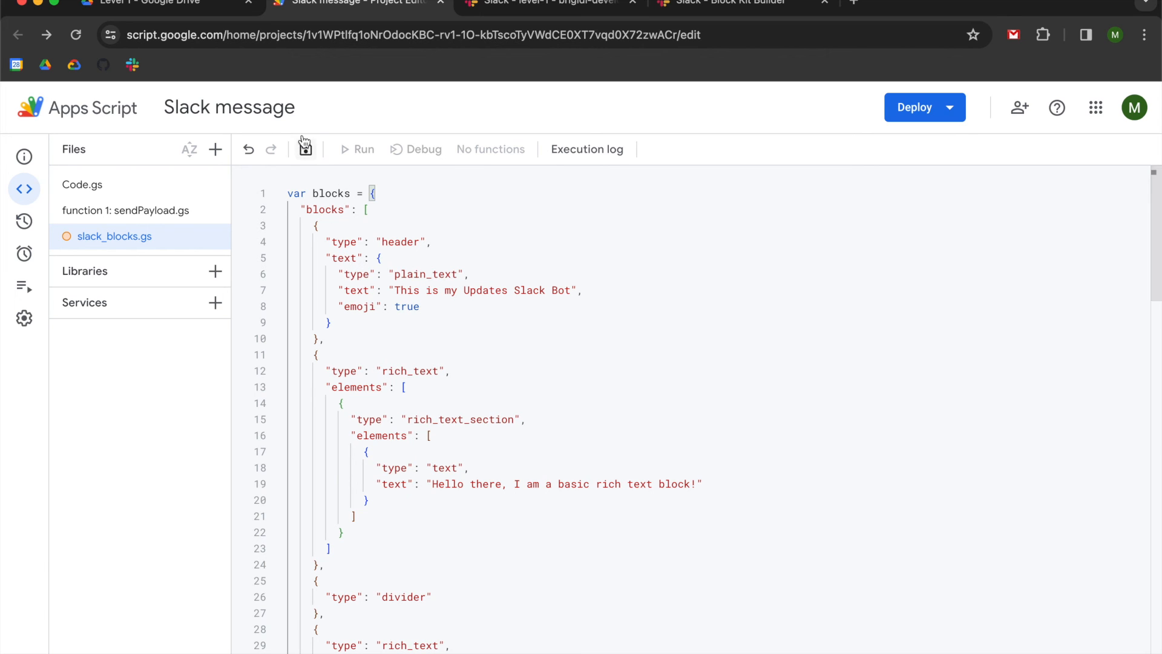
left_click(305, 149)
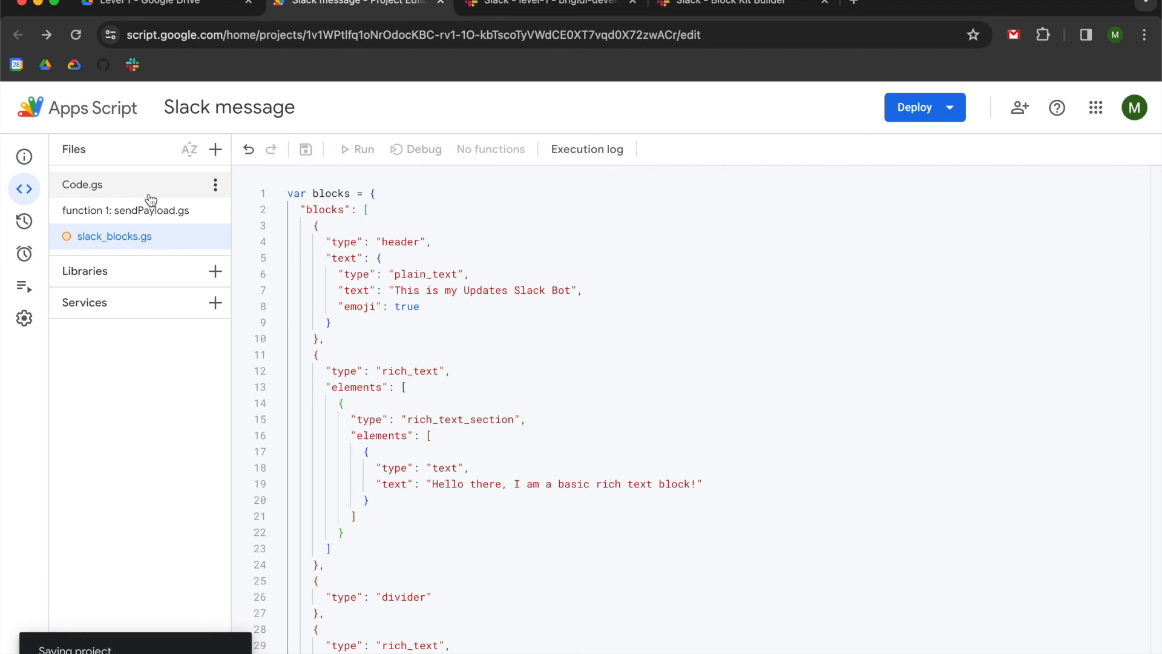
- Add sendPayload(blocks) inside myFunction and run it
left_click(83, 184)
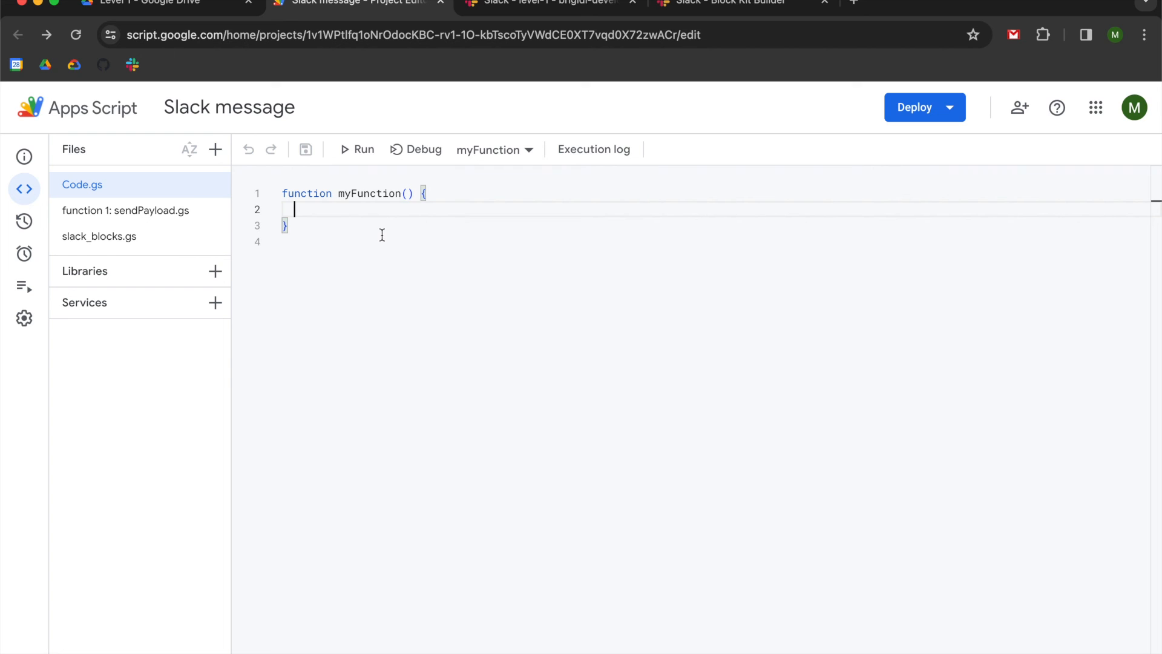
mouse_move(443, 213)
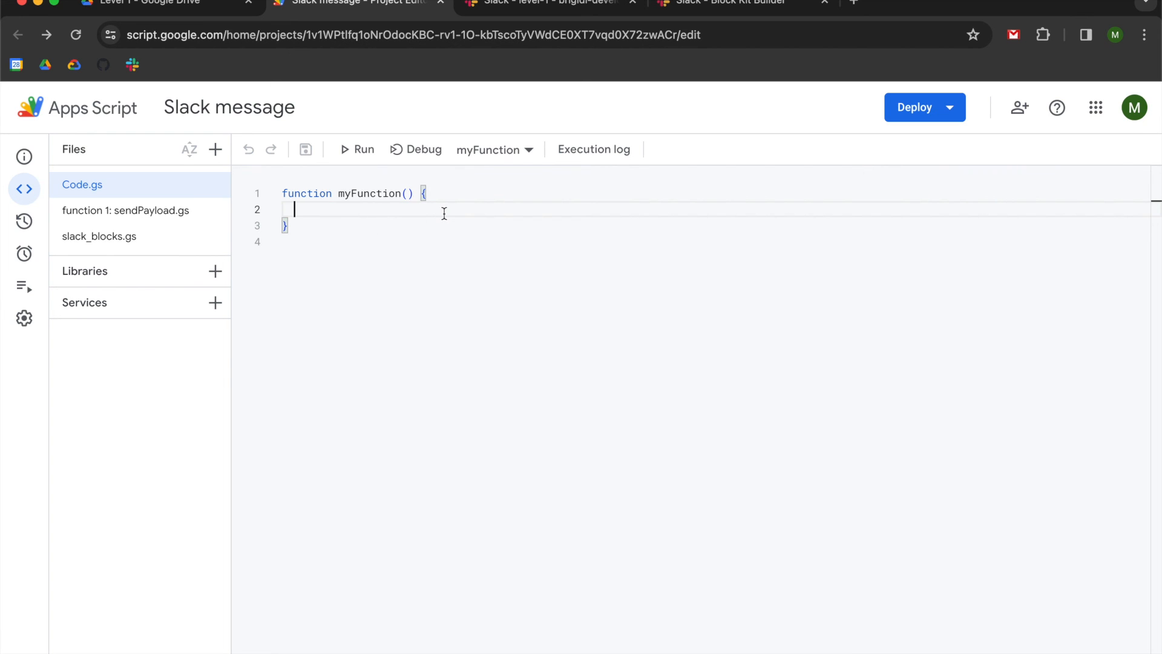
type("sendPayload")
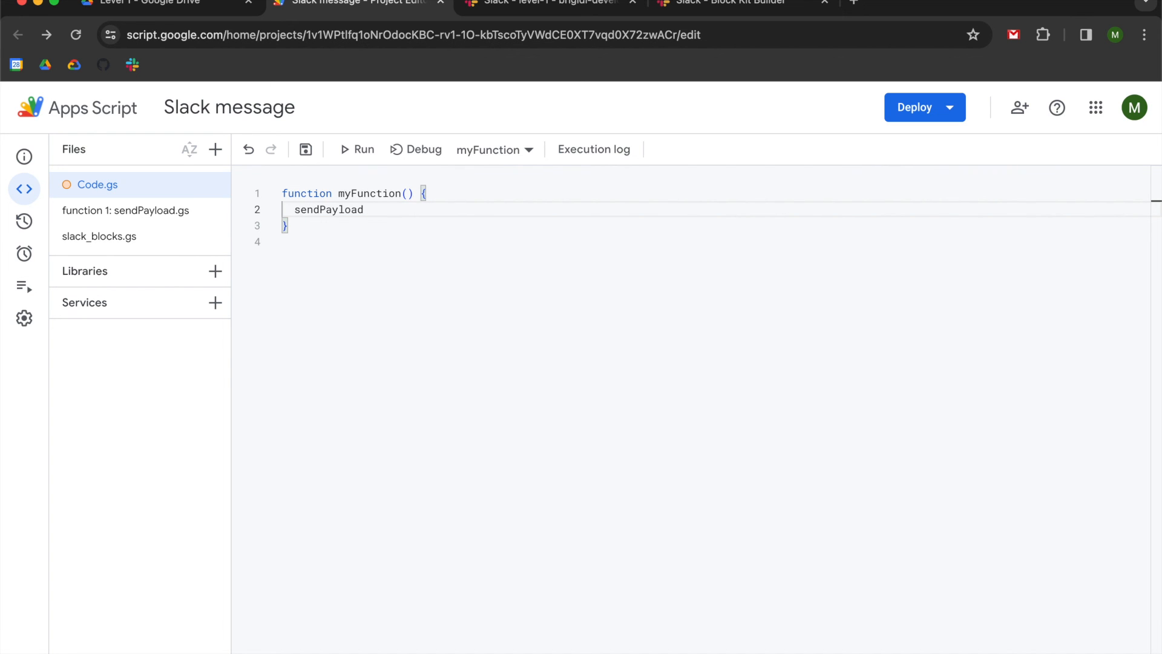
type("()")
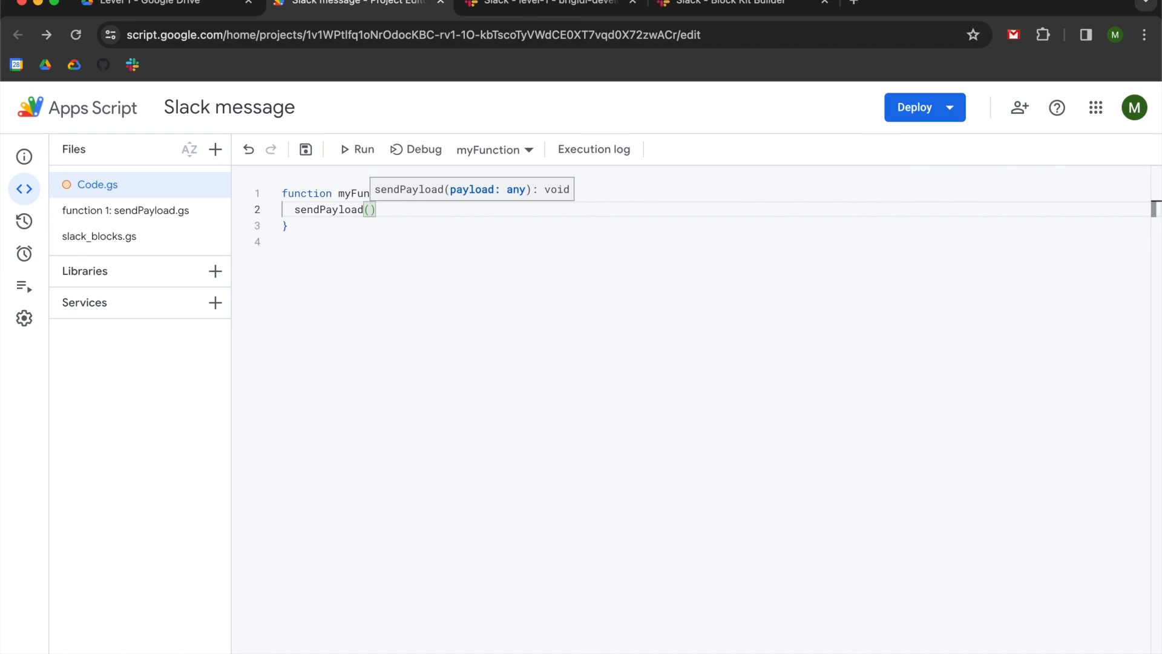
type("blocks")
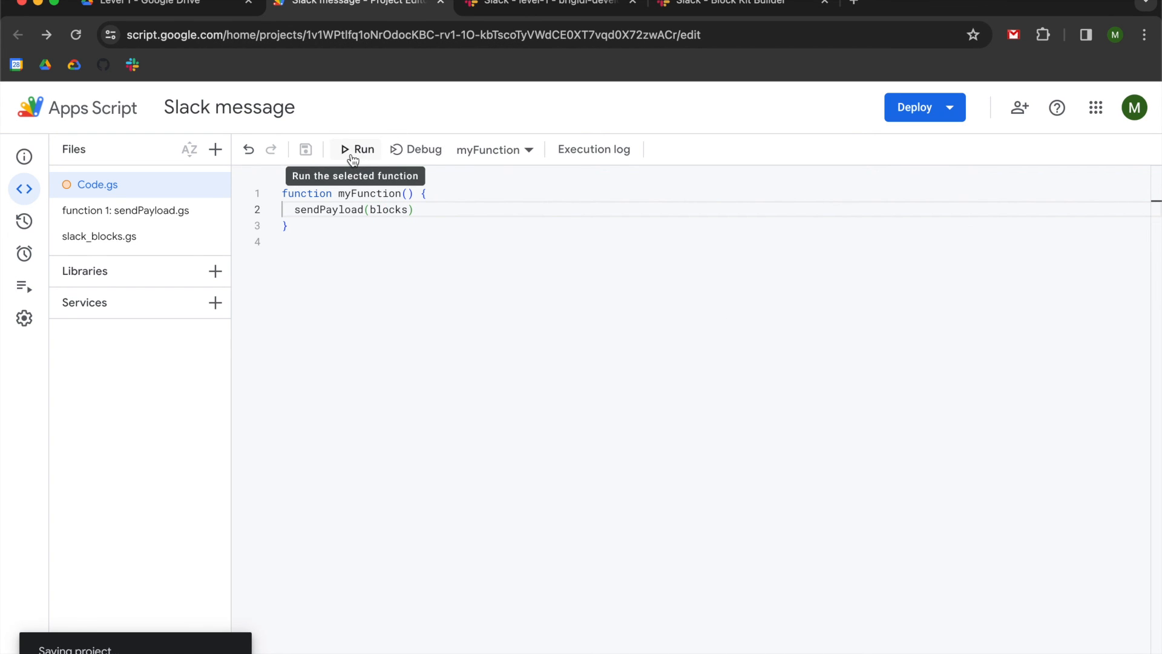
left_click(362, 149)
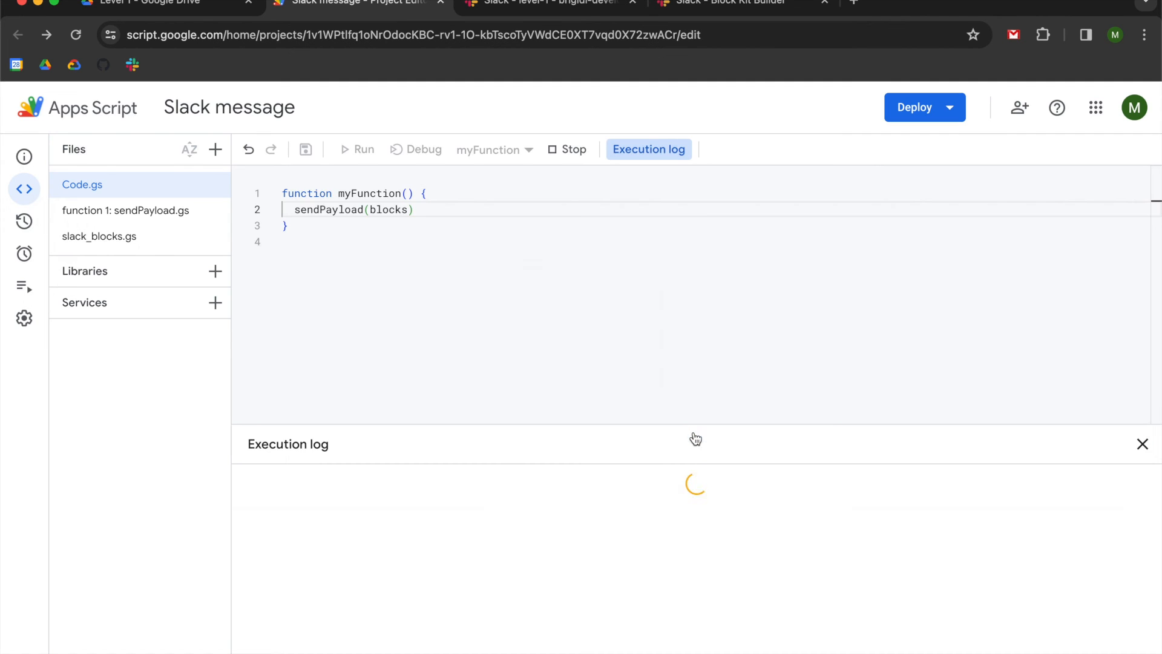
- Review permissions, choose the account, continue past the unverified warning and allow external-service access
left_click(356, 149)
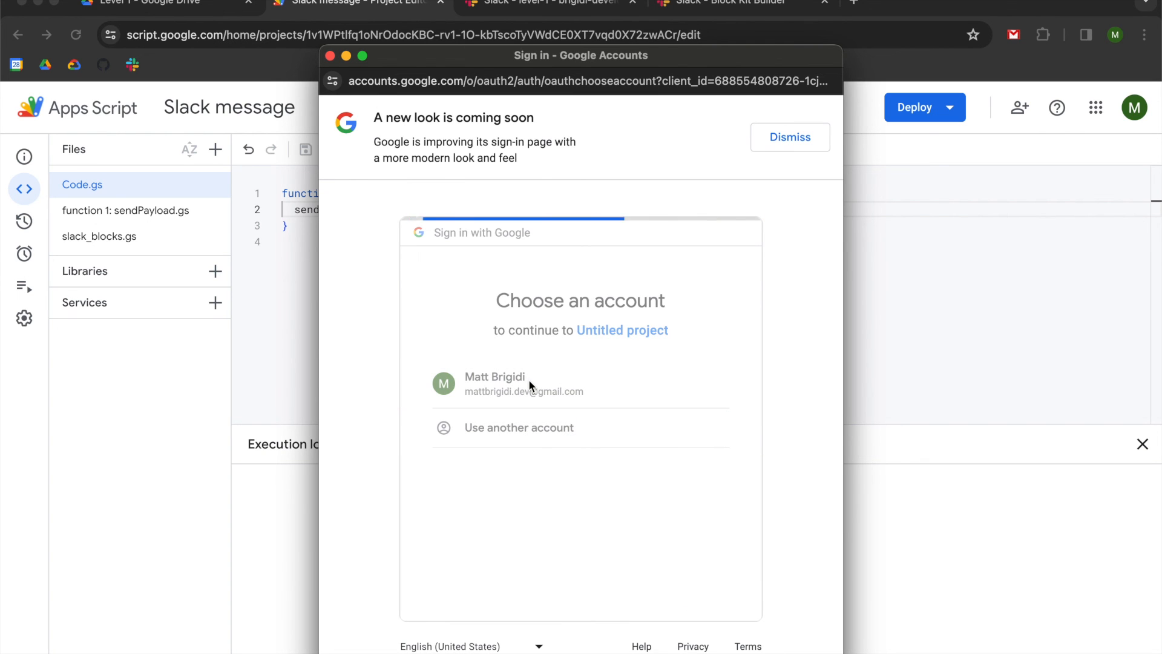
left_click(493, 384)
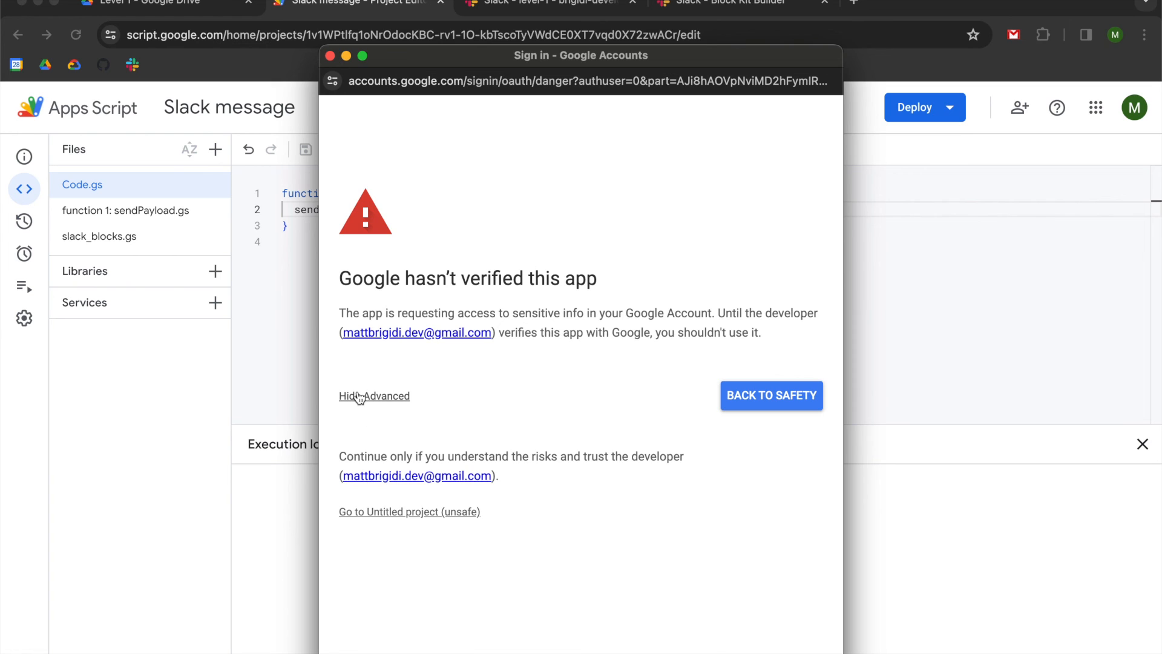
mouse_move(383, 512)
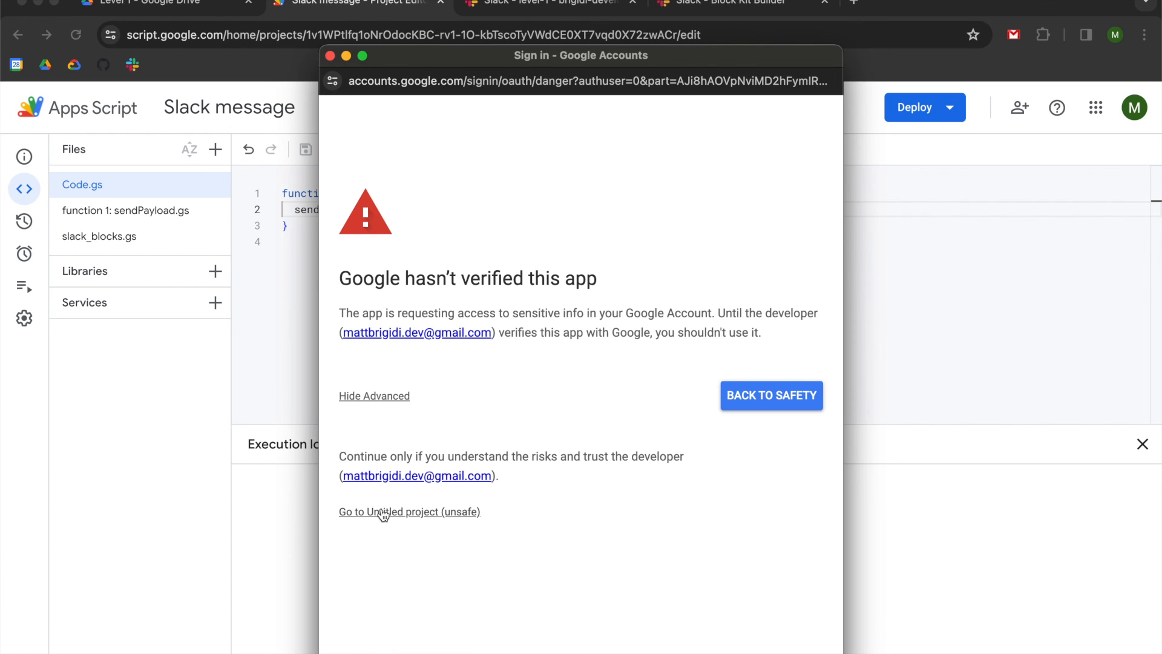
left_click(409, 511)
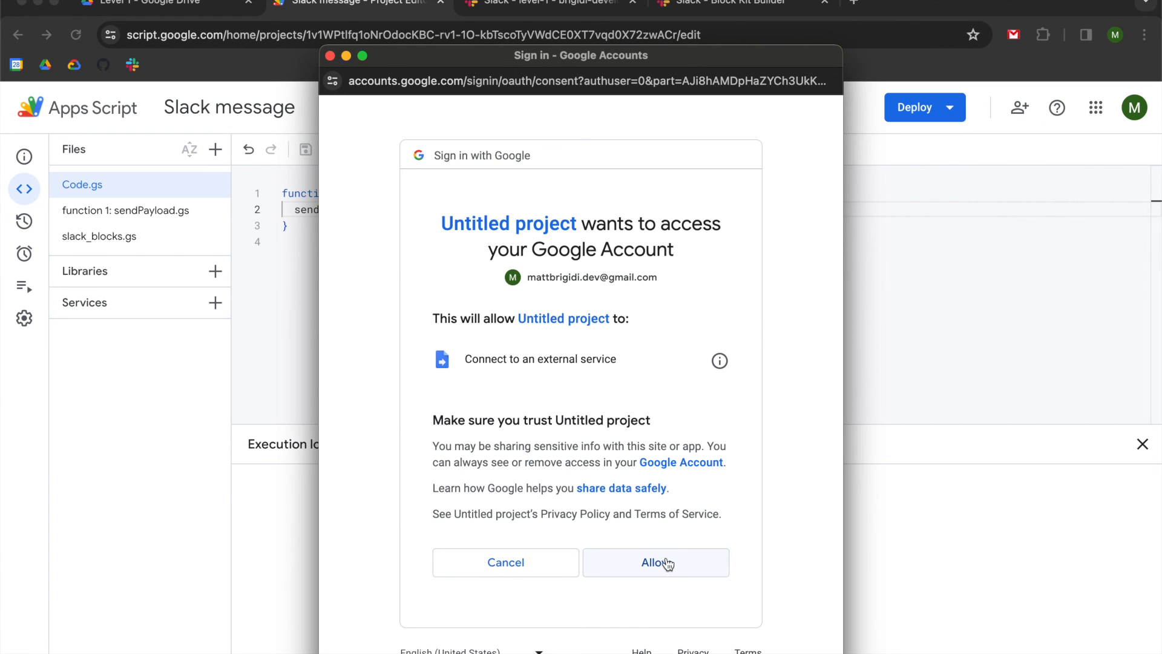
left_click(655, 562)
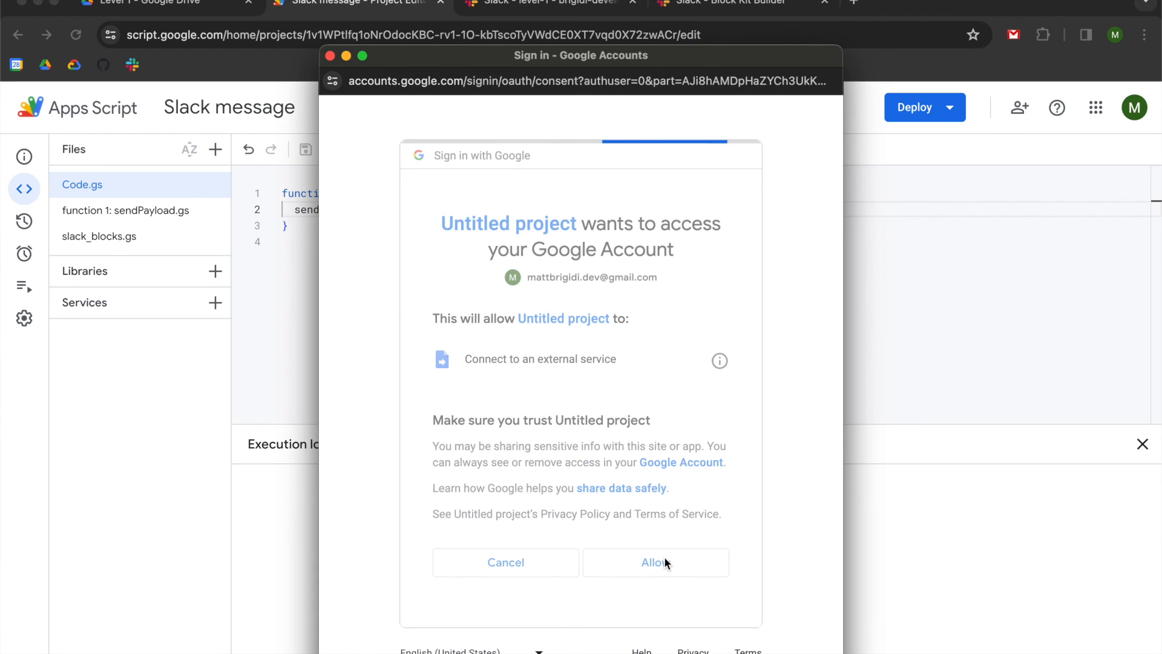
left_click(655, 561)
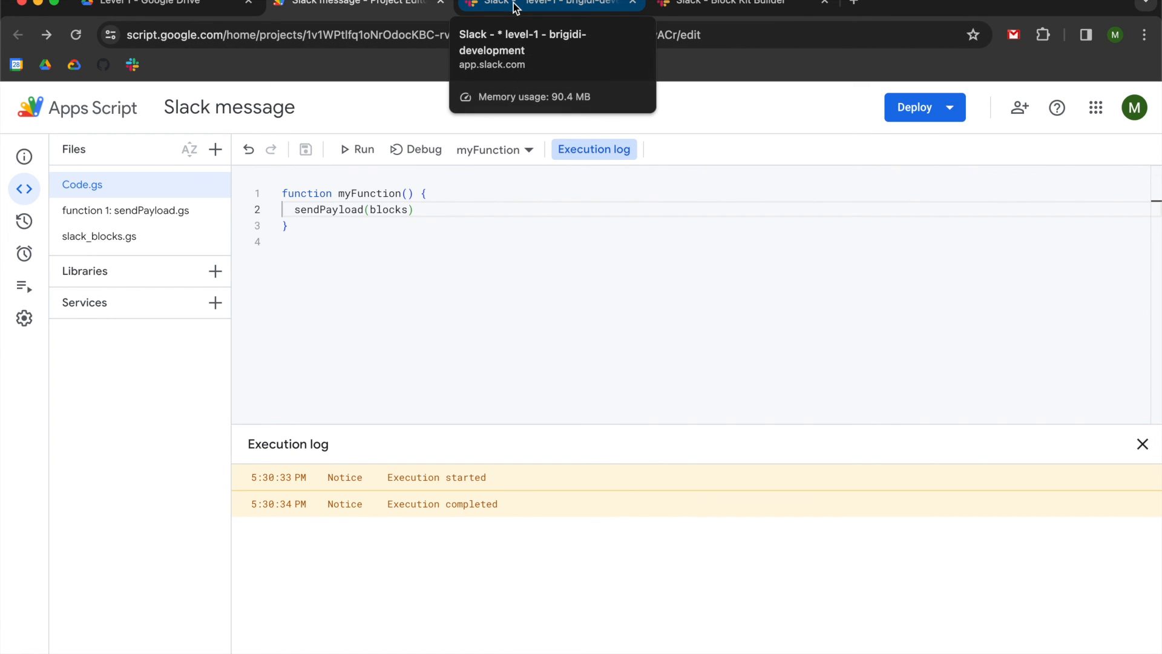
- Scroll the level-1 channel to see the Updates bot message with header, rich text, list and taco image
left_click(545, 4)
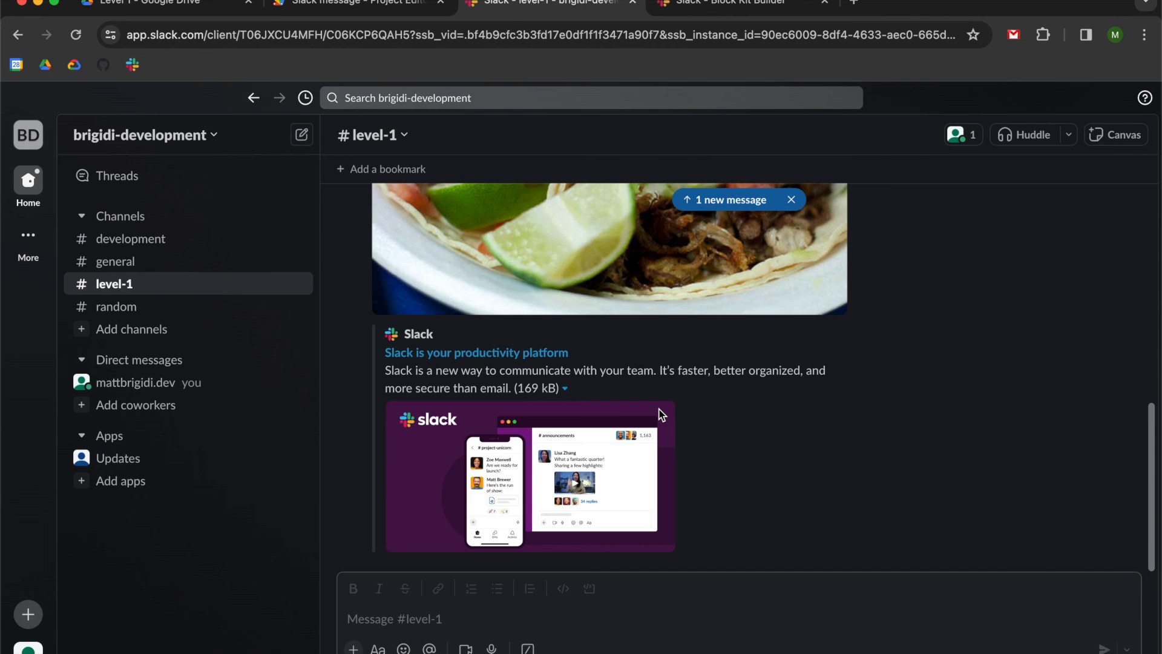
scroll("up", 3)
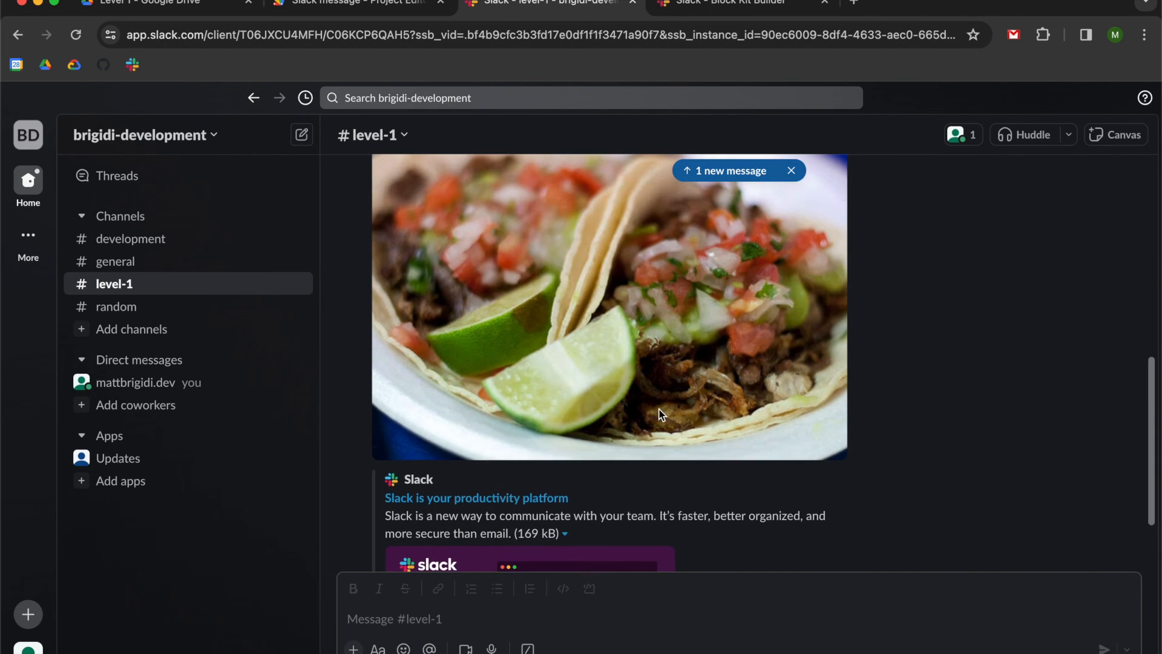
scroll("up", 3)
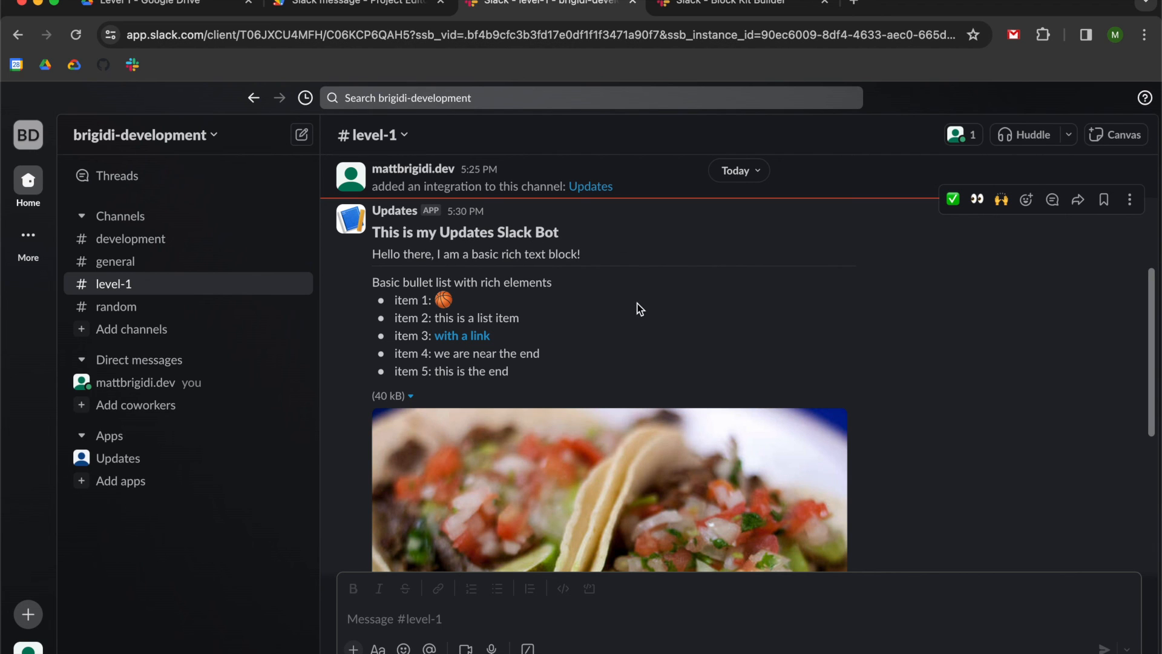
scroll("down", 3)
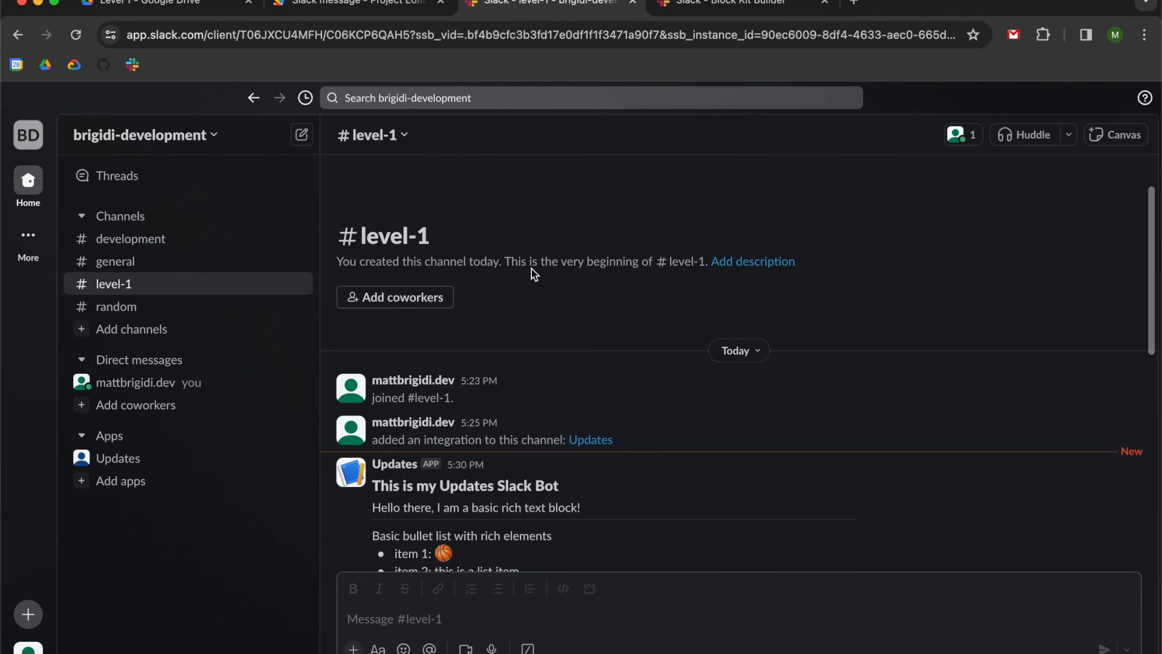
scroll("down", 3)
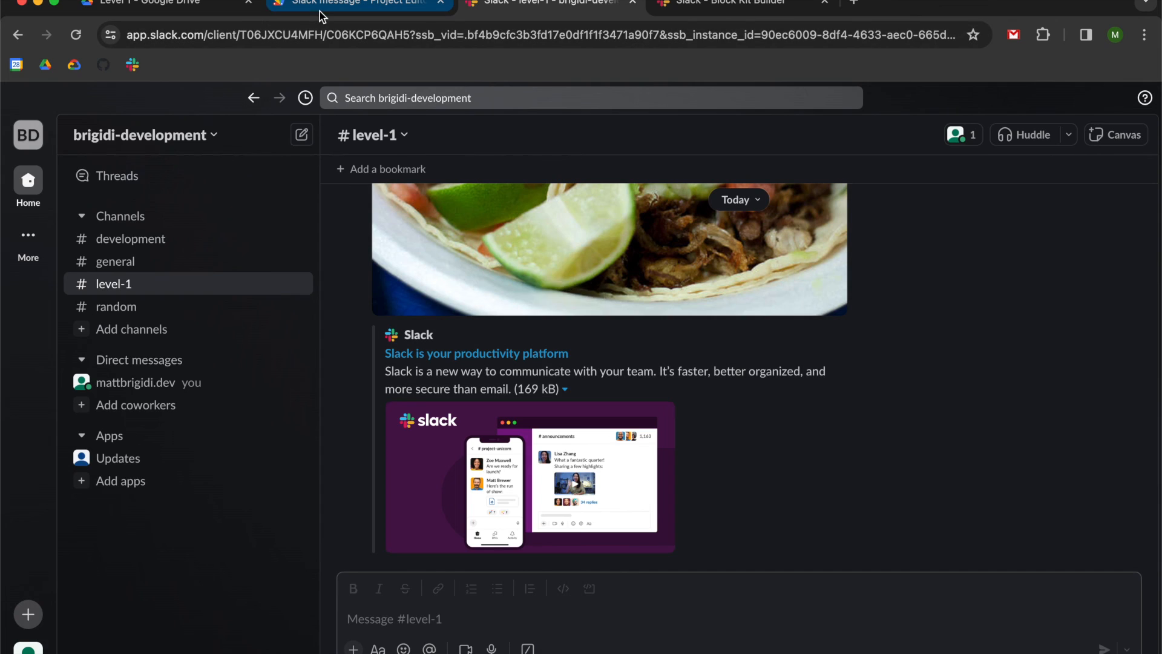
- Close the Execution log and review slack_blocks.gs, ending on Code.gs's sendPayload(blocks) call
left_click(356, 2)
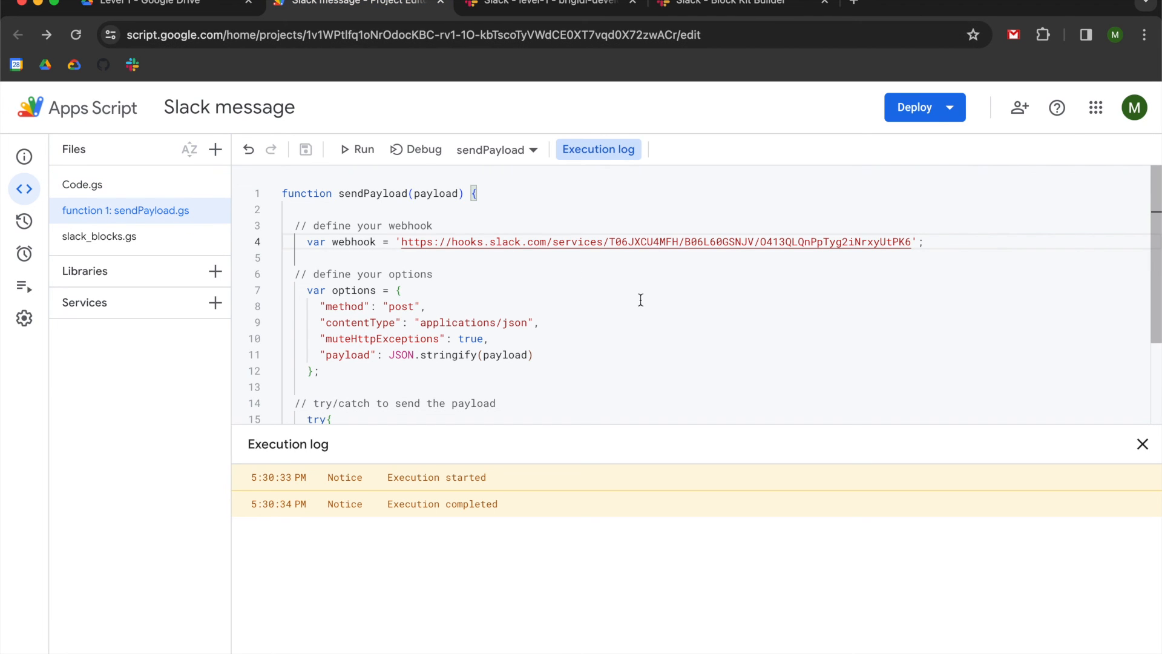
left_click(1142, 443)
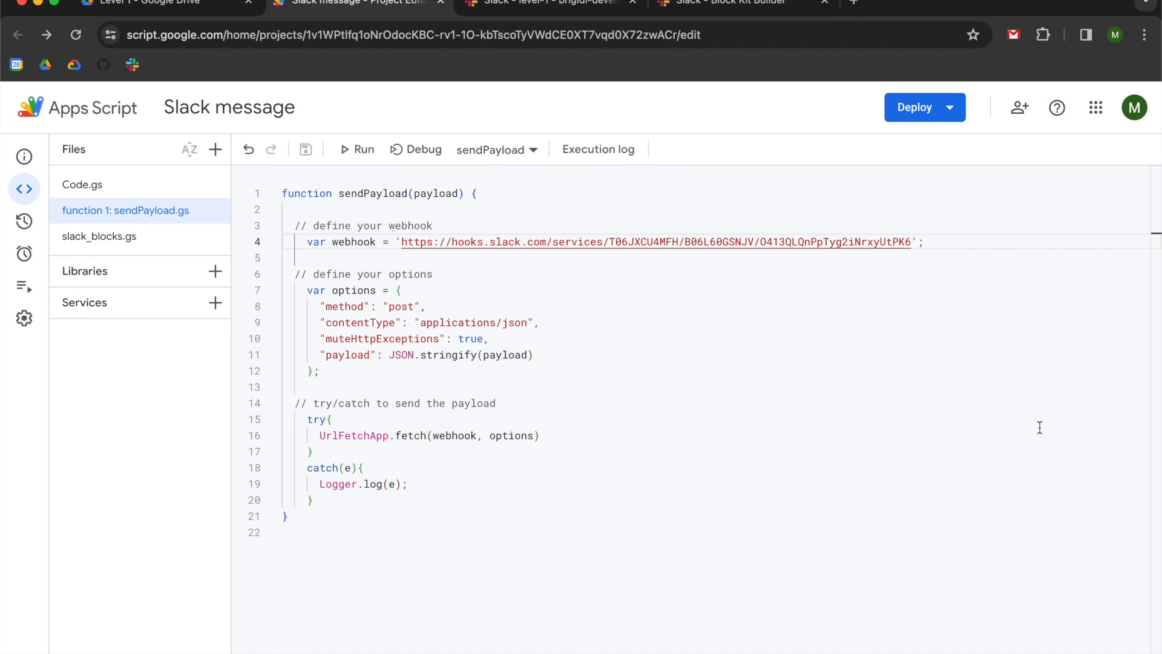
mouse_move(373, 255)
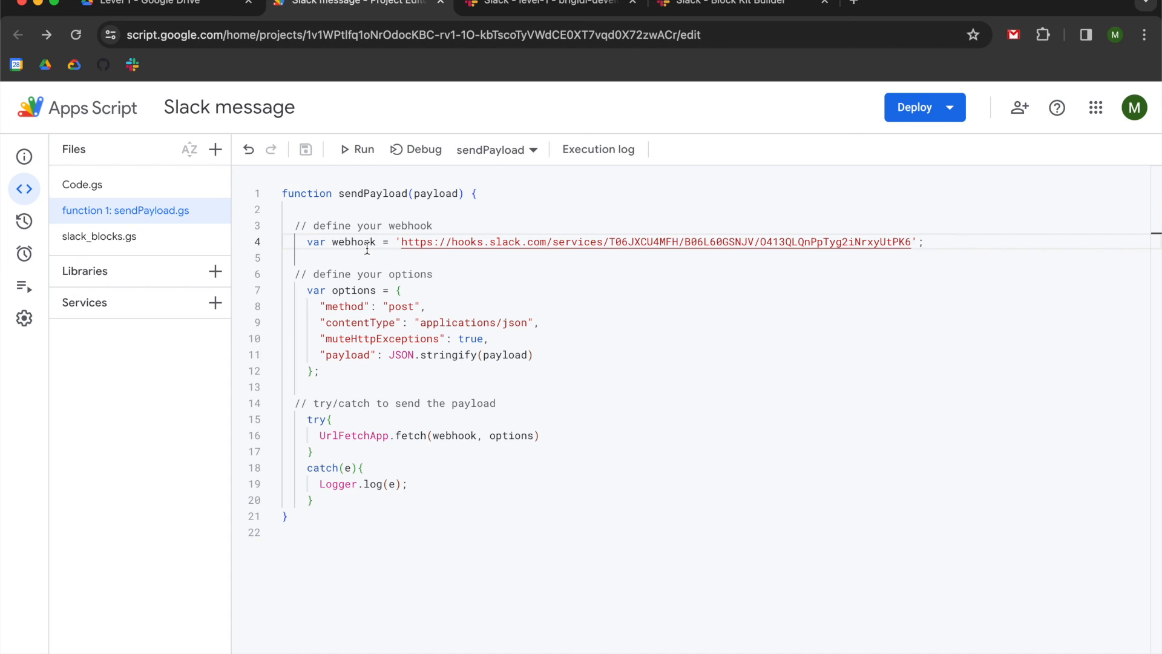
mouse_move(100, 236)
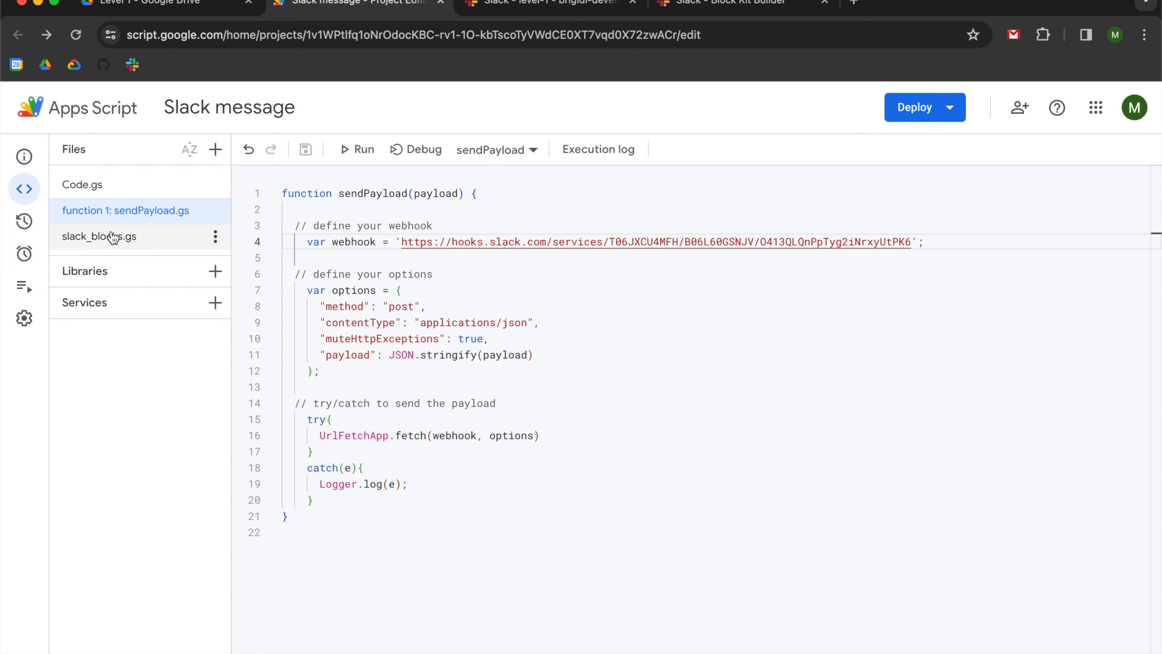
left_click(99, 236)
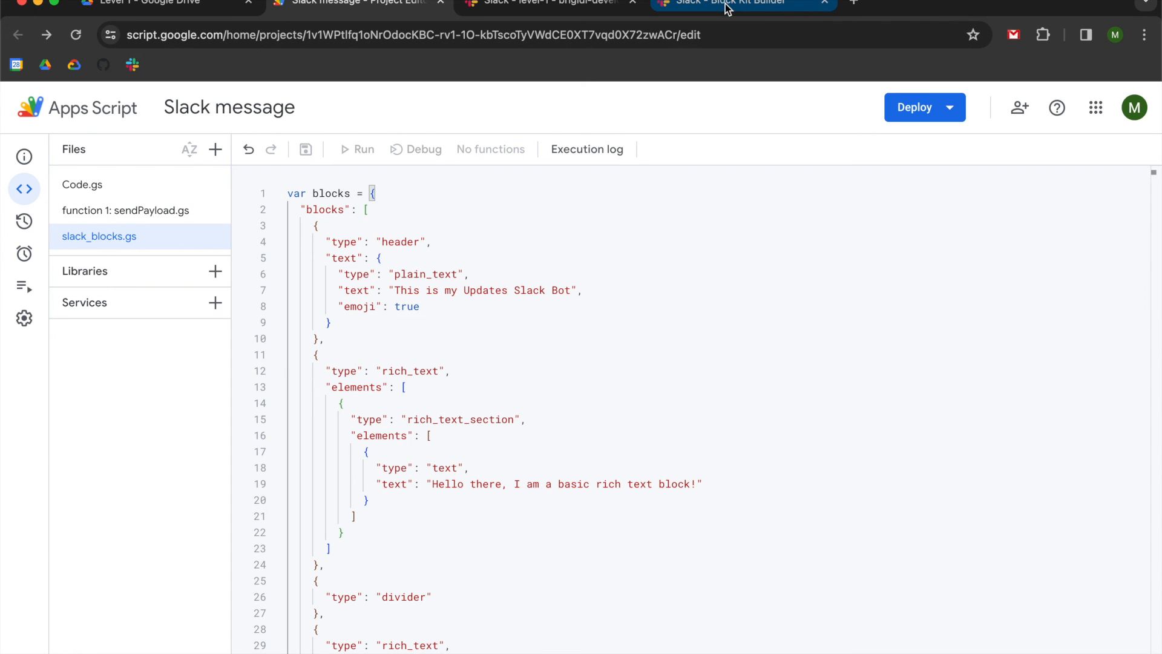
mouse_move(741, 6)
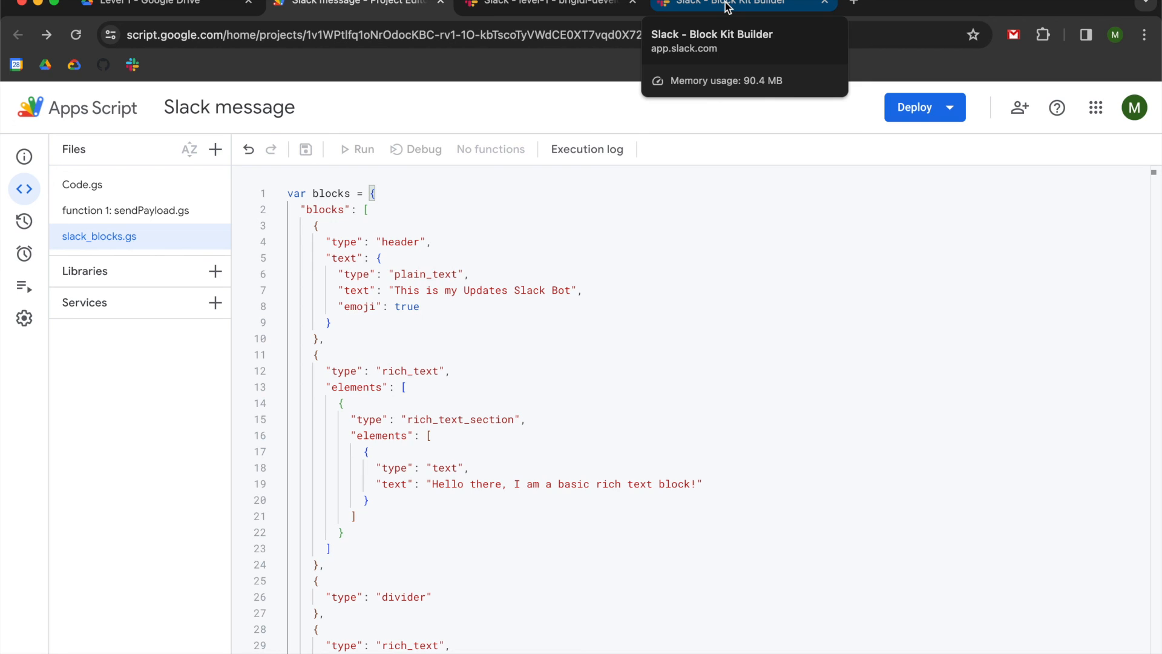
mouse_move(574, 325)
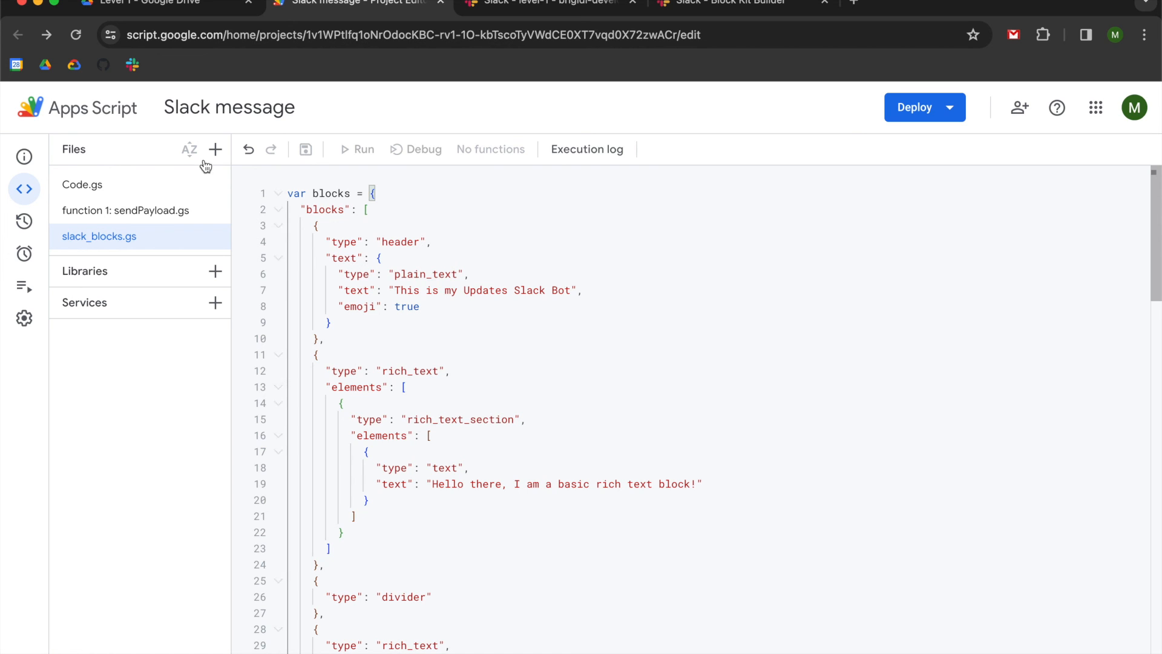
left_click(82, 184)
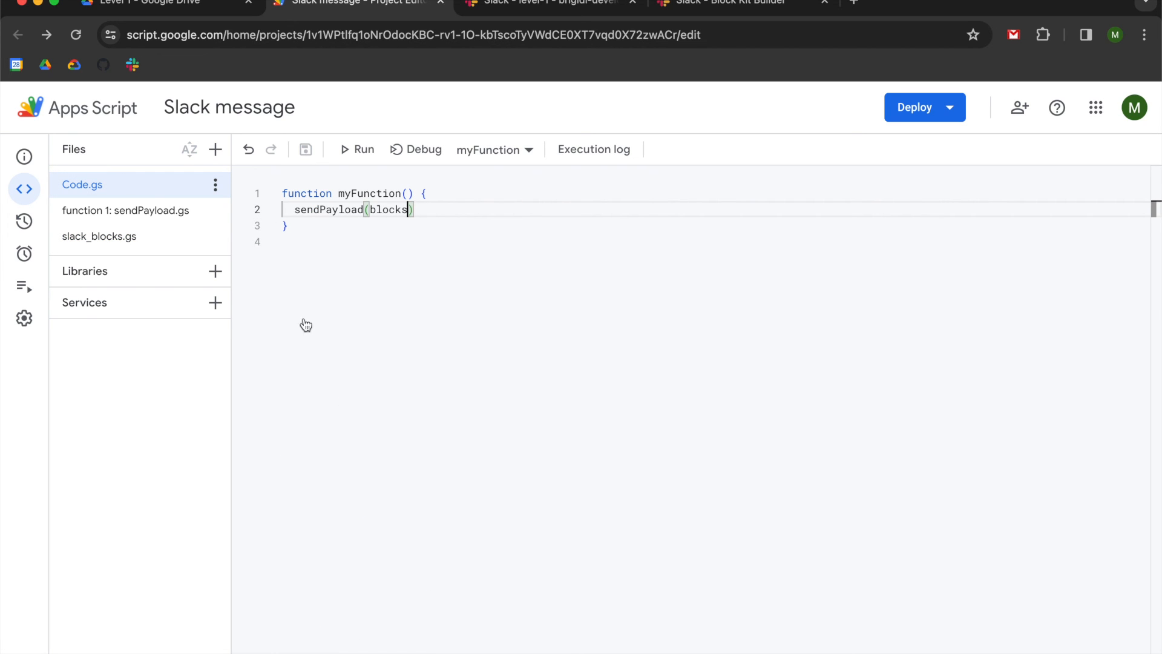
mouse_move(580, 529)
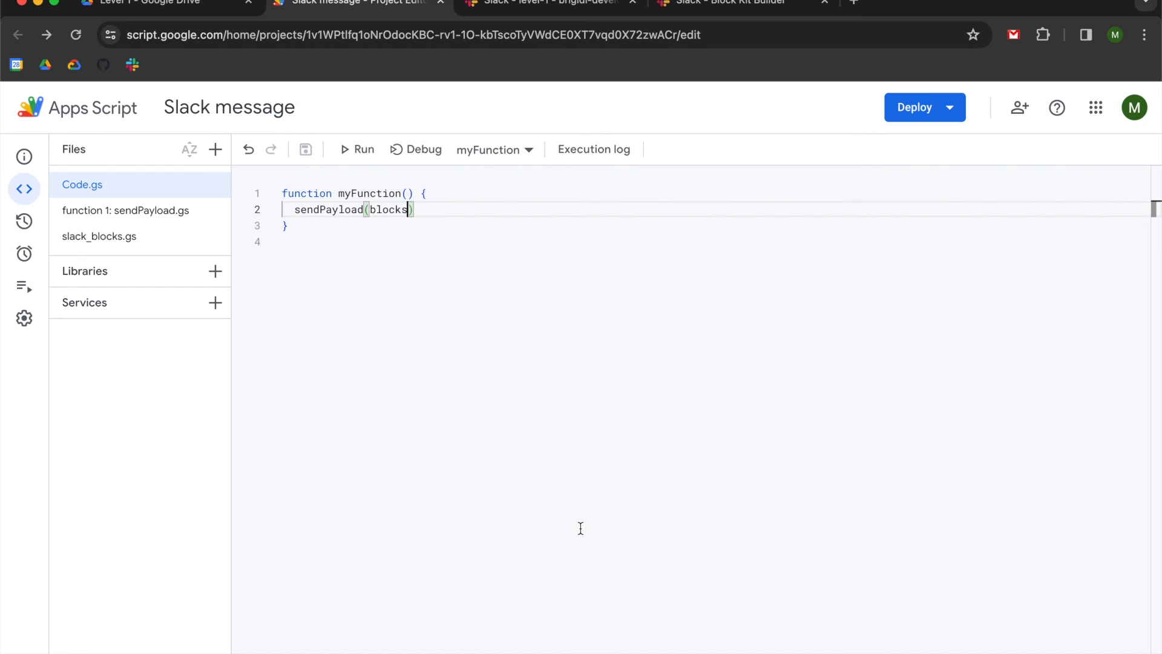